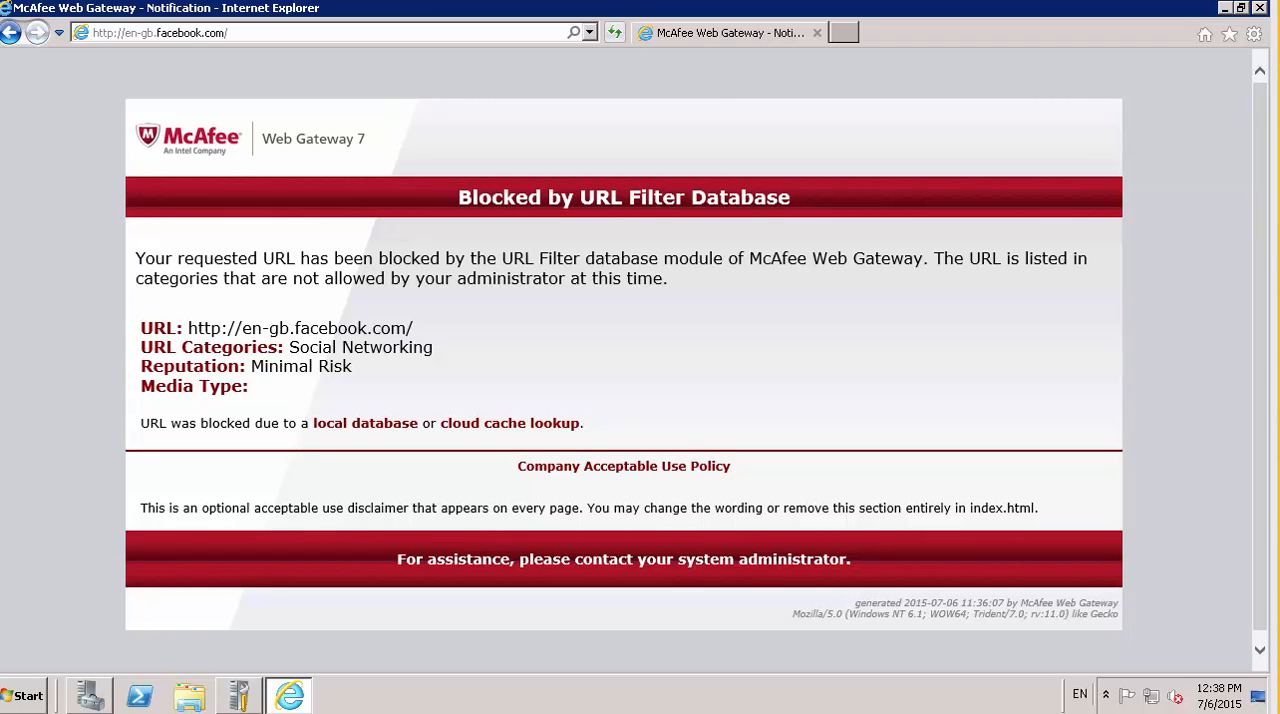
pyautogui.moveTo(869, 249)
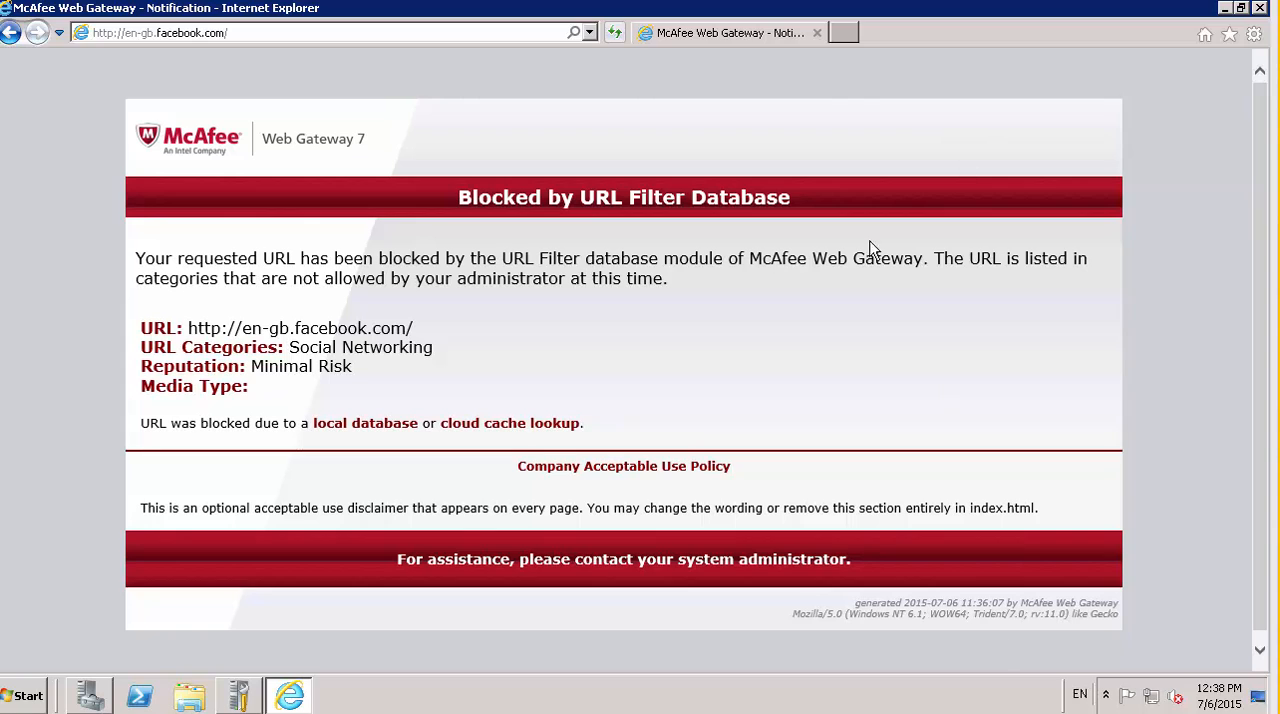
pyautogui.moveTo(292, 42)
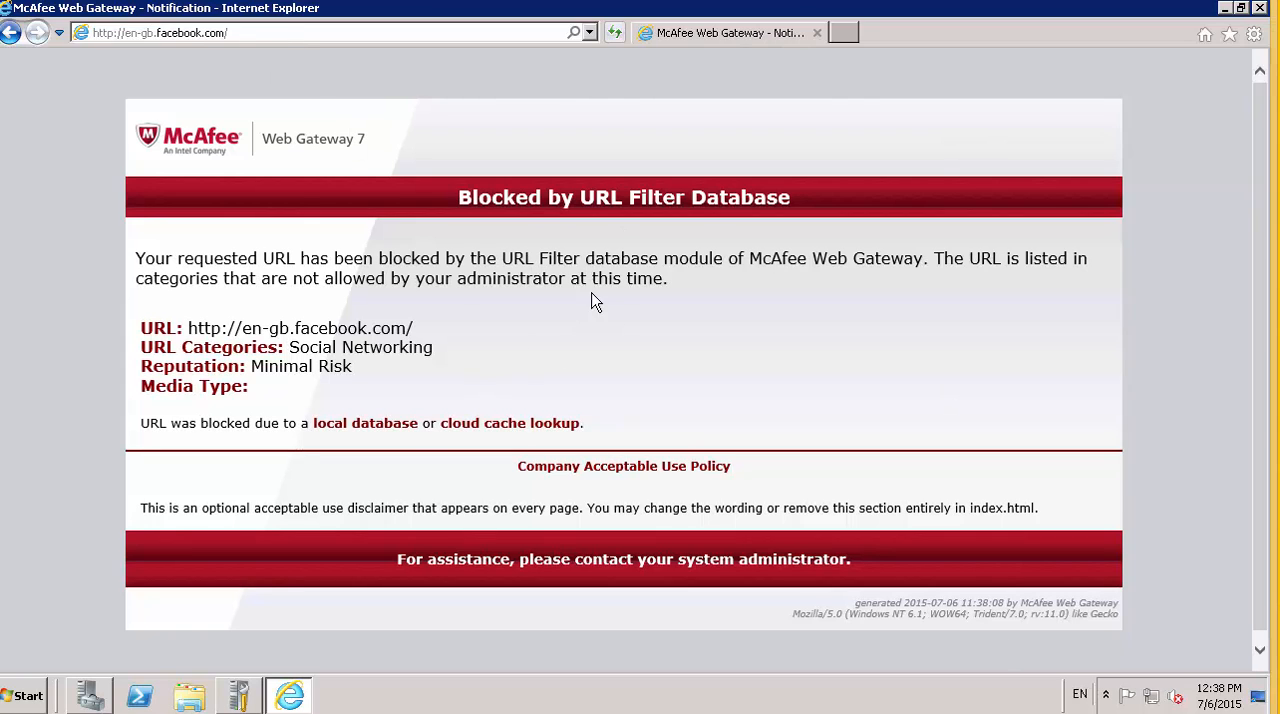
pyautogui.moveTo(358, 110)
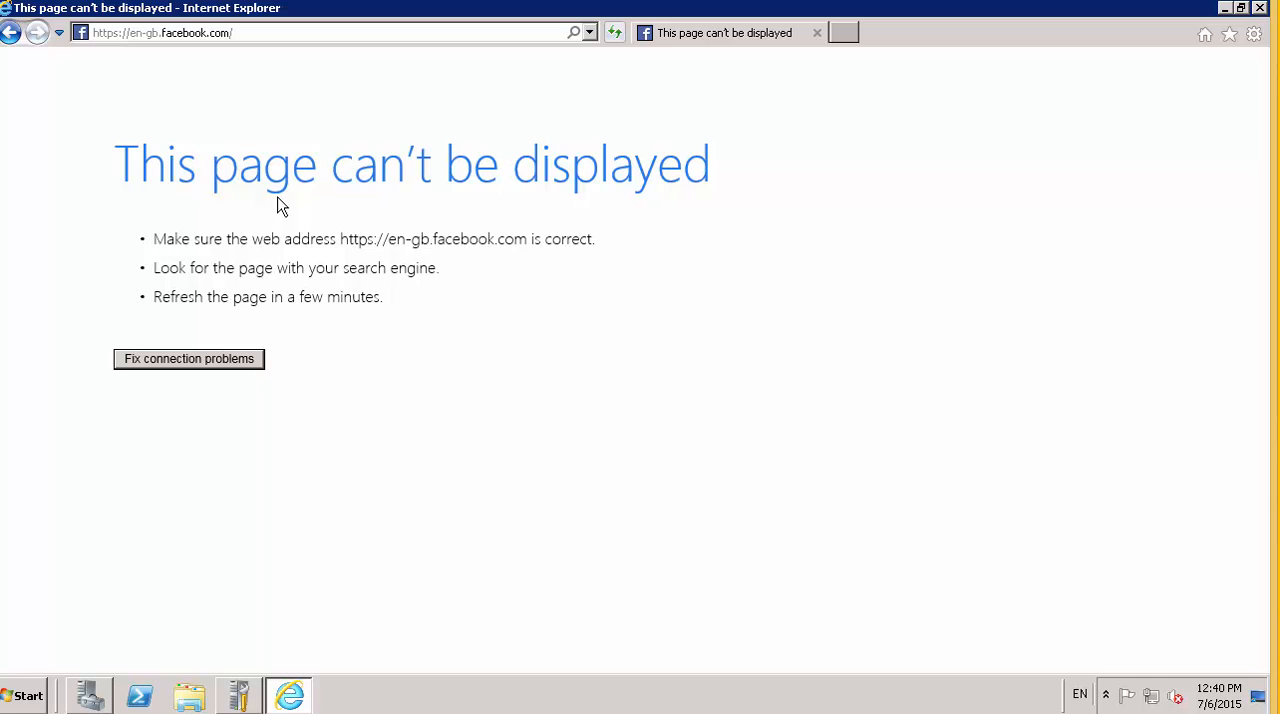
pyautogui.moveTo(1209, 25)
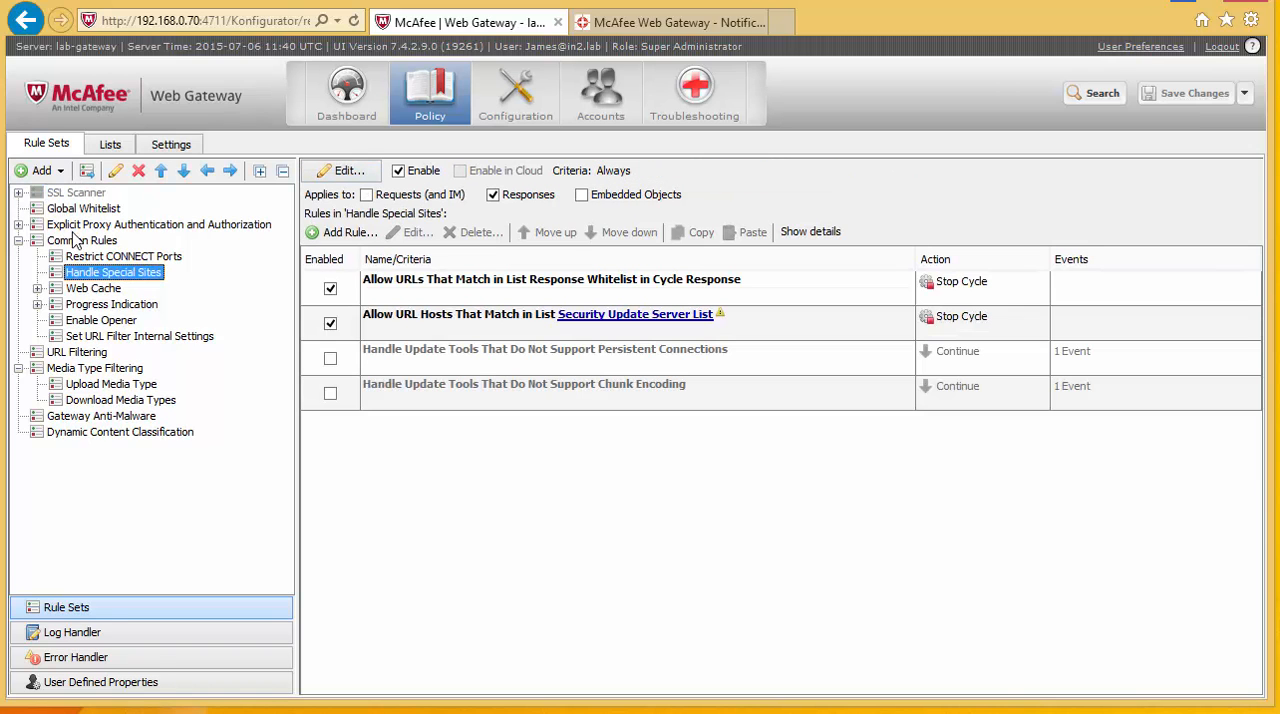
# Enable the SSL Scanner rule set and expand its contents.
pyautogui.click(76, 192)
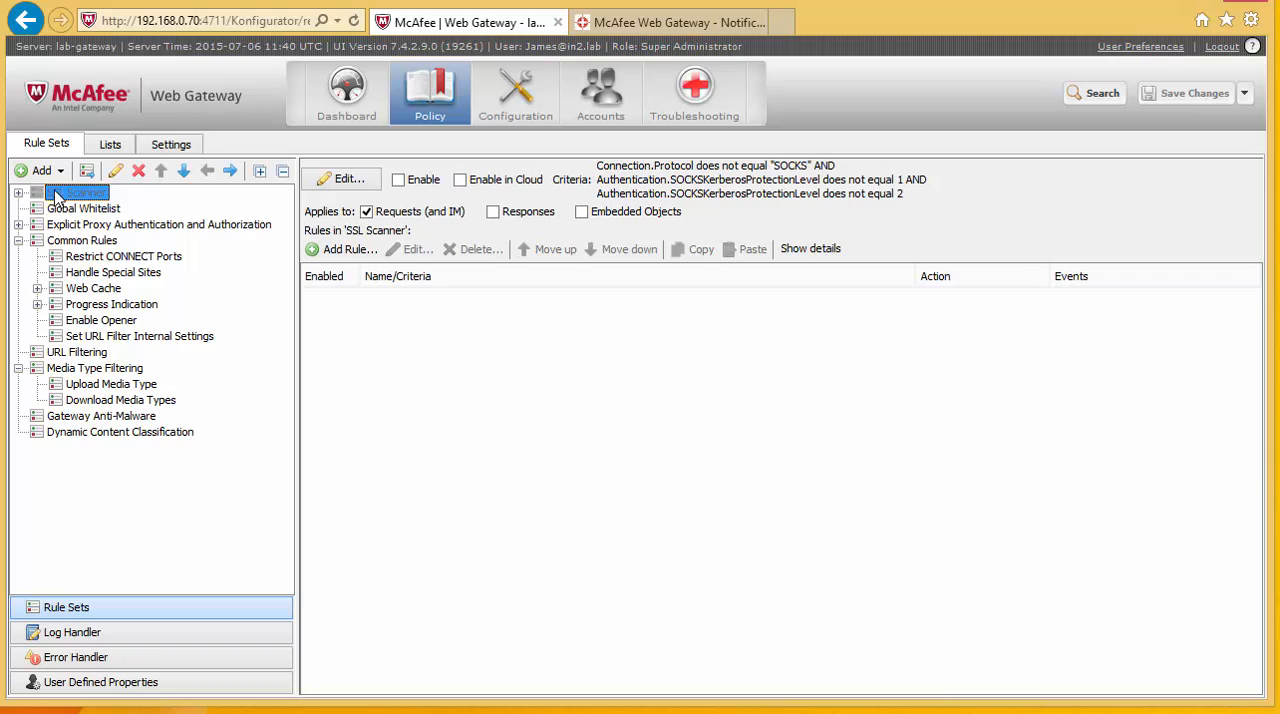
pyautogui.rightClick(78, 193)
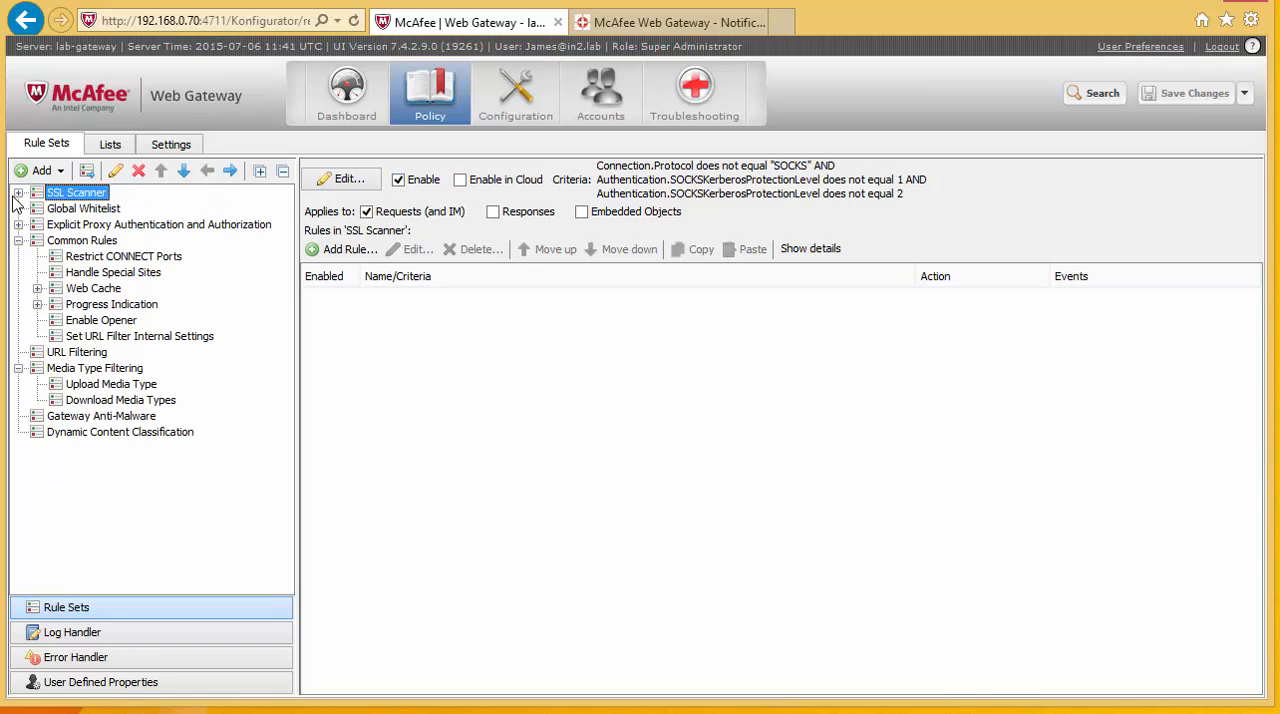
pyautogui.click(18, 192)
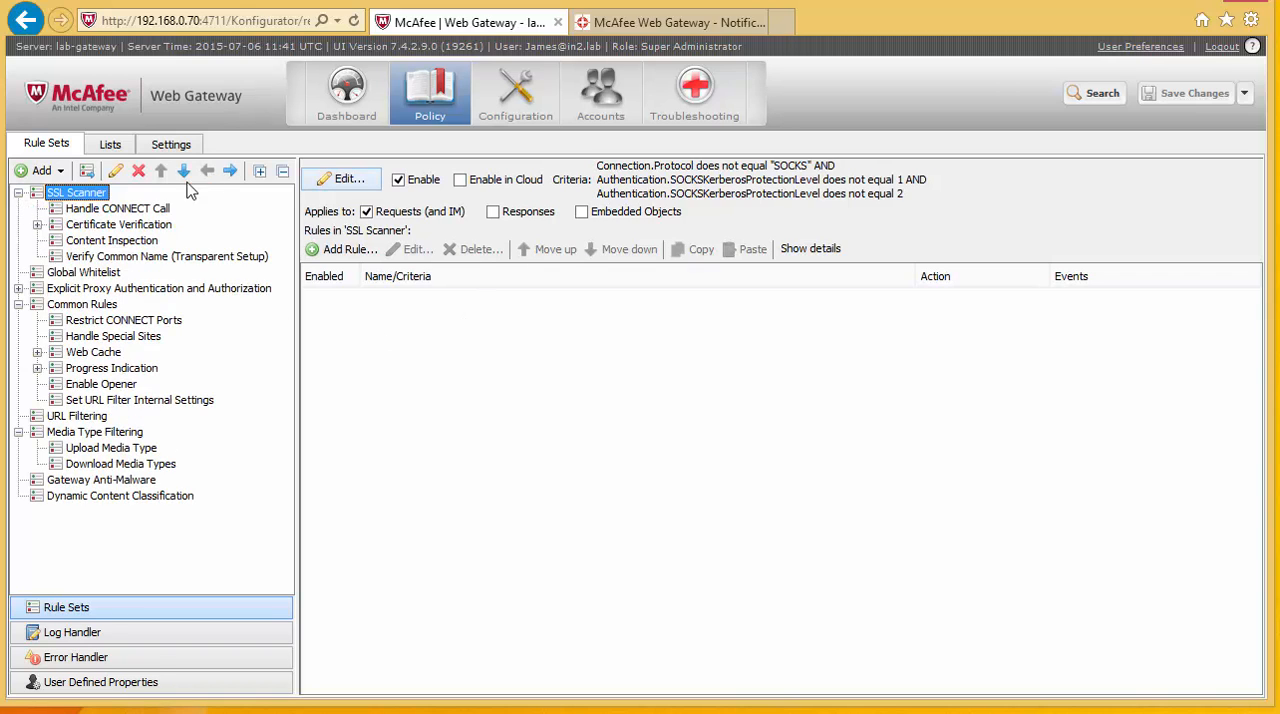
# Review the Handle CONNECT Call rule set and its Tunneled Hosts rule criteria.
pyautogui.click(117, 208)
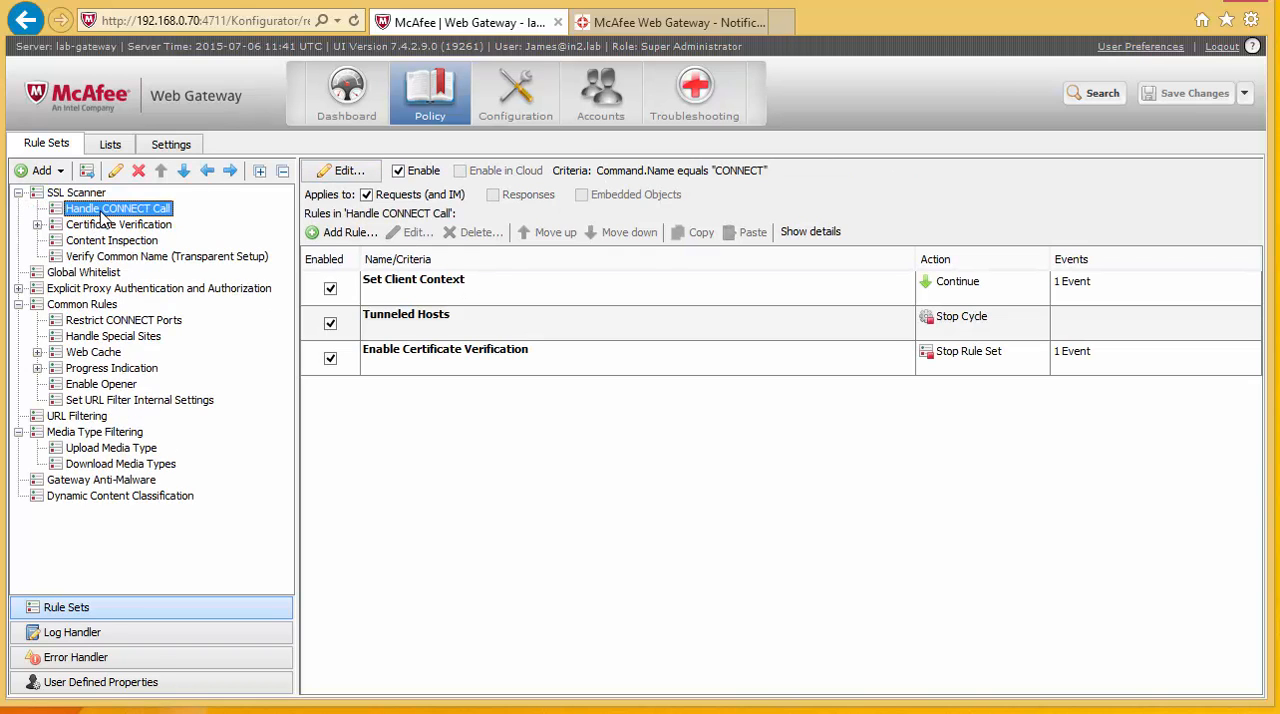
pyautogui.click(343, 170)
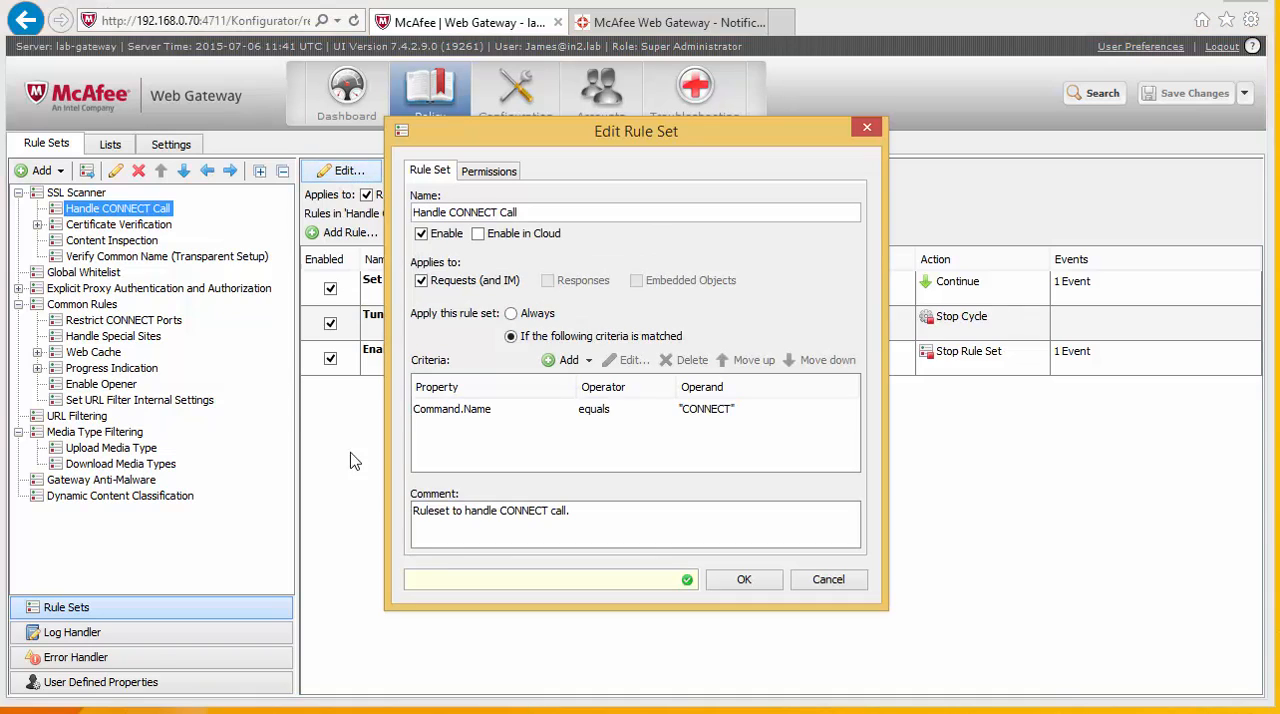
pyautogui.moveTo(725, 420)
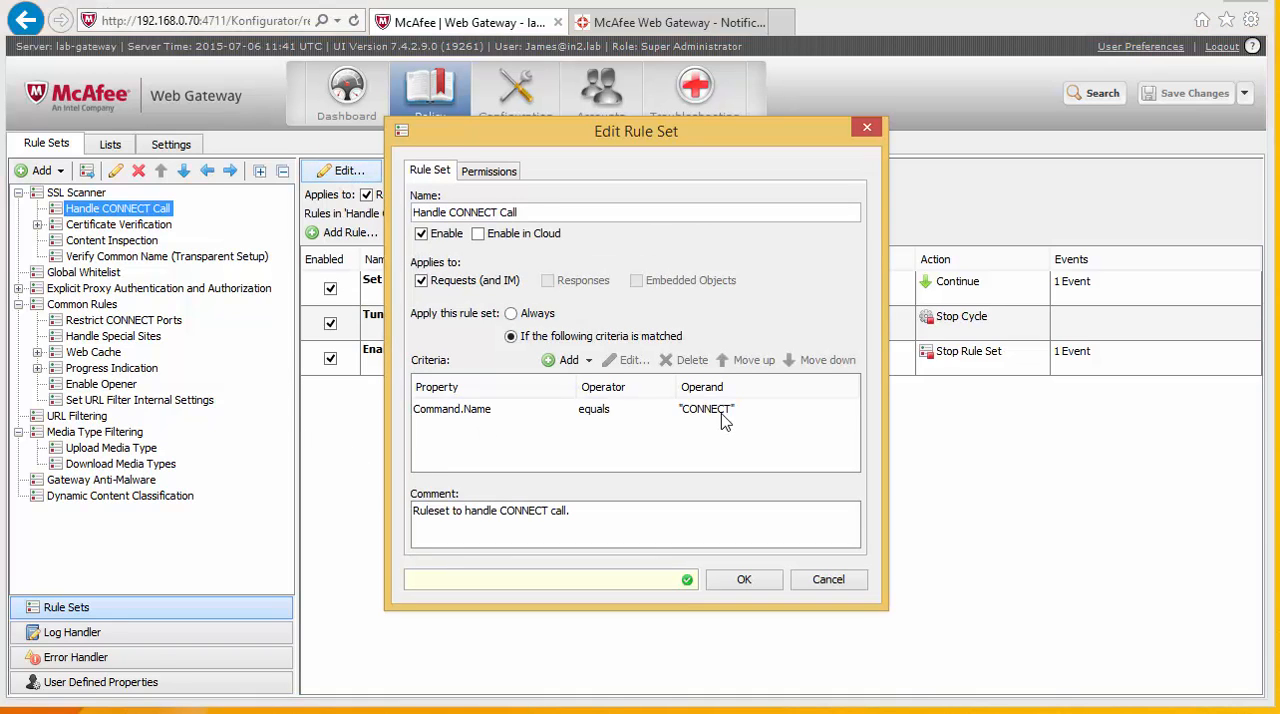
pyautogui.moveTo(725, 419)
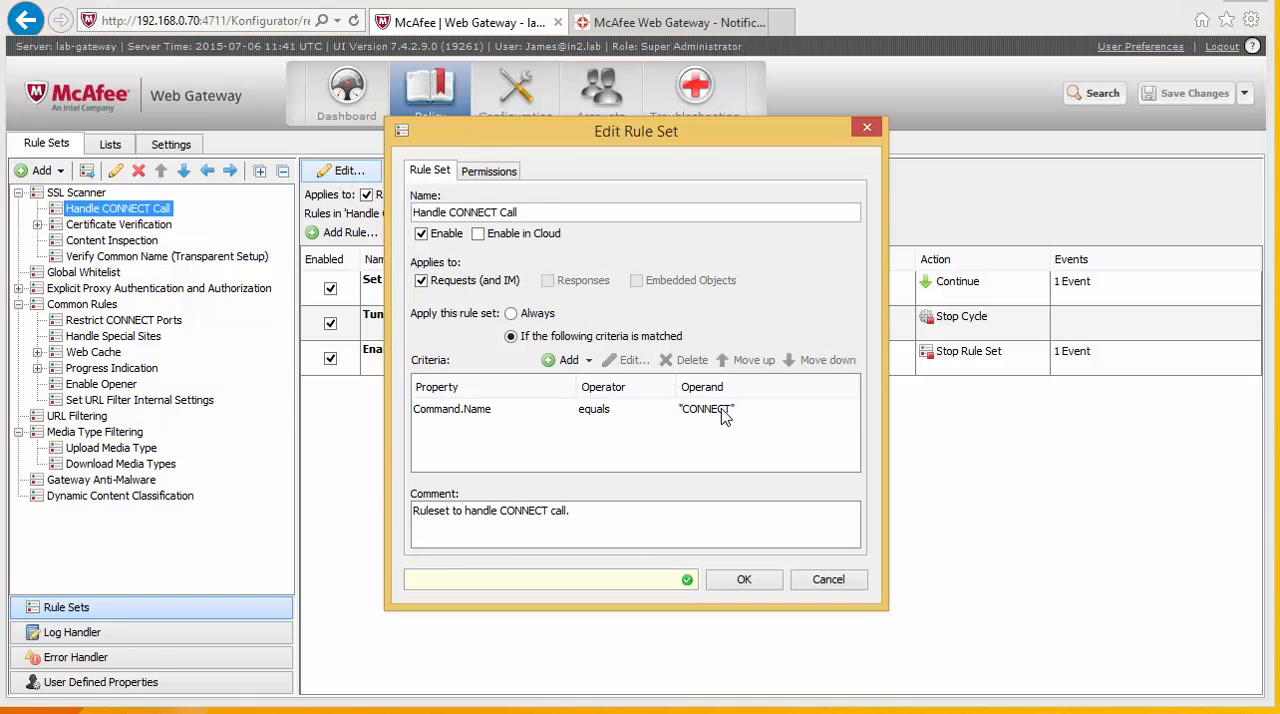
pyautogui.click(744, 579)
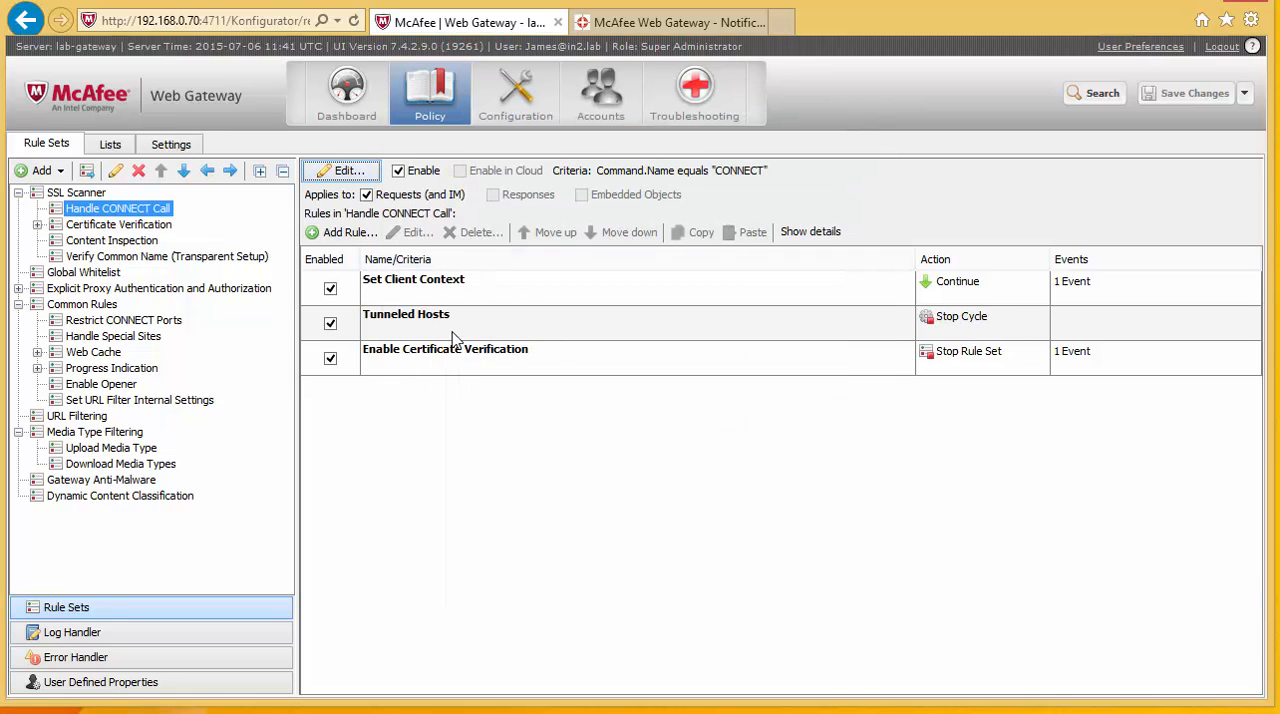
pyautogui.doubleClick(405, 314)
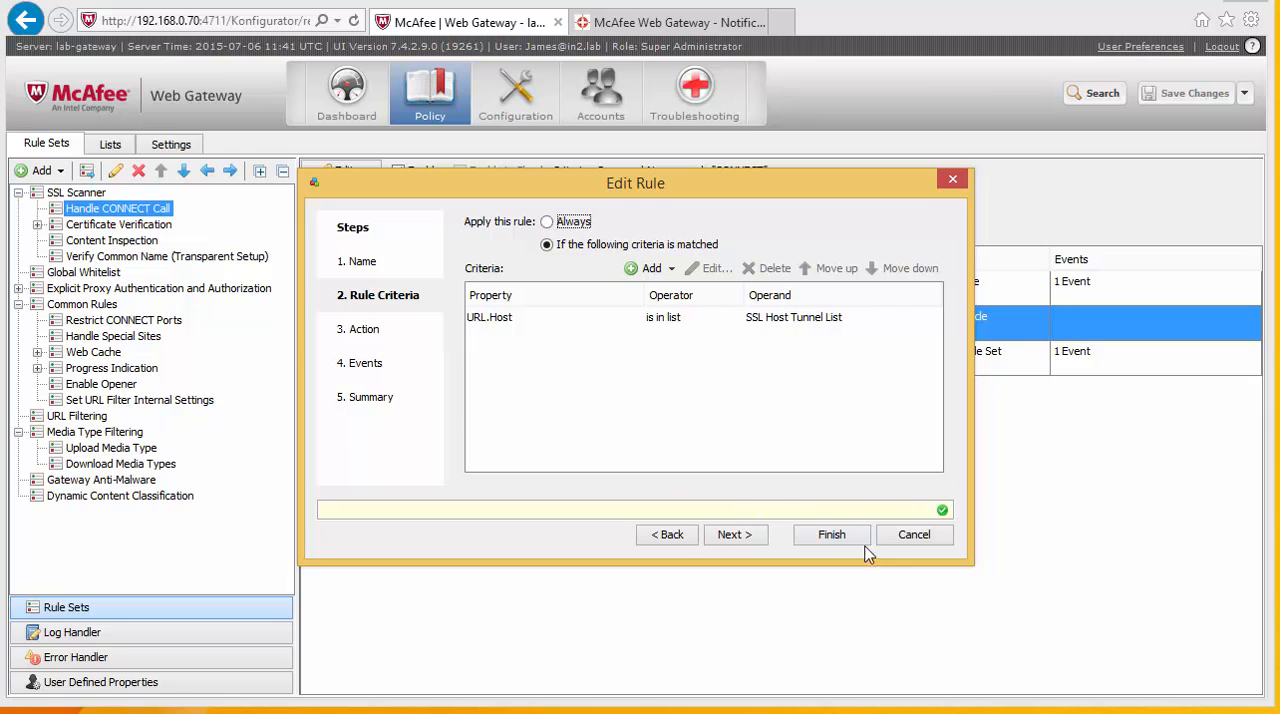
pyautogui.click(831, 534)
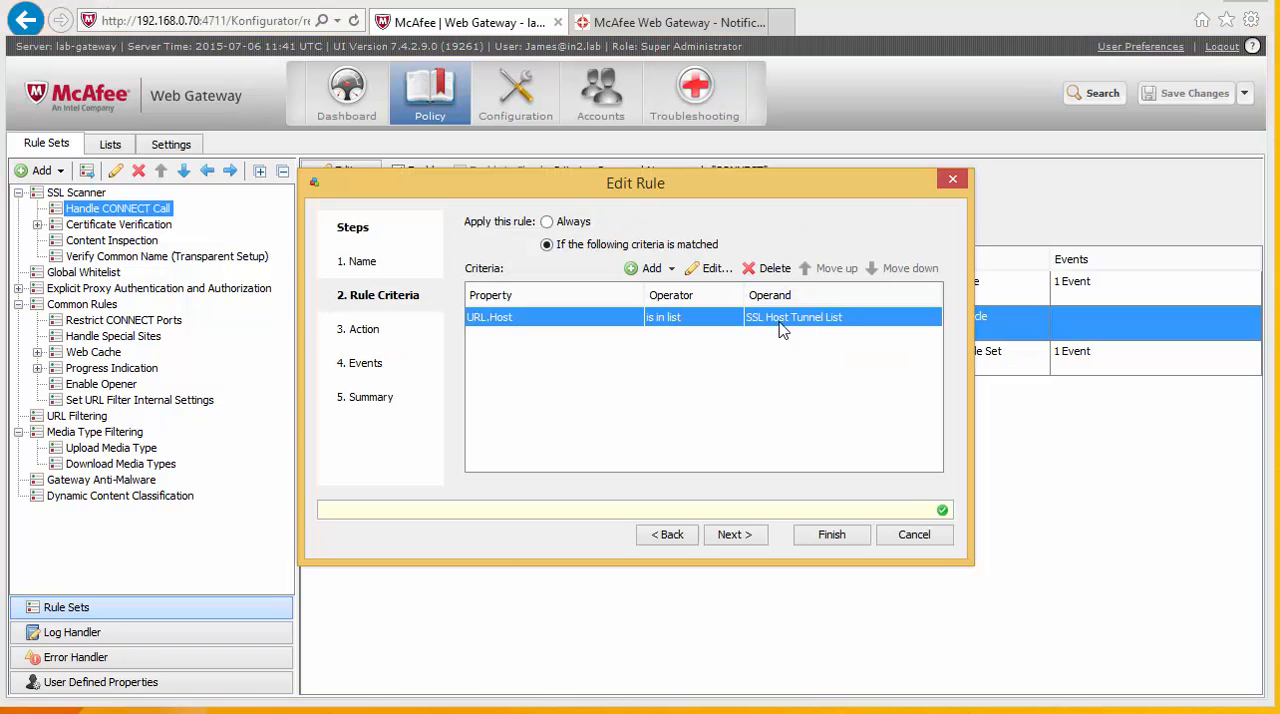
pyautogui.moveTo(834, 338)
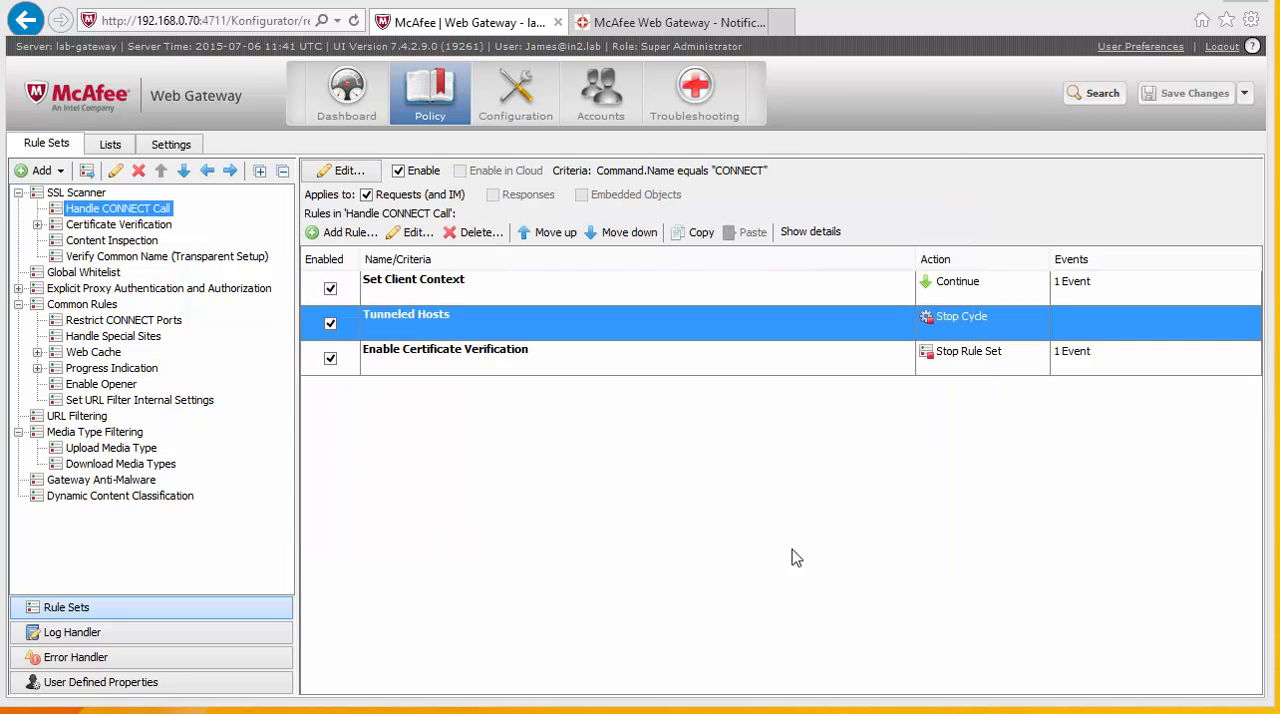
pyautogui.moveTo(719, 559)
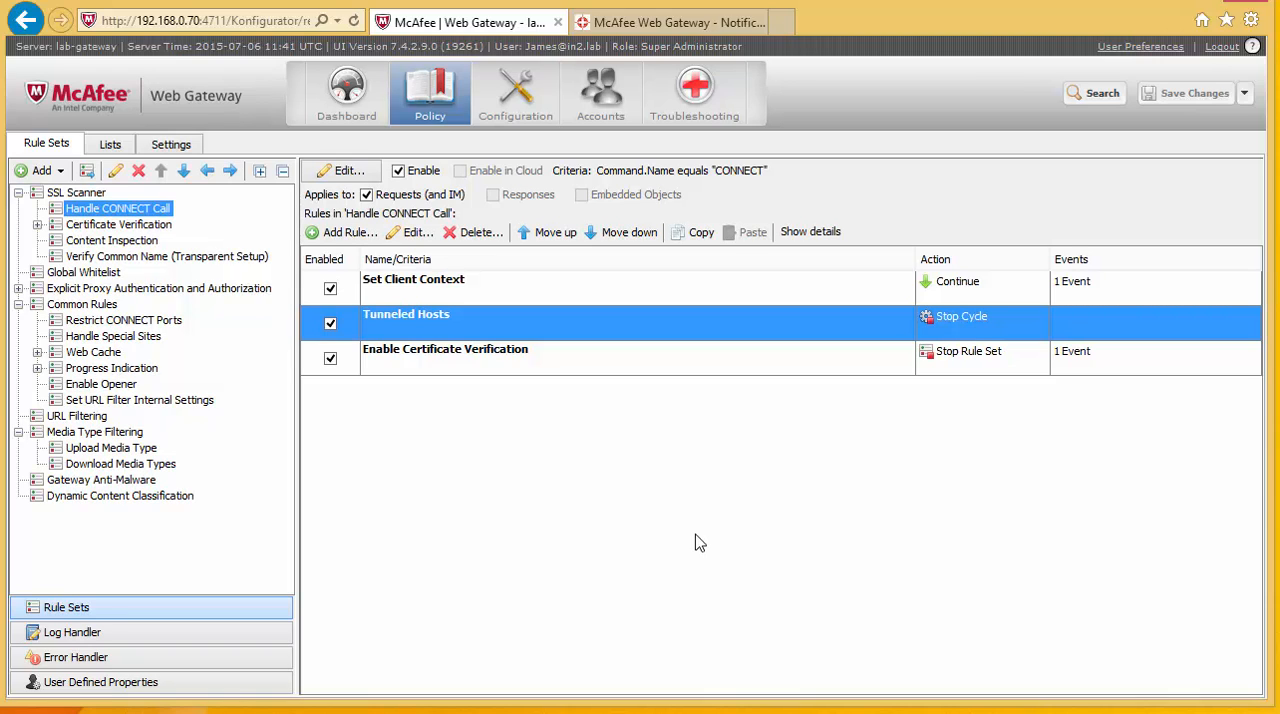
pyautogui.moveTo(509, 400)
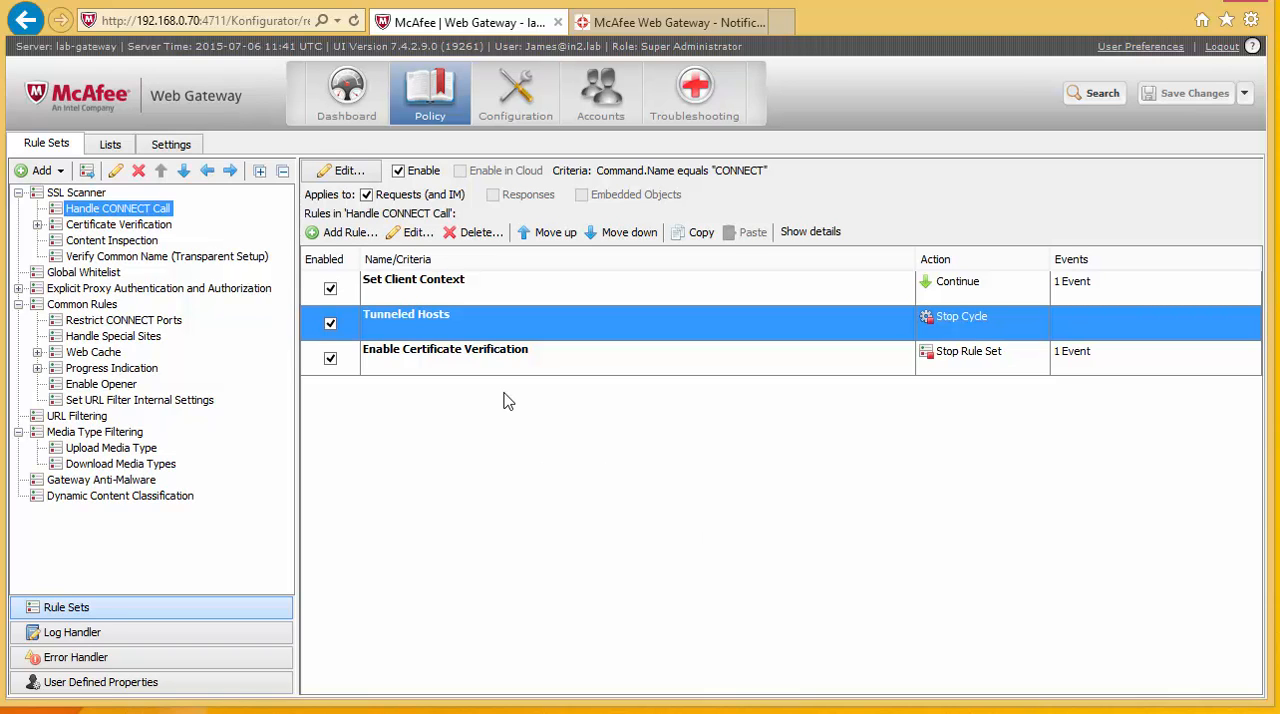
# Examine the Certificate Verification rules, including Block Self Signed Certificates.
pyautogui.click(119, 224)
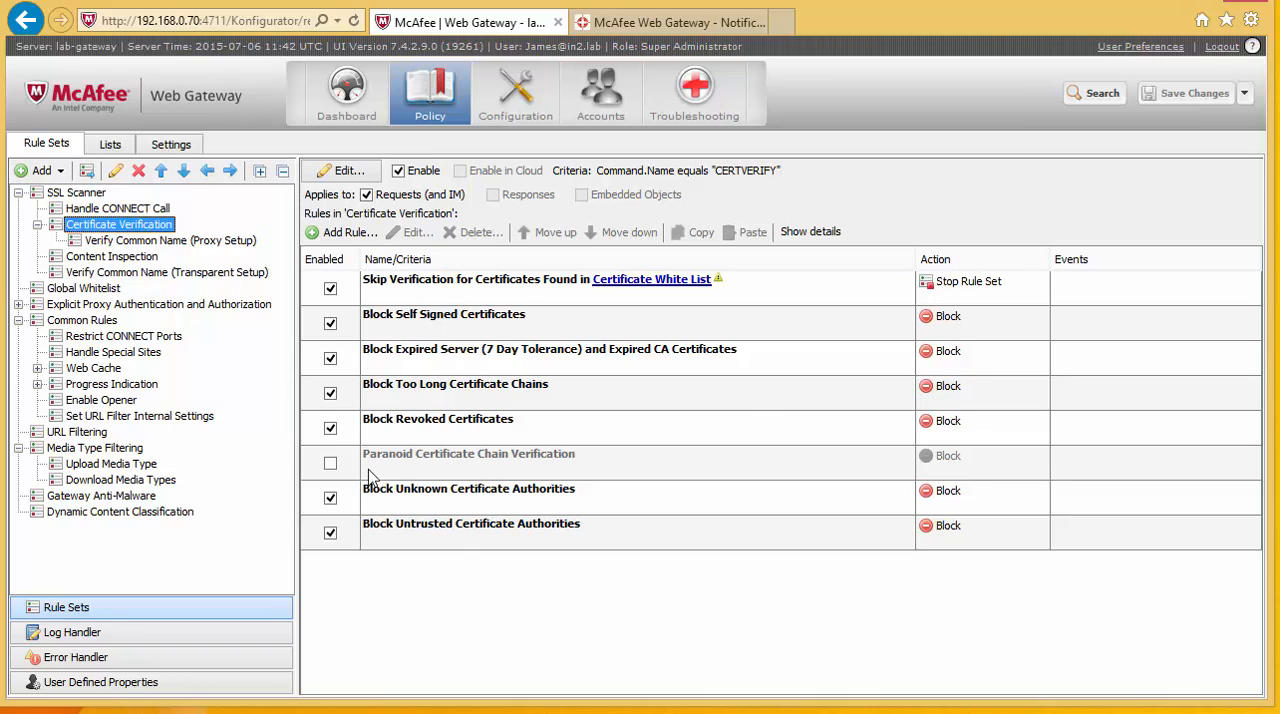
pyautogui.click(443, 314)
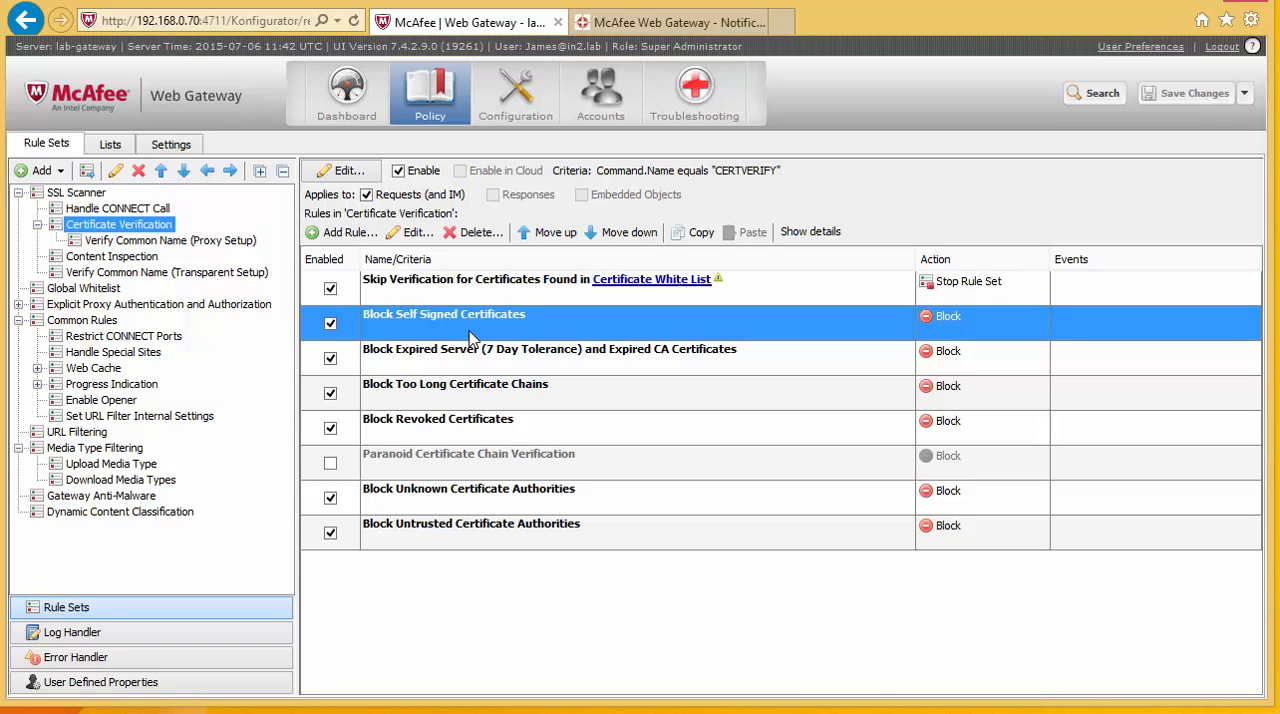
pyautogui.click(111, 256)
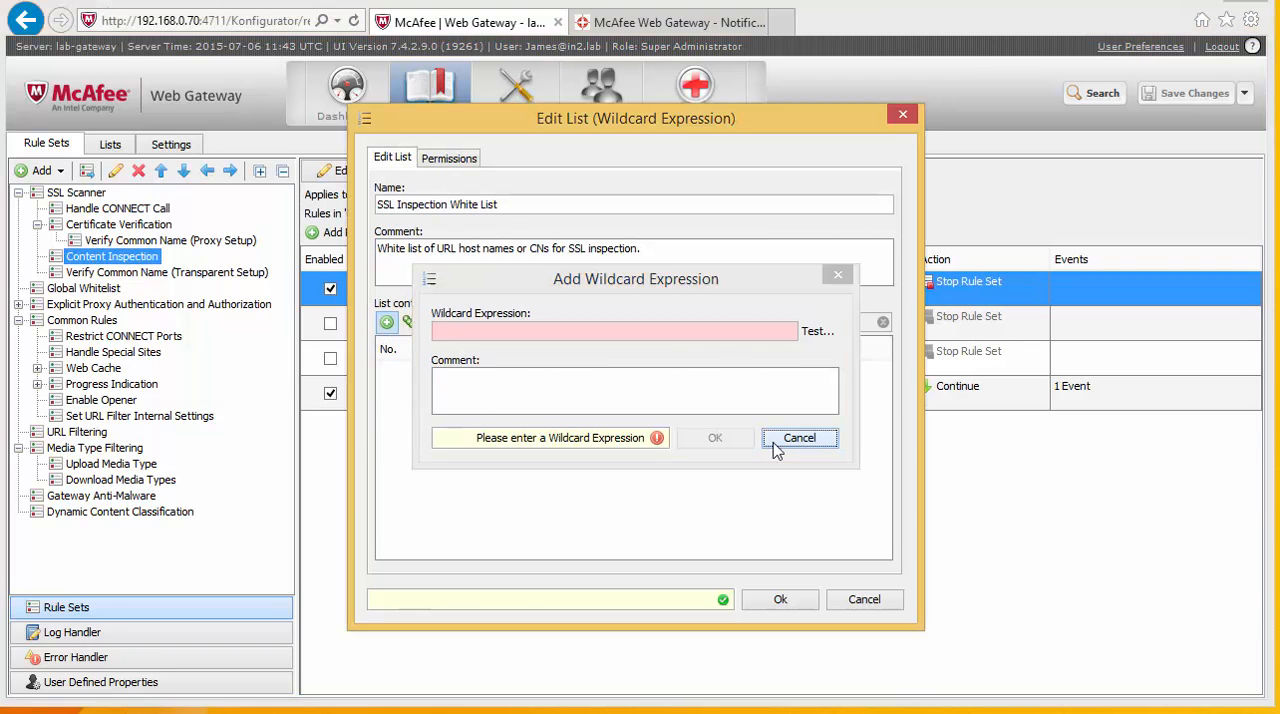
# Cancel the wildcard expression and view the Enable Content Inspection rule's events.
pyautogui.click(799, 438)
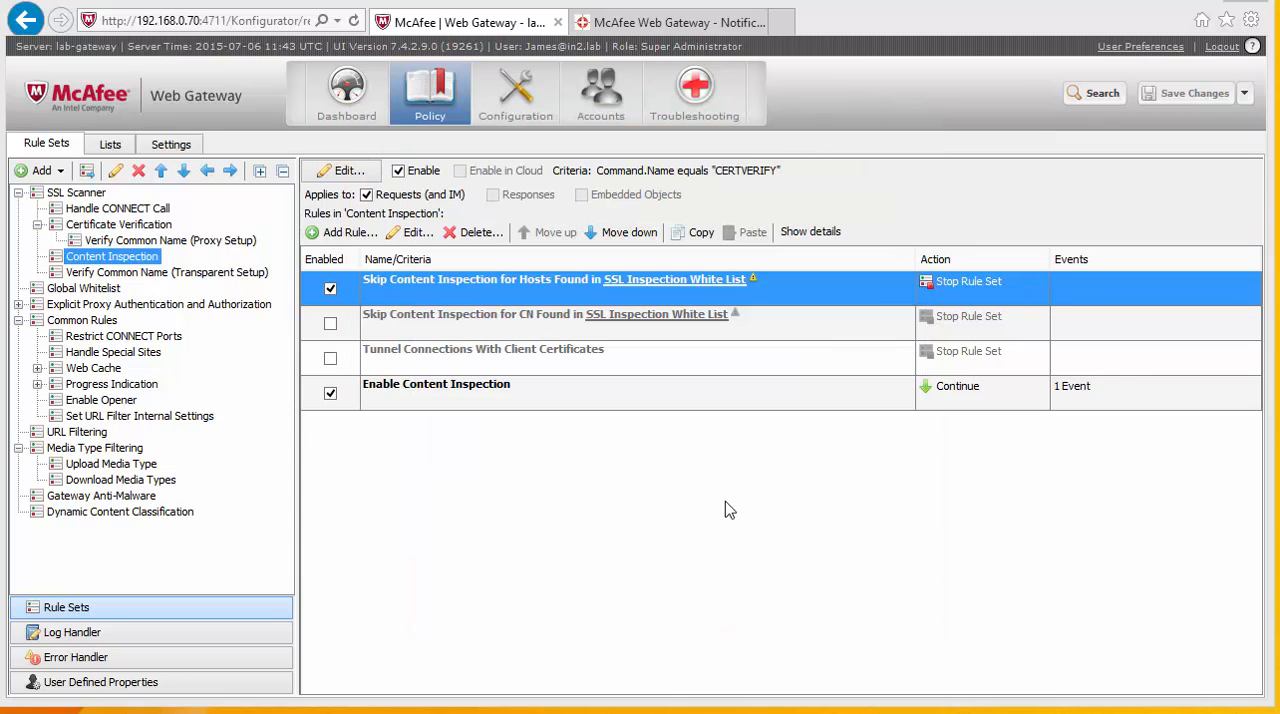
pyautogui.moveTo(511, 406)
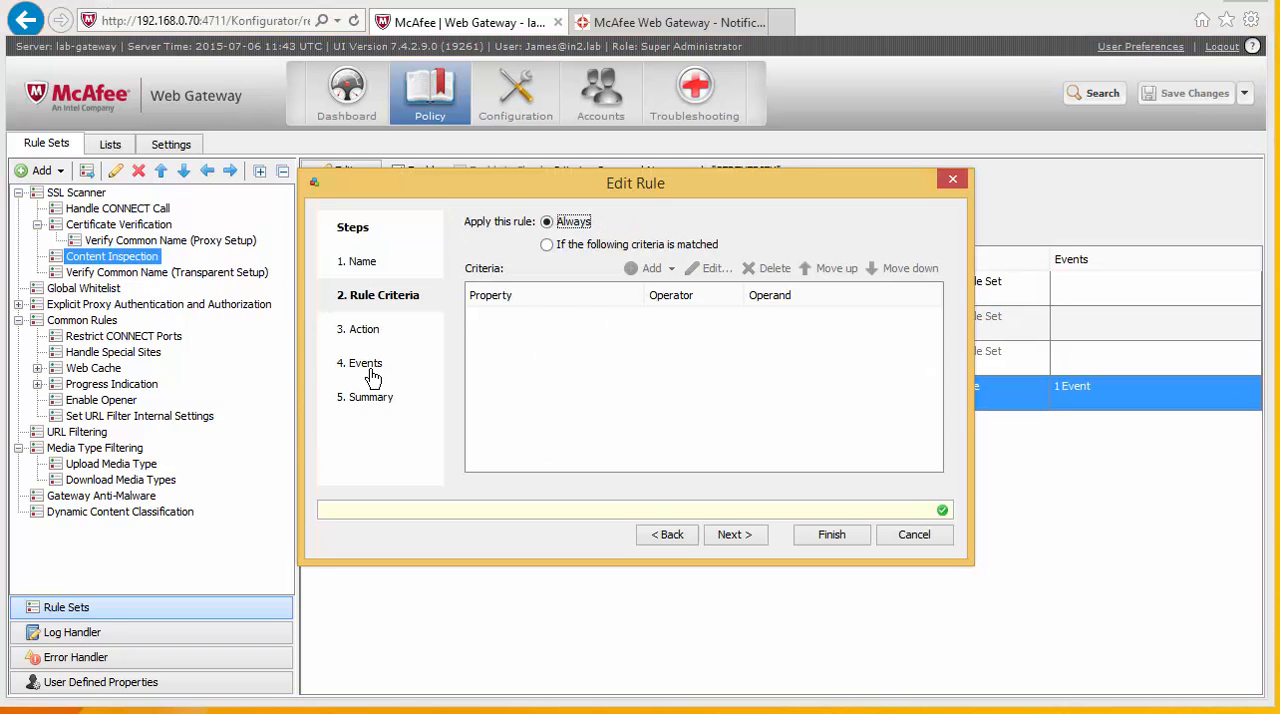
pyautogui.click(365, 362)
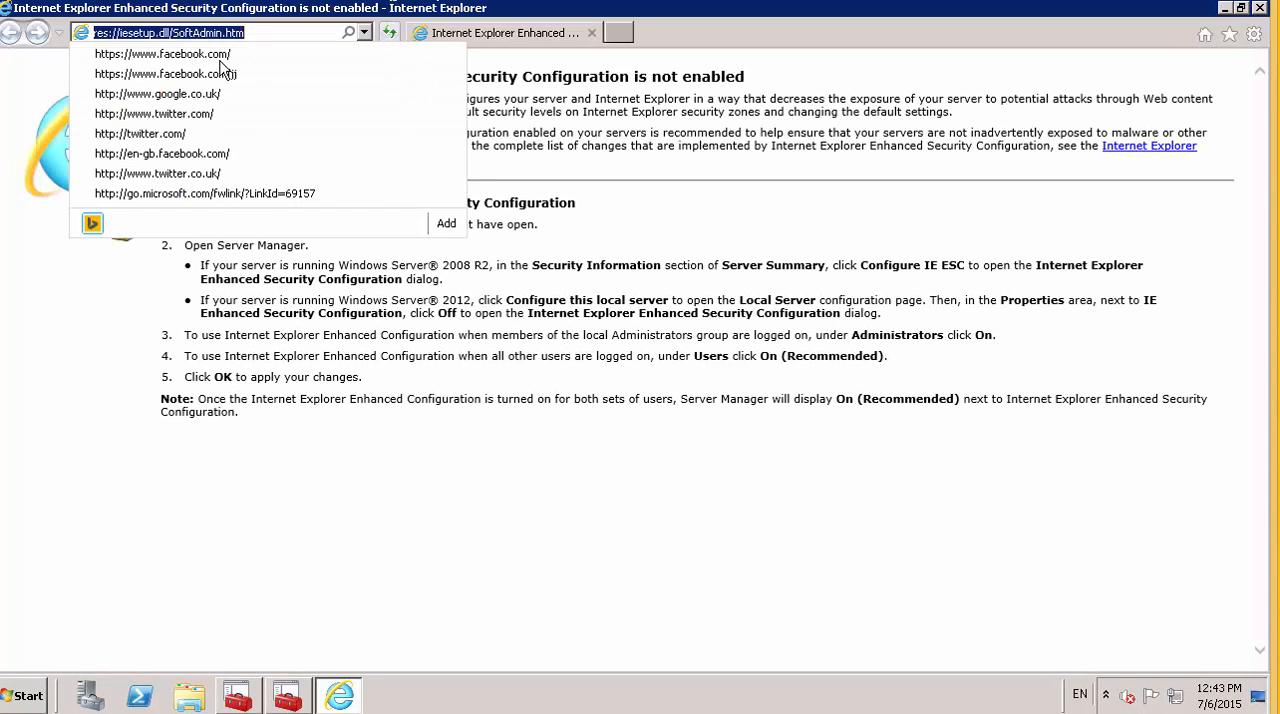
pyautogui.click(163, 54)
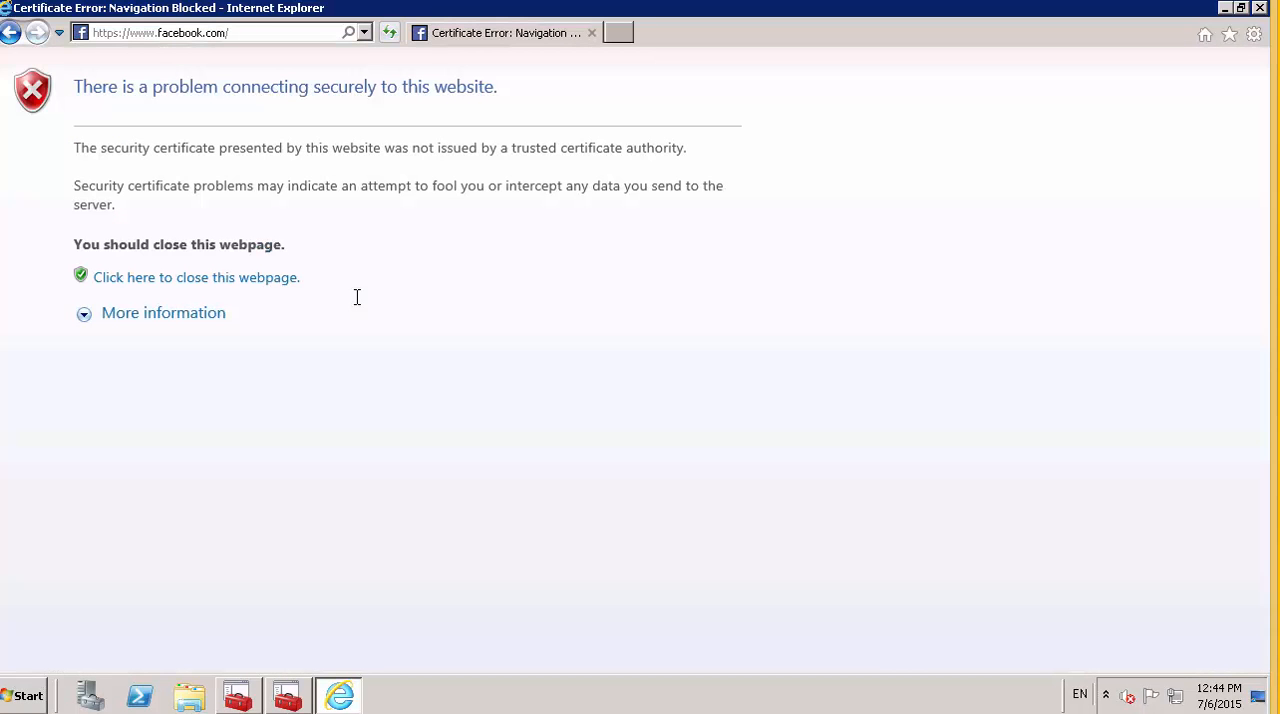
pyautogui.moveTo(55, 103)
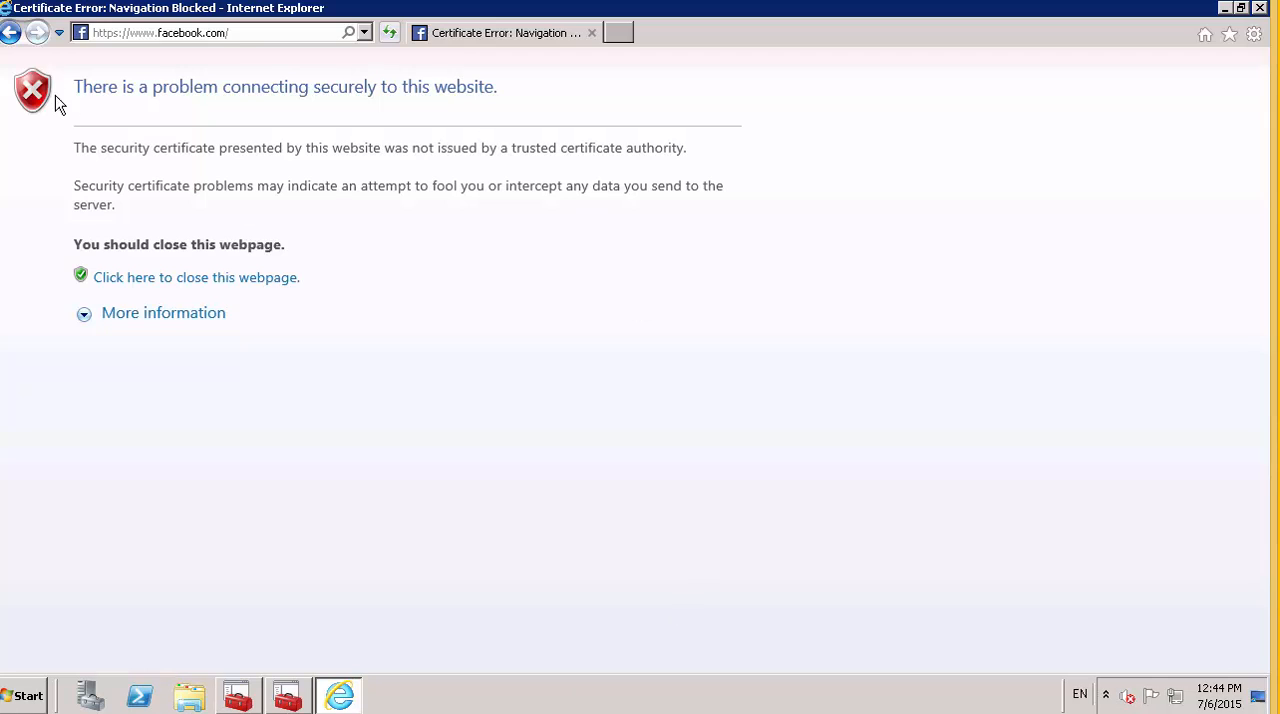
pyautogui.moveTo(1155, 44)
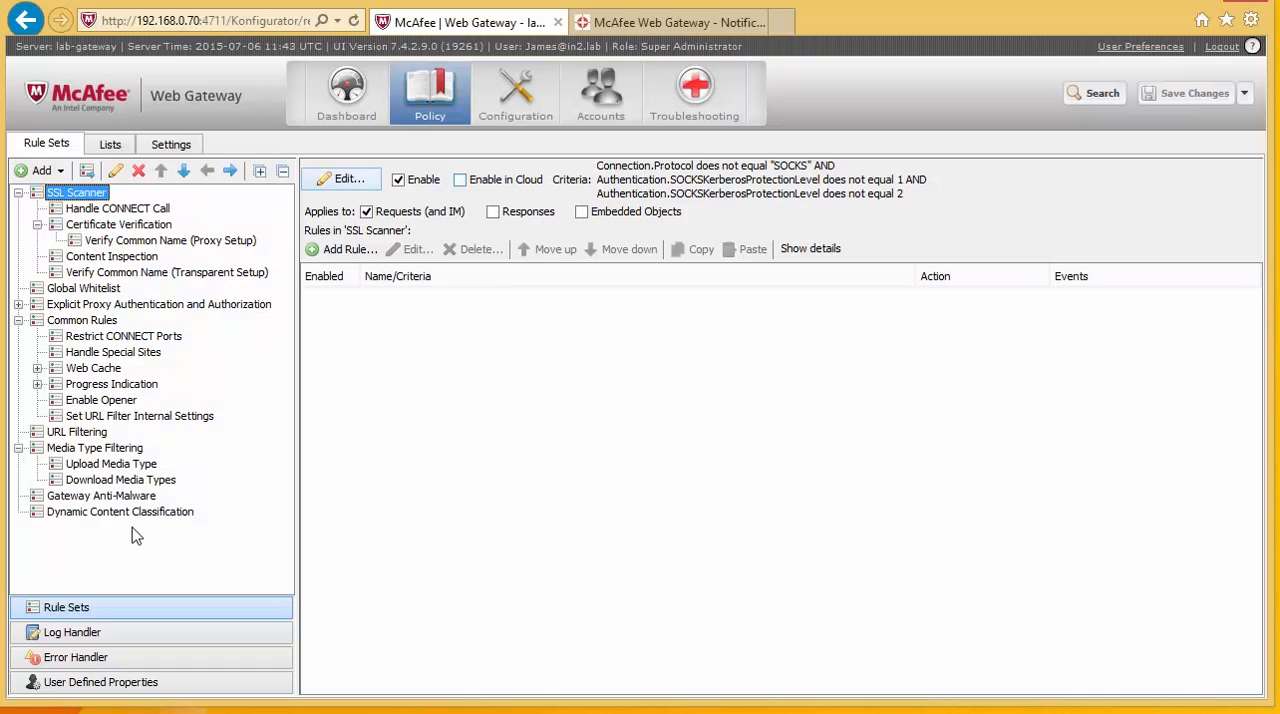
pyautogui.moveTo(560, 307)
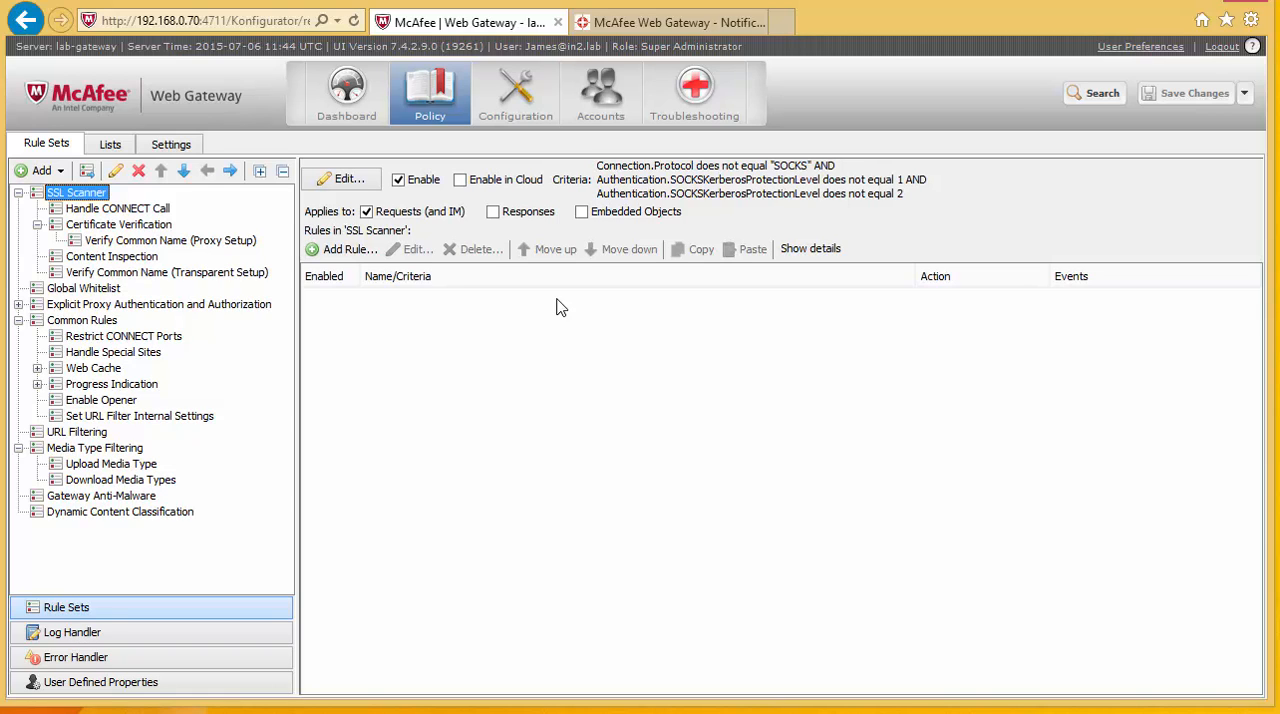
pyautogui.moveTo(65, 120)
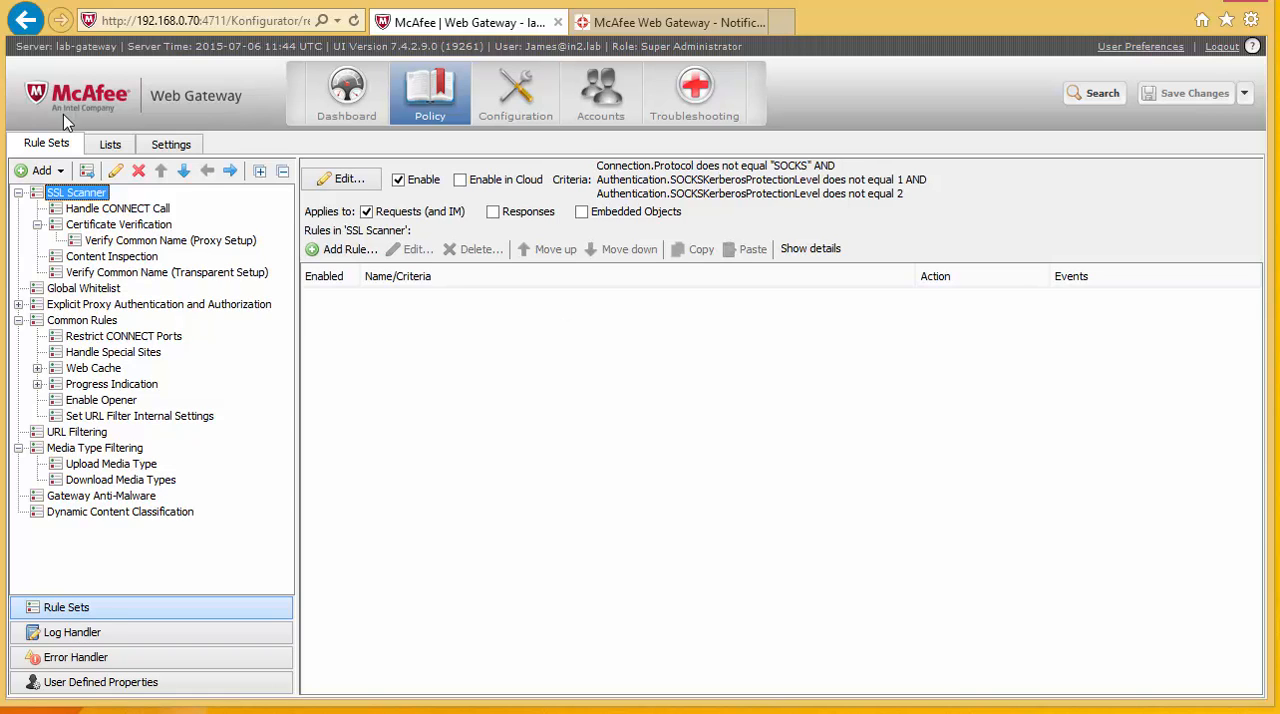
# Switch to the Policy Settings tab to list engine settings.
pyautogui.click(170, 143)
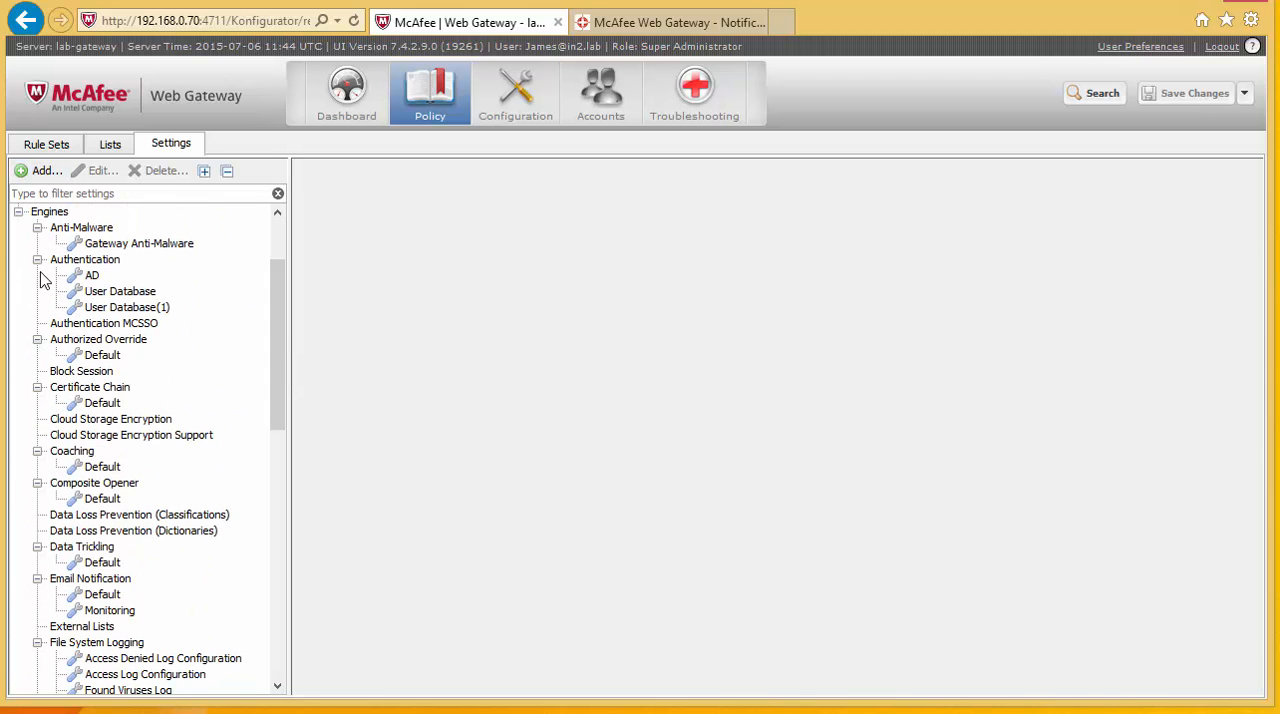
# Collapse the engines and open Default CA under SSL Client Context with CA.
pyautogui.click(37, 227)
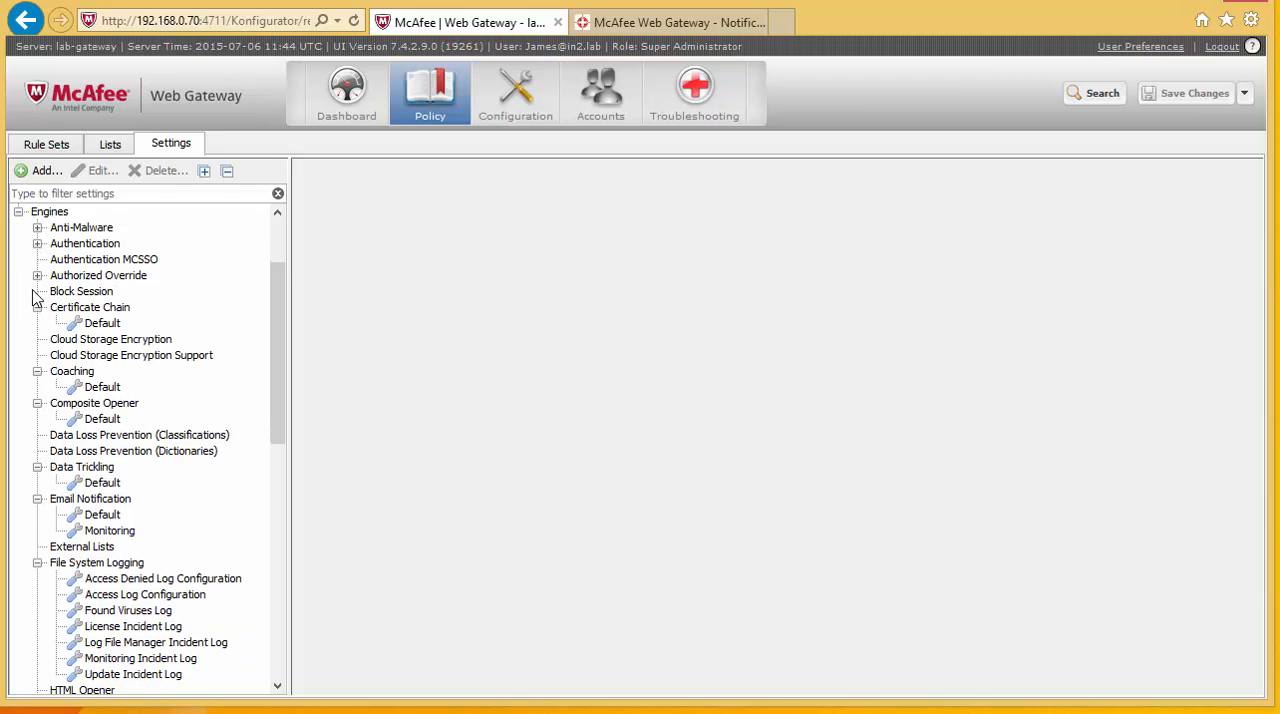
pyautogui.scroll(-3)
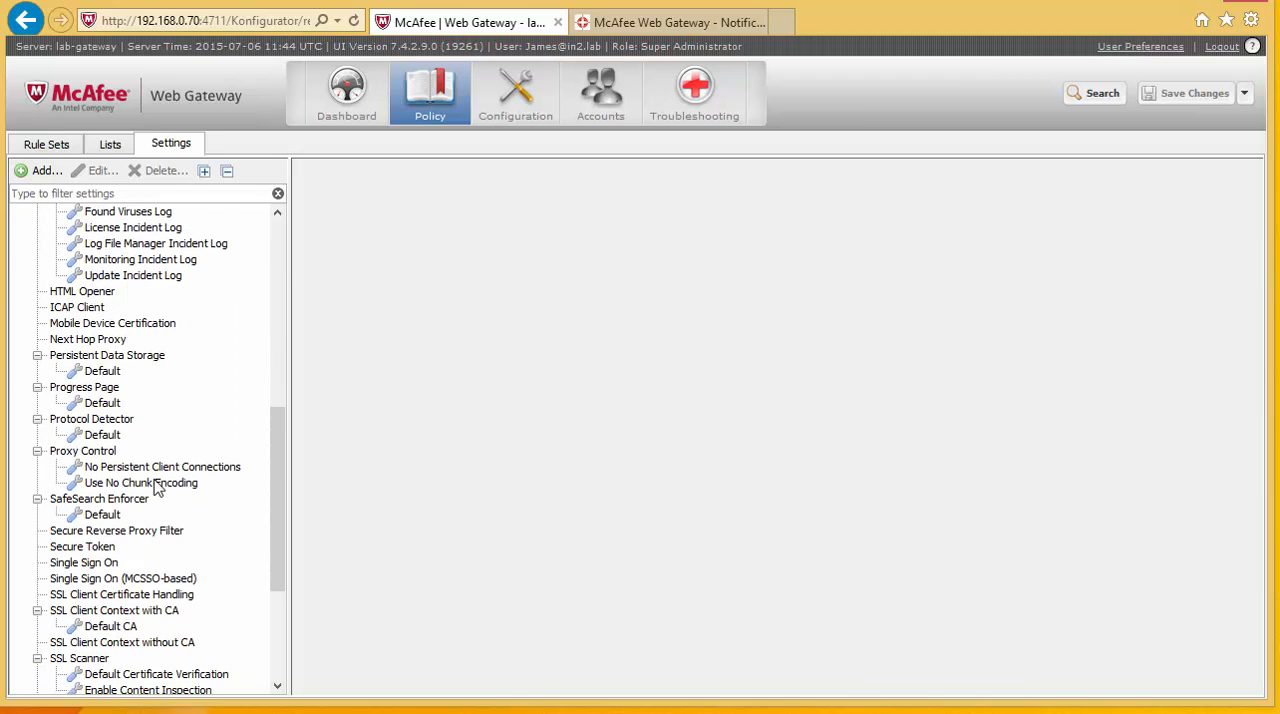
pyautogui.scroll(-3)
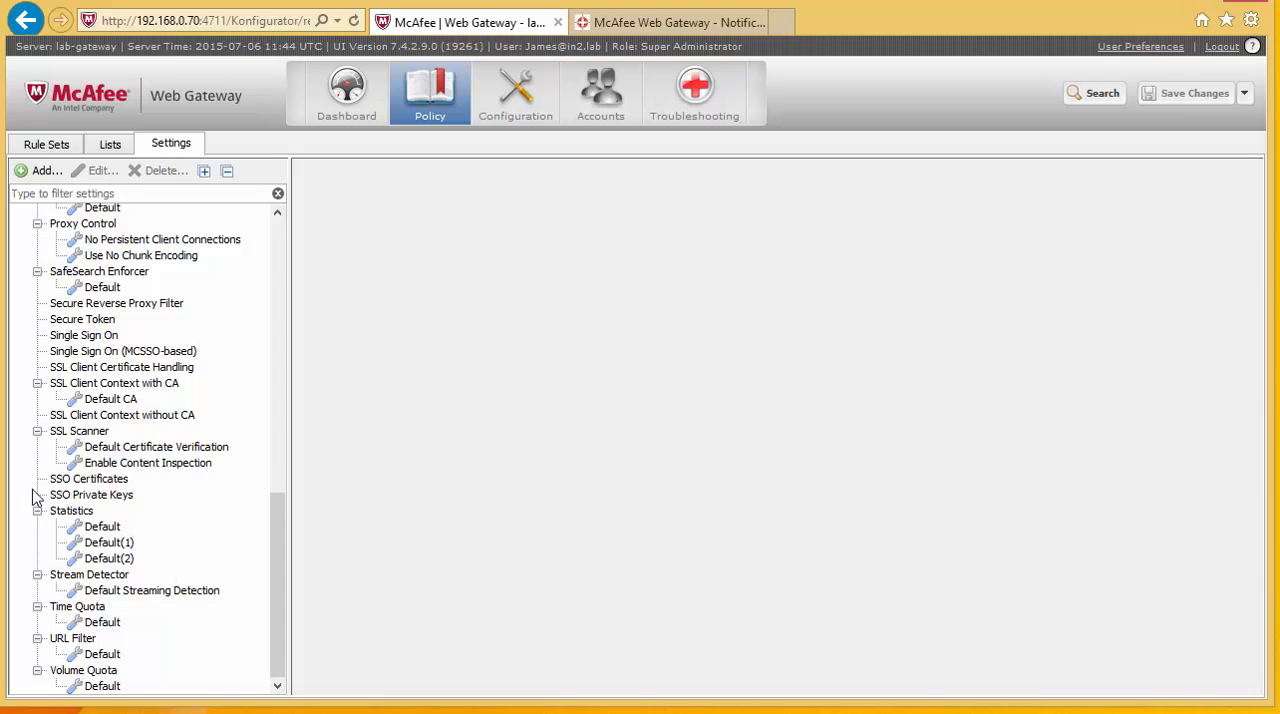
pyautogui.moveTo(64, 404)
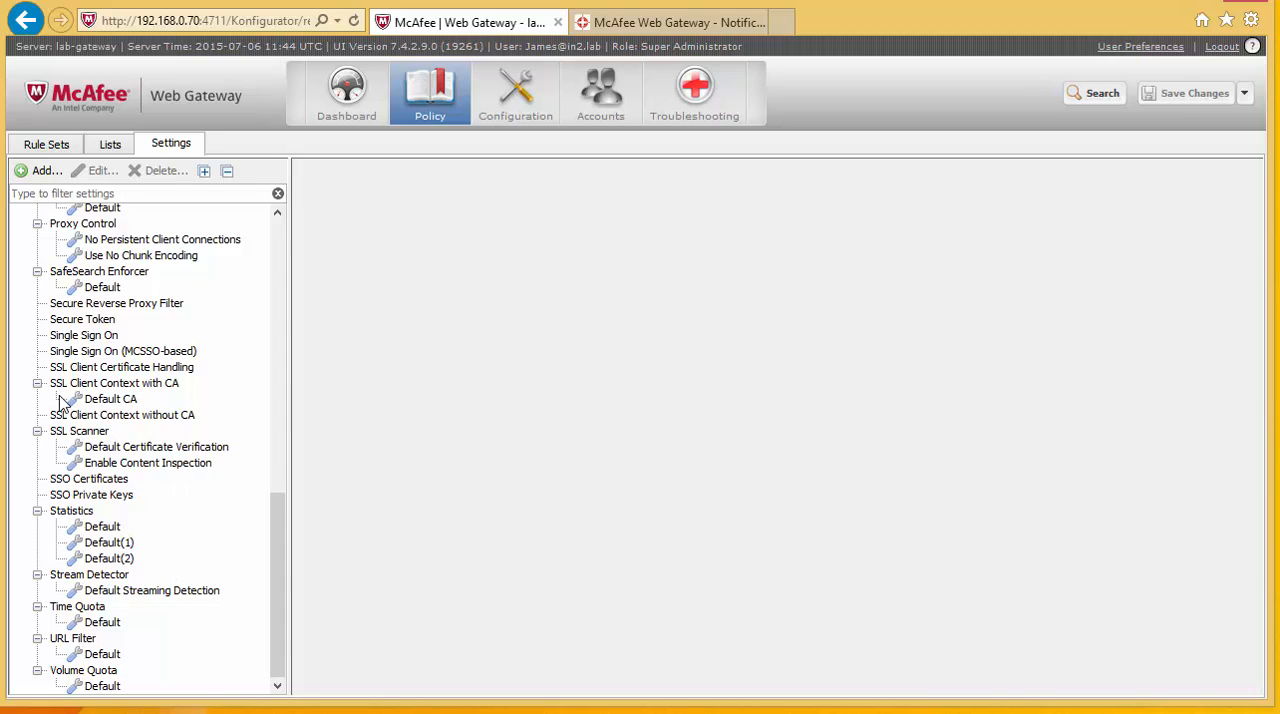
pyautogui.click(110, 398)
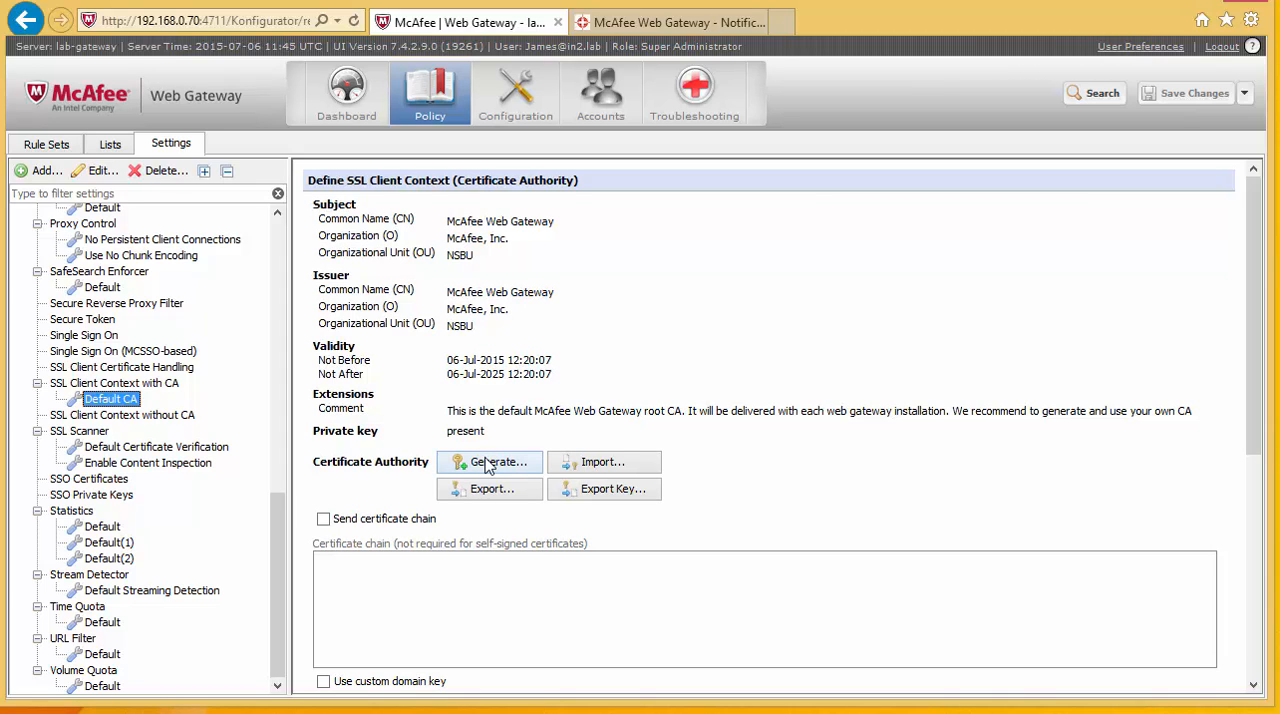
pyautogui.moveTo(490, 461)
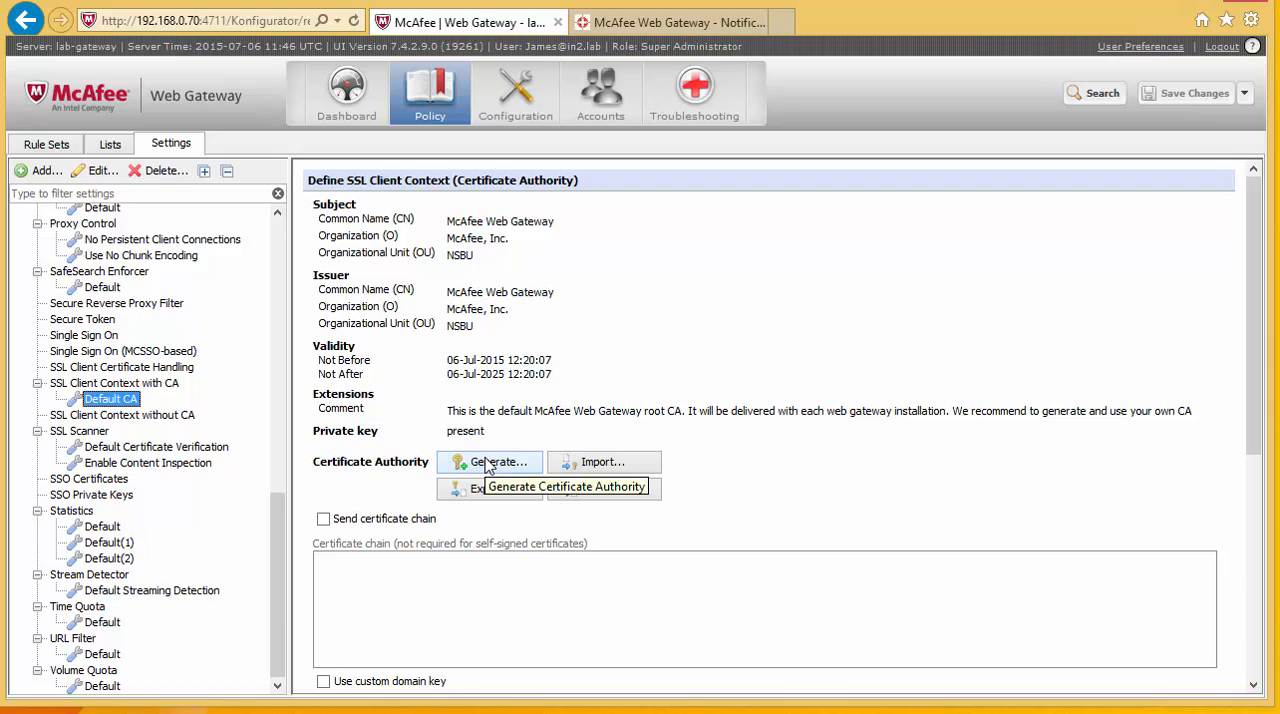
pyautogui.click(489, 461)
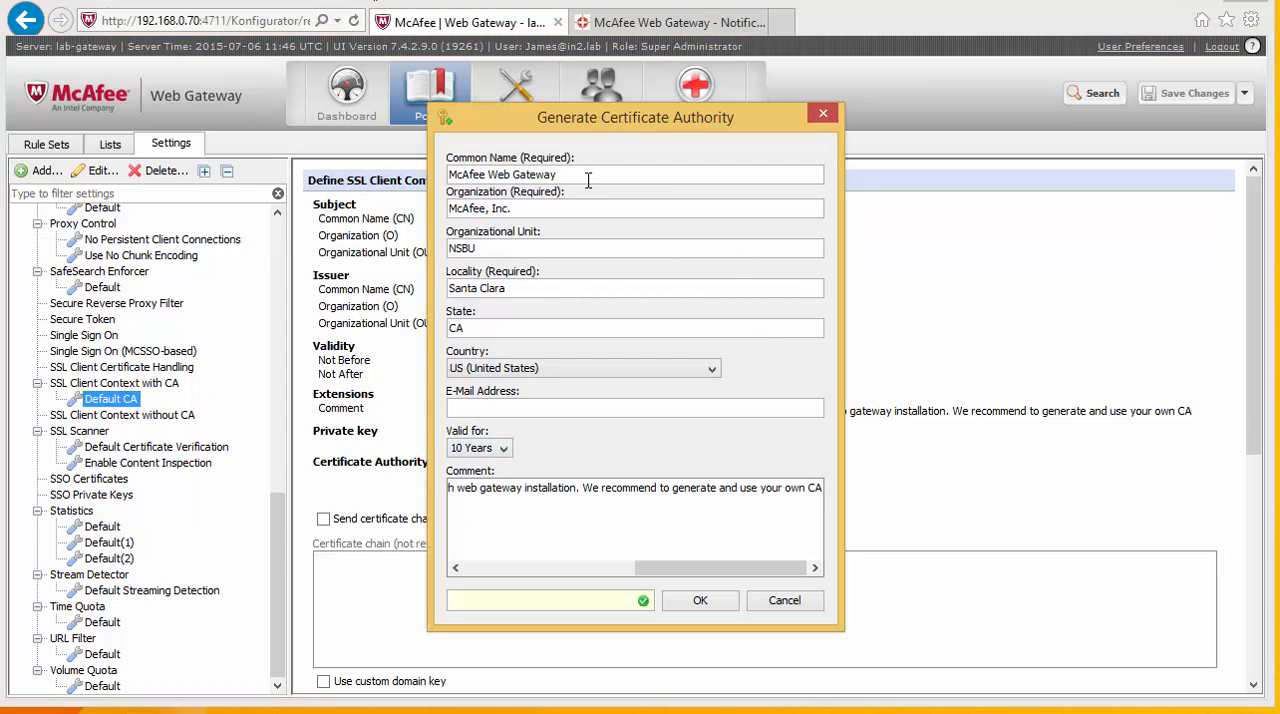
pyautogui.tripleClick(502, 174)
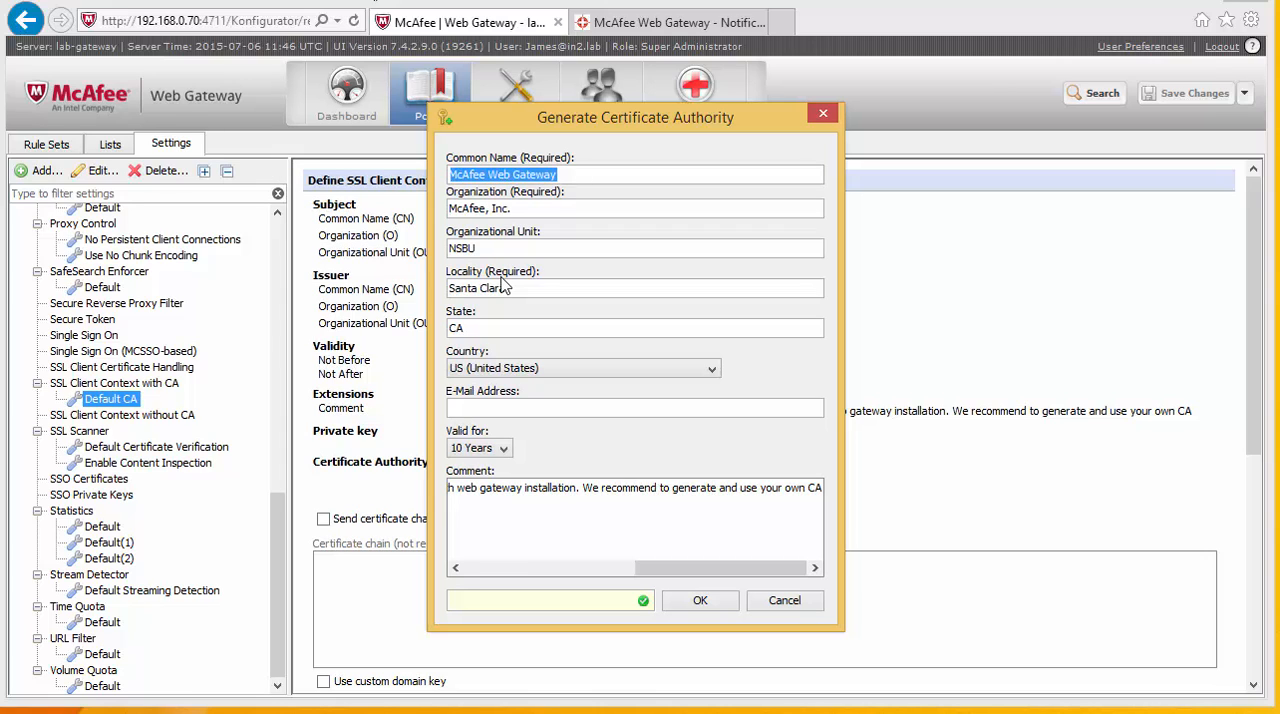
pyautogui.write('Lab')
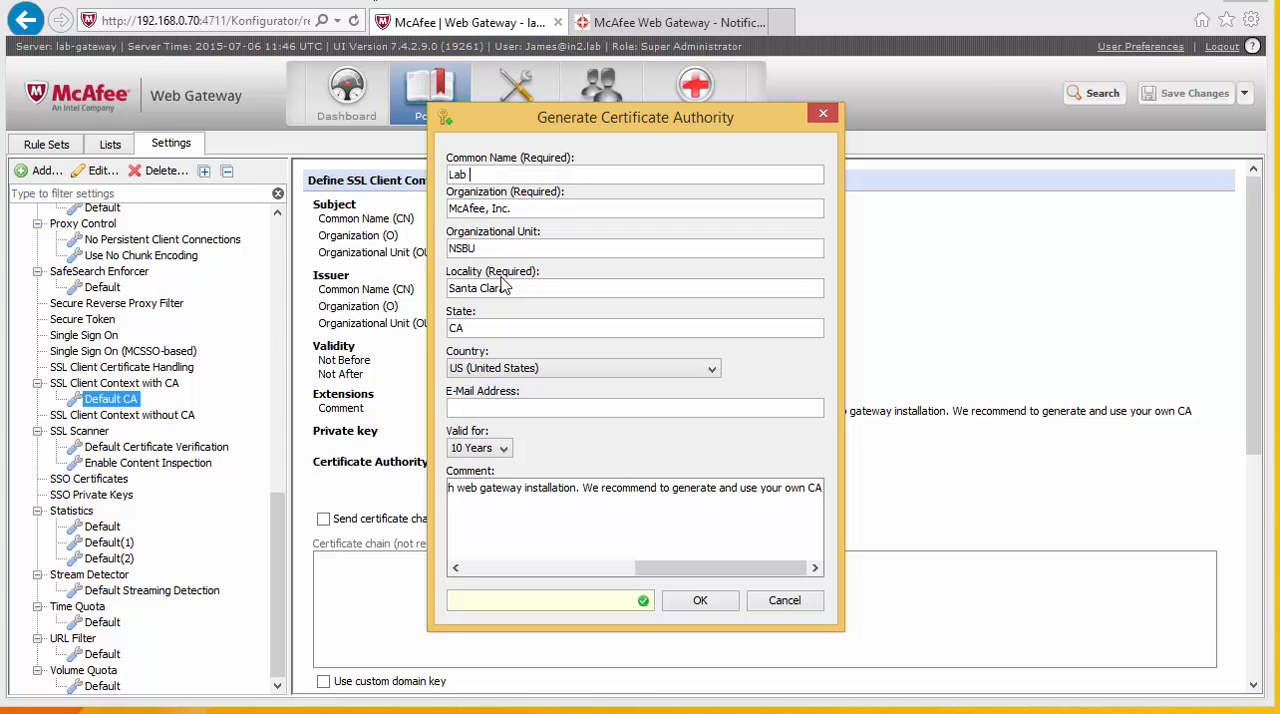
pyautogui.press('BackSpace')
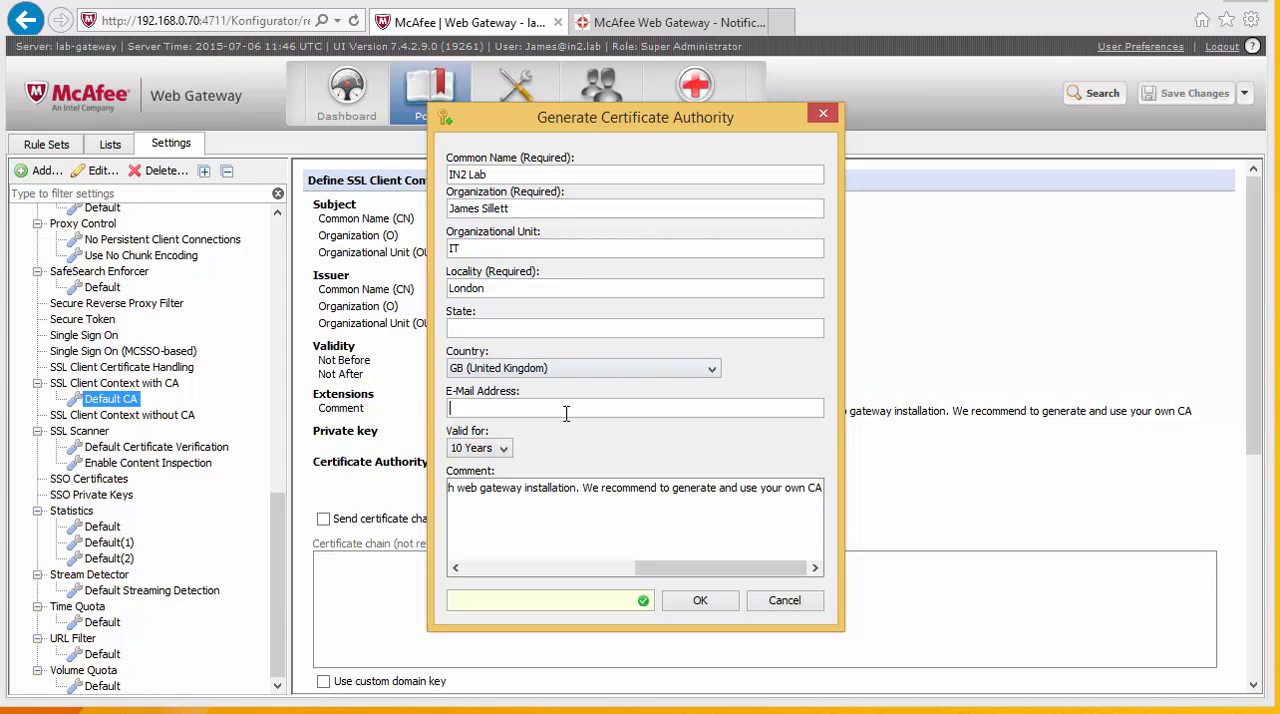
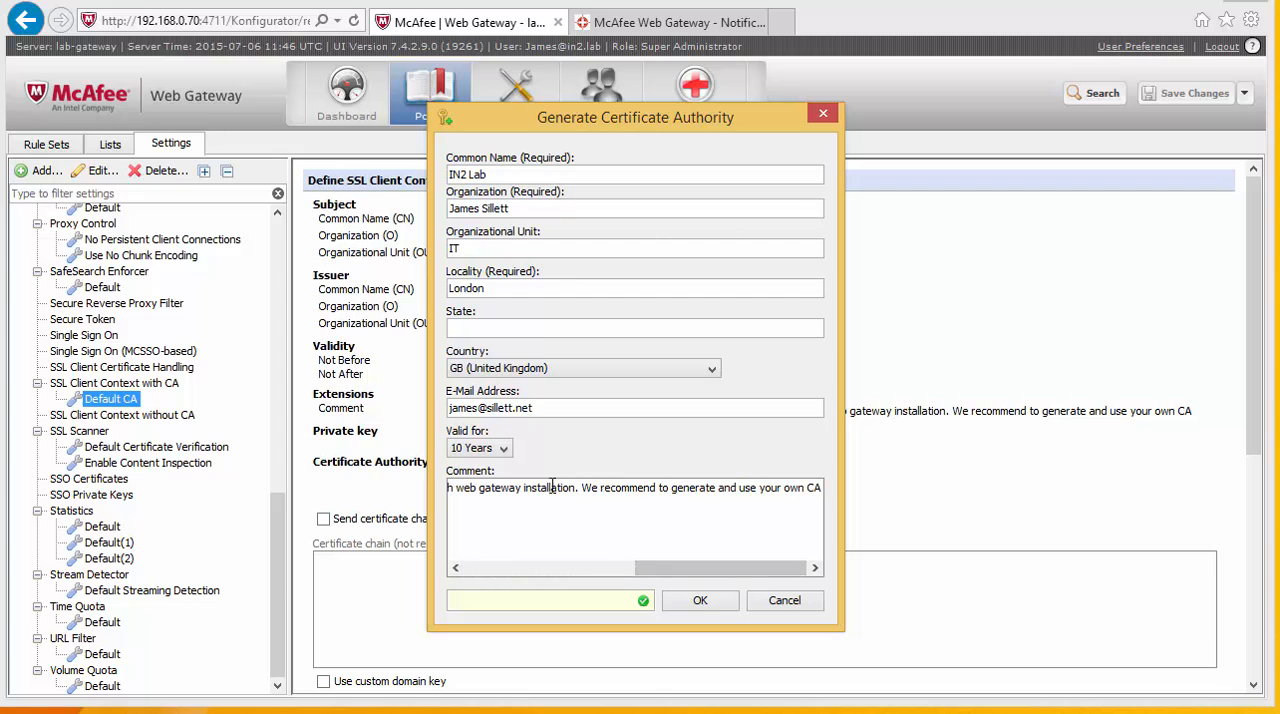
pyautogui.click(478, 447)
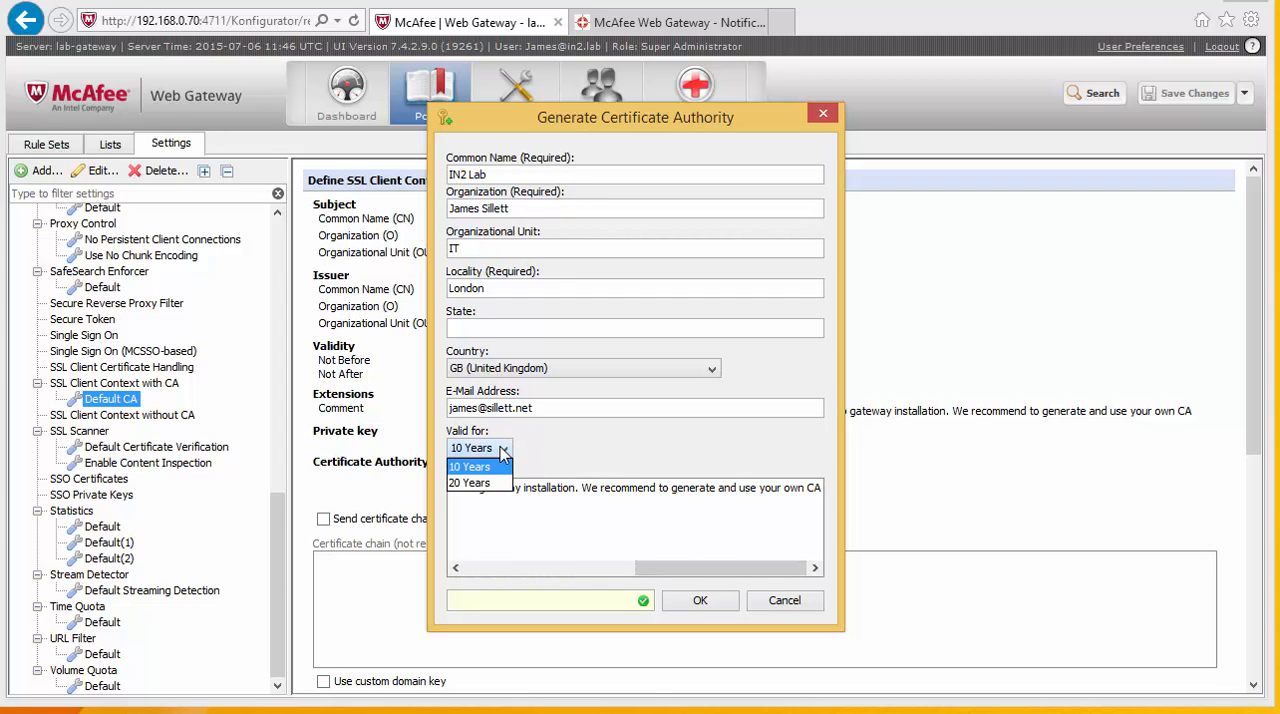
pyautogui.click(470, 466)
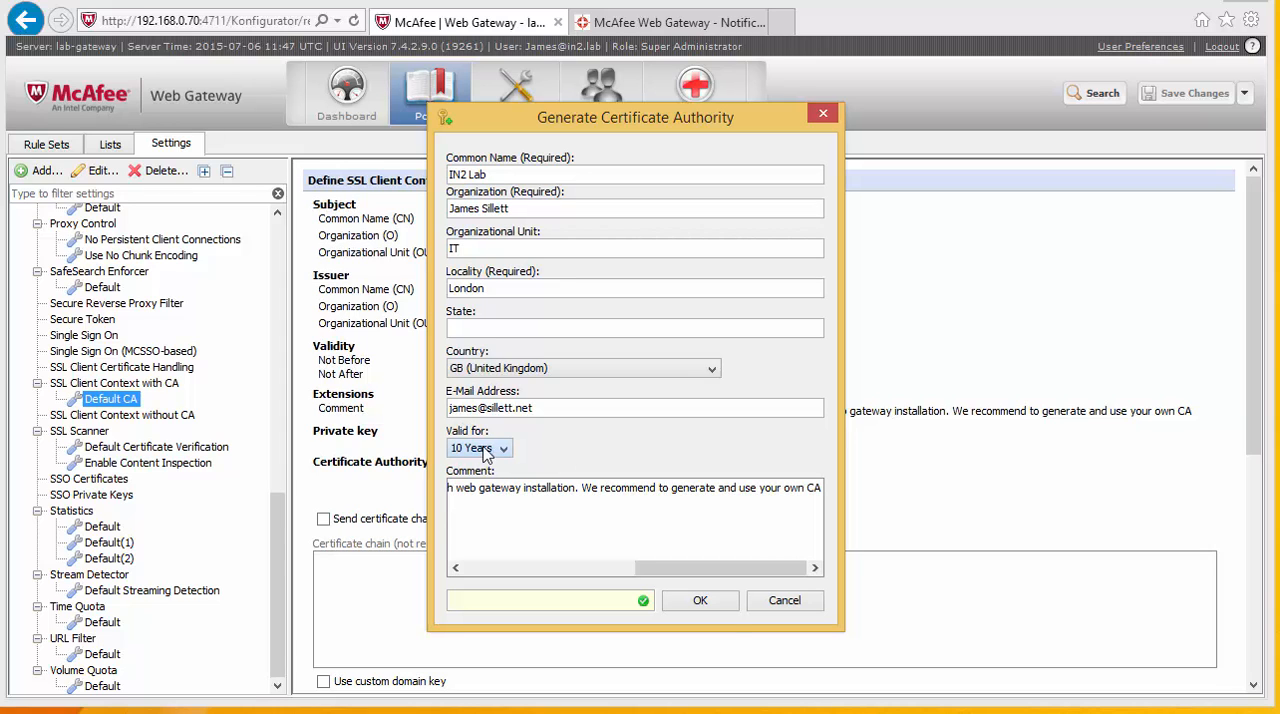
pyautogui.click(700, 600)
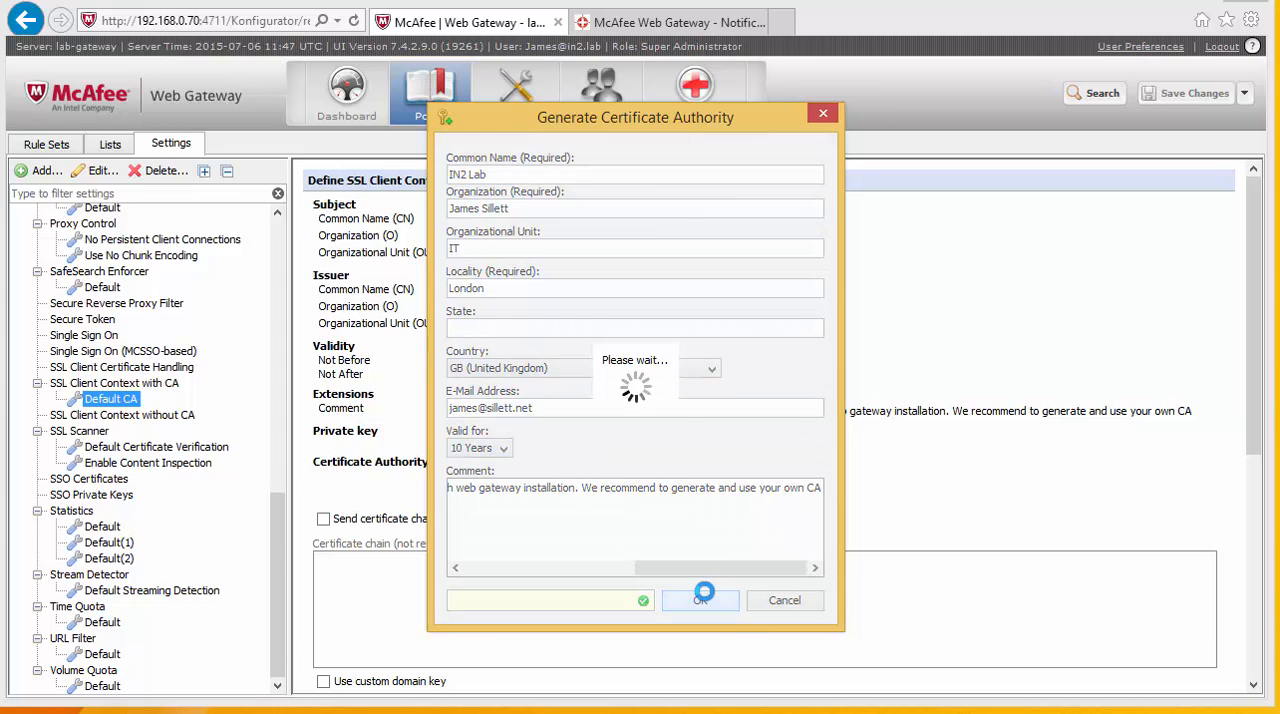
pyautogui.click(700, 600)
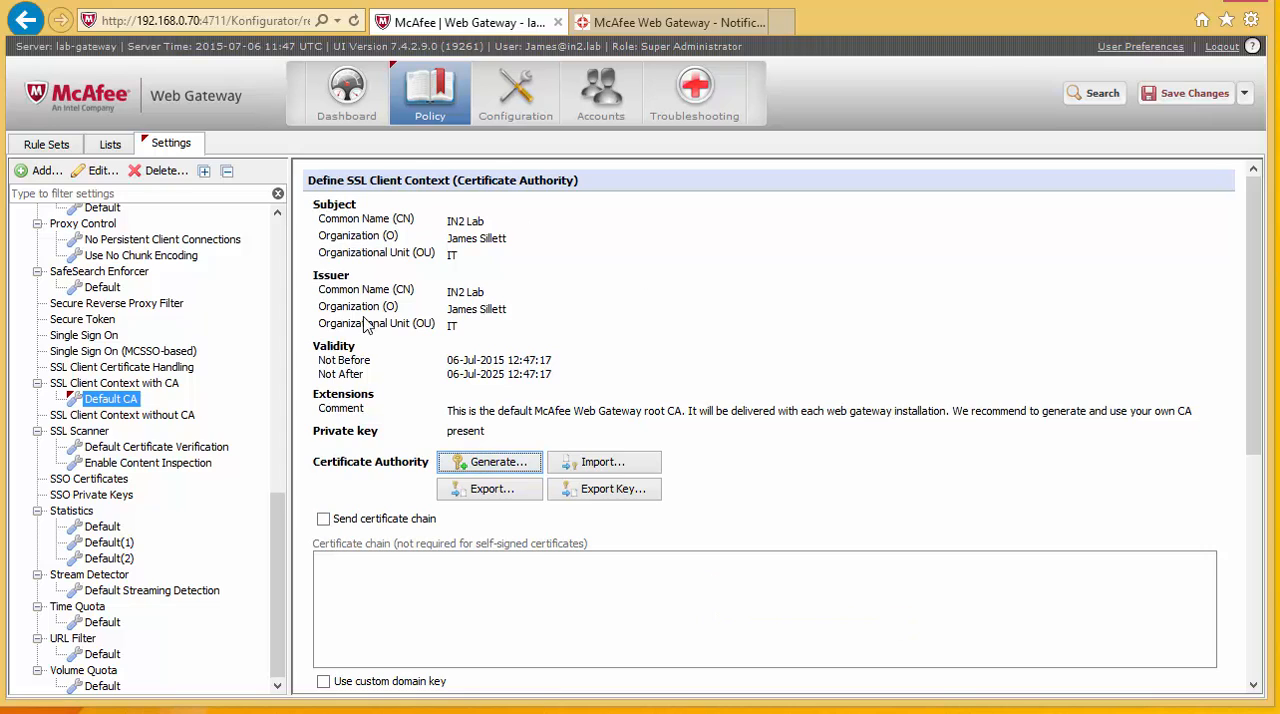
pyautogui.moveTo(680, 222)
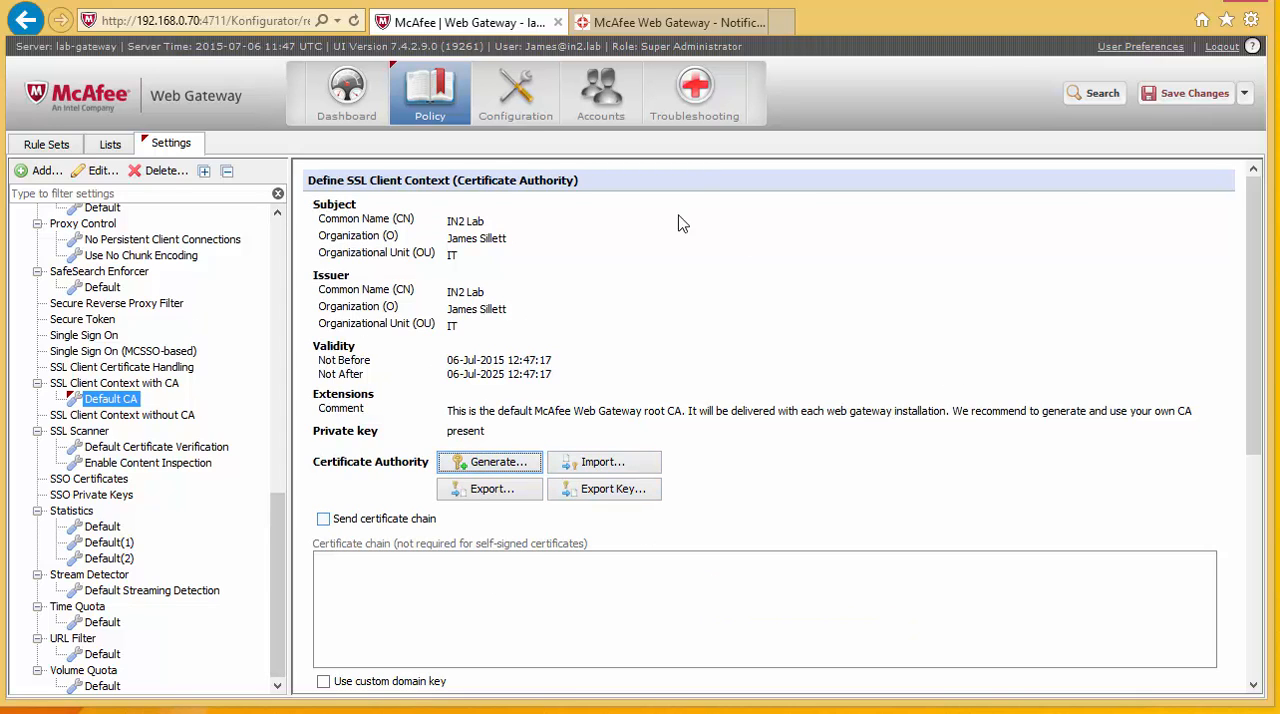
pyautogui.moveTo(338, 298)
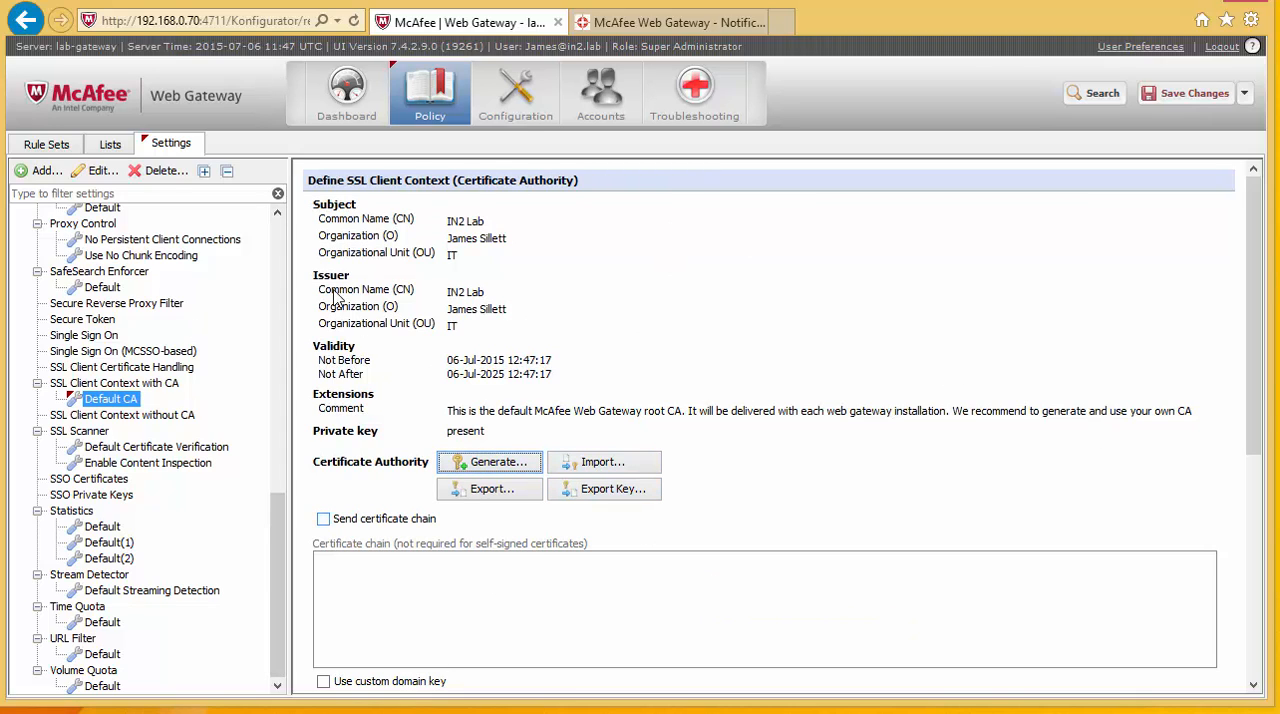
pyautogui.moveTo(435, 375)
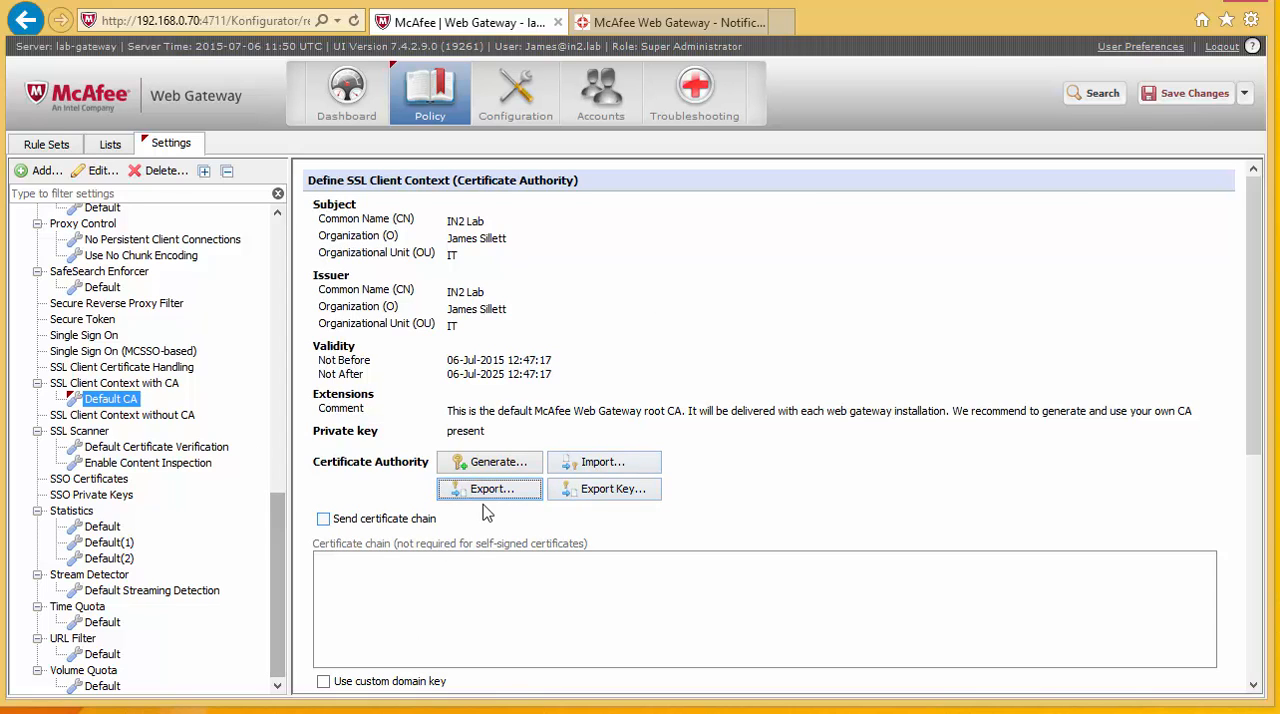
# Export the certificate as \\lab-dc\c$\gatewayCert and acknowledge the saved message.
pyautogui.click(490, 488)
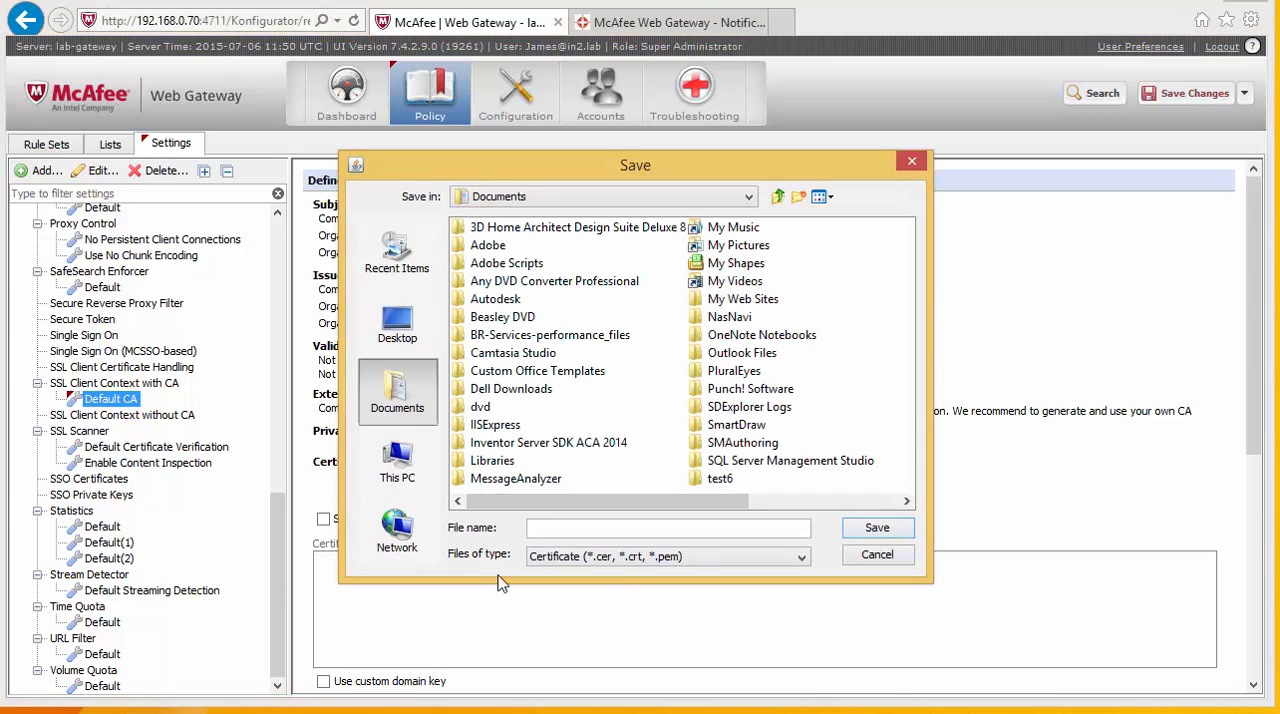
pyautogui.write('\\br')
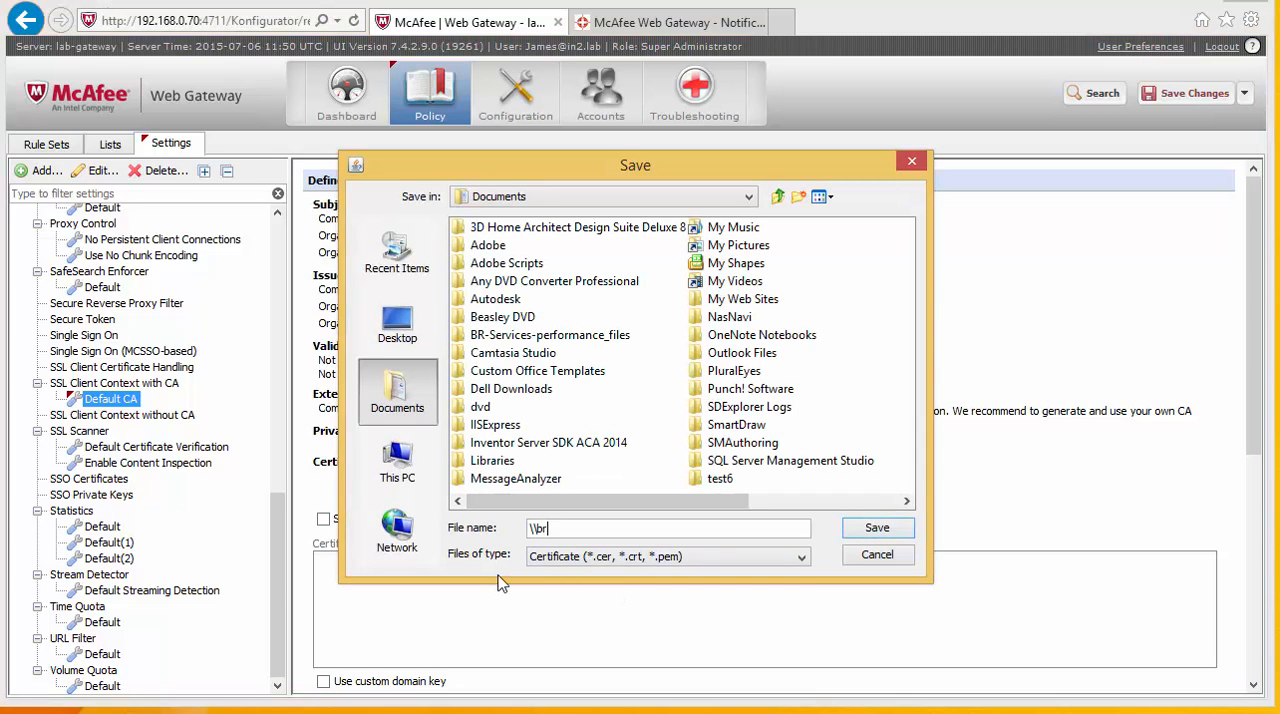
pyautogui.press('BackSpace')
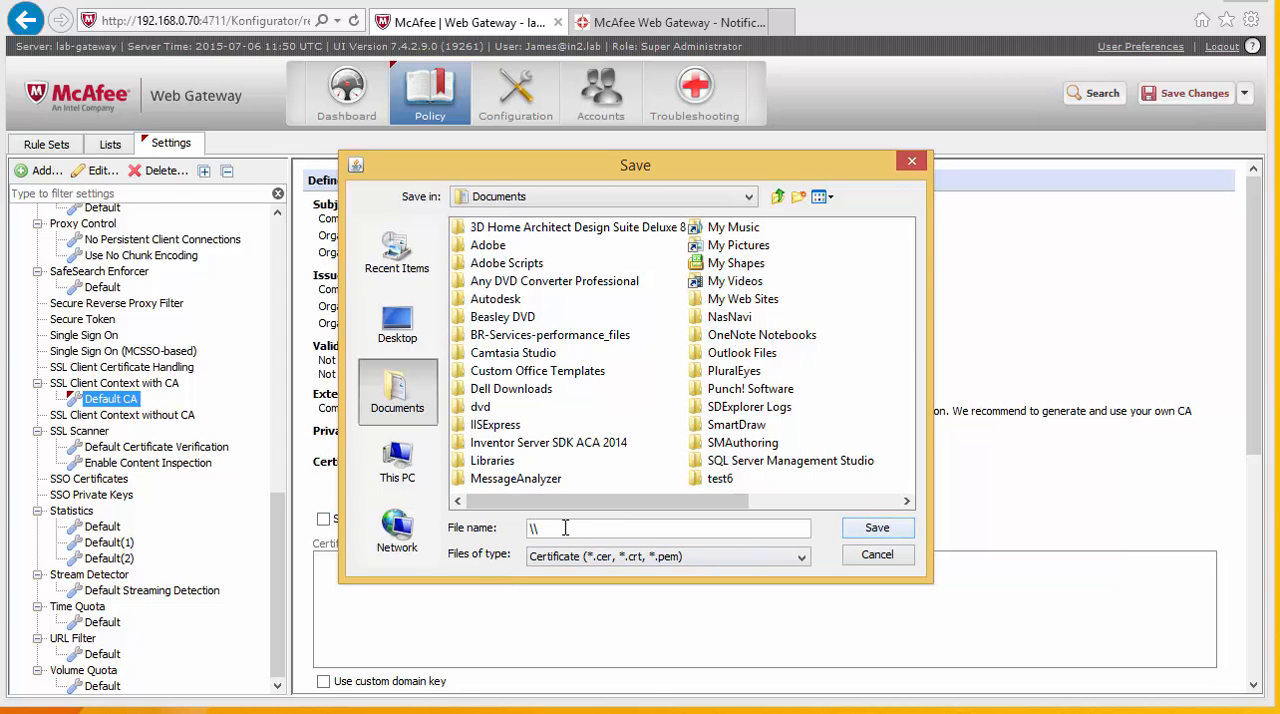
pyautogui.write('lab-dc')
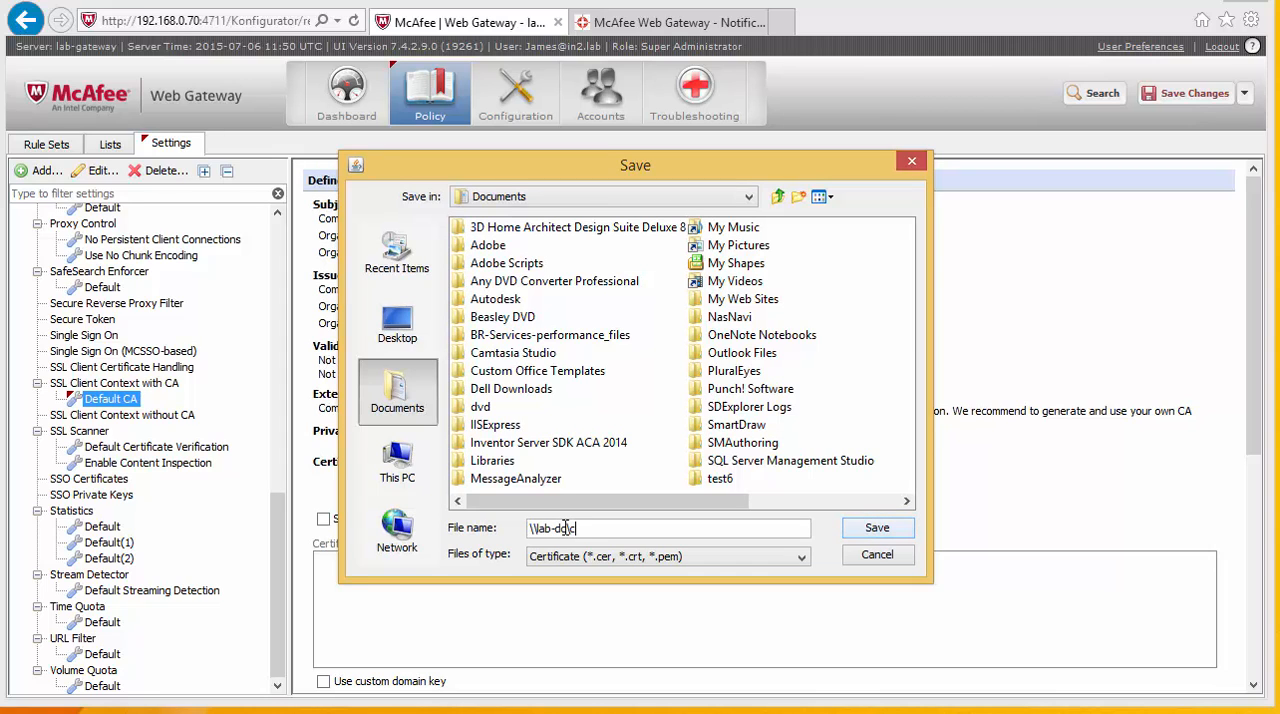
pyautogui.write('s\\gatewayCert')
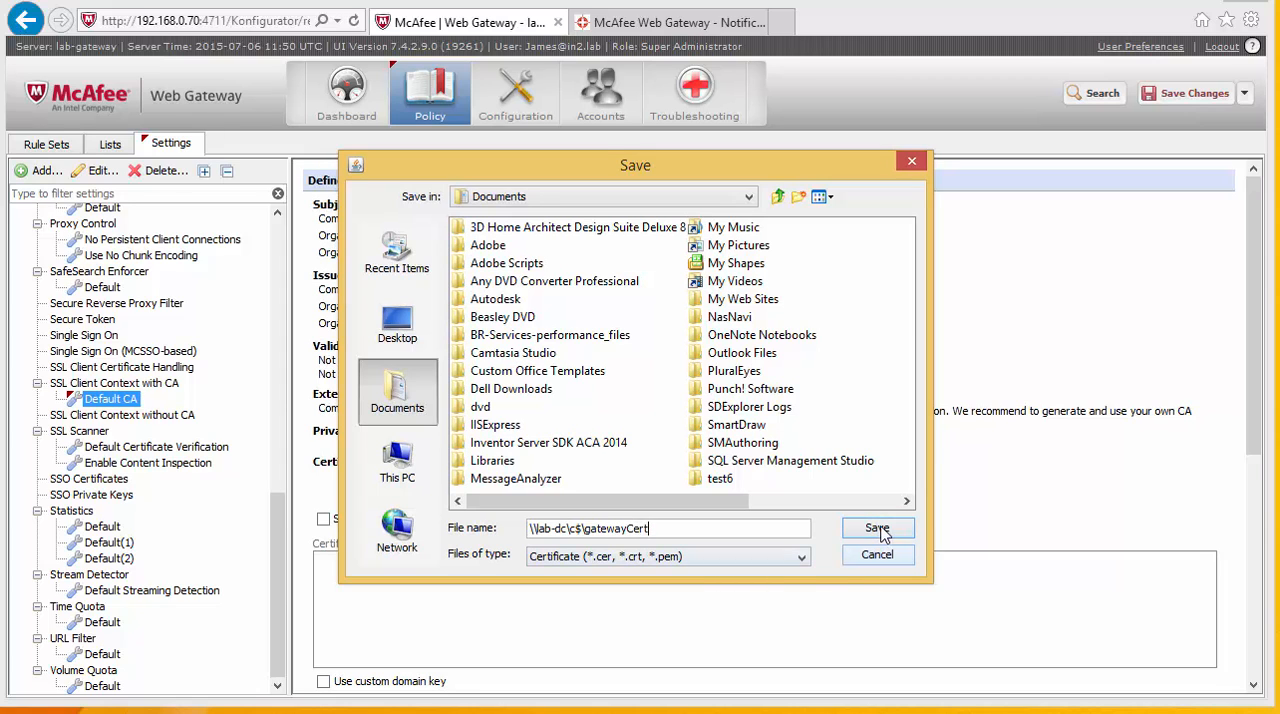
pyautogui.click(876, 528)
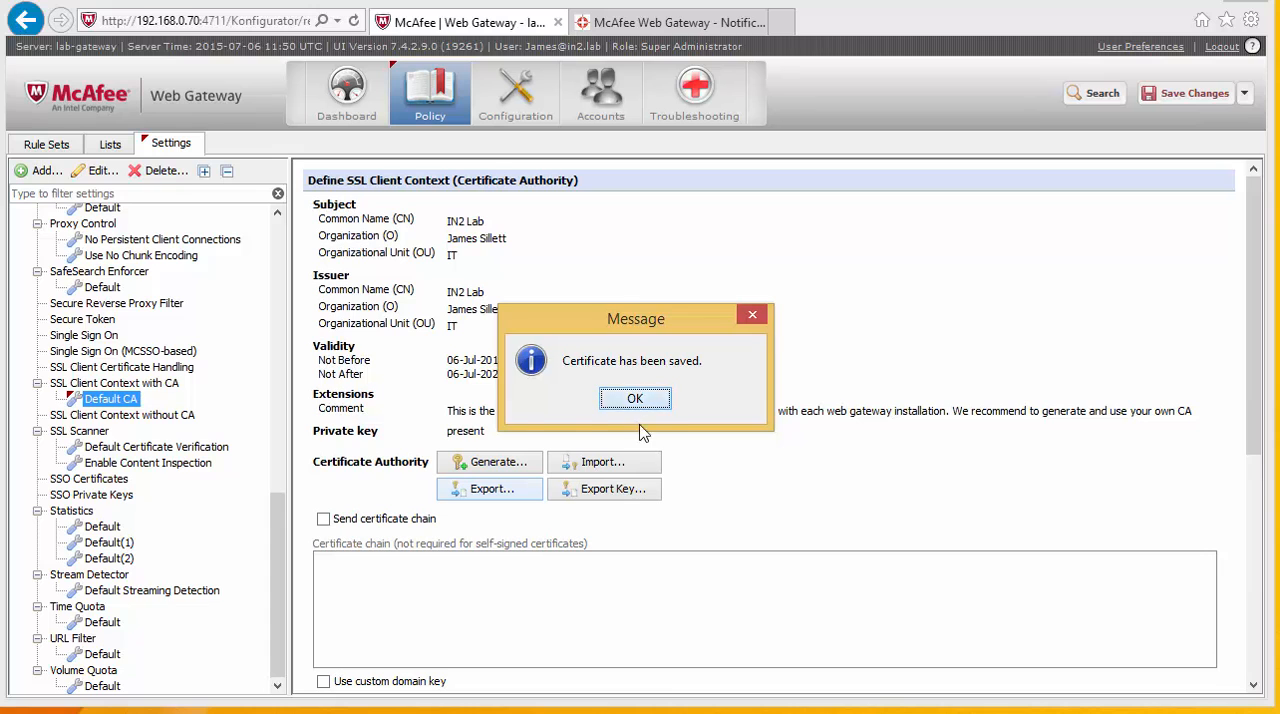
pyautogui.click(634, 398)
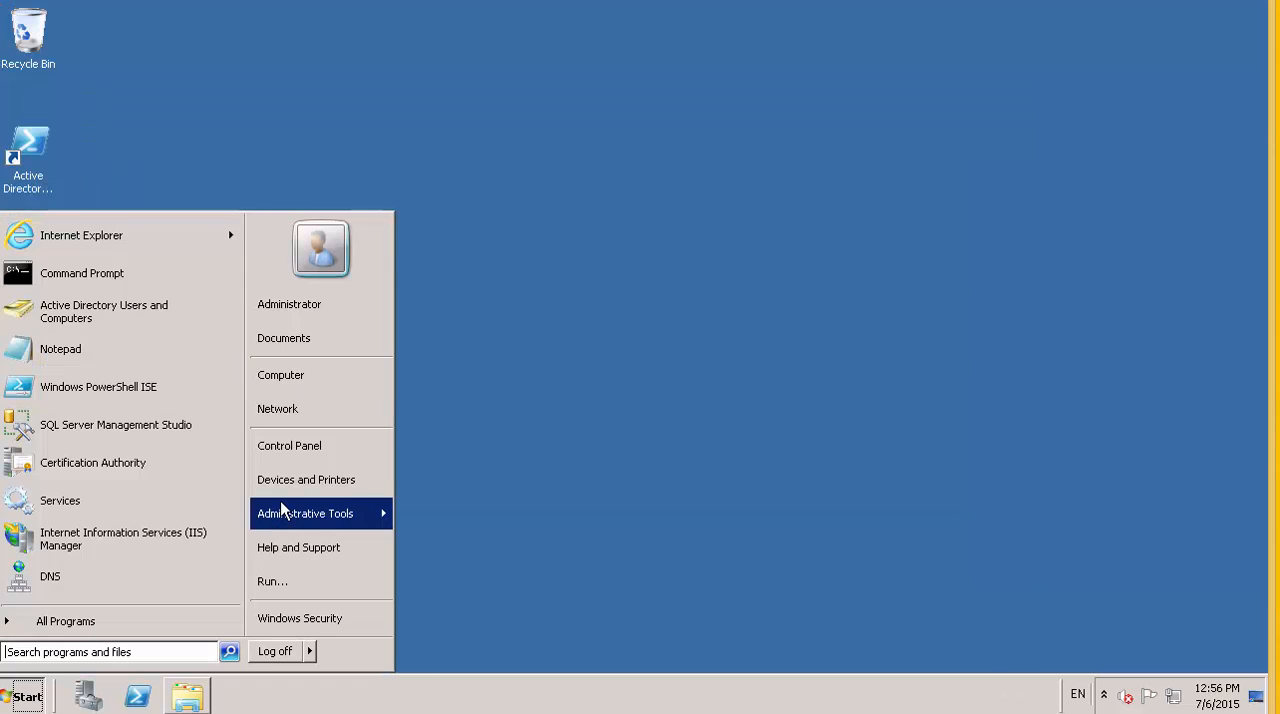
pyautogui.moveTo(65, 621)
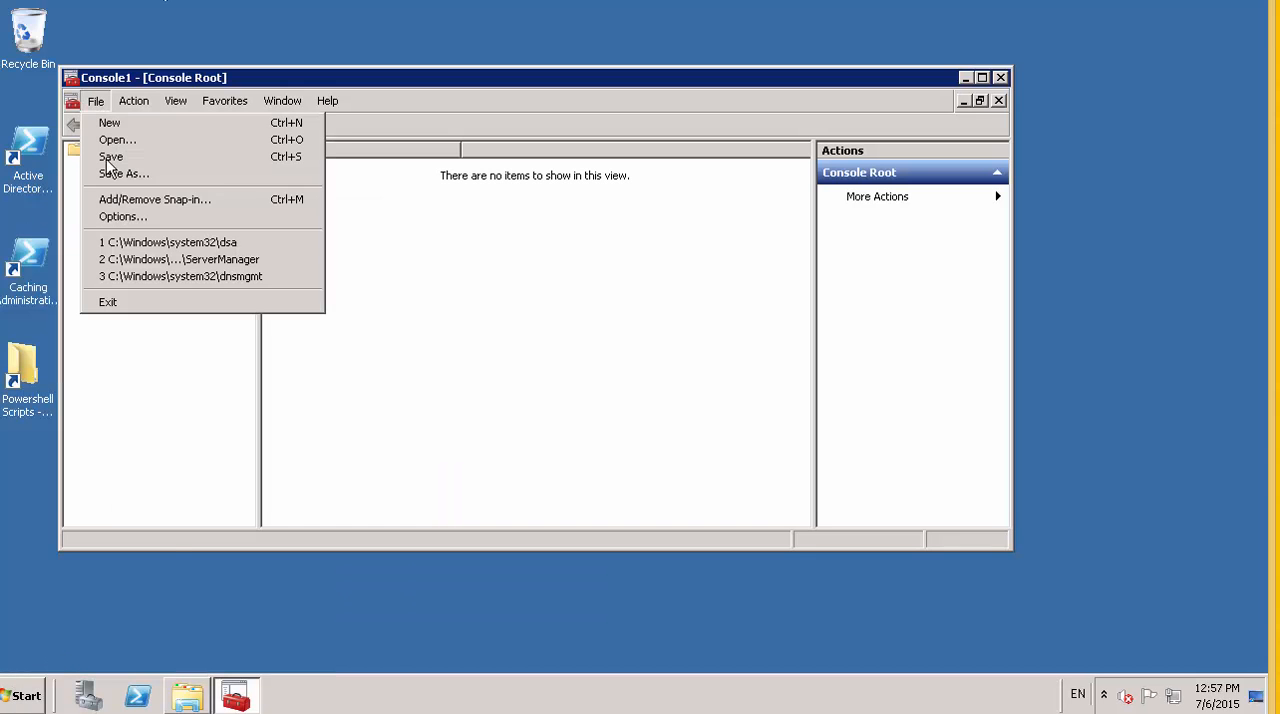
# Add the Certificates snap-in for the computer account.
pyautogui.click(155, 199)
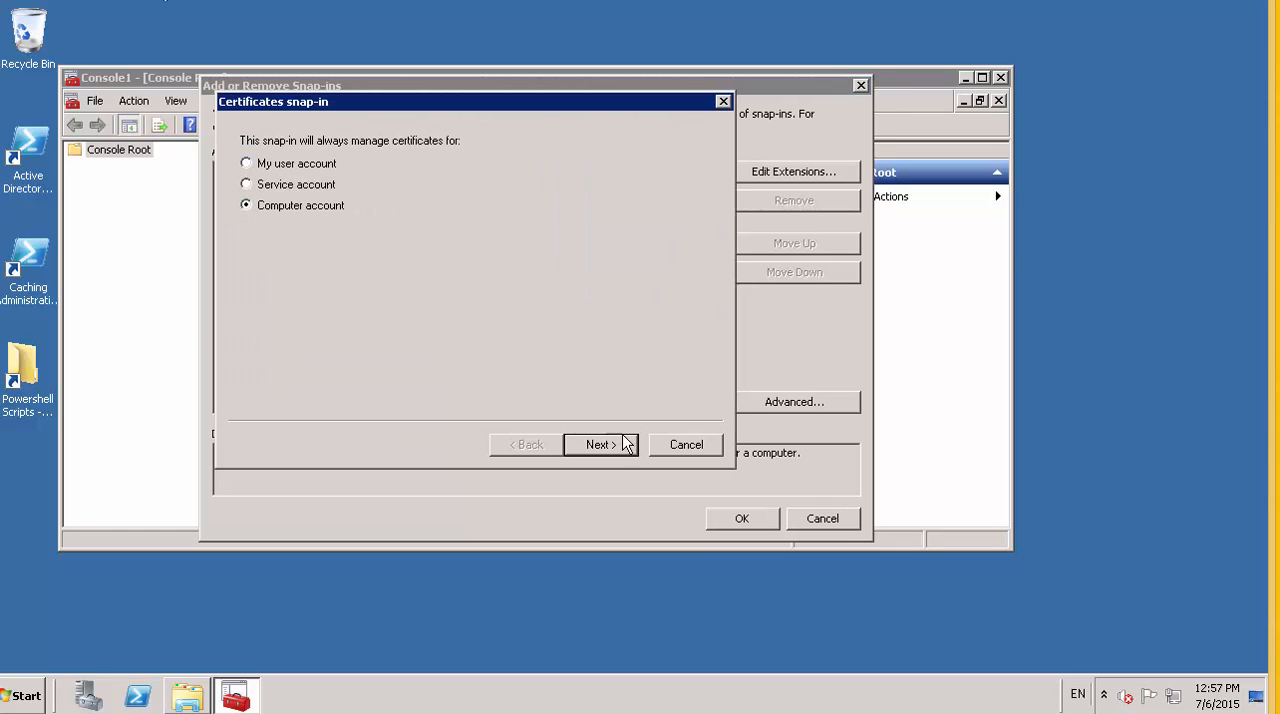
pyautogui.click(599, 444)
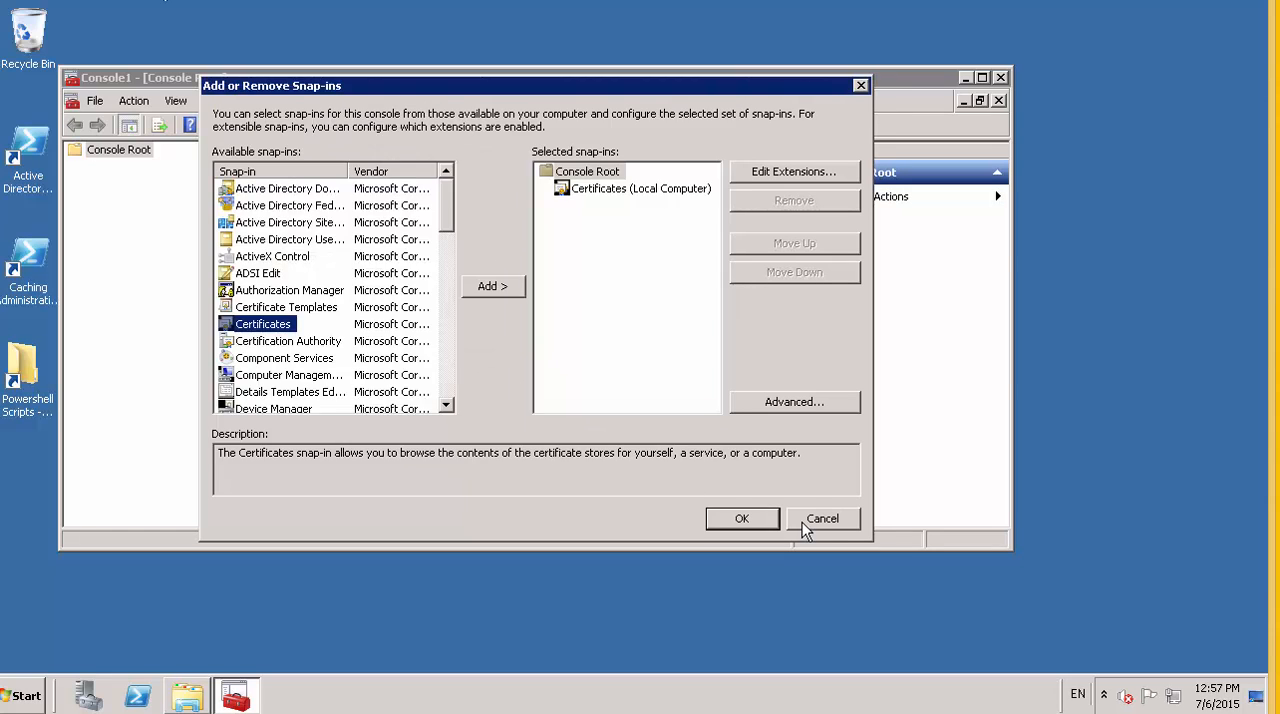
pyautogui.click(741, 518)
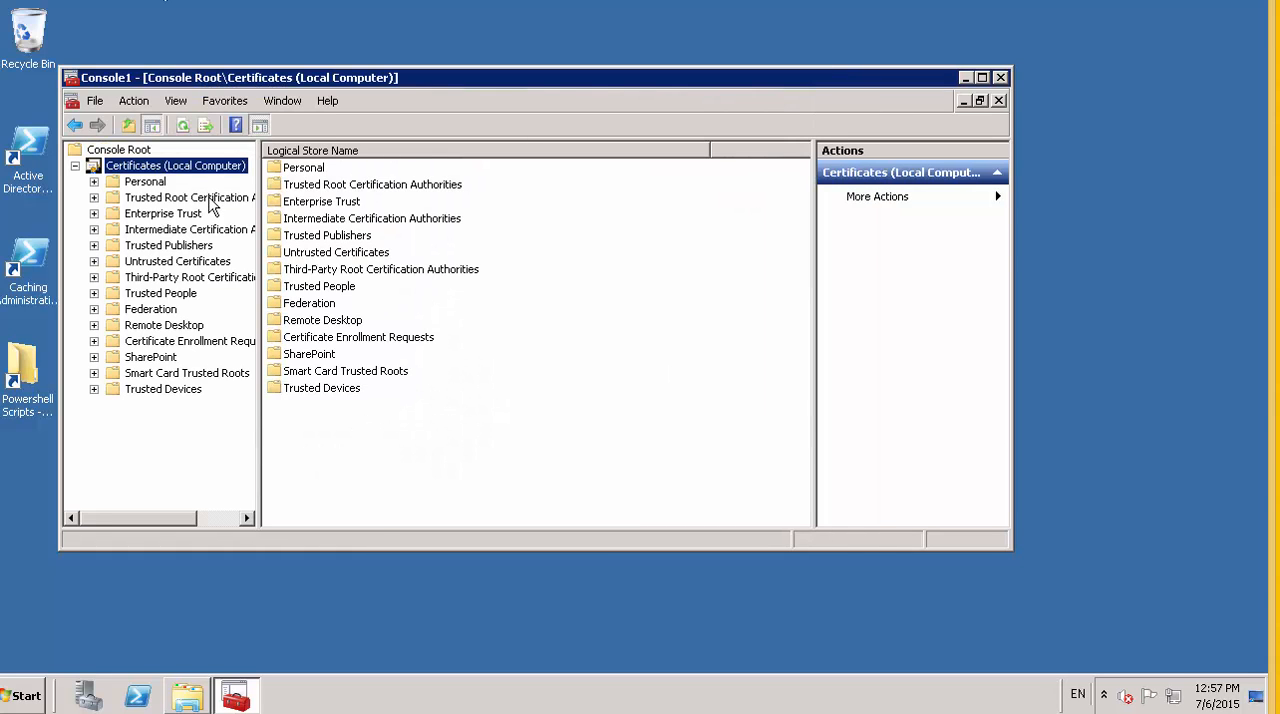
# Import gatewayCert into Trusted Root Certification Authorities.
pyautogui.rightClick(155, 213)
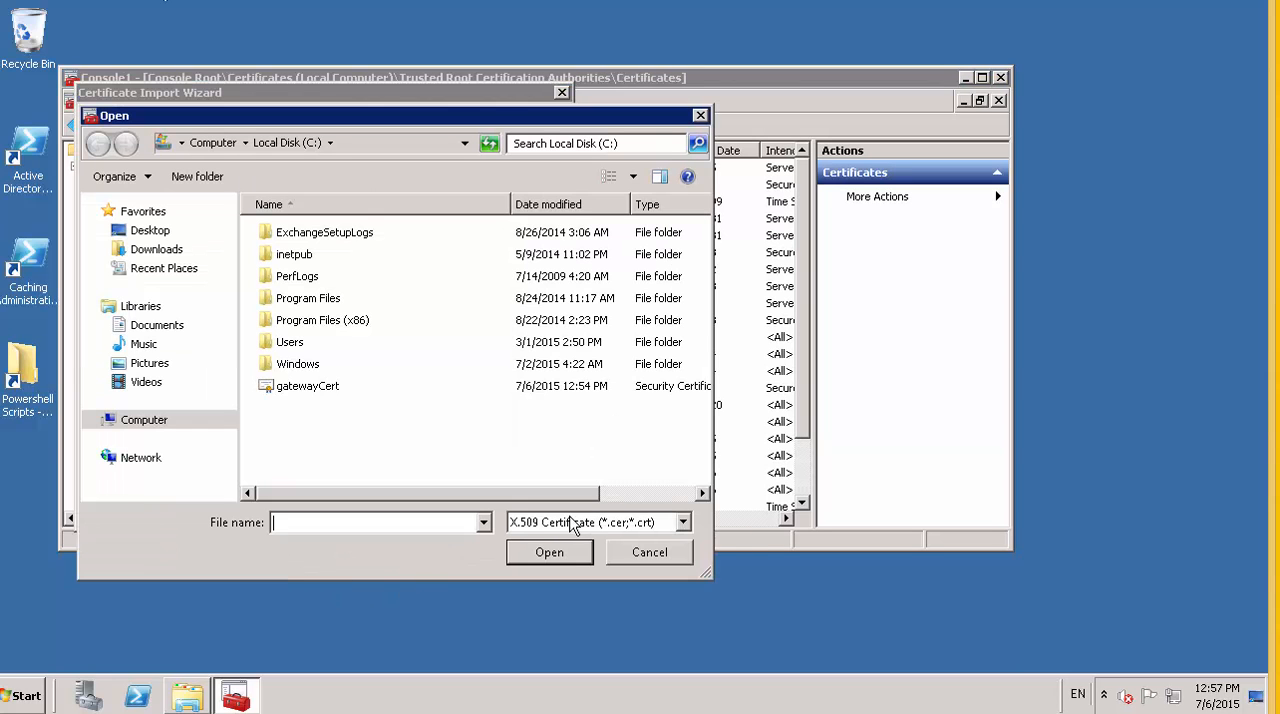
pyautogui.click(683, 522)
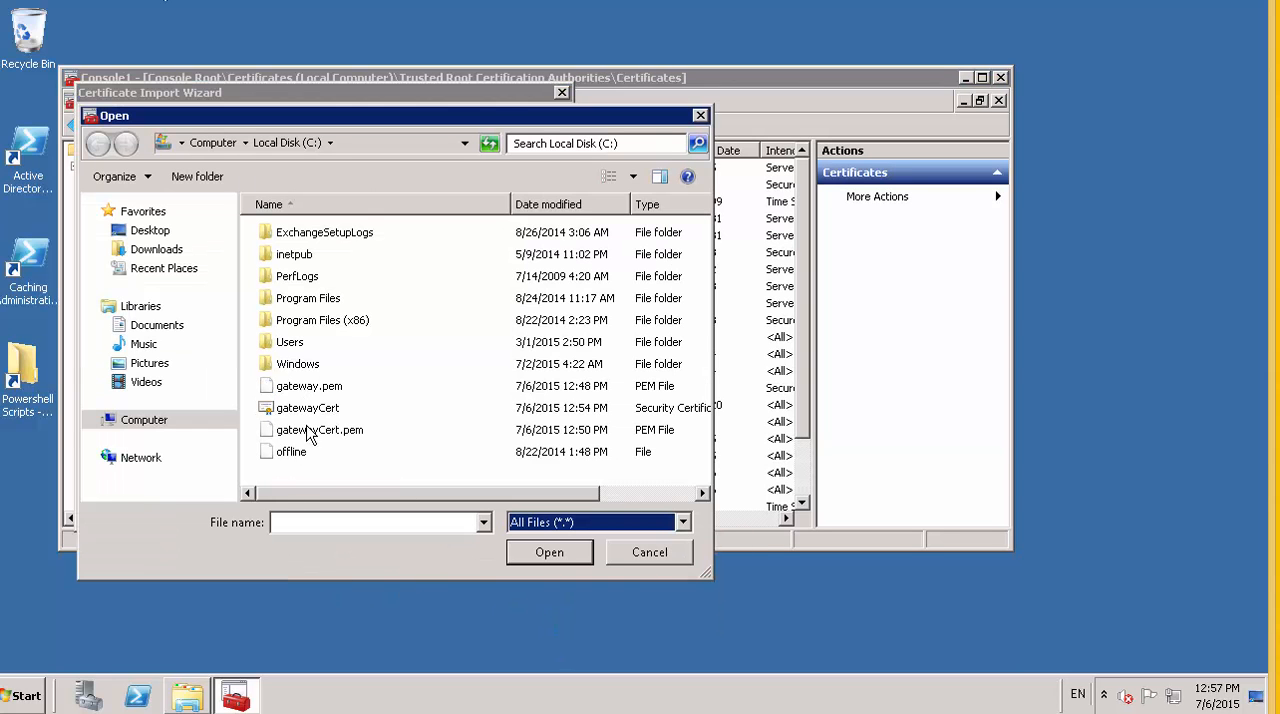
pyautogui.click(549, 552)
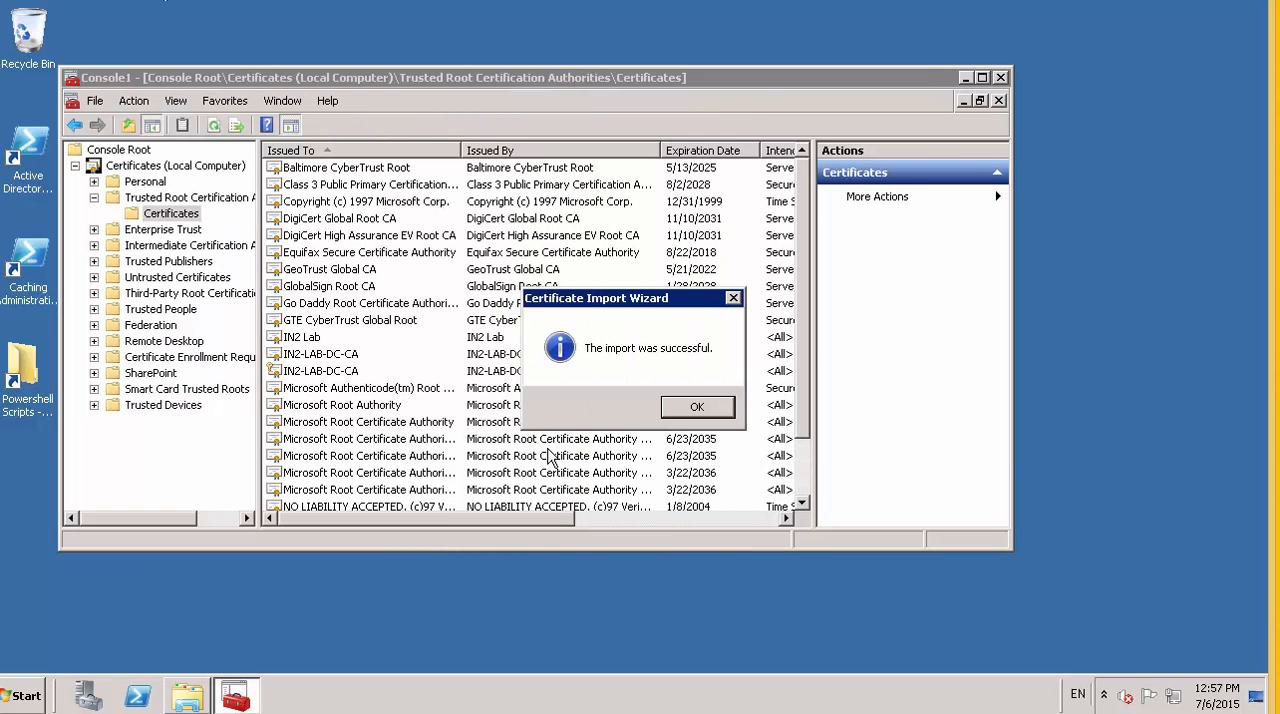
pyautogui.click(697, 406)
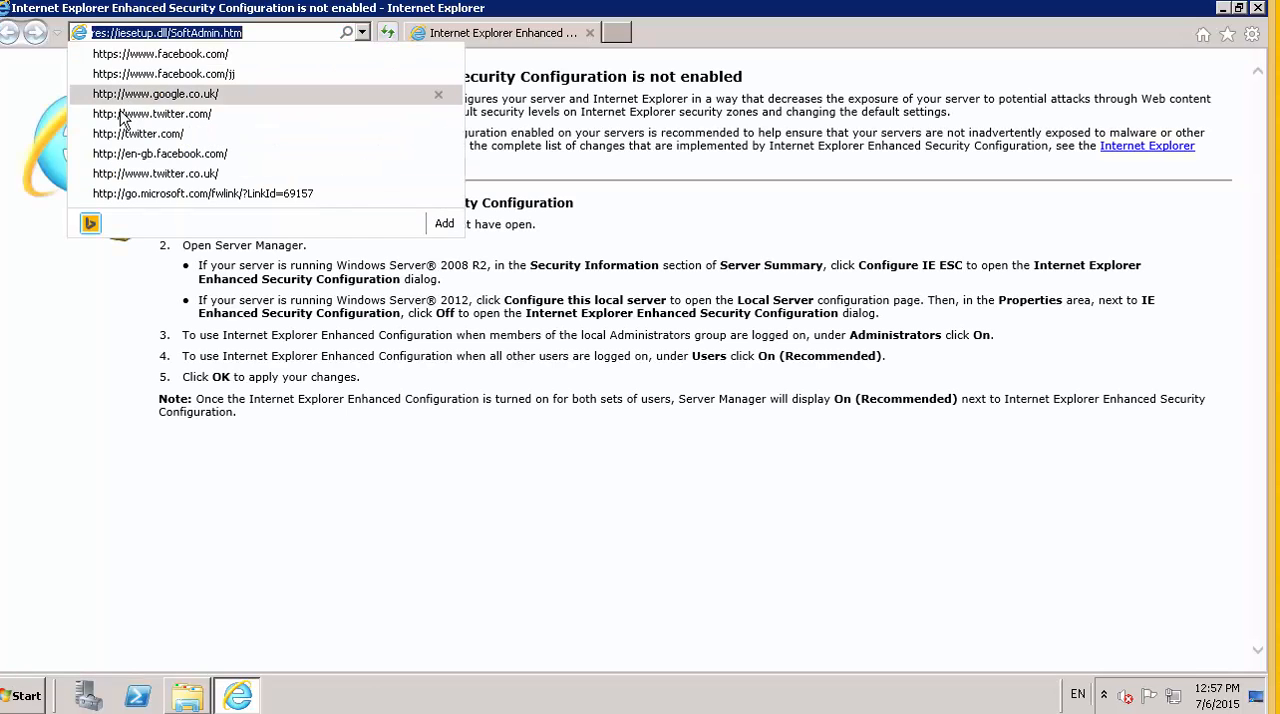
pyautogui.click(161, 54)
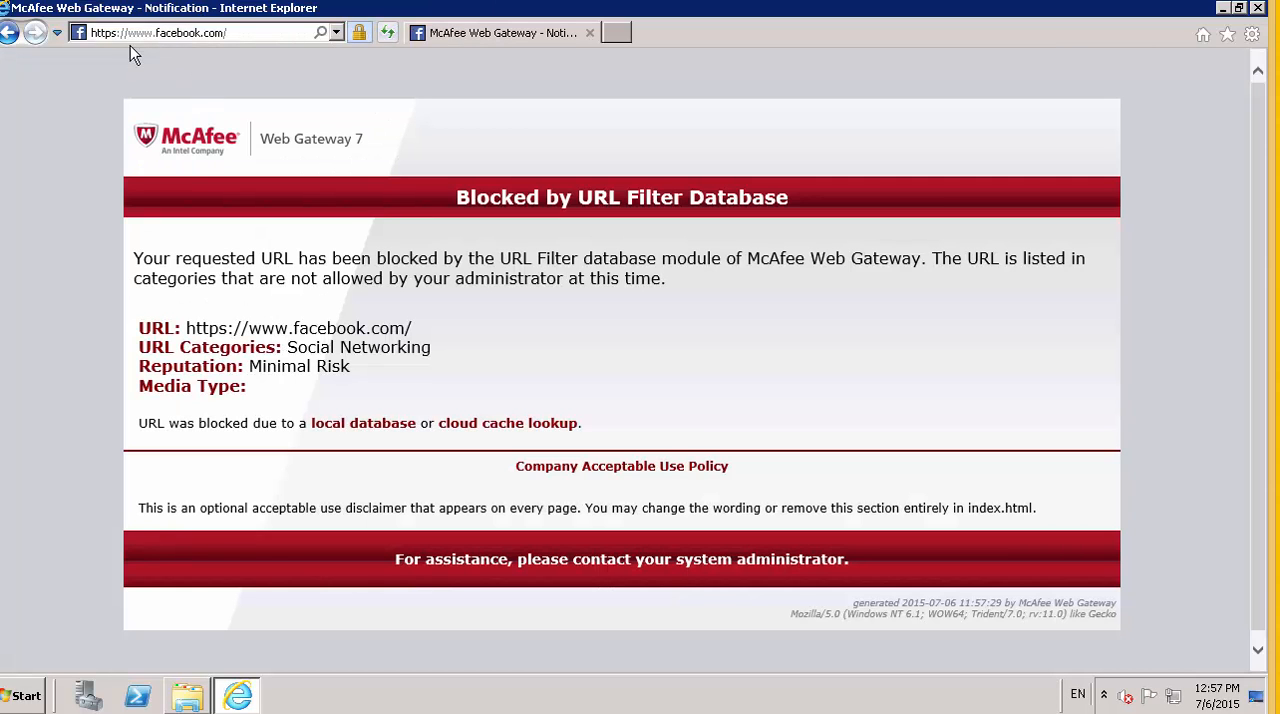
pyautogui.moveTo(703, 163)
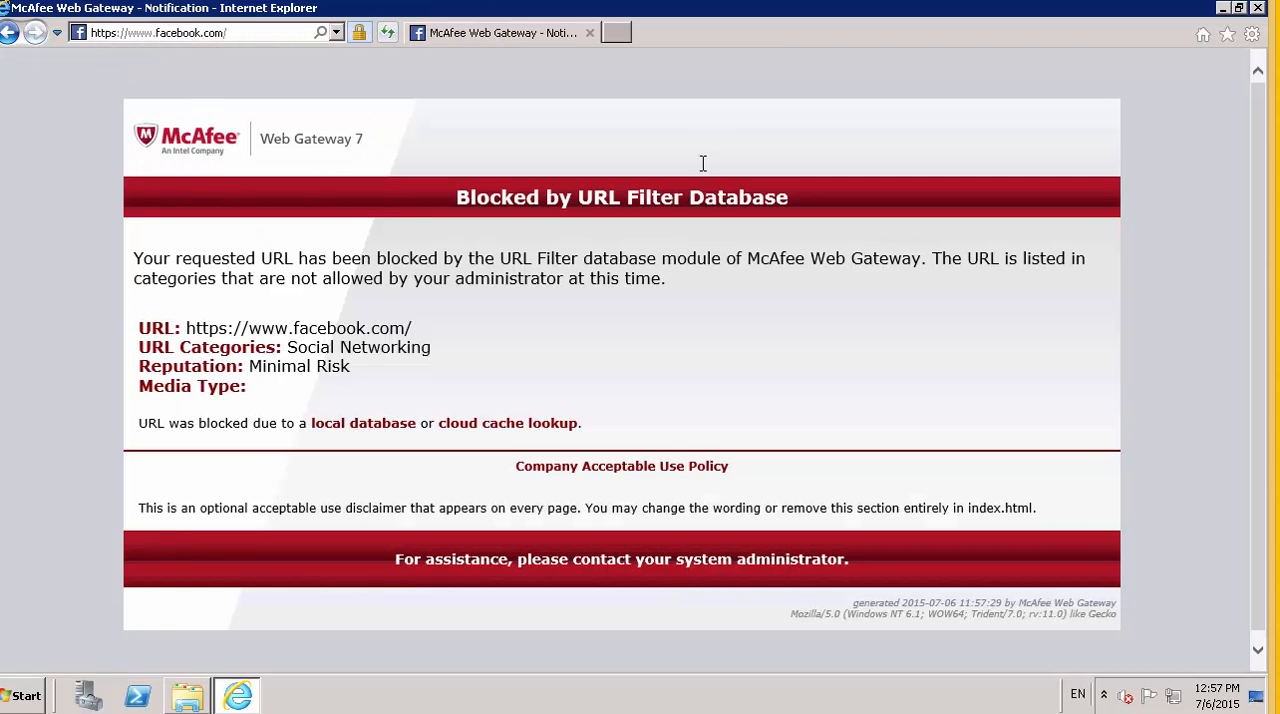
pyautogui.moveTo(209, 543)
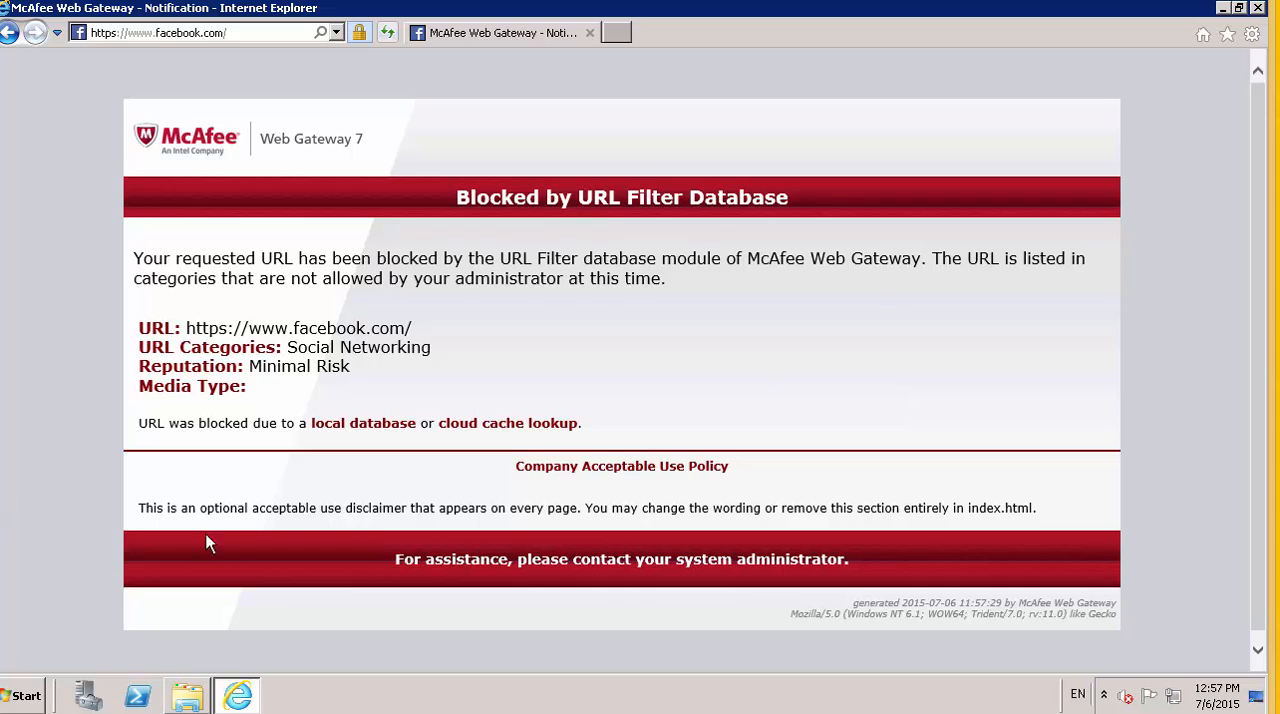
pyautogui.moveTo(44, 187)
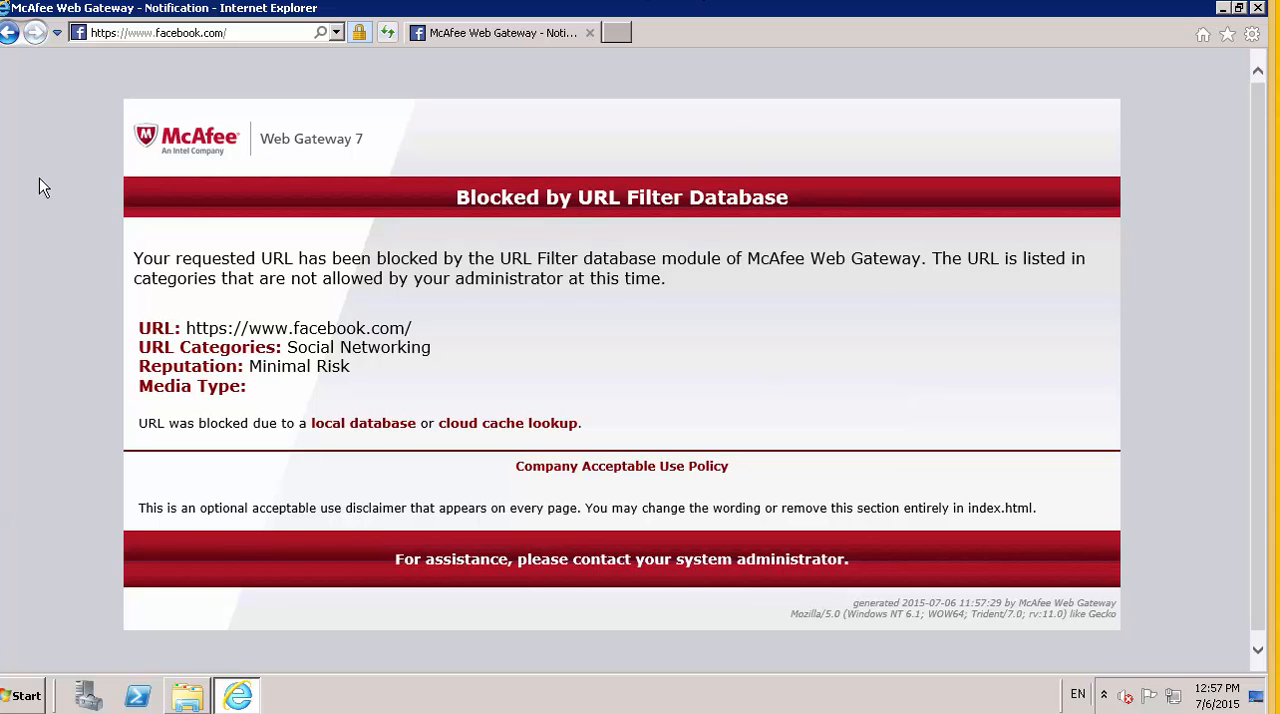
pyautogui.click(359, 32)
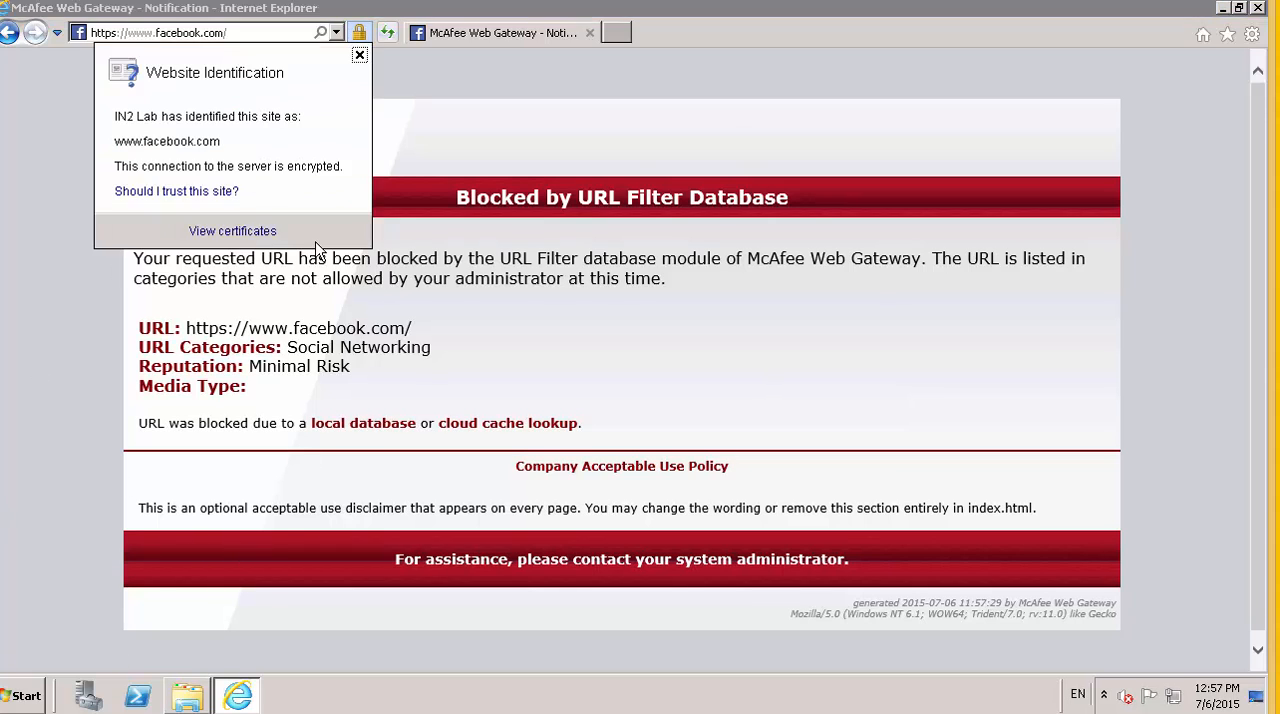
pyautogui.click(232, 231)
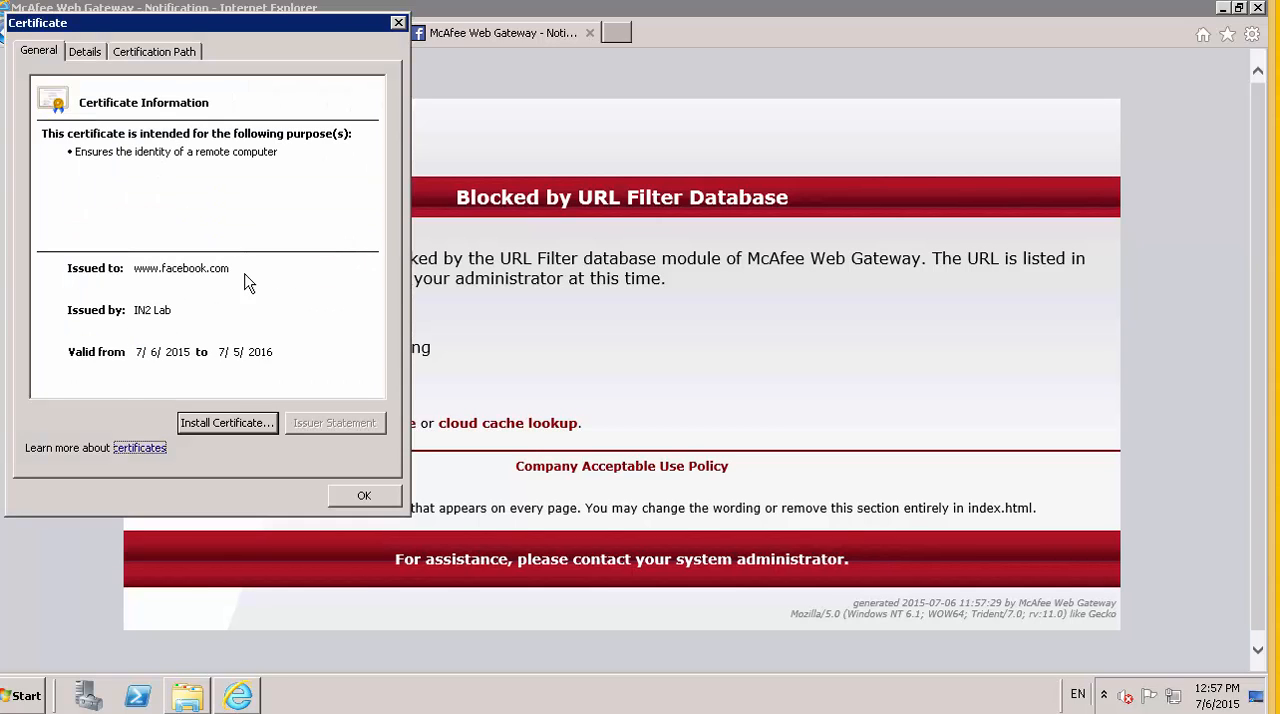
pyautogui.moveTo(164, 332)
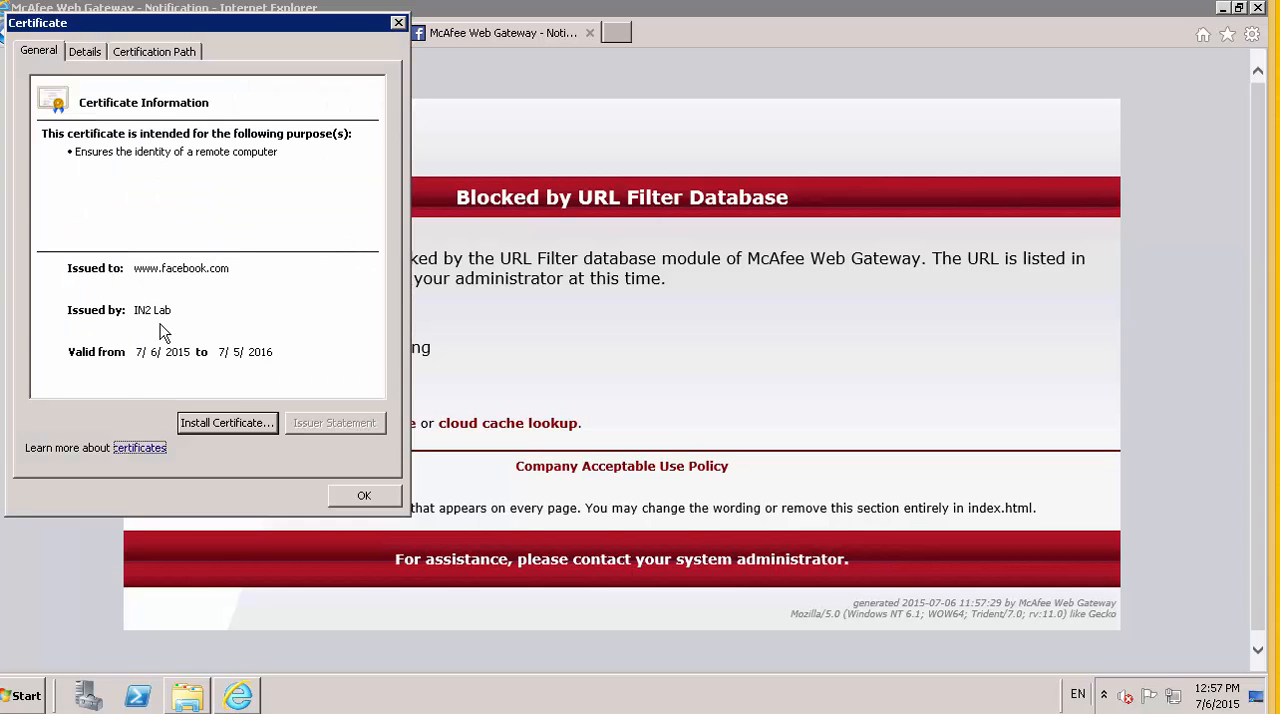
pyautogui.moveTo(218, 330)
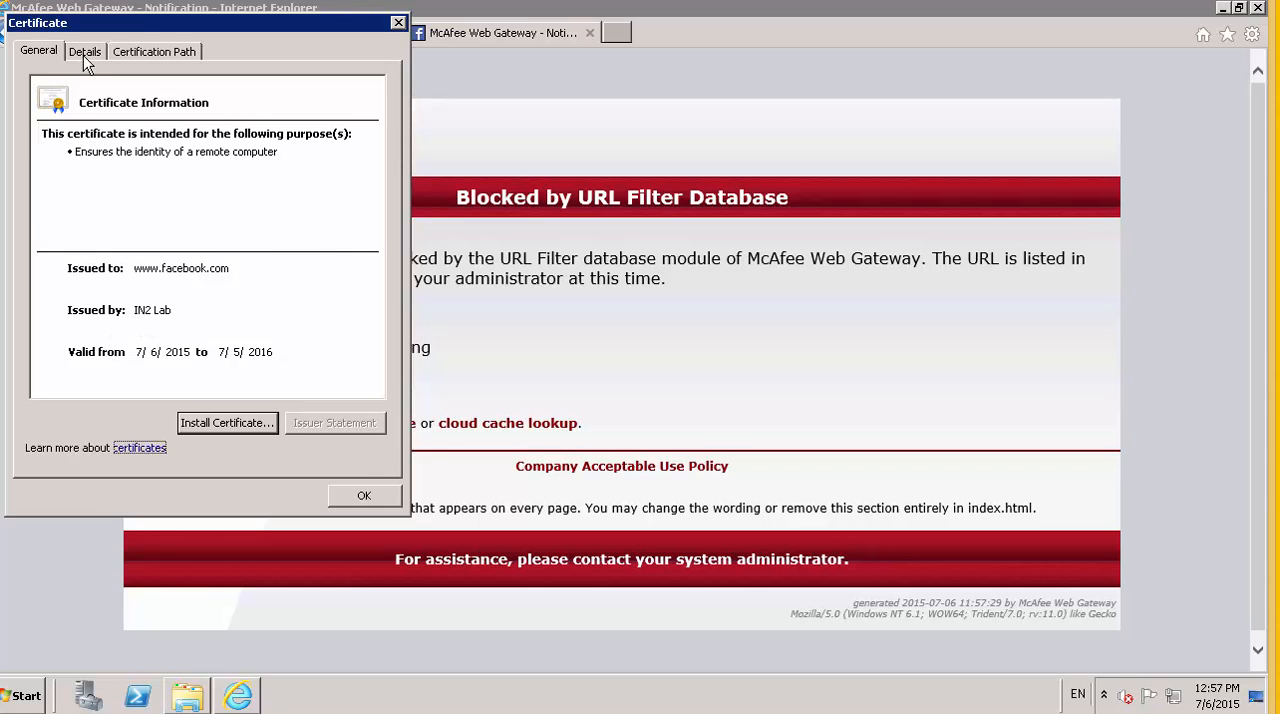
pyautogui.click(85, 51)
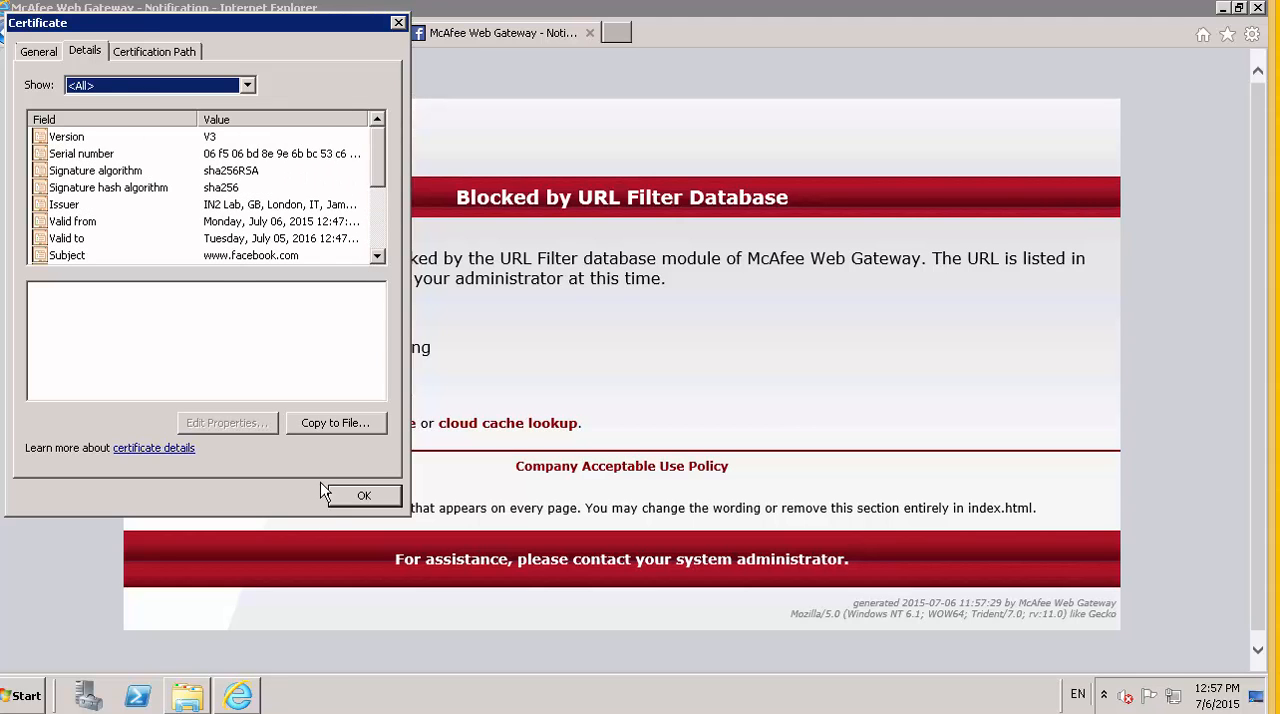
pyautogui.click(364, 495)
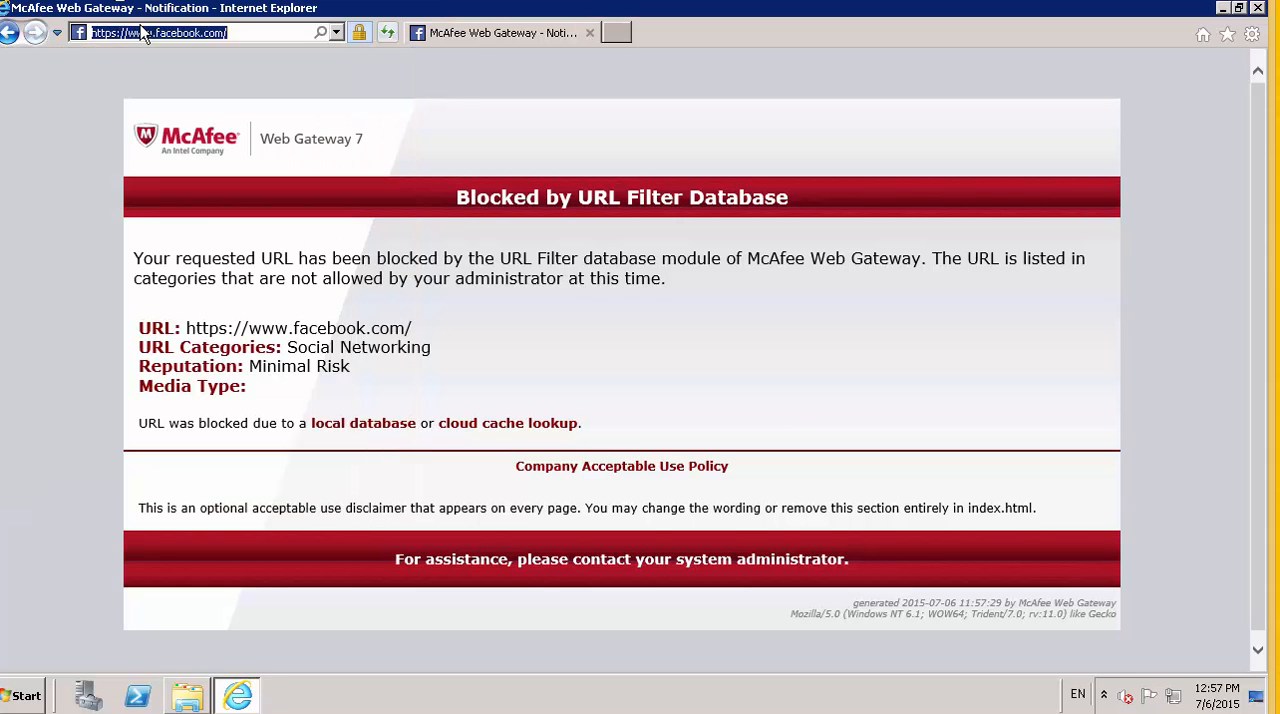
pyautogui.write('www.barl')
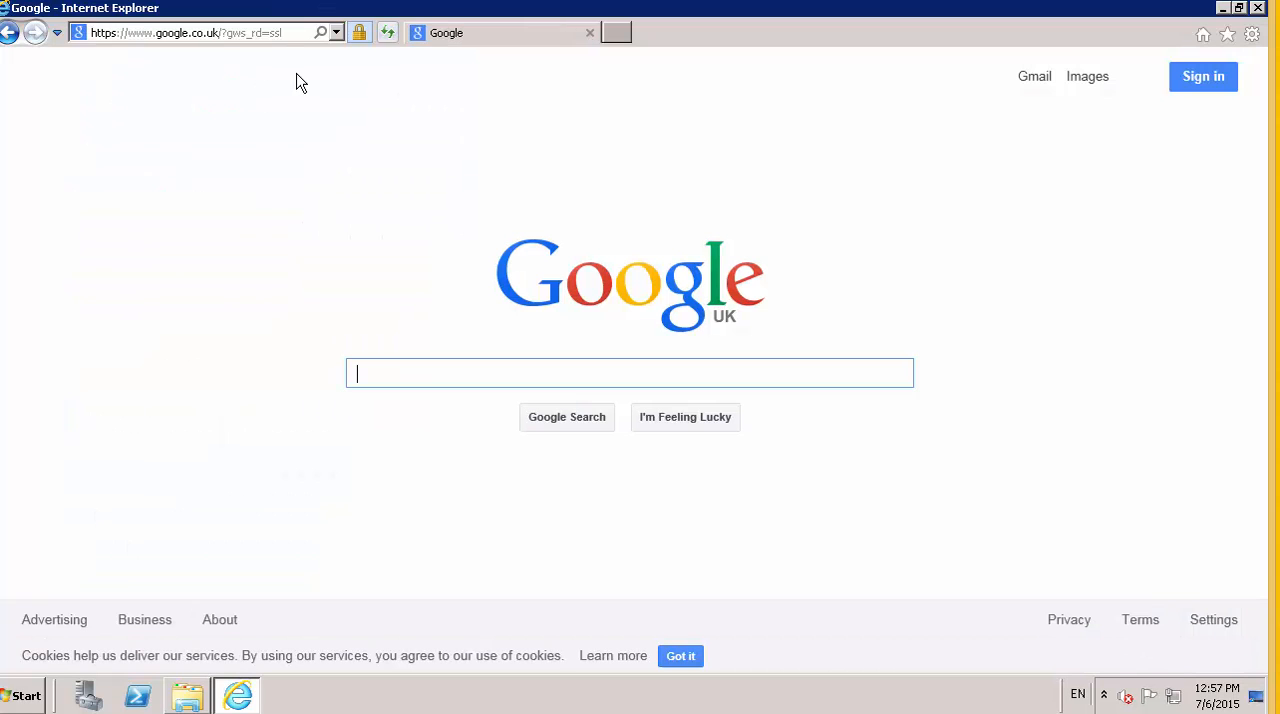
# Confirm Google's connection is identified by IN2 Lab, then start searching 'barc'.
pyautogui.click(359, 32)
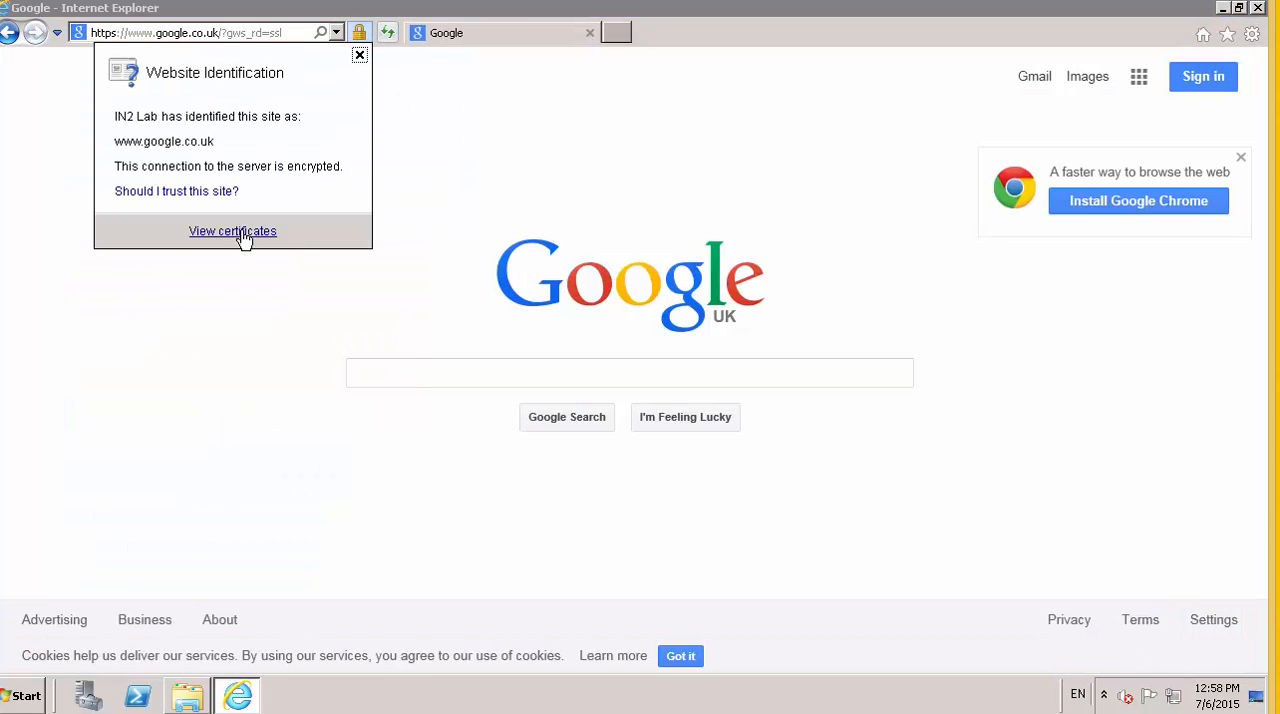
pyautogui.click(232, 231)
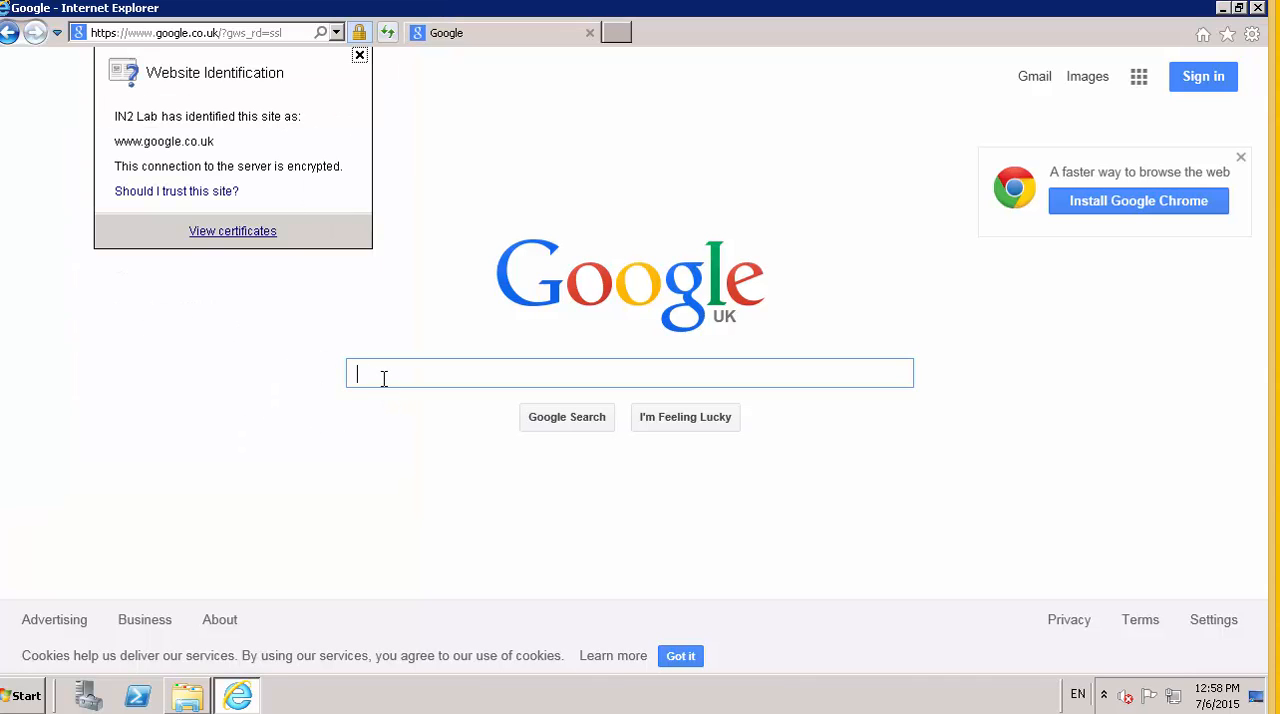
pyautogui.write('bl')
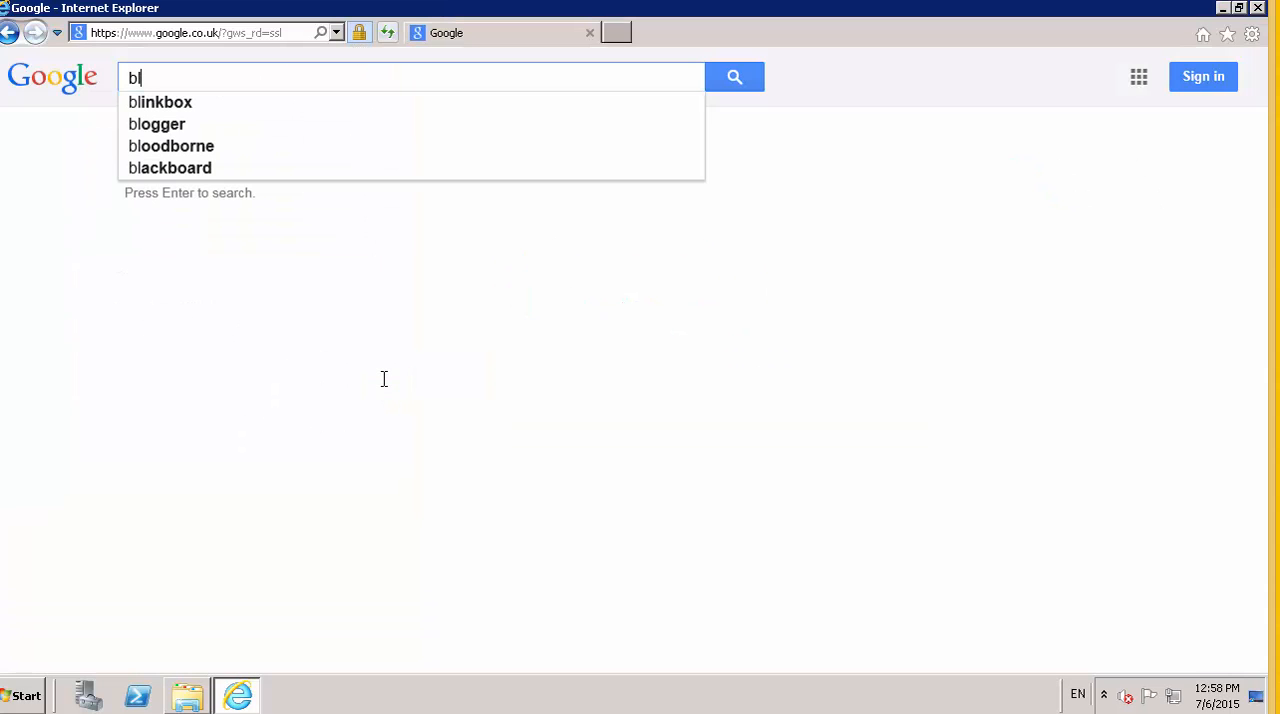
pyautogui.write('barc')
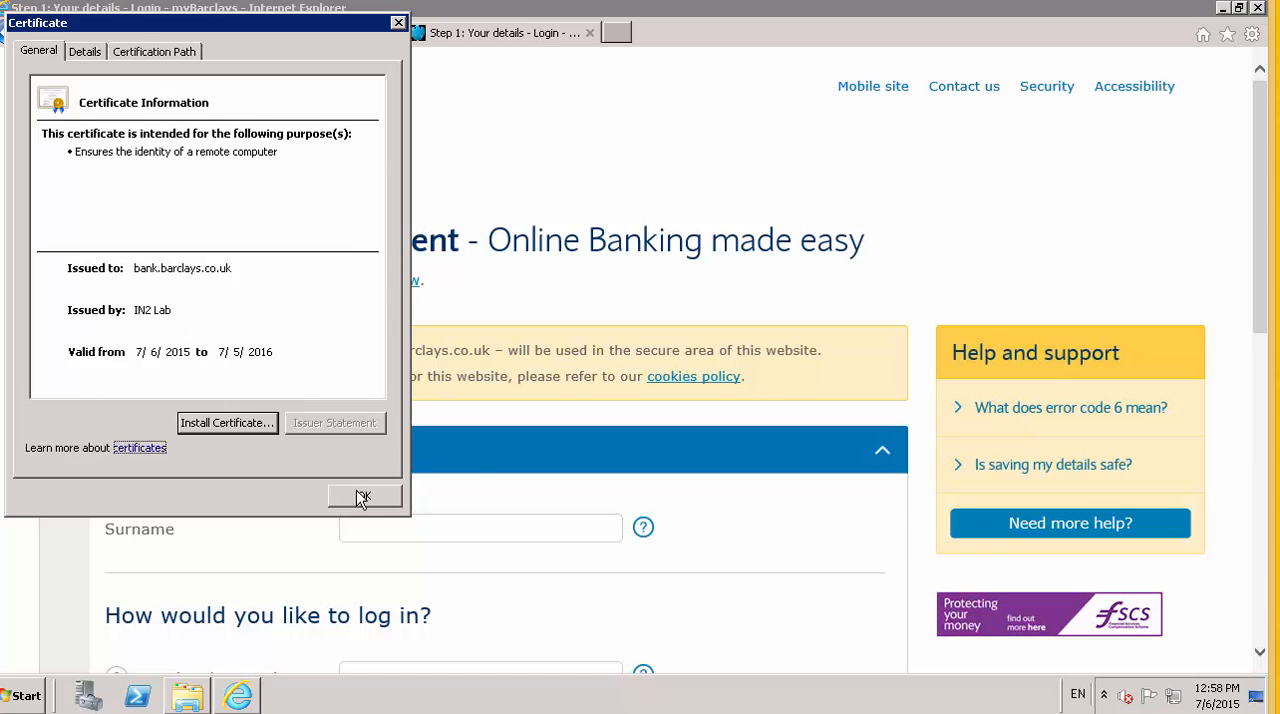
# Scroll through the Barclays login form and reopen its certificate, issued by IN2 Lab.
pyautogui.click(364, 497)
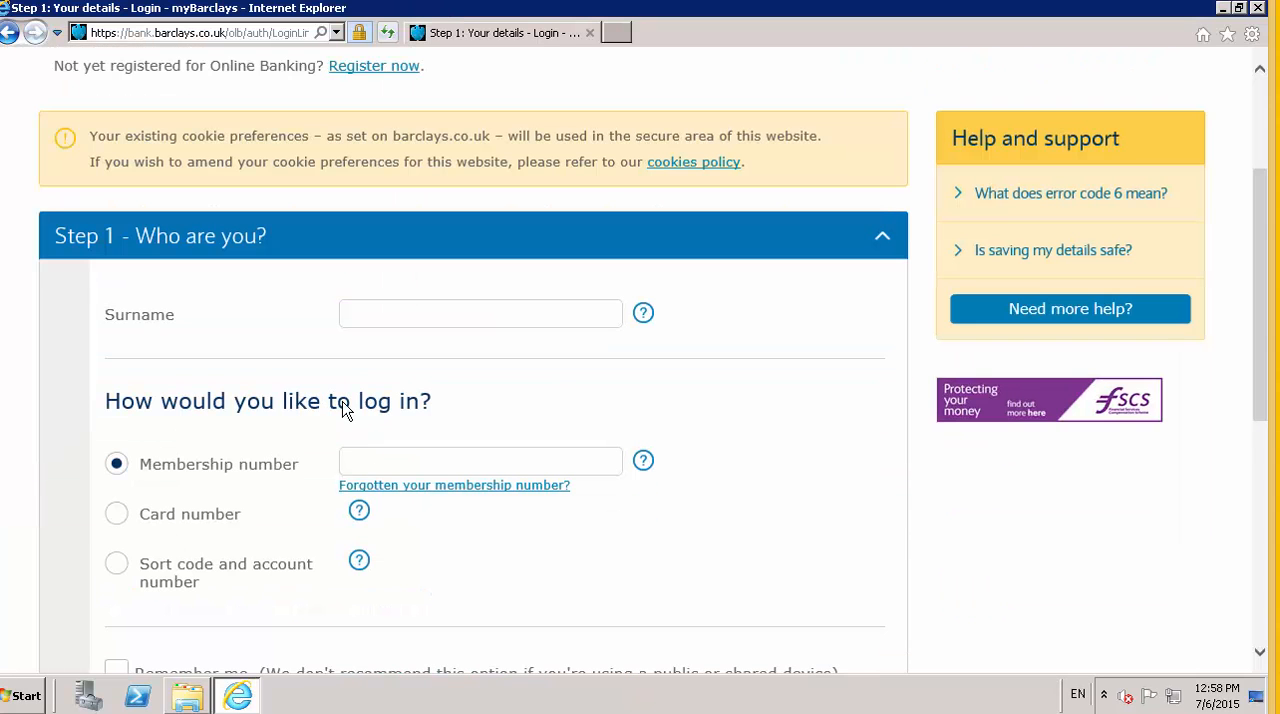
pyautogui.scroll(3)
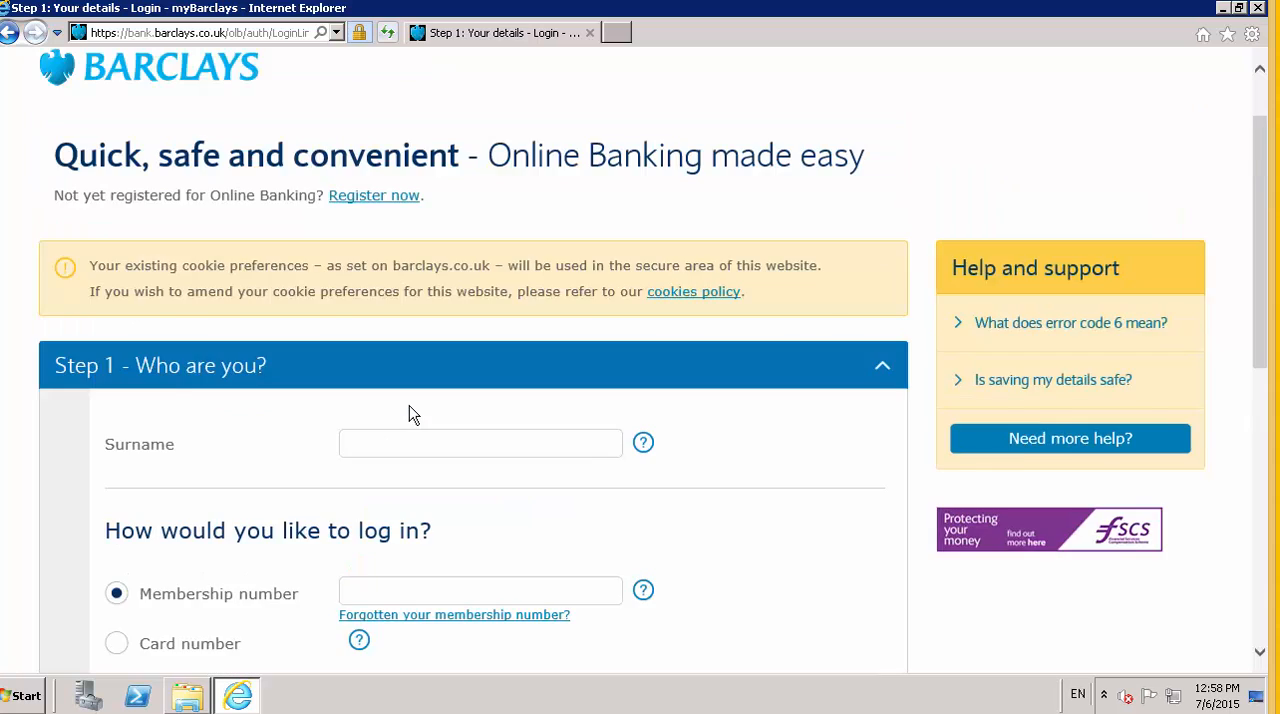
pyautogui.scroll(-3)
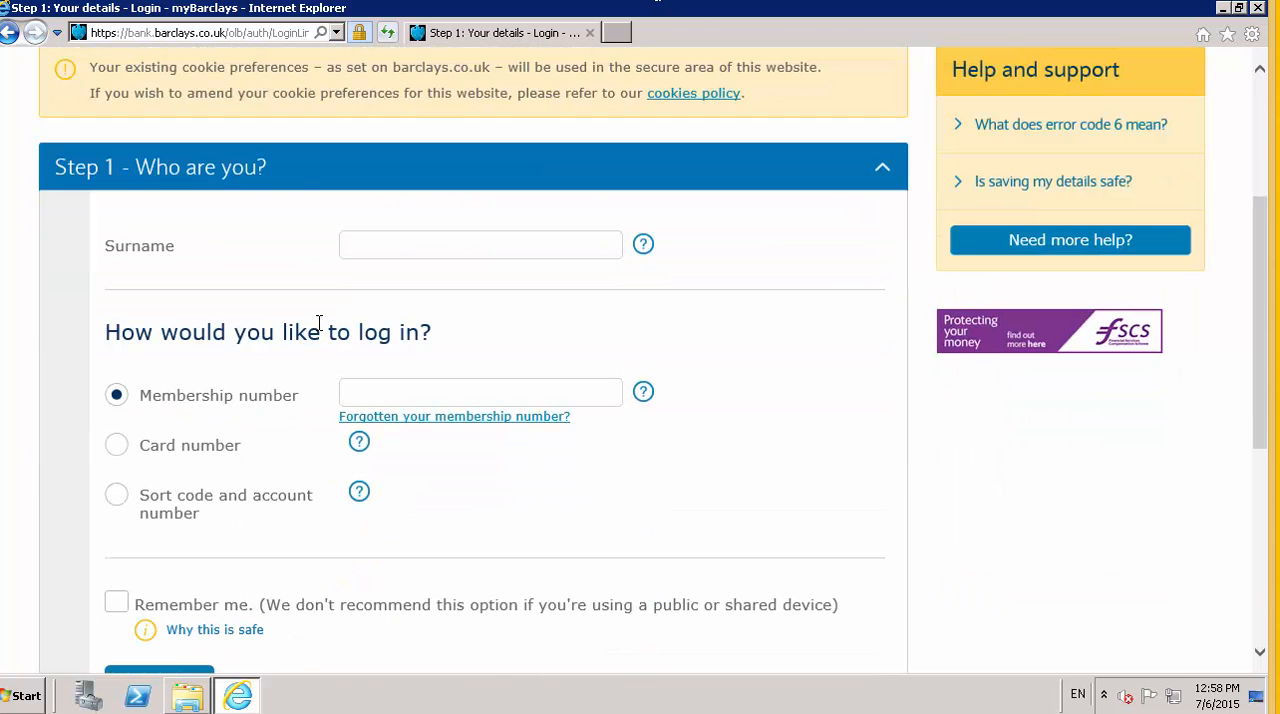
pyautogui.scroll(-3)
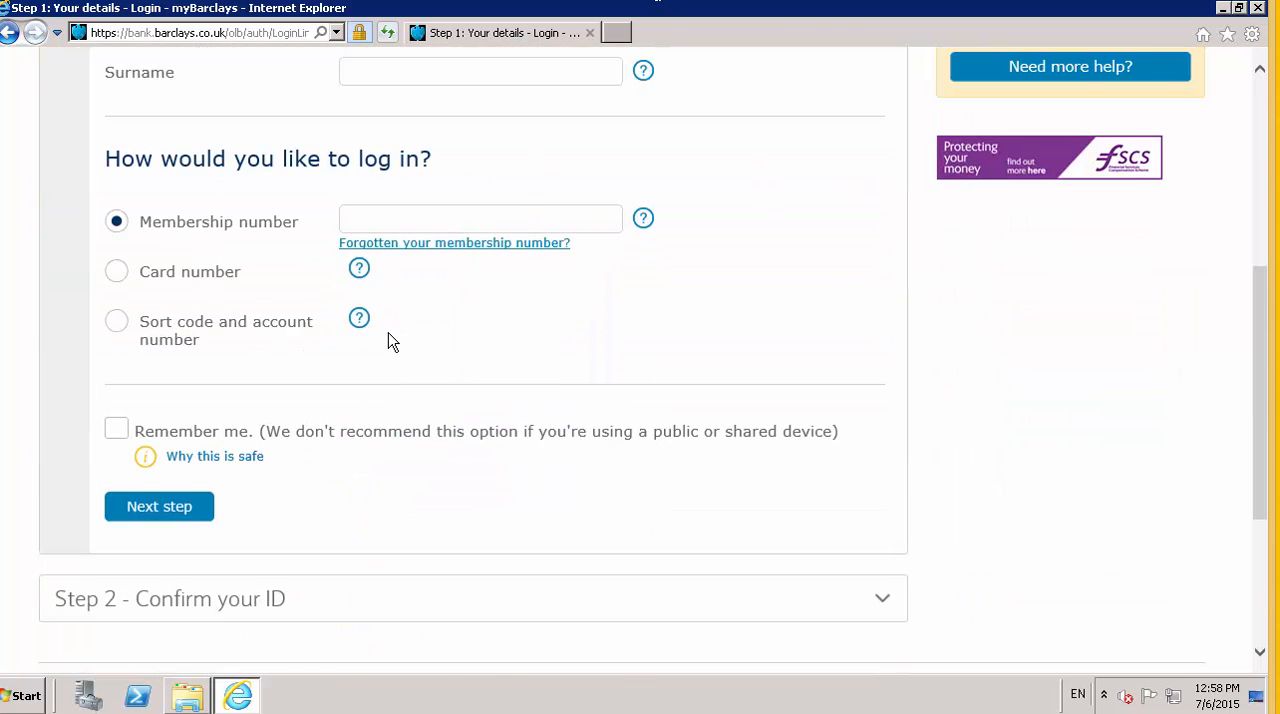
pyautogui.click(359, 33)
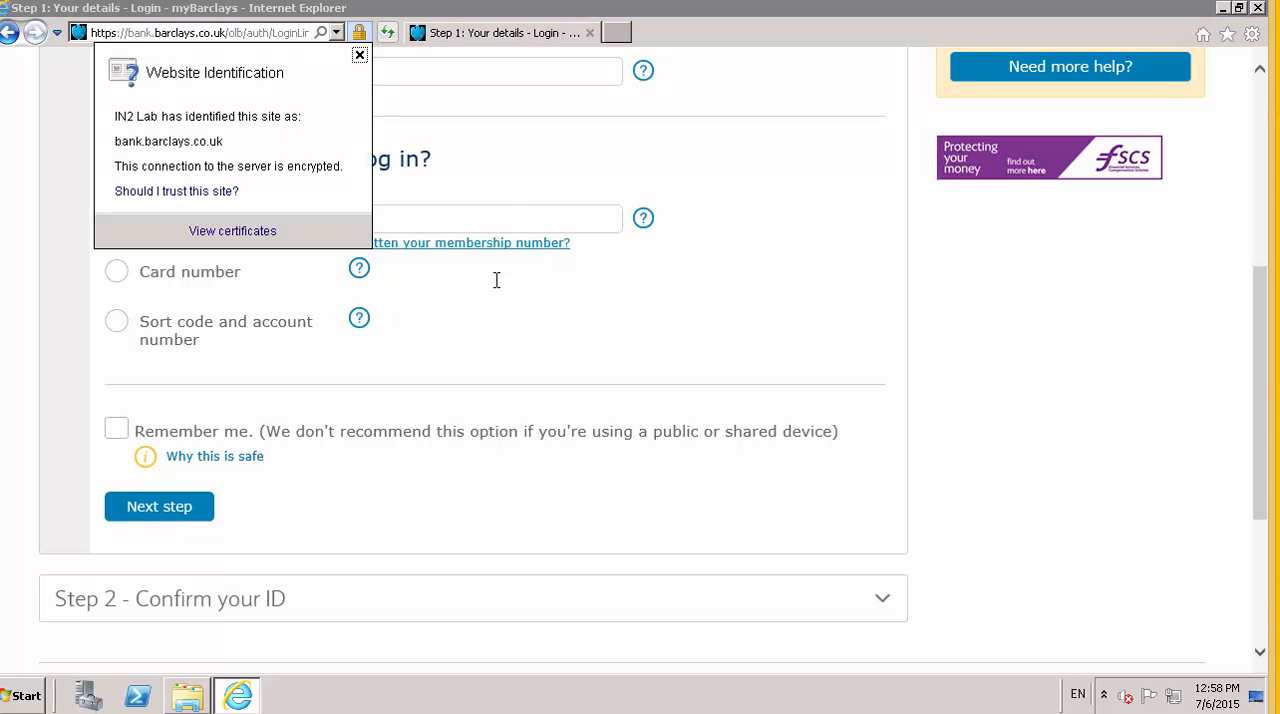
pyautogui.click(232, 231)
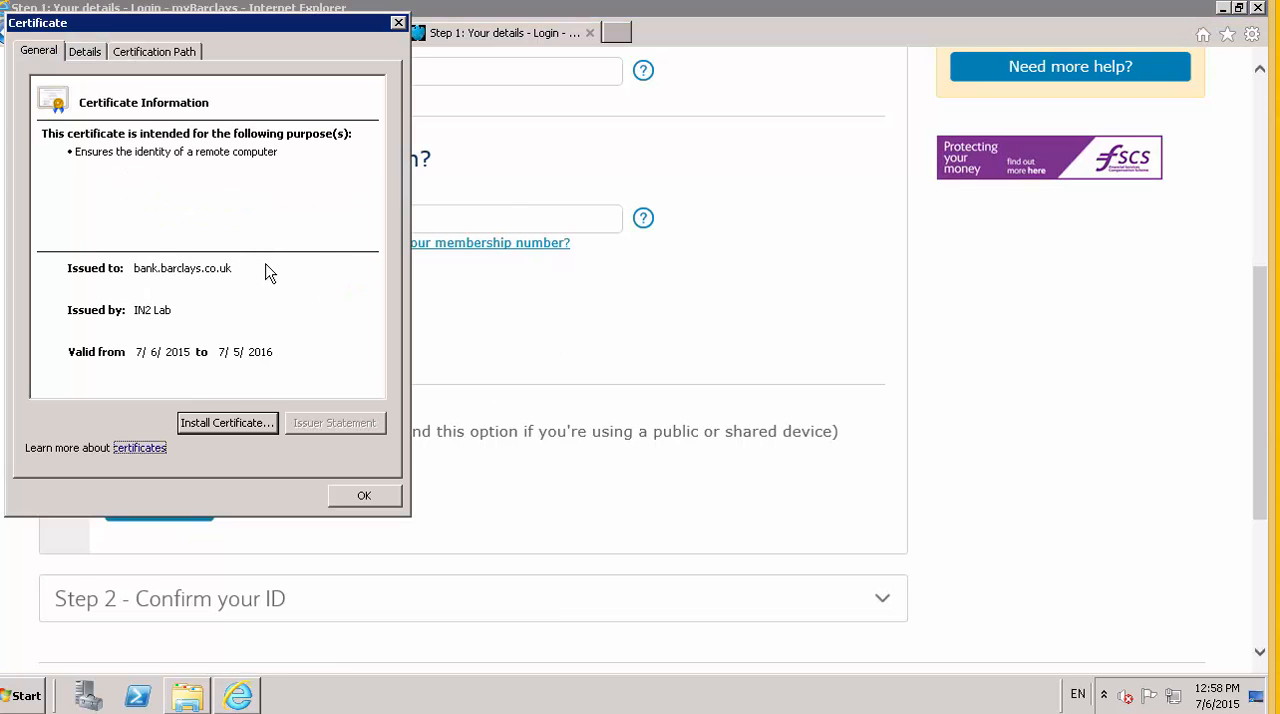
pyautogui.moveTo(240, 222)
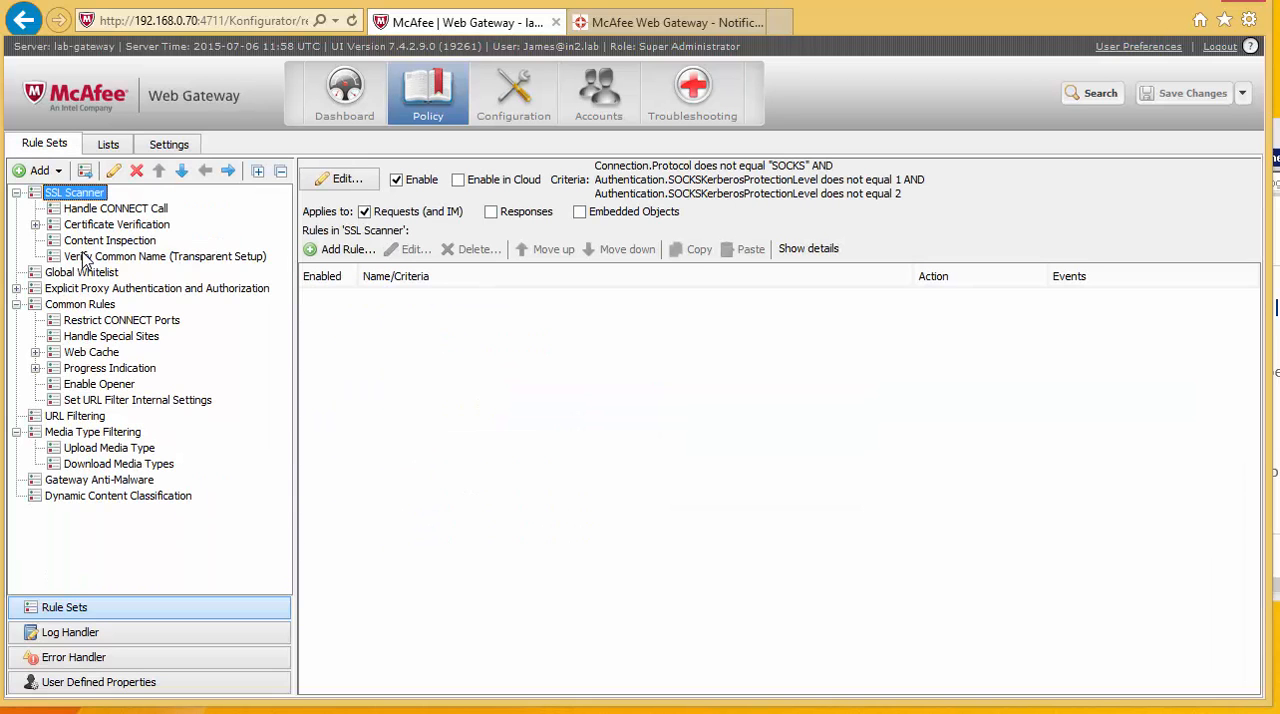
# Add *.barclays.co.uk/* to the SSL Inspection White List, testing it against the Barclays login URL.
pyautogui.click(110, 240)
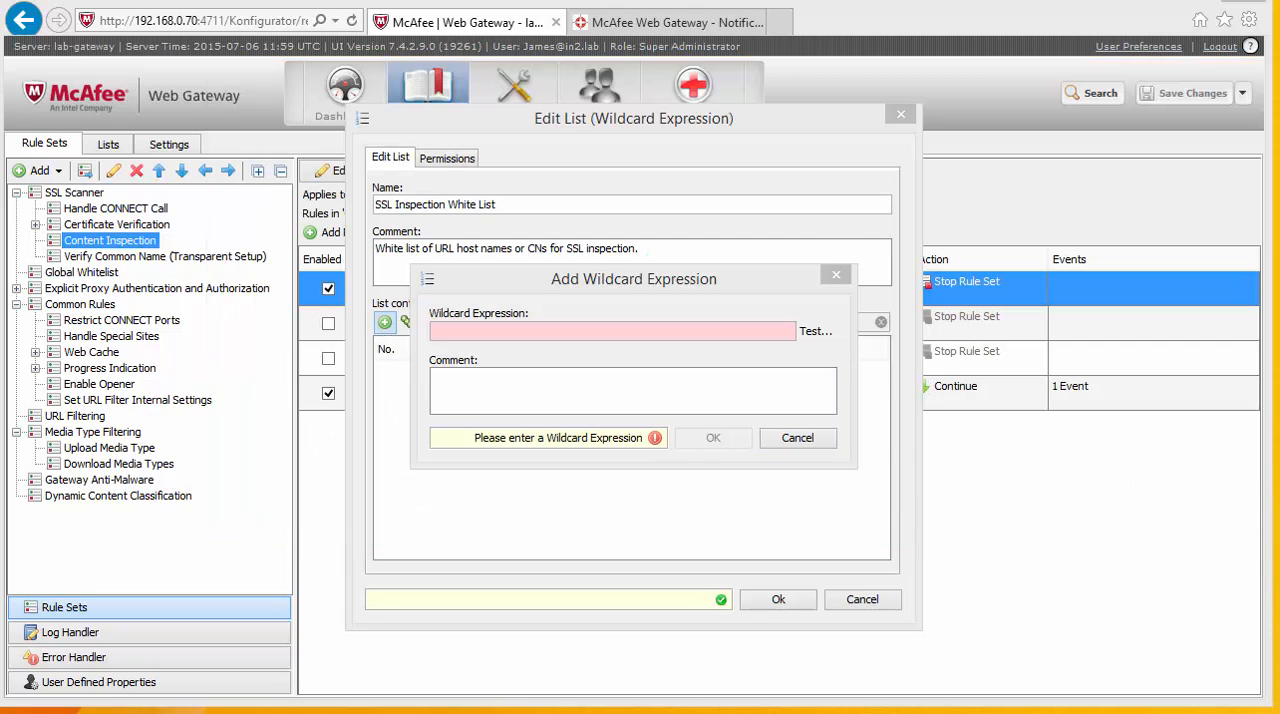
pyautogui.write('*barclays.co.uk\\*')
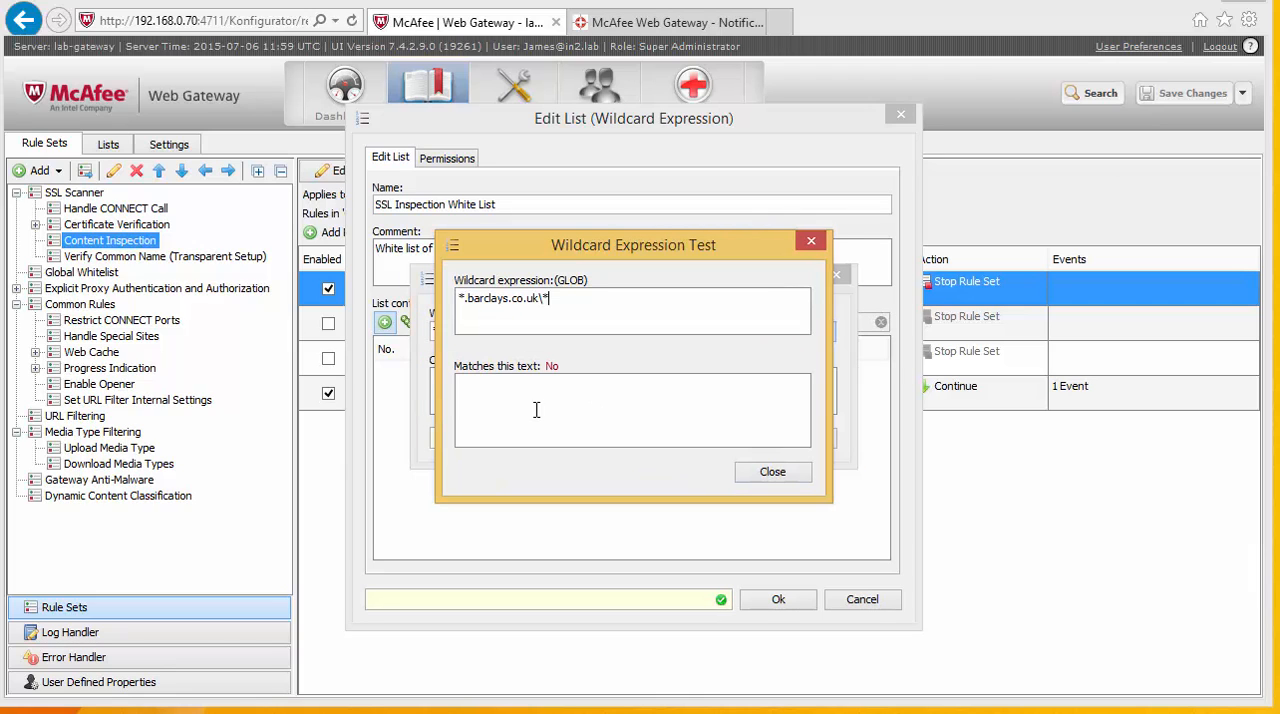
pyautogui.write('https://bank.barclays.co.uk/olb/auth/LoginLink.action')
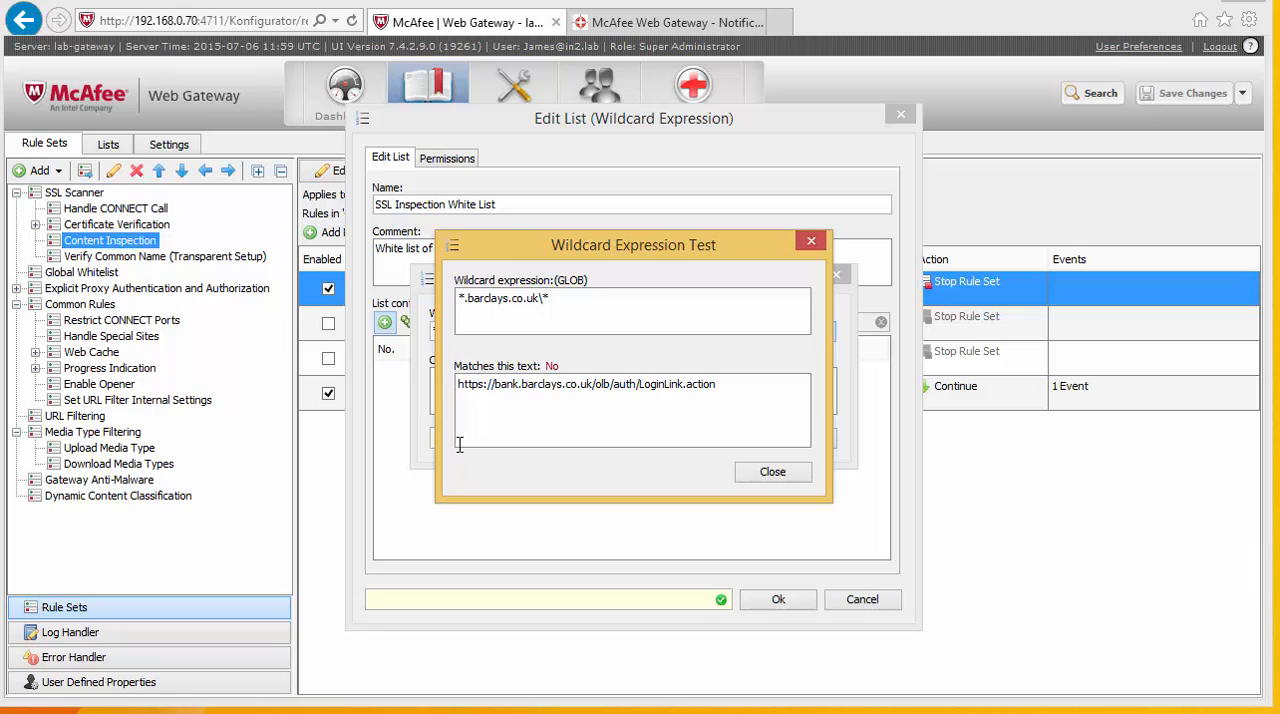
pyautogui.moveTo(565, 387)
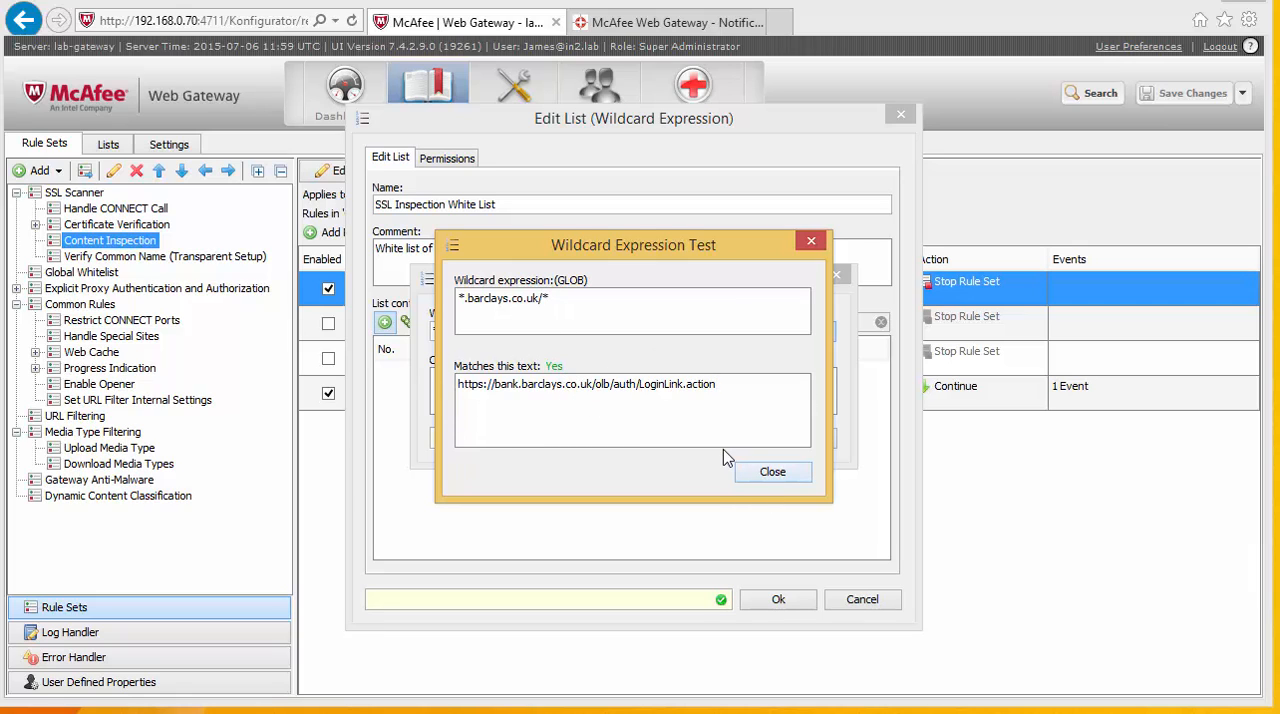
pyautogui.click(772, 471)
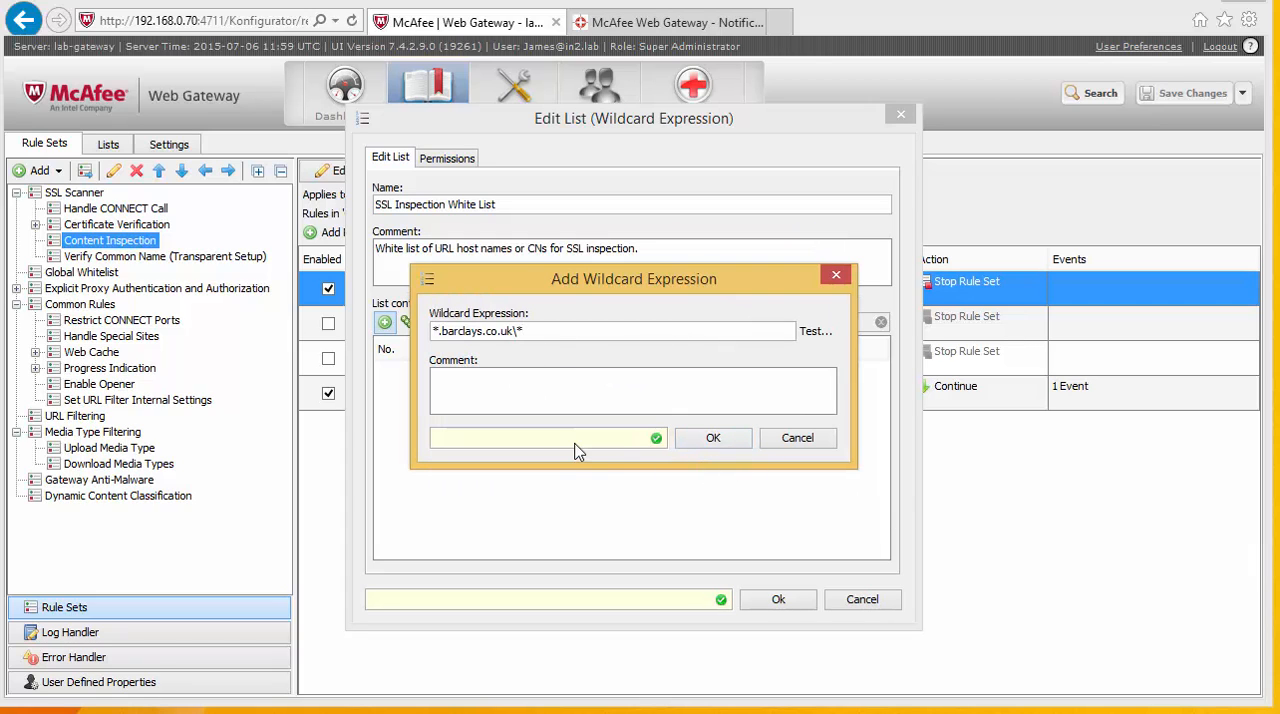
pyautogui.click(713, 437)
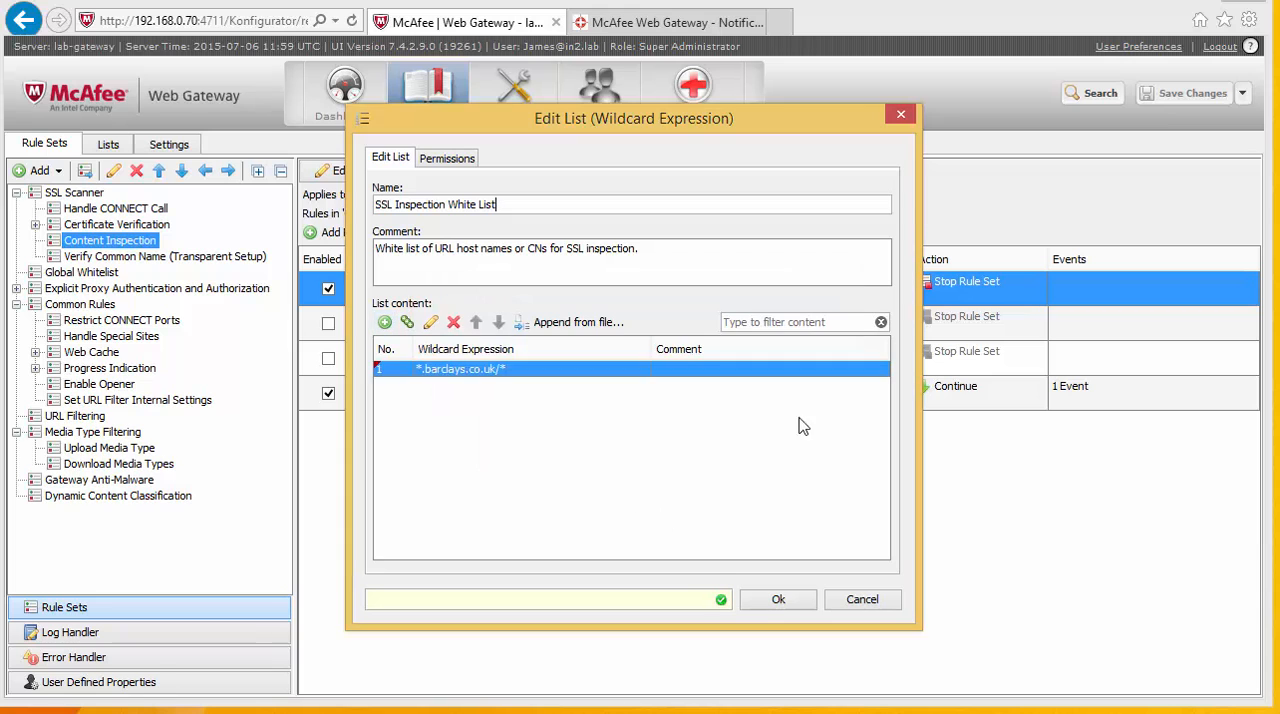
pyautogui.click(778, 599)
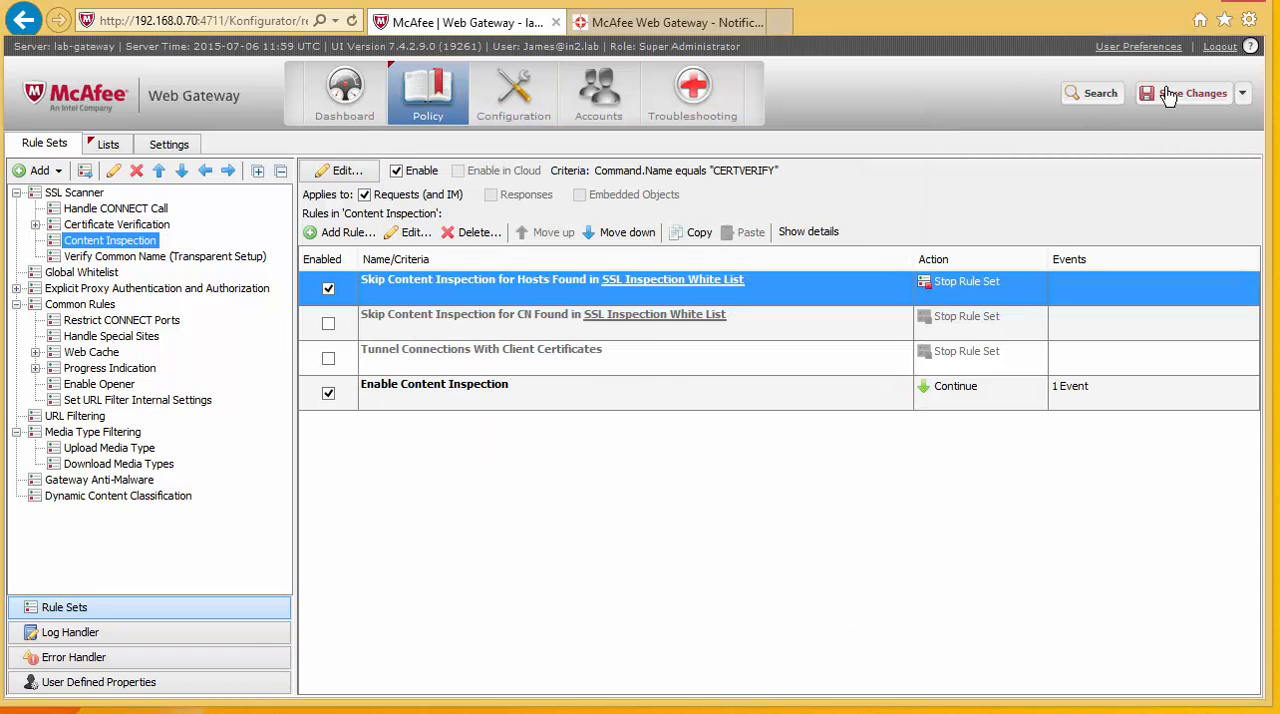
# Save the gateway changes and confirm VeriSign now identifies Barclays Bank PLC.
pyautogui.click(1190, 93)
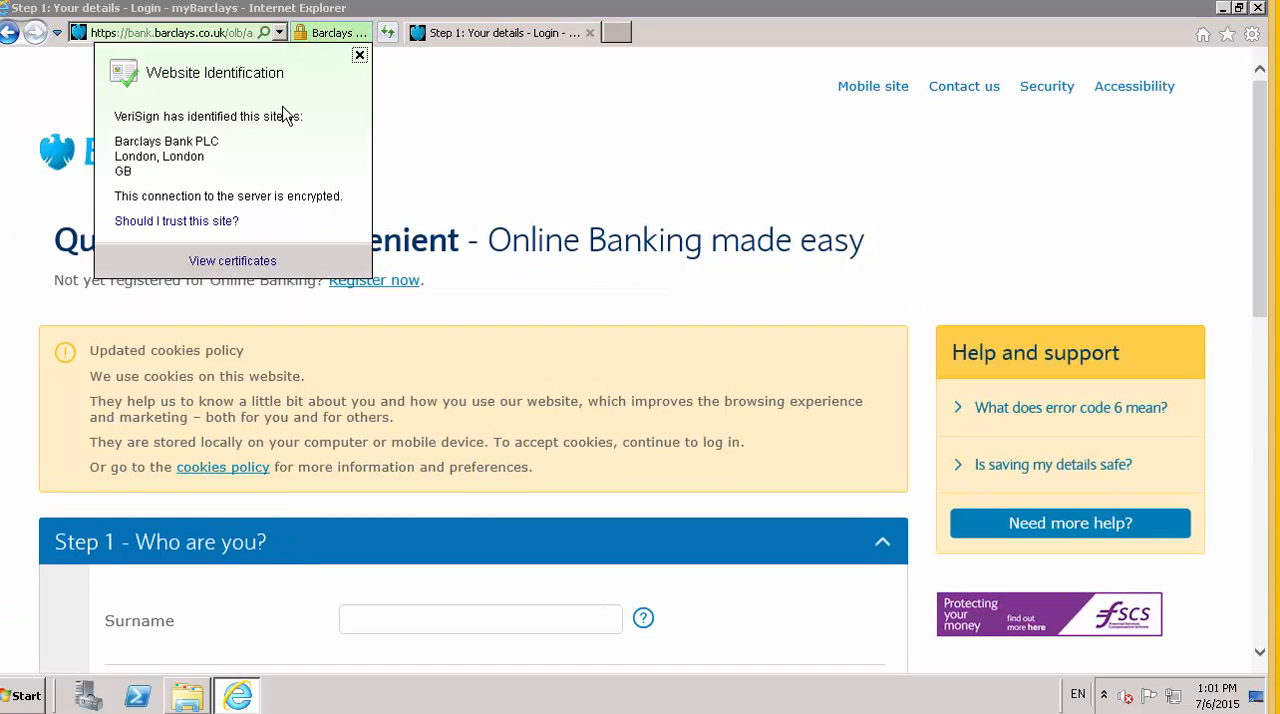
pyautogui.click(232, 261)
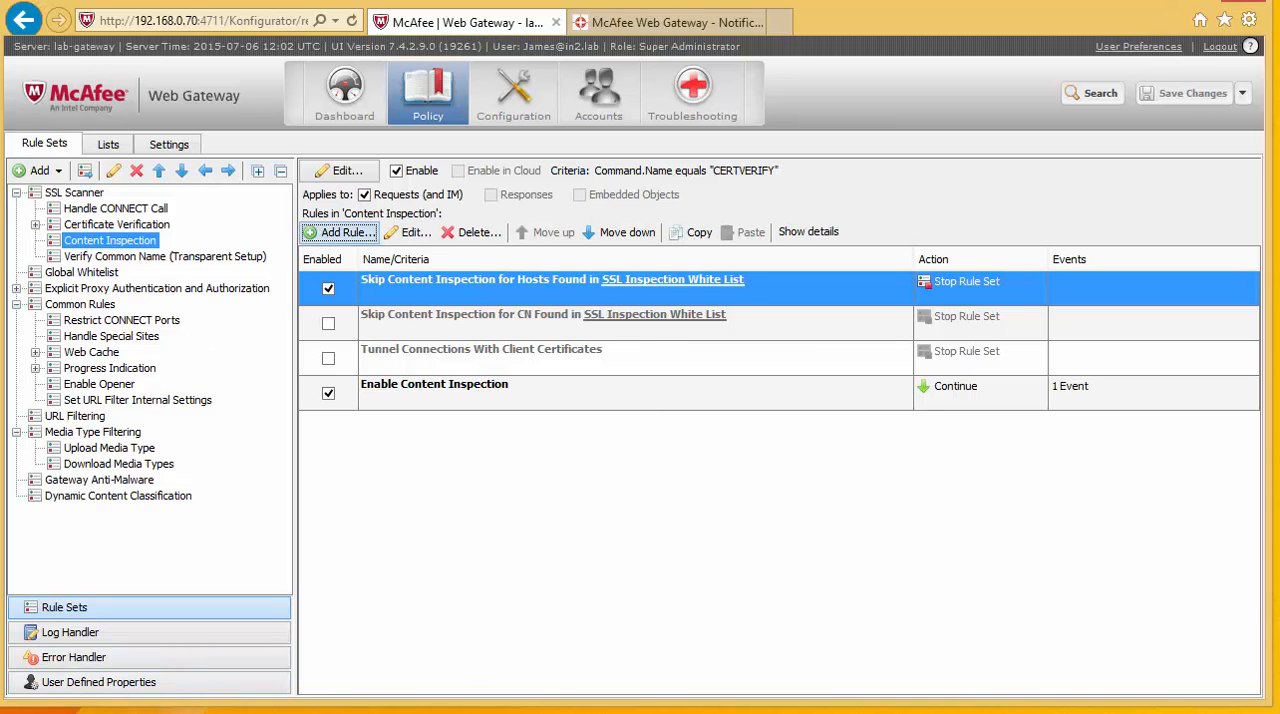
pyautogui.moveTo(520, 492)
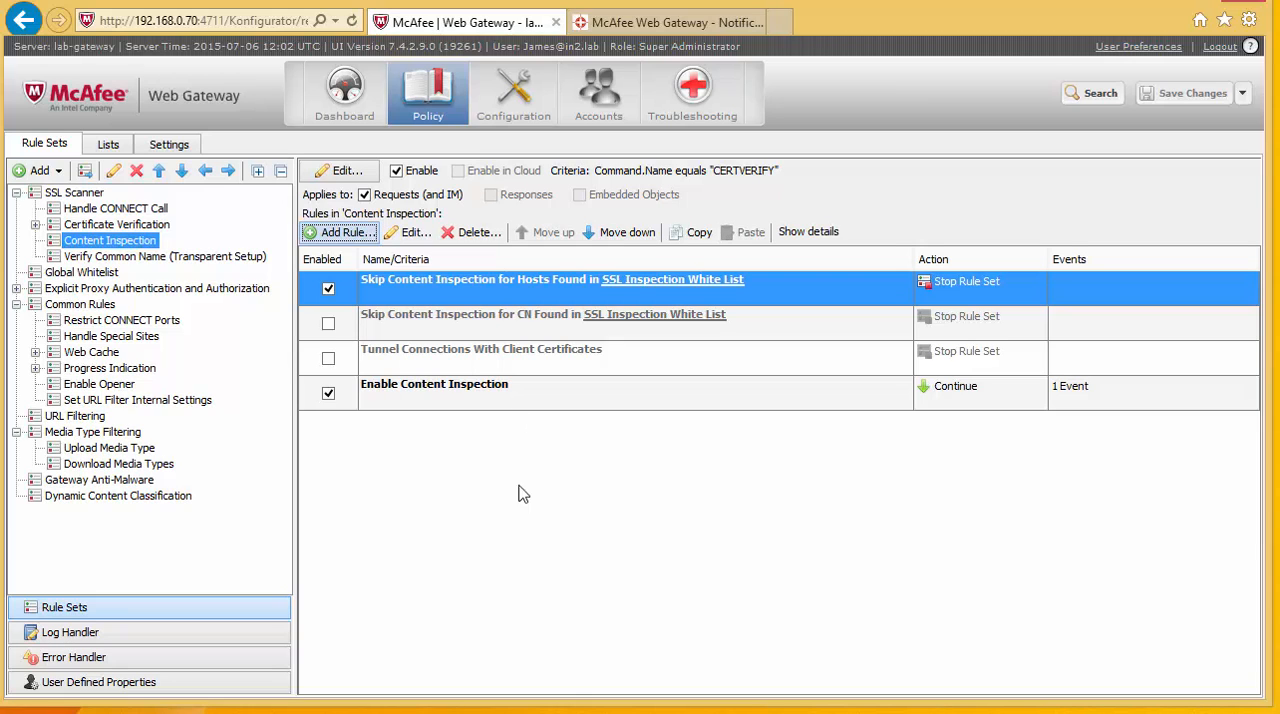
# Create the SSL Bypass category list in the gateway's Lists.
pyautogui.click(108, 143)
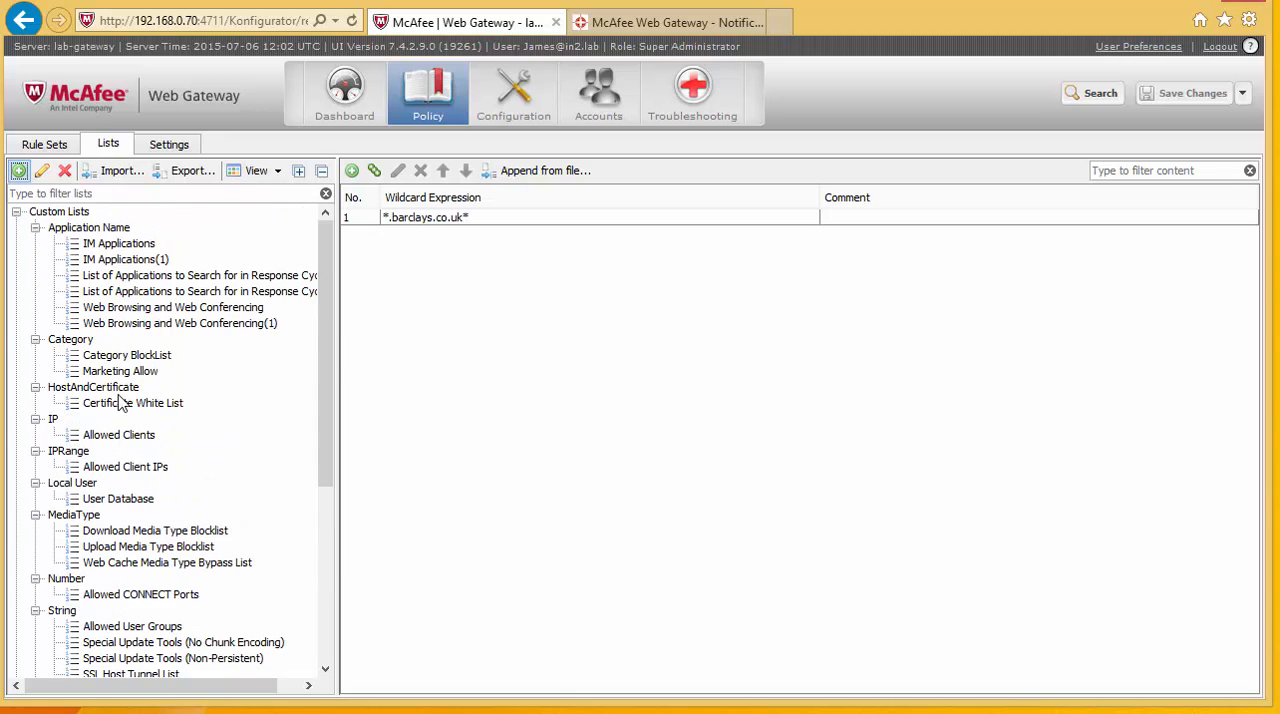
pyautogui.click(71, 339)
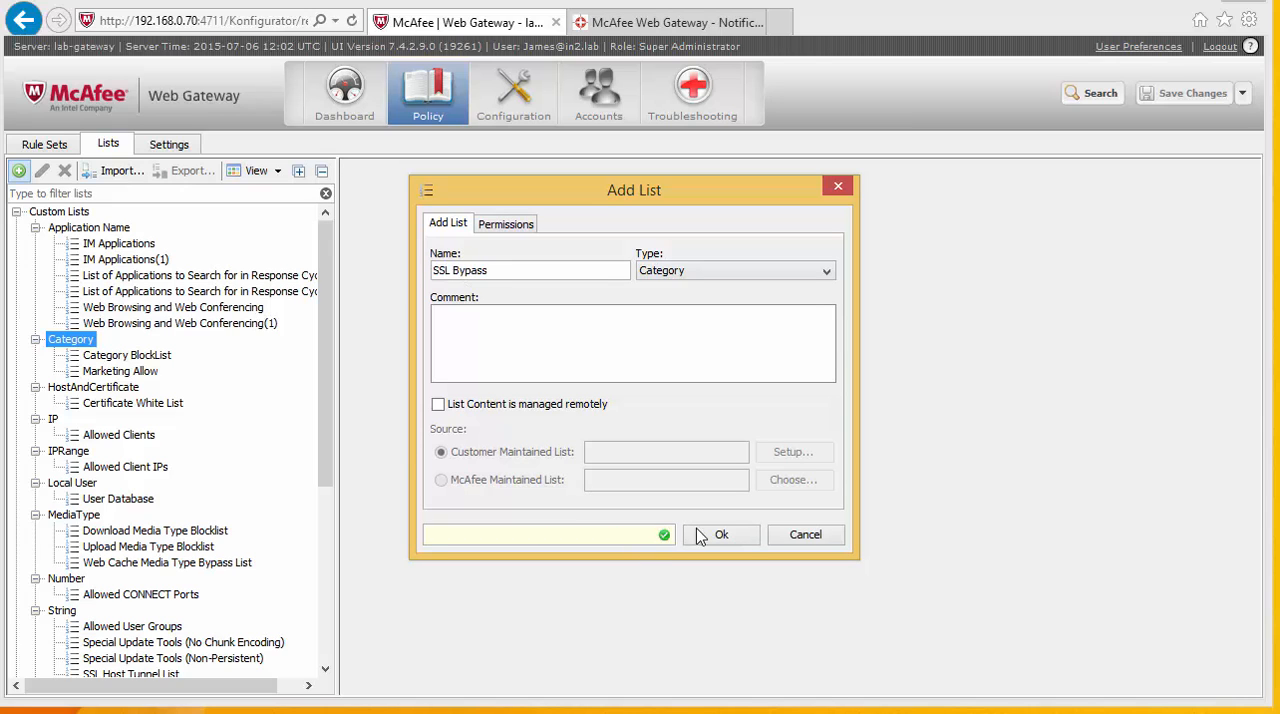
pyautogui.click(721, 534)
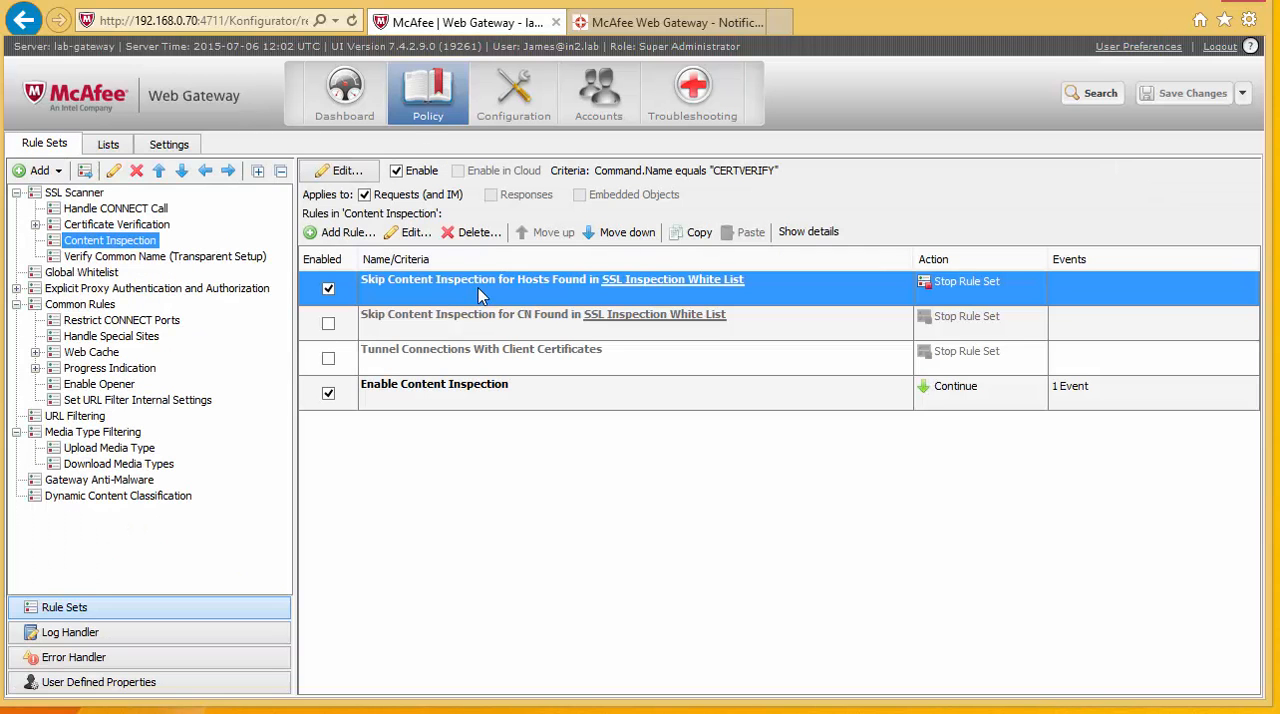
# Name the new rule to skip content inspection for hosts found in SSL Bypass.
pyautogui.rightClick(480, 290)
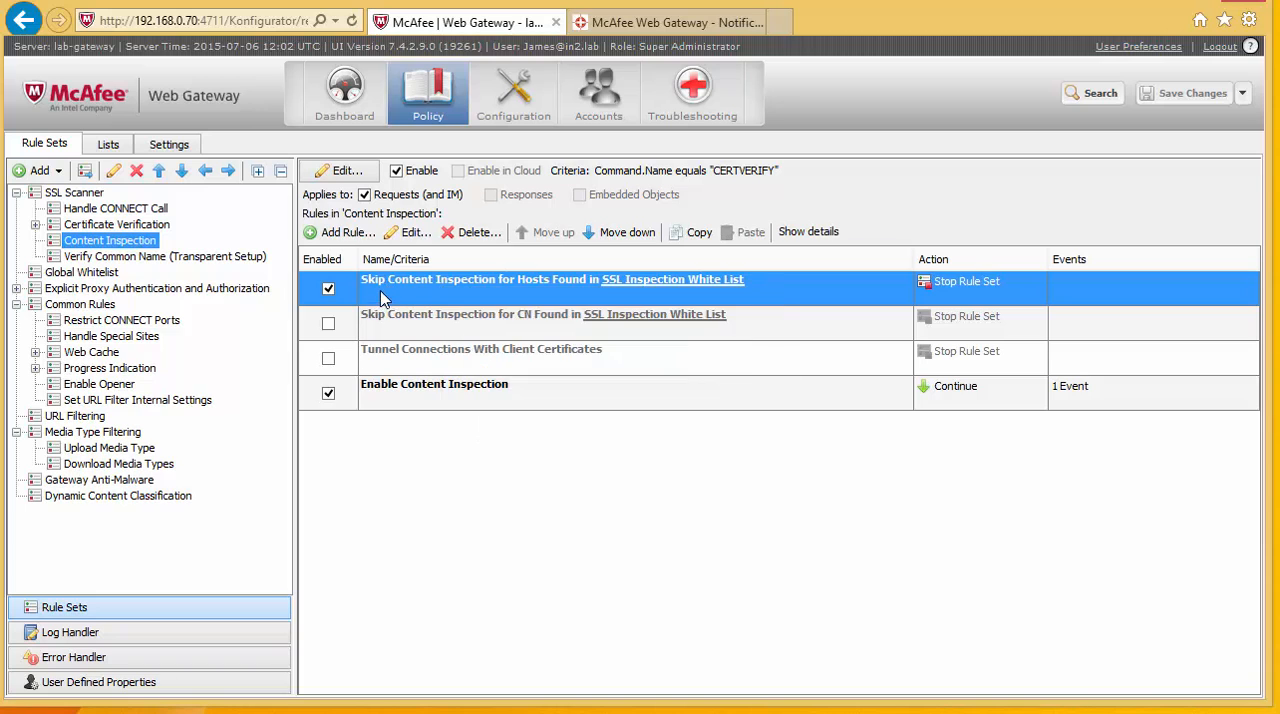
pyautogui.click(340, 170)
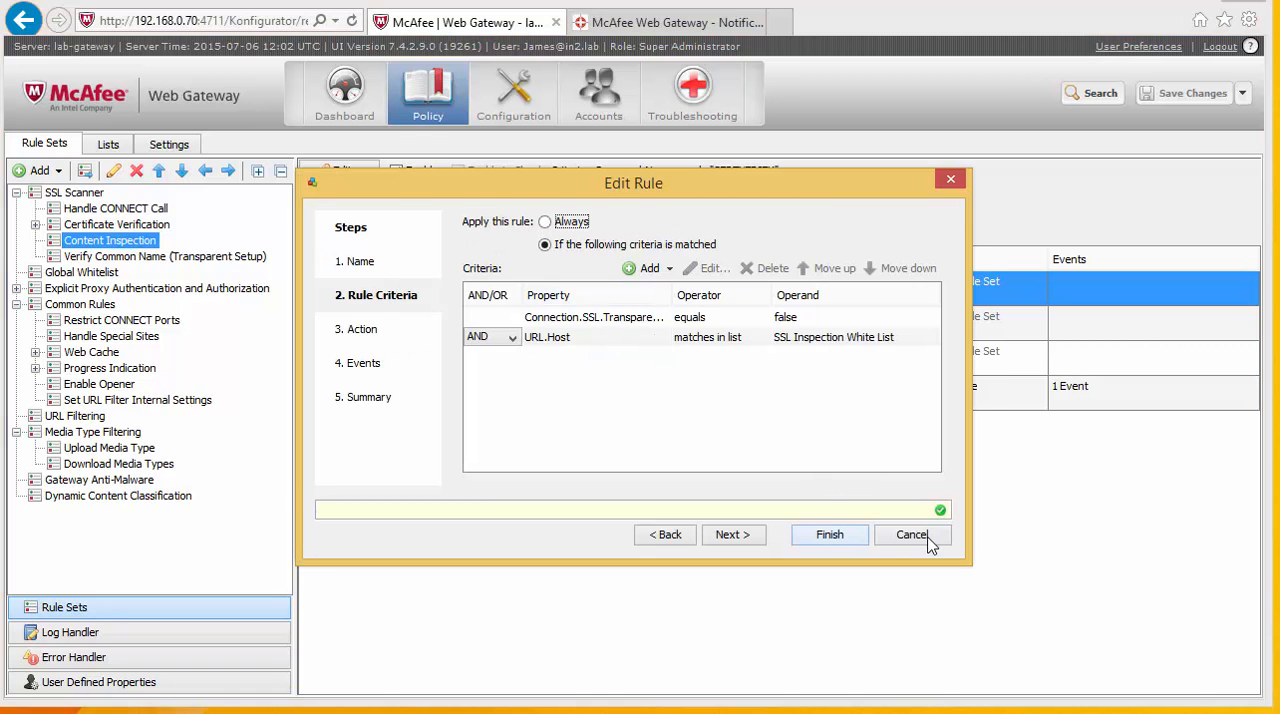
pyautogui.click(665, 534)
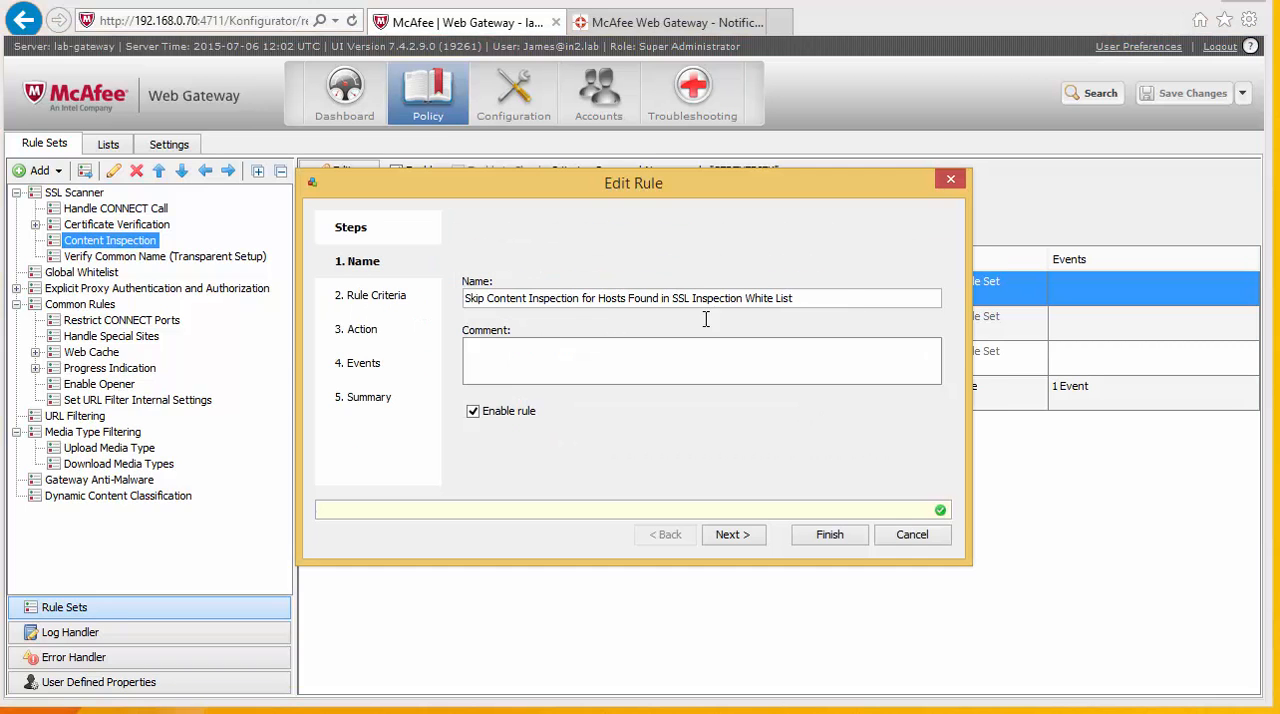
pyautogui.tripleClick(650, 298)
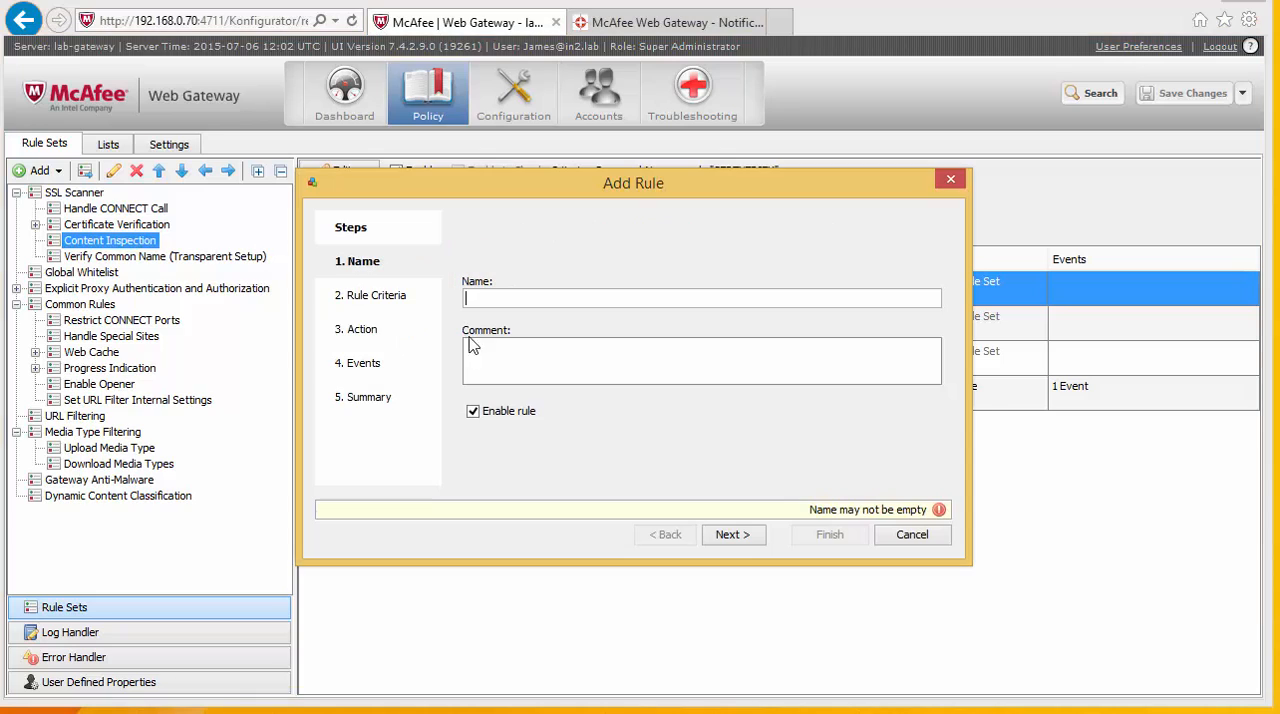
pyautogui.write('Skip Content Inspection for Hosts Found in SSL Inspection White List')
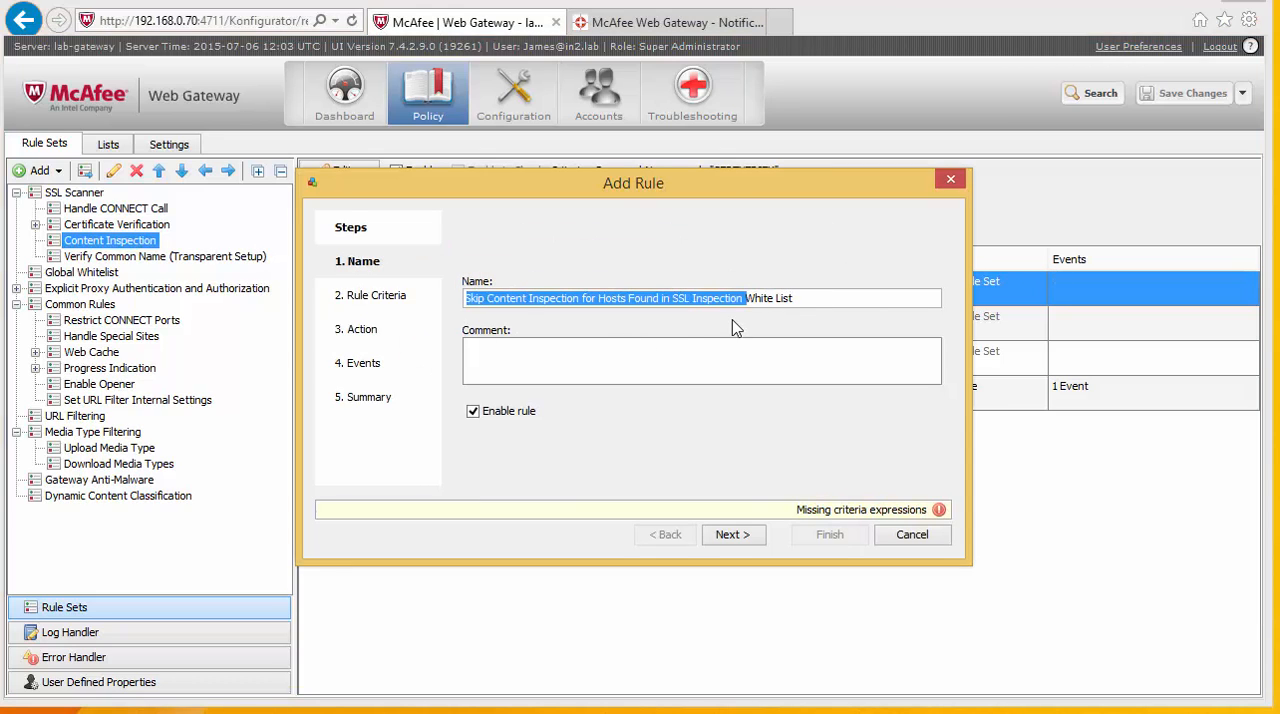
pyautogui.doubleClick(784, 298)
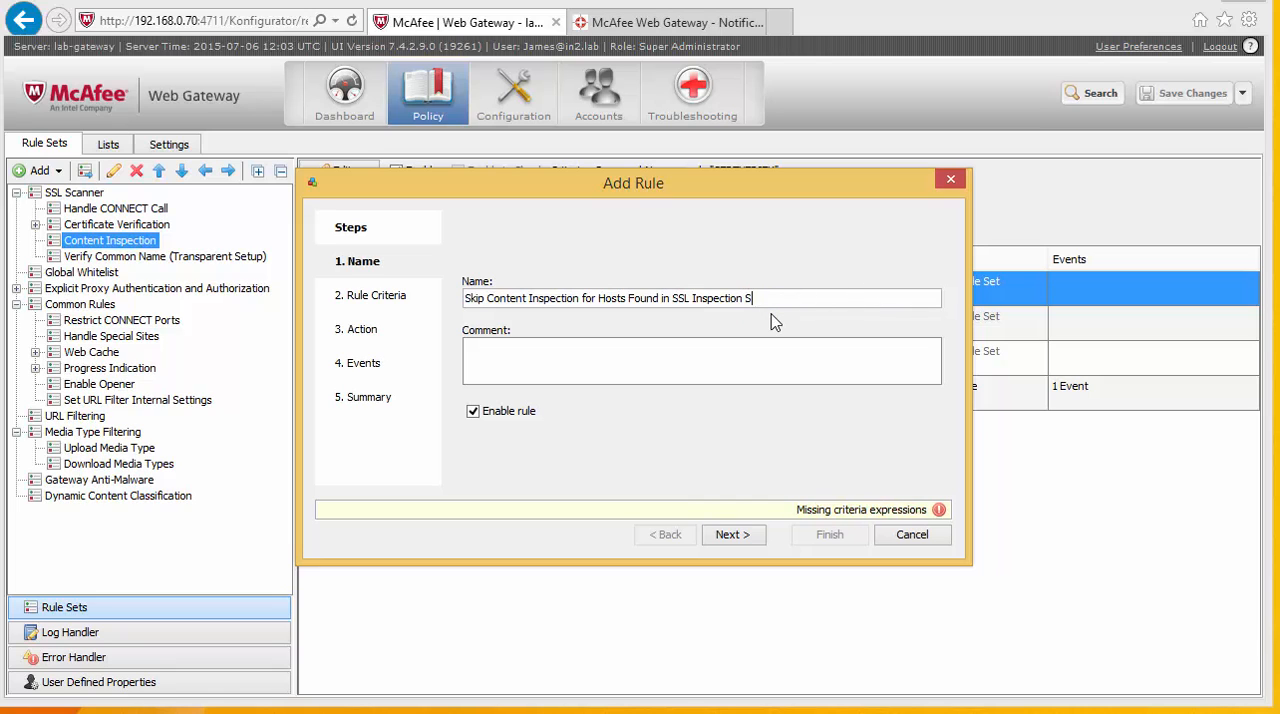
pyautogui.write('SSL Bypass')
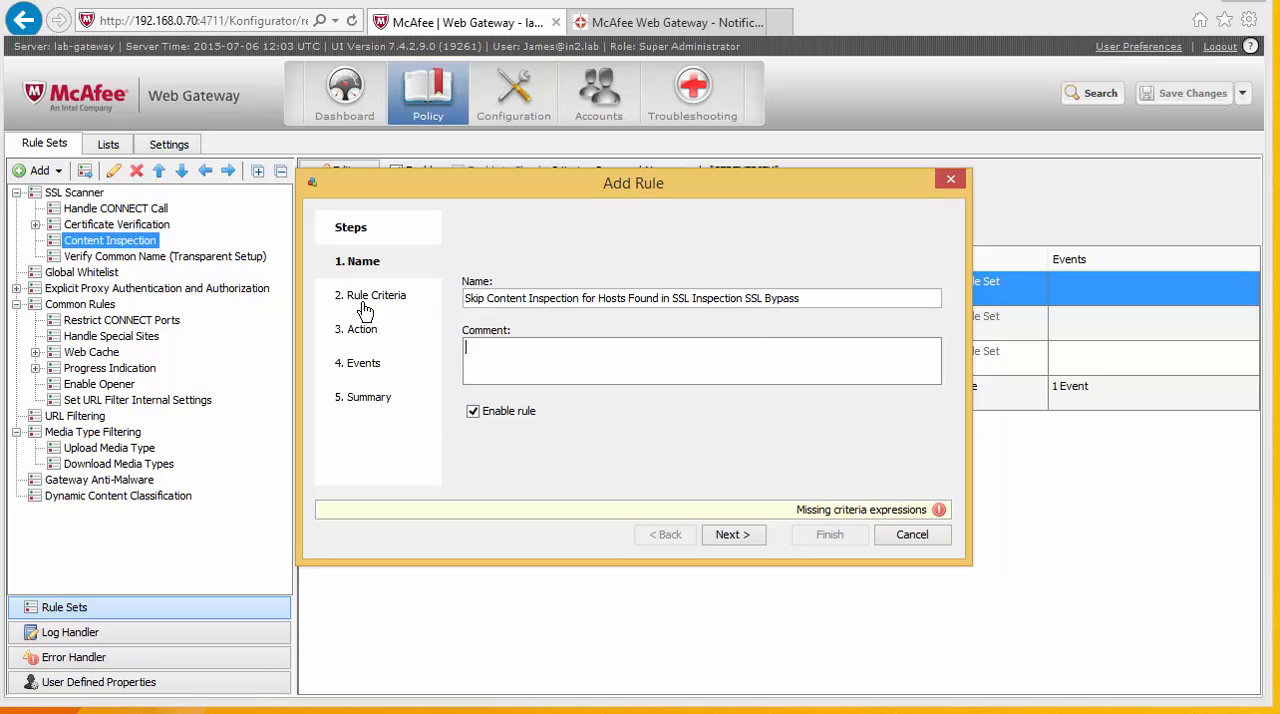
# Add criterion URL.Categories at least one in list SSL Bypass, with action Stop Rule Set.
pyautogui.click(376, 294)
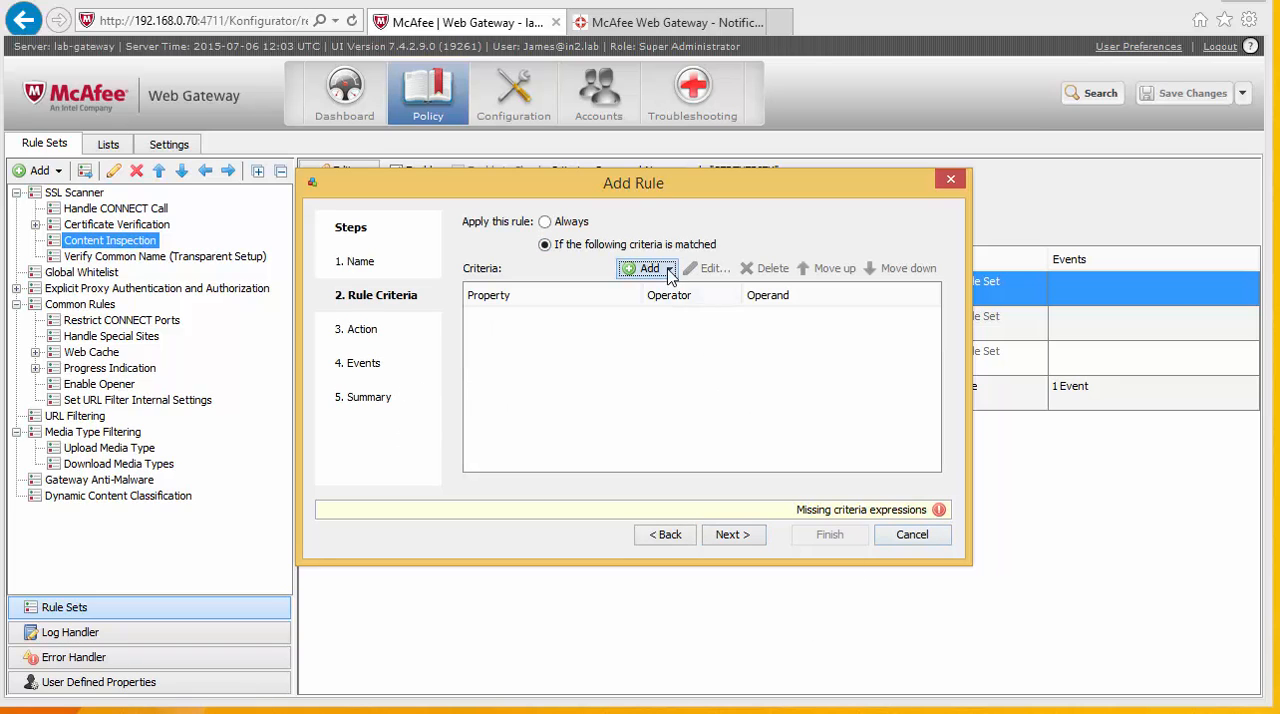
pyautogui.click(650, 268)
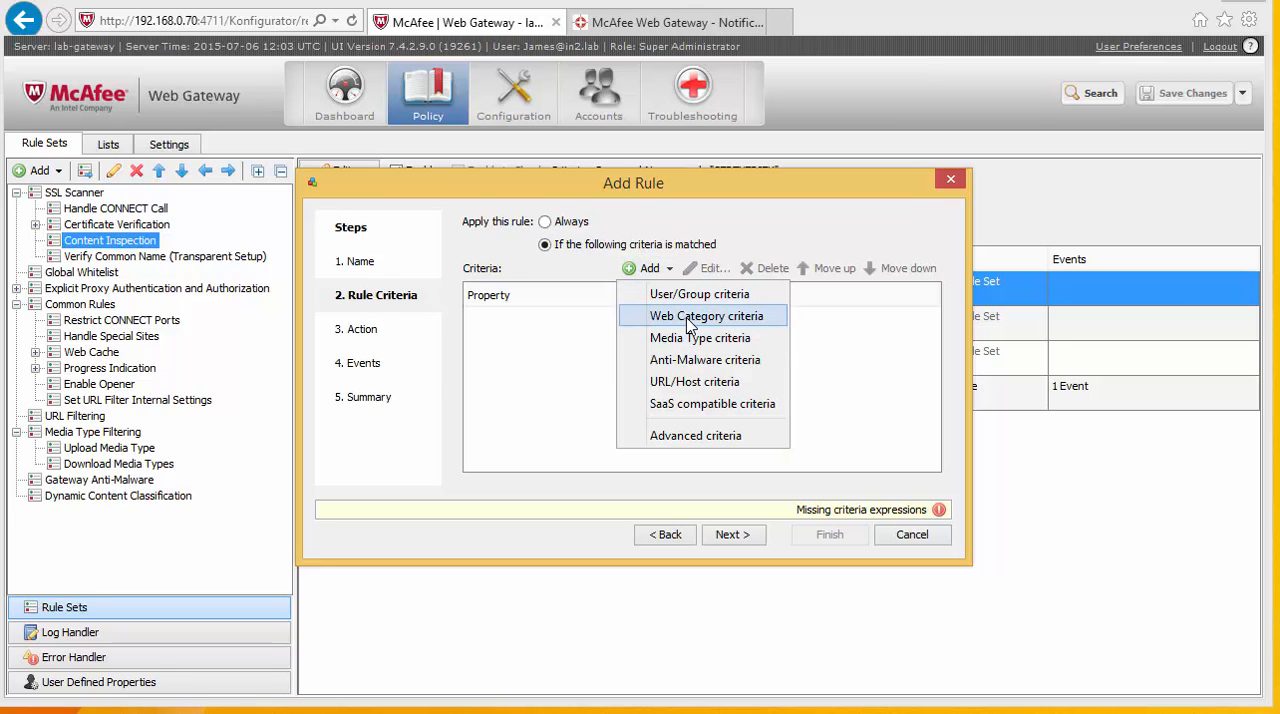
pyautogui.click(706, 315)
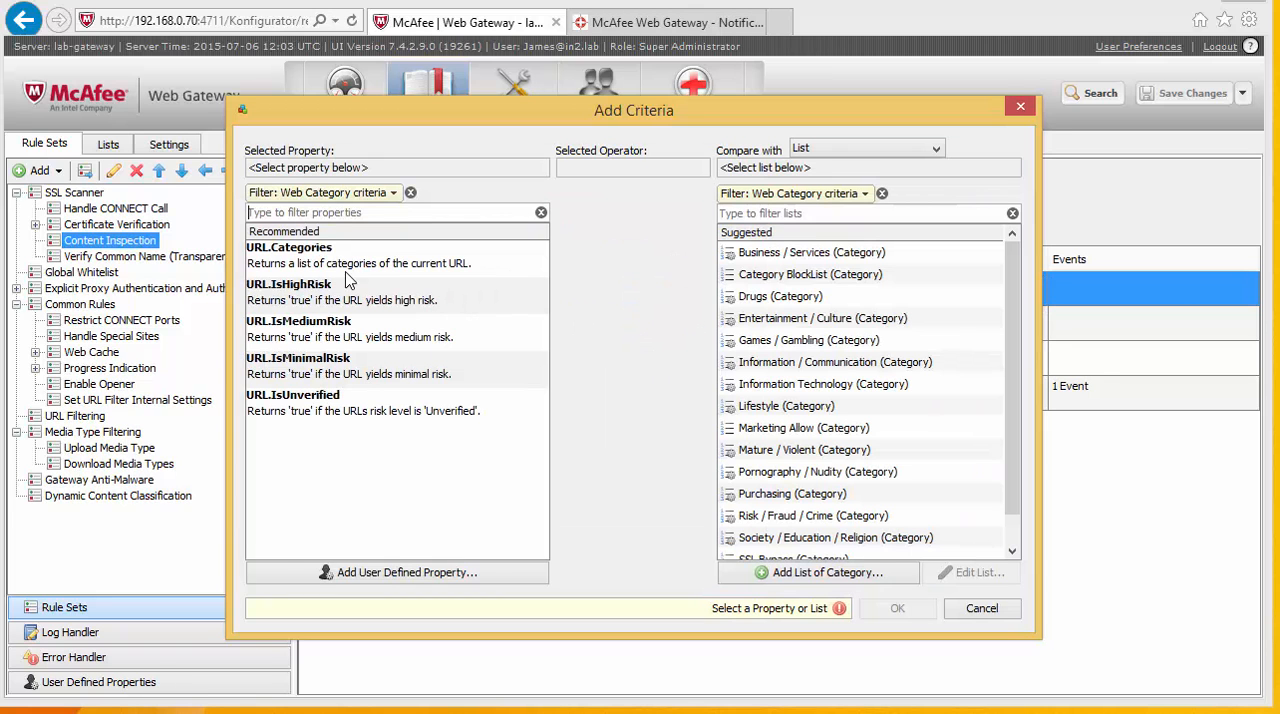
pyautogui.click(288, 247)
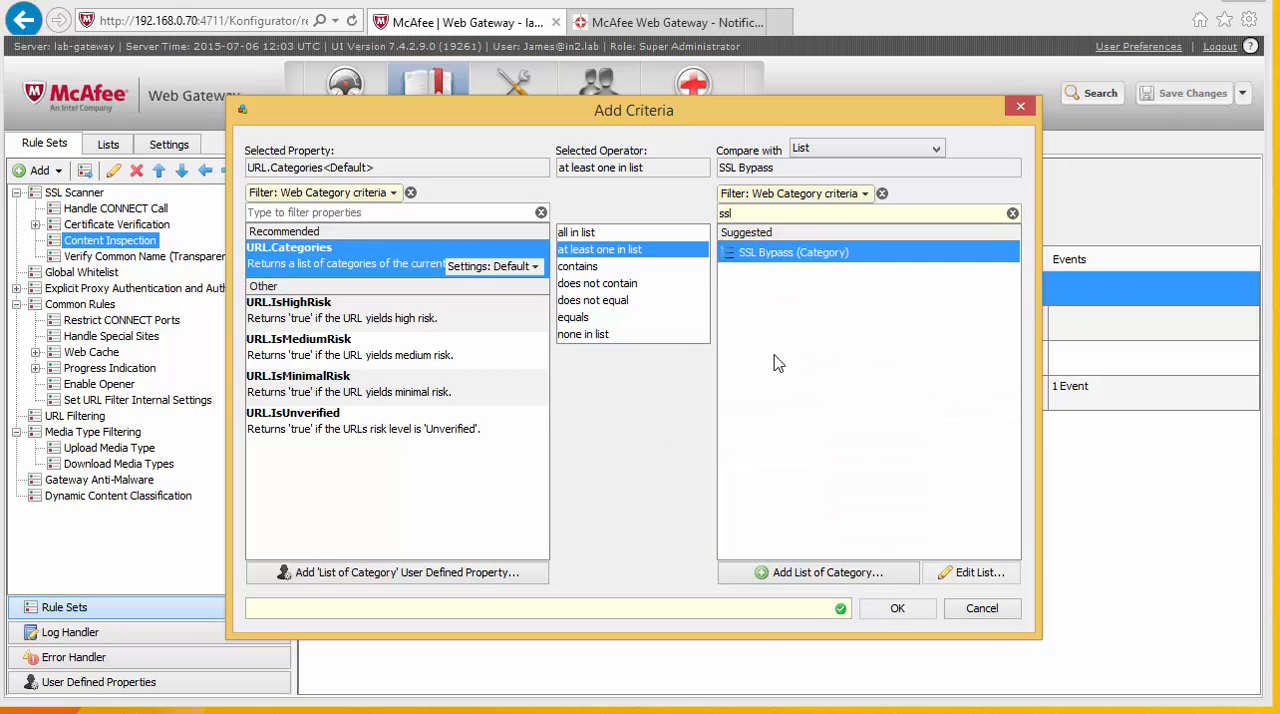
pyautogui.click(897, 608)
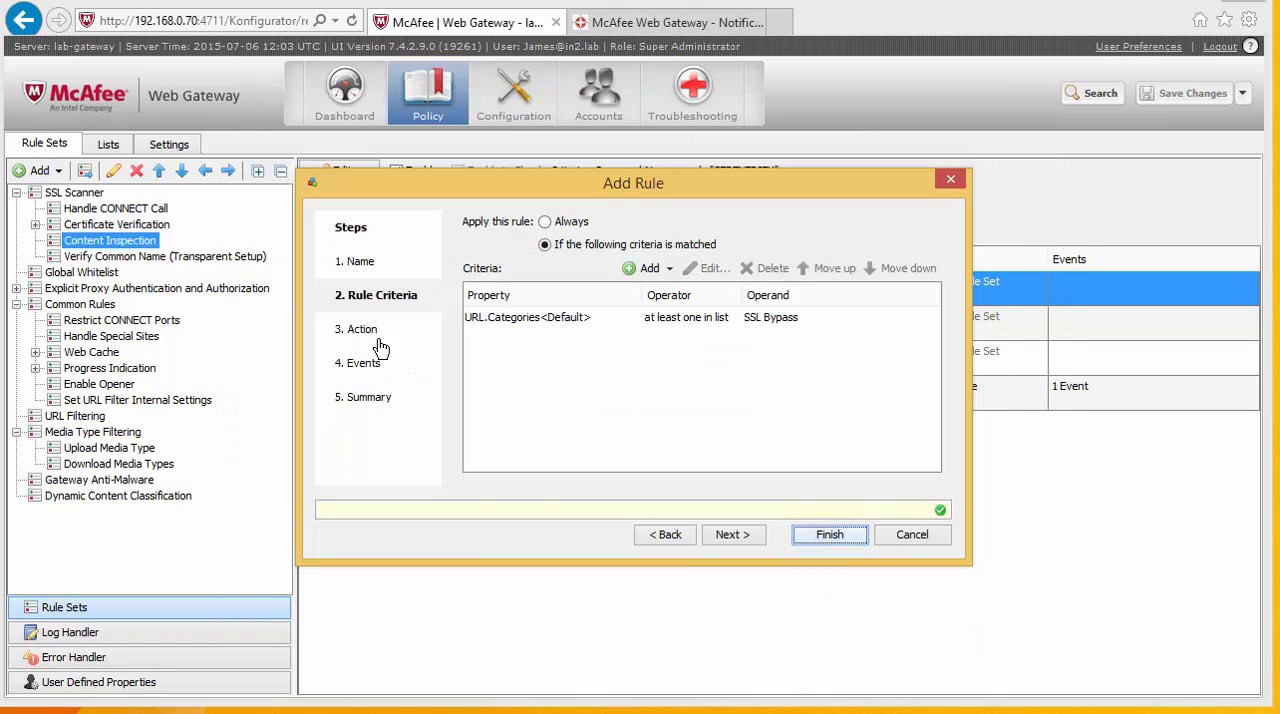
pyautogui.click(362, 329)
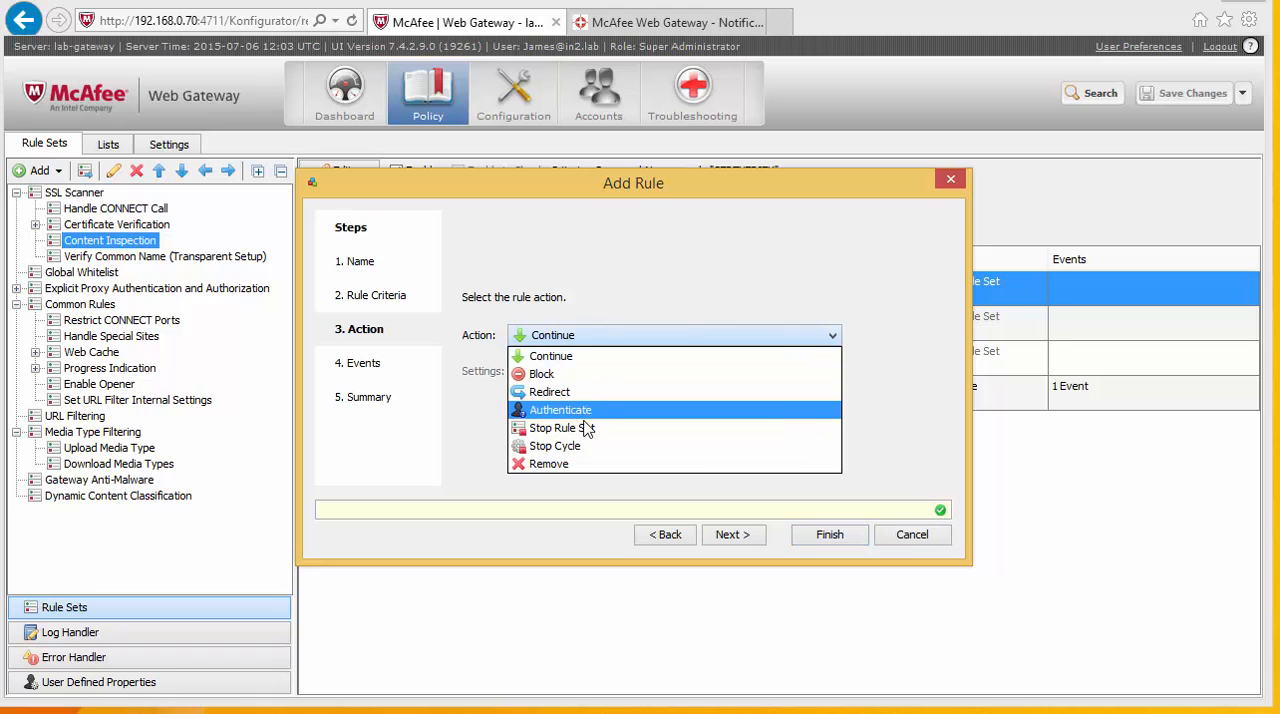
pyautogui.click(733, 534)
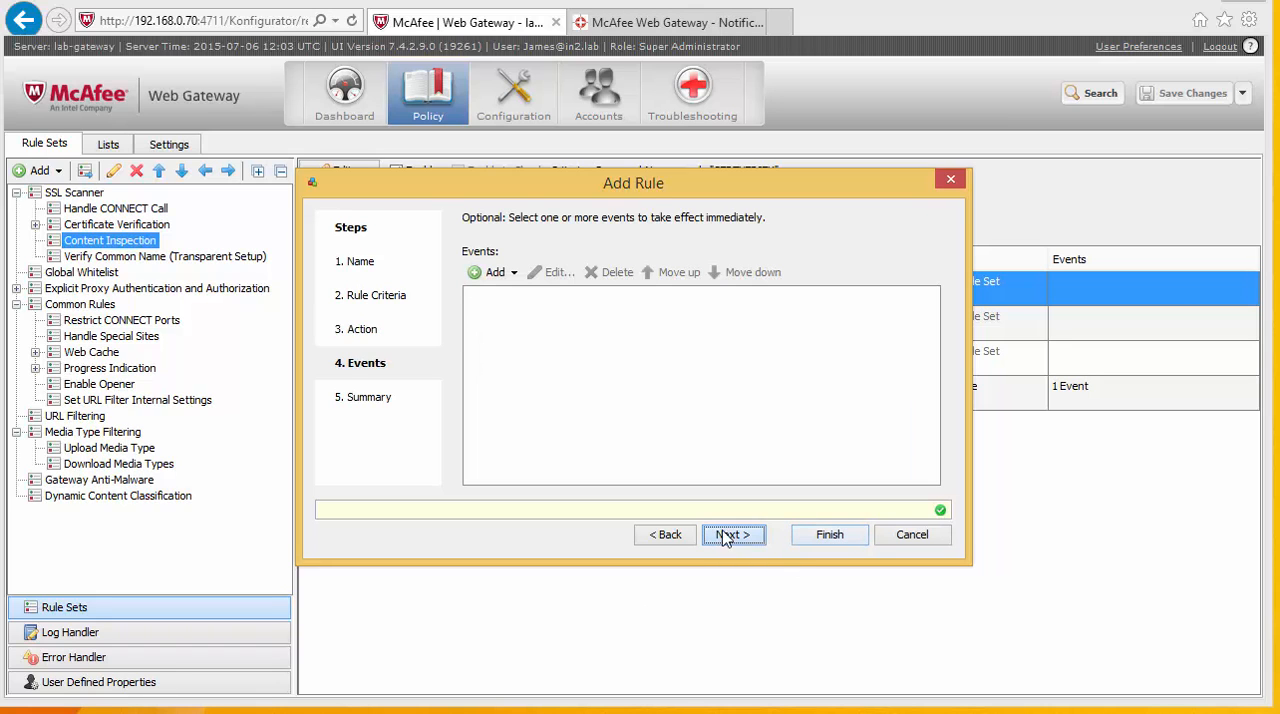
pyautogui.click(829, 534)
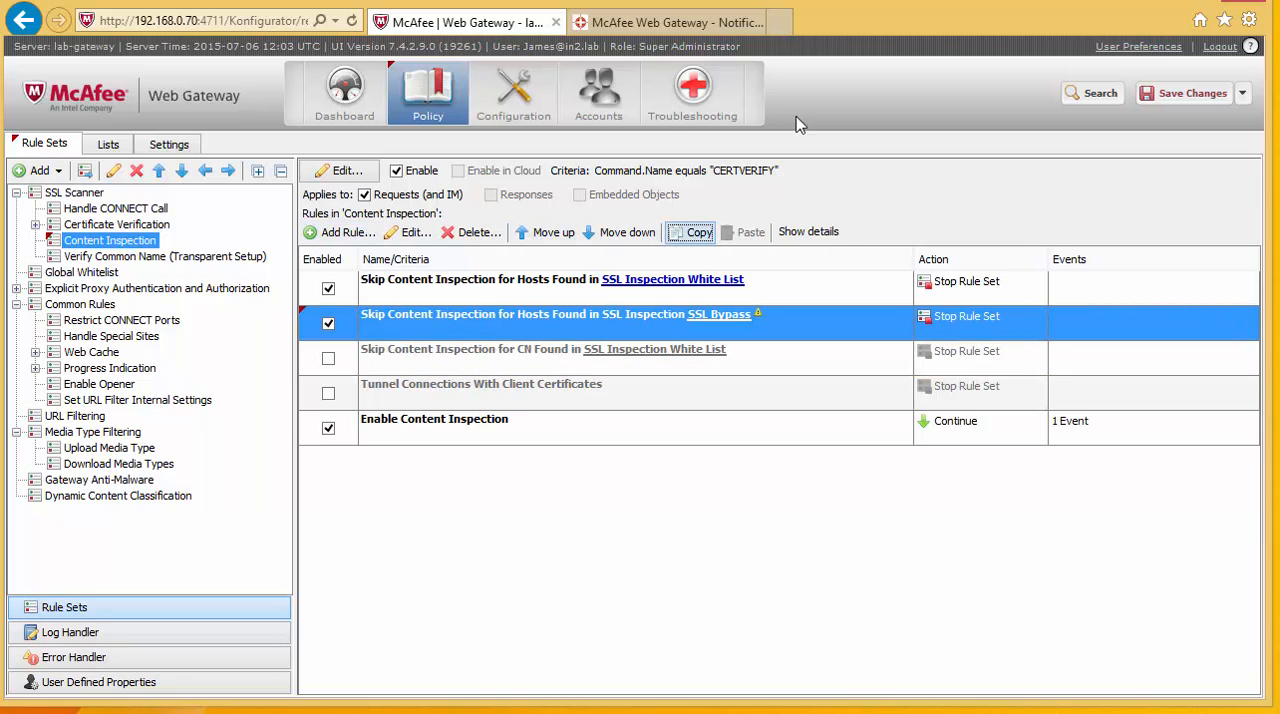
# Save the rule changes and delete *.barclays.co.uk from the SSL Inspection White List.
pyautogui.click(698, 231)
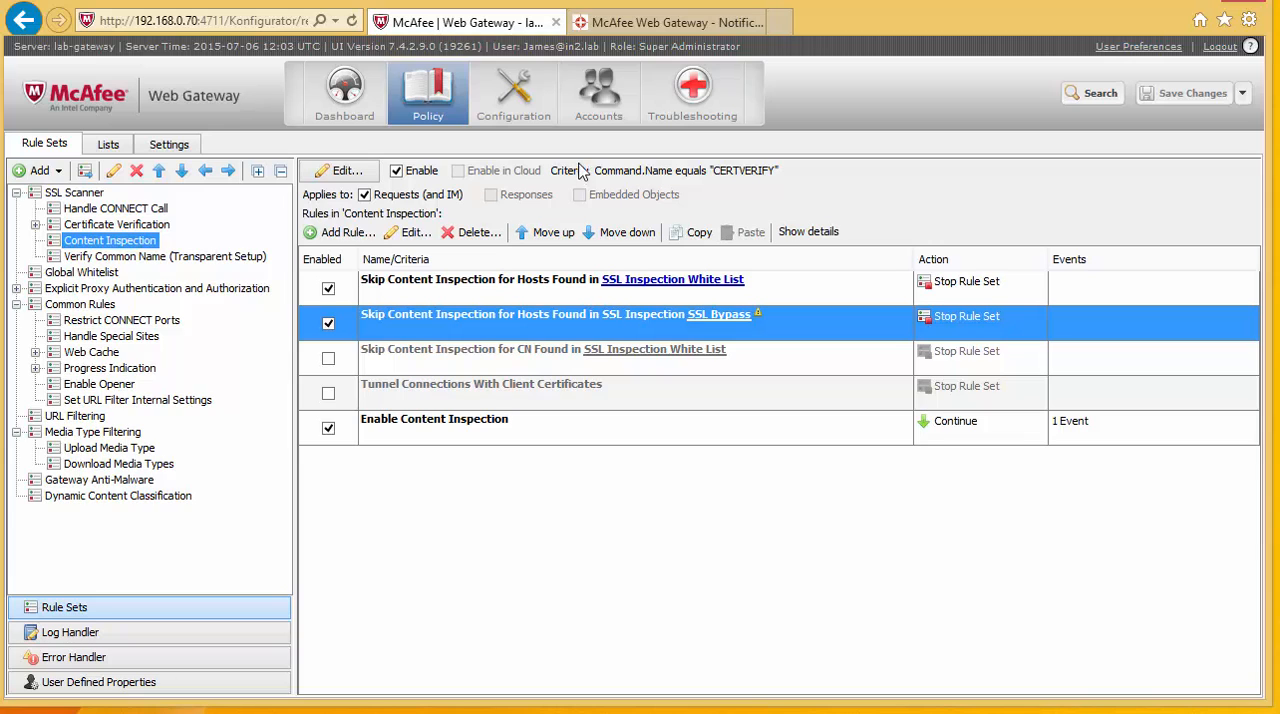
pyautogui.click(672, 279)
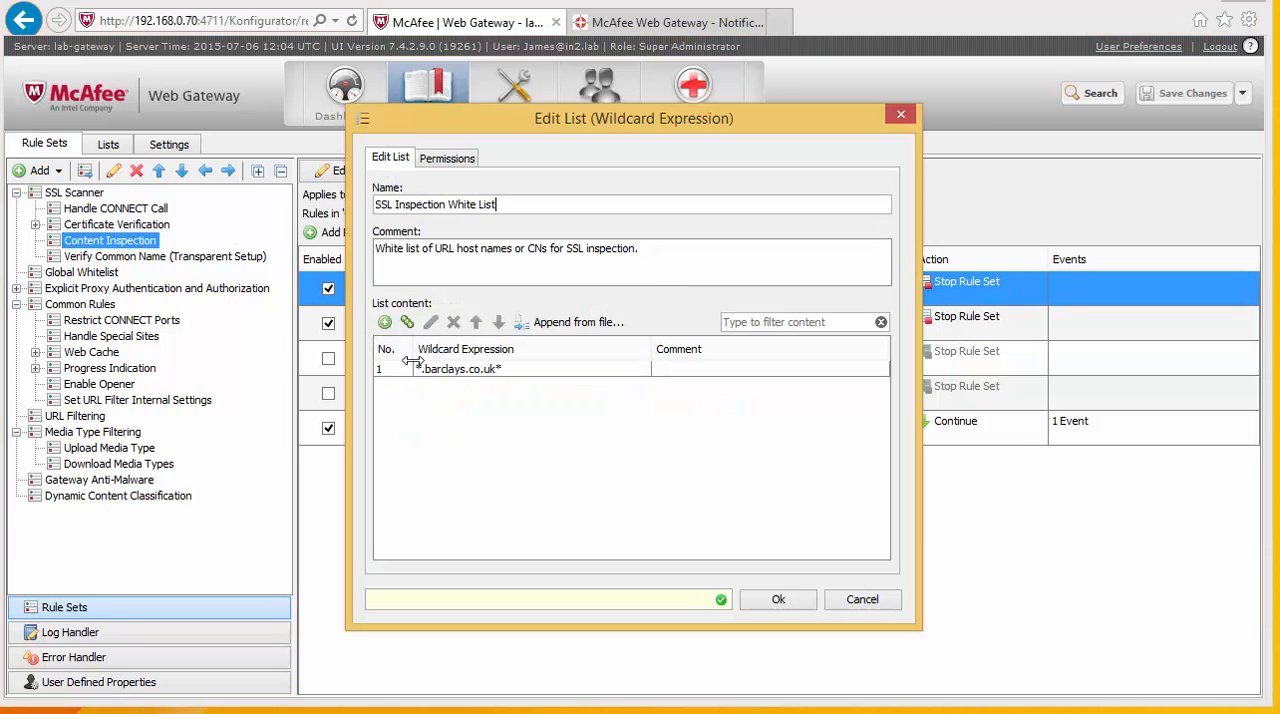
pyautogui.click(465, 368)
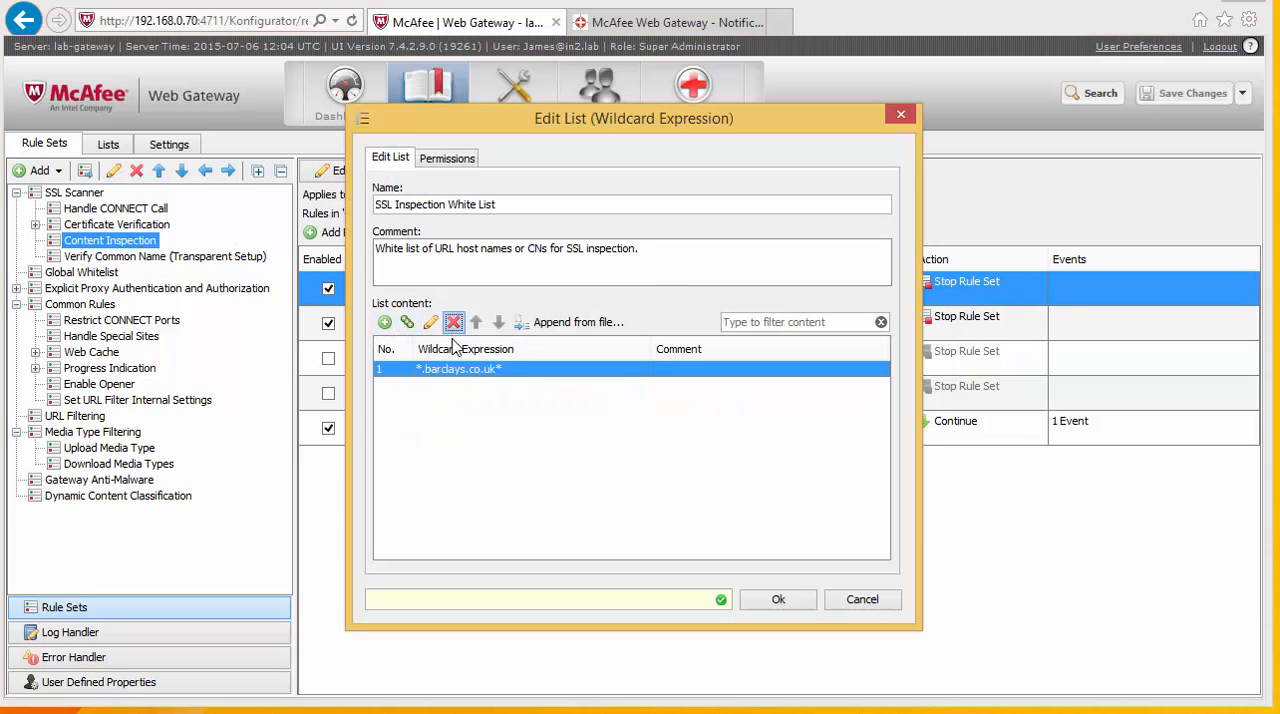
pyautogui.click(778, 599)
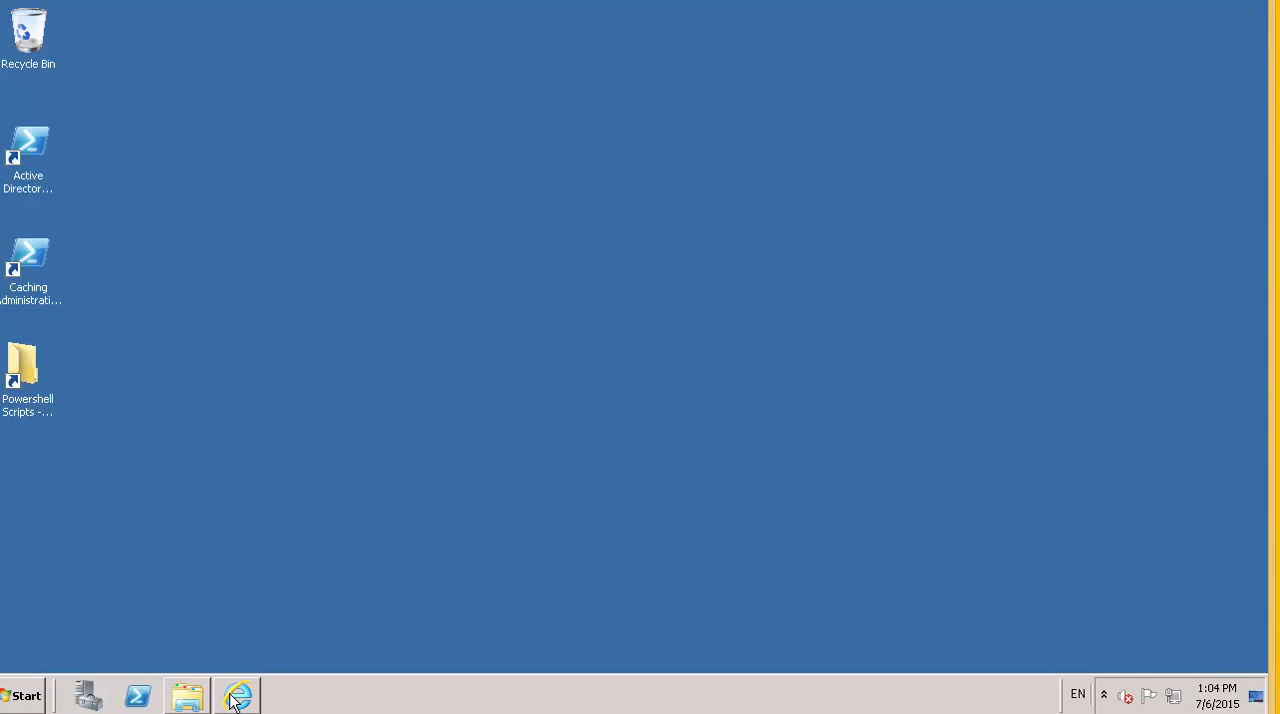
# Check that the Barclays certificate in Internet Explorer is issued by IN2 Lab.
pyautogui.click(237, 695)
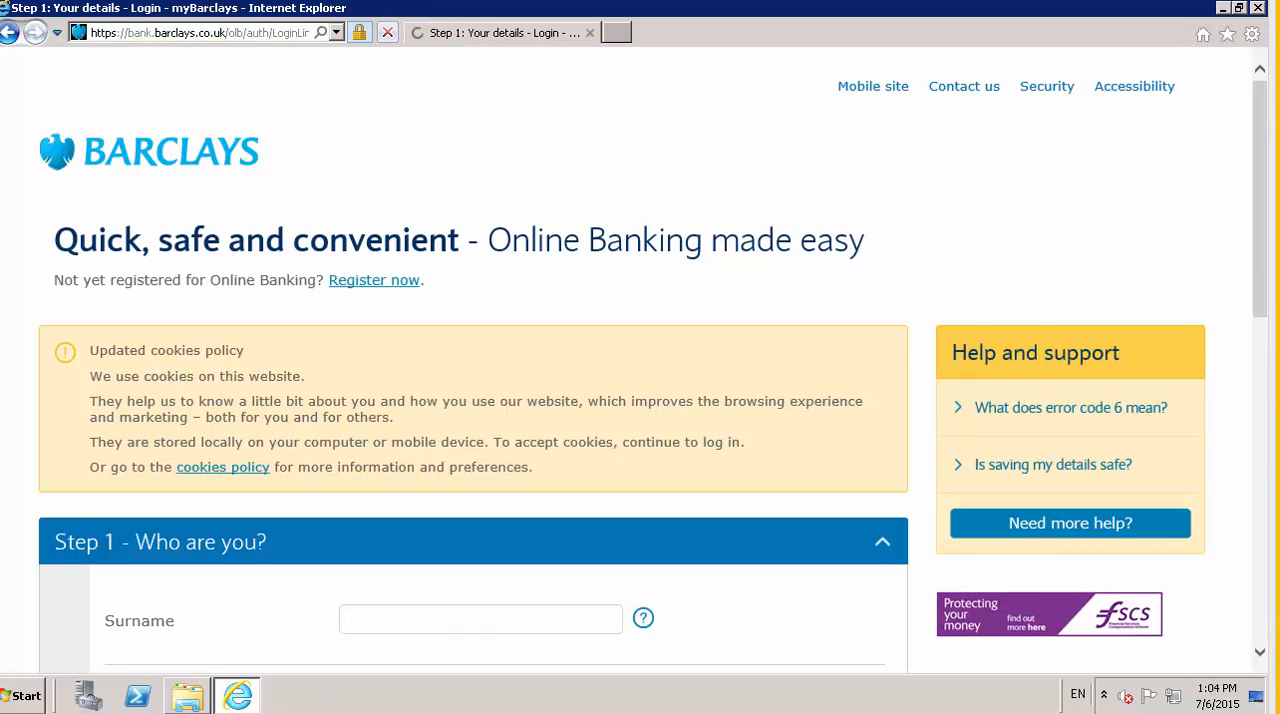
pyautogui.click(359, 32)
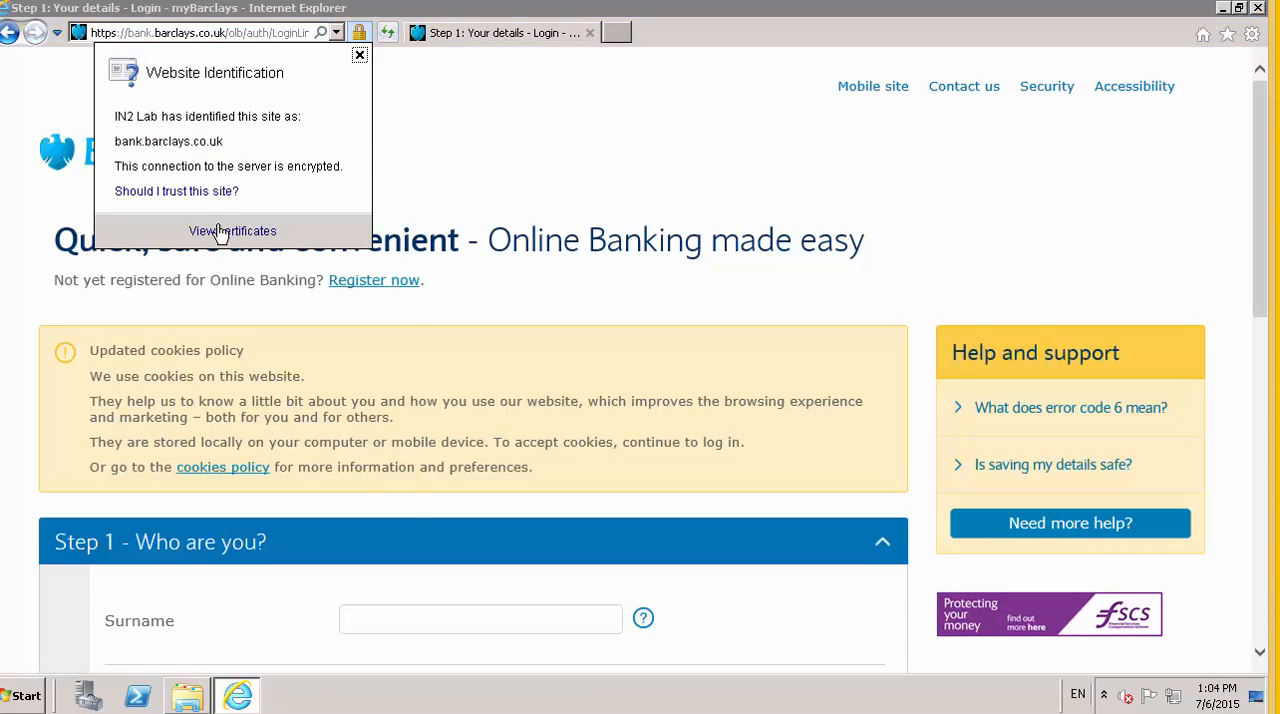
pyautogui.click(232, 231)
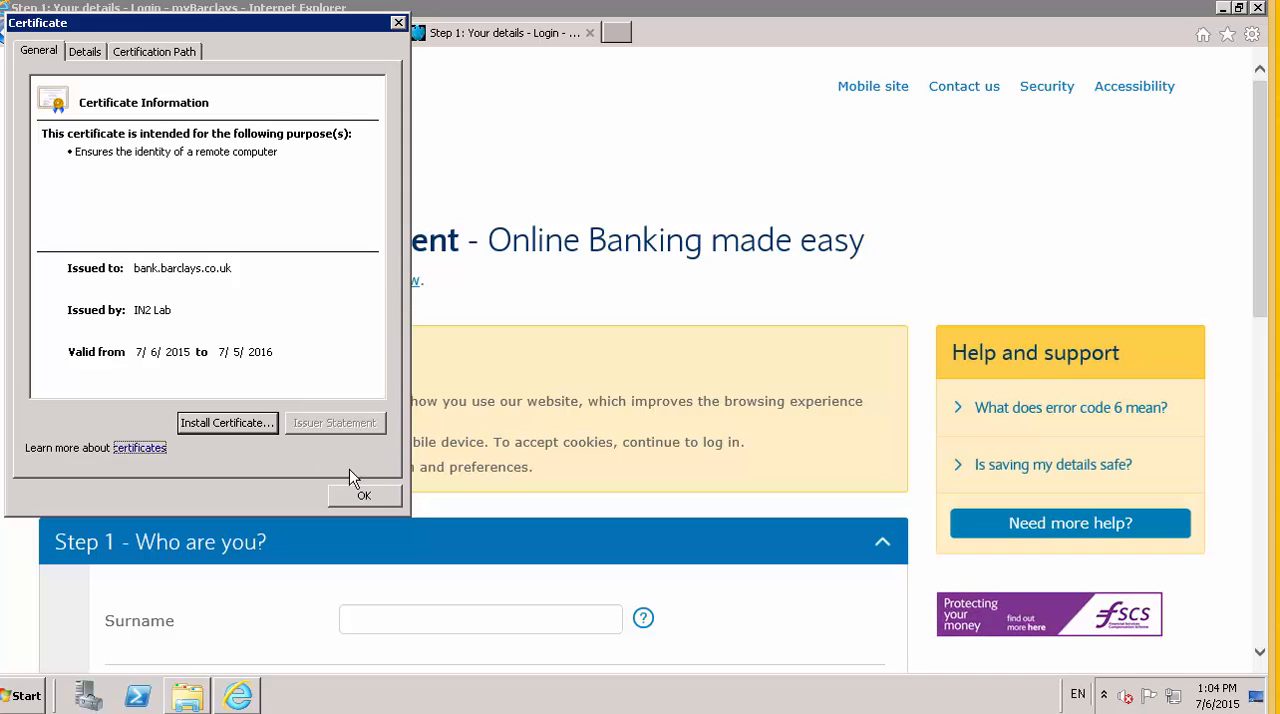
pyautogui.click(364, 495)
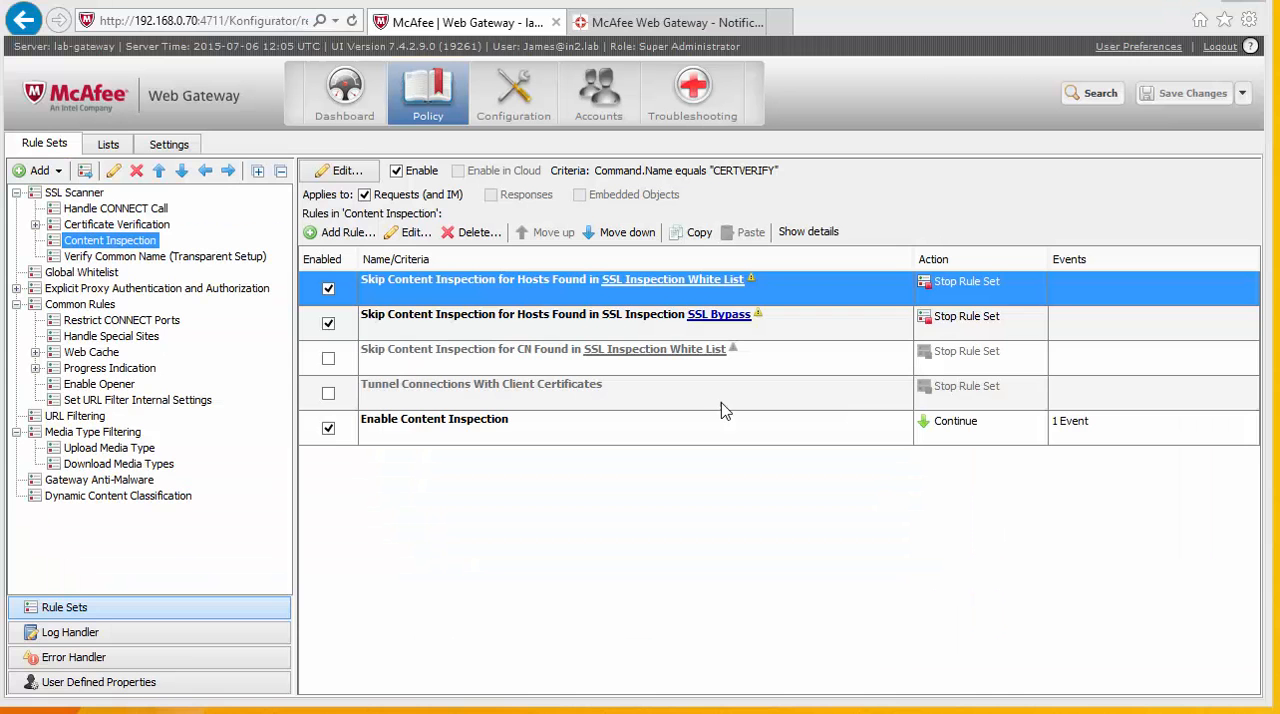
# Add the Finance / Banking category to the SSL Bypass list.
pyautogui.click(719, 314)
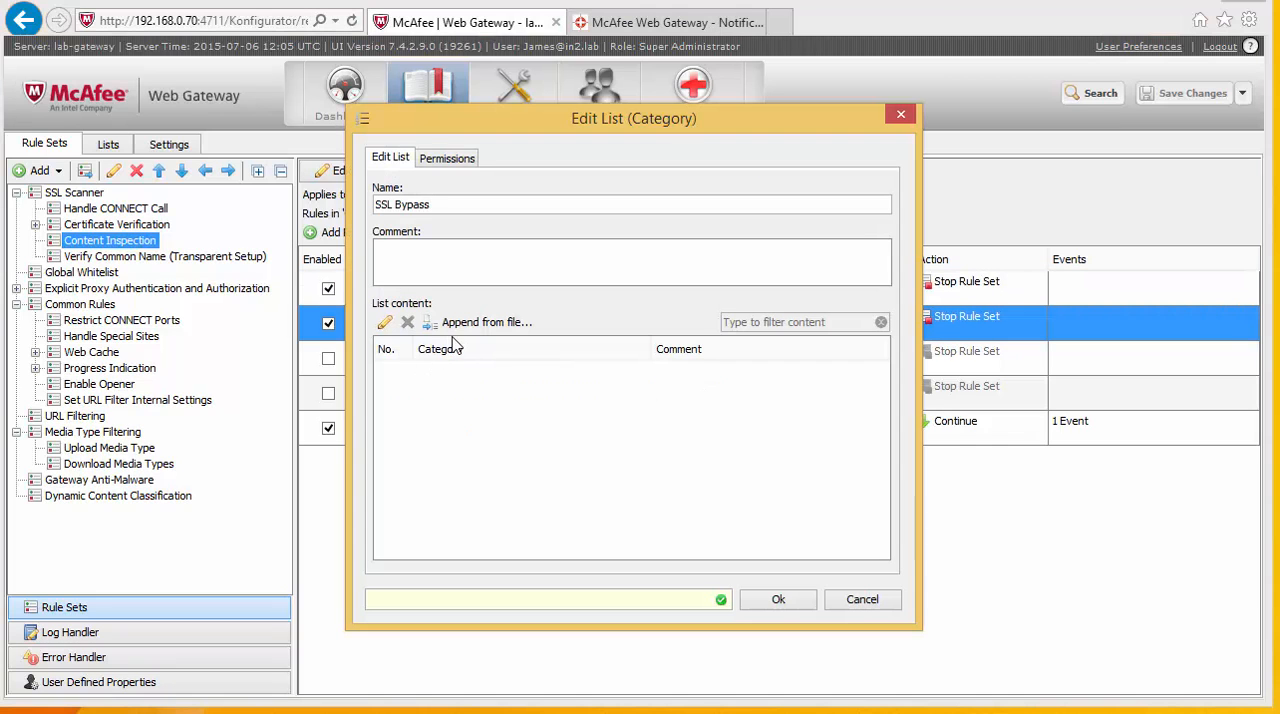
pyautogui.click(384, 322)
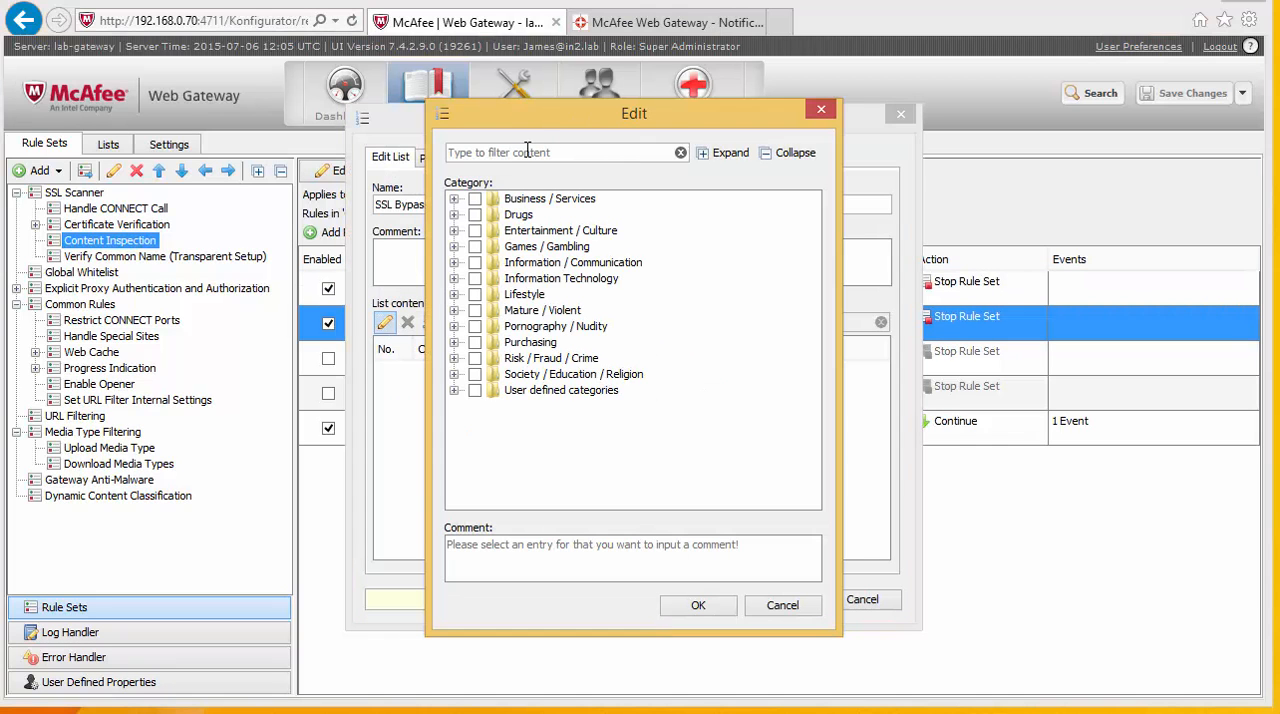
pyautogui.write('fi')
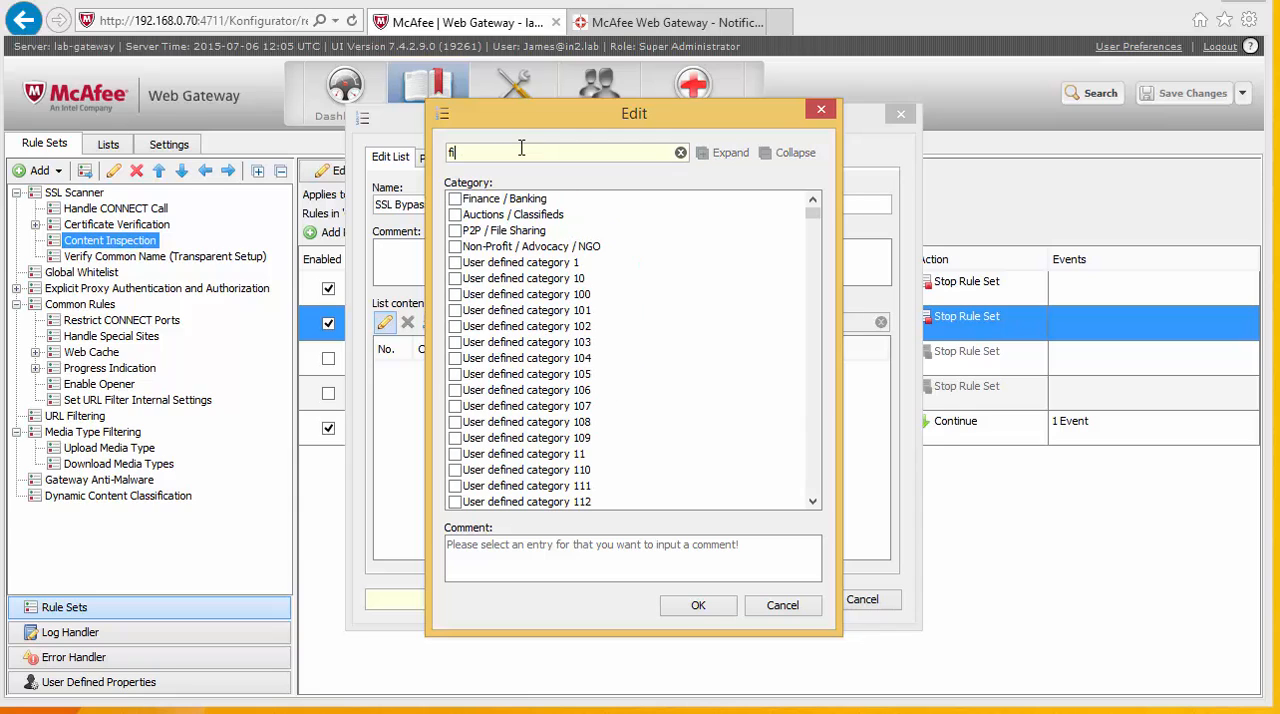
pyautogui.click(456, 198)
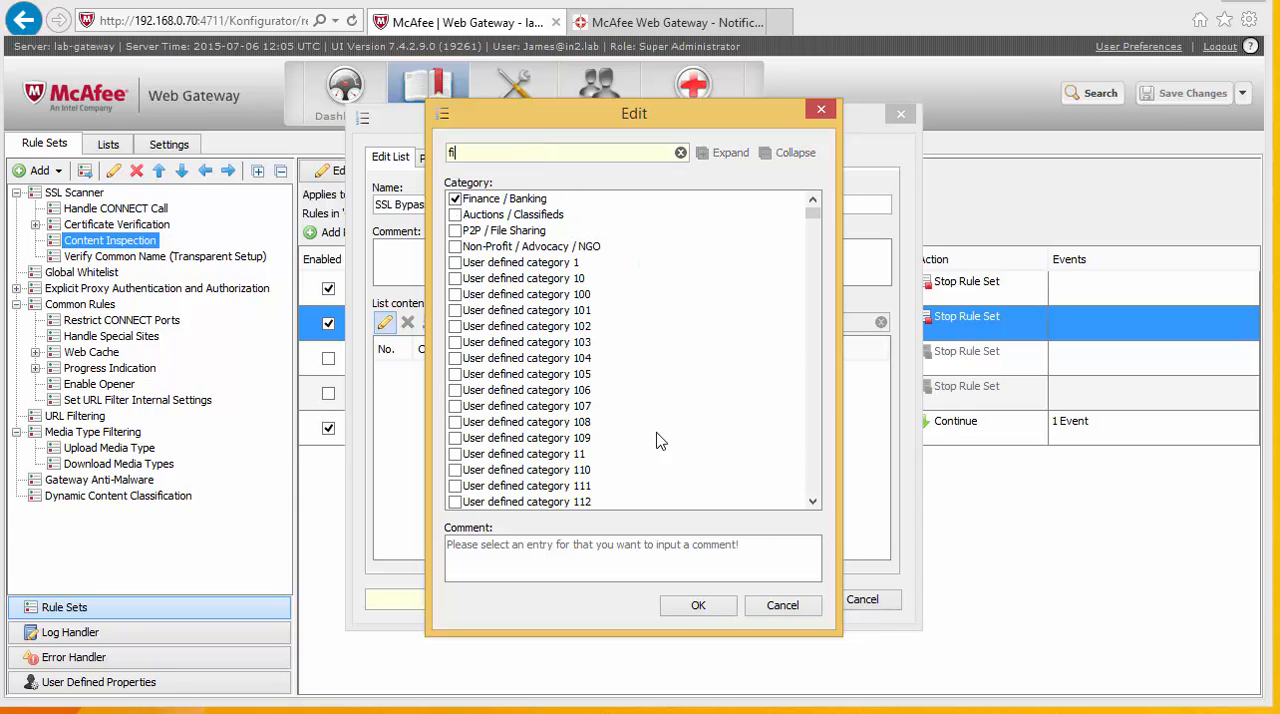
pyautogui.click(698, 605)
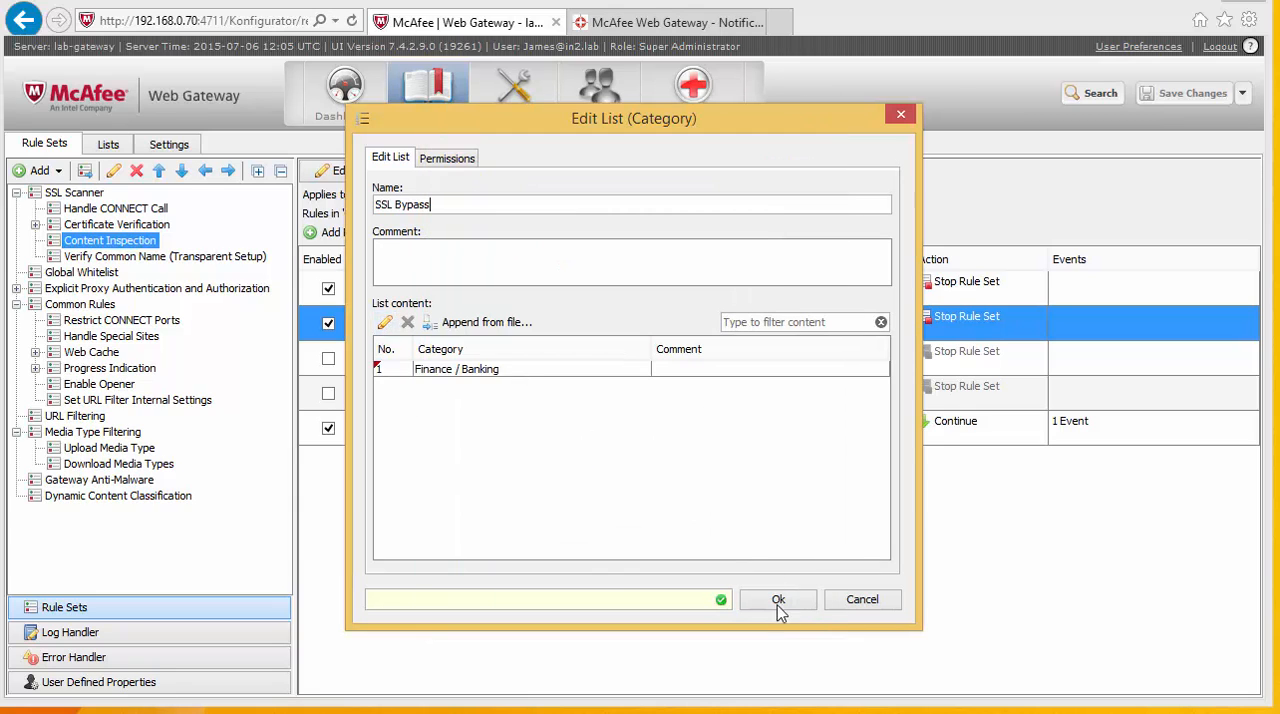
pyautogui.click(778, 599)
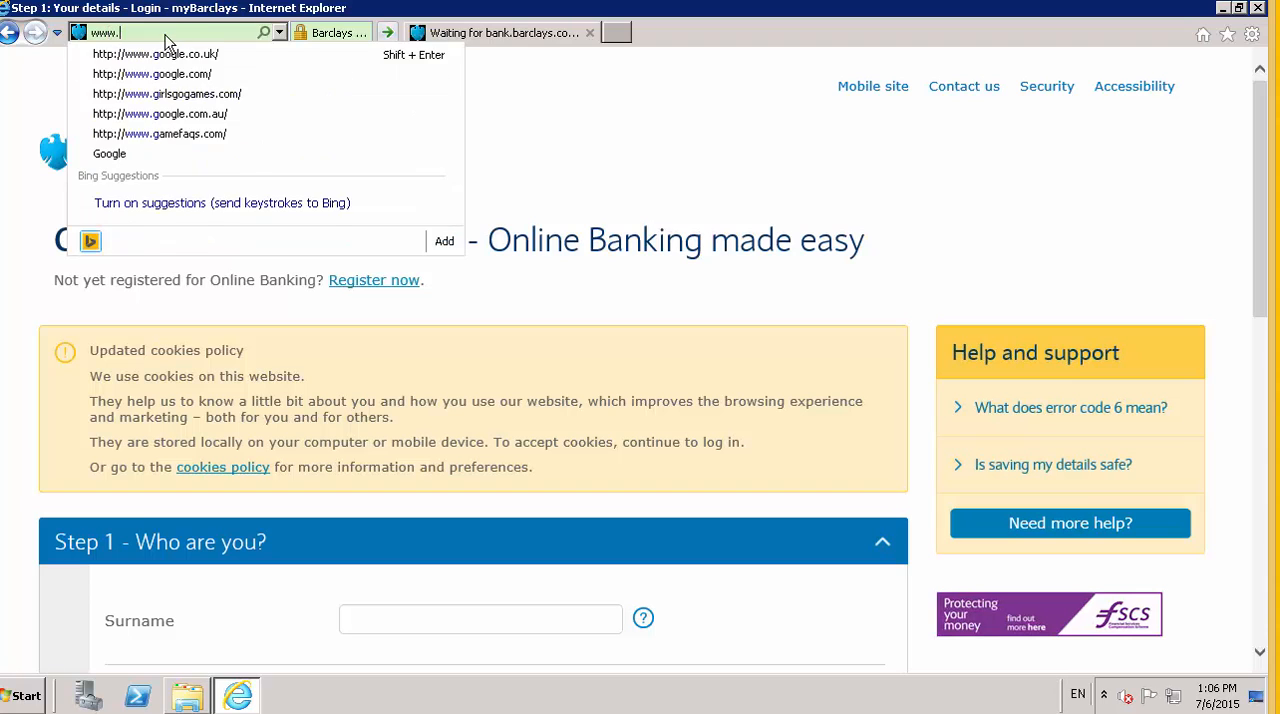
# Browse to NatWest online banking and confirm VeriSign identifies The Royal Bank of Scotland Group Plc.
pyautogui.click(156, 54)
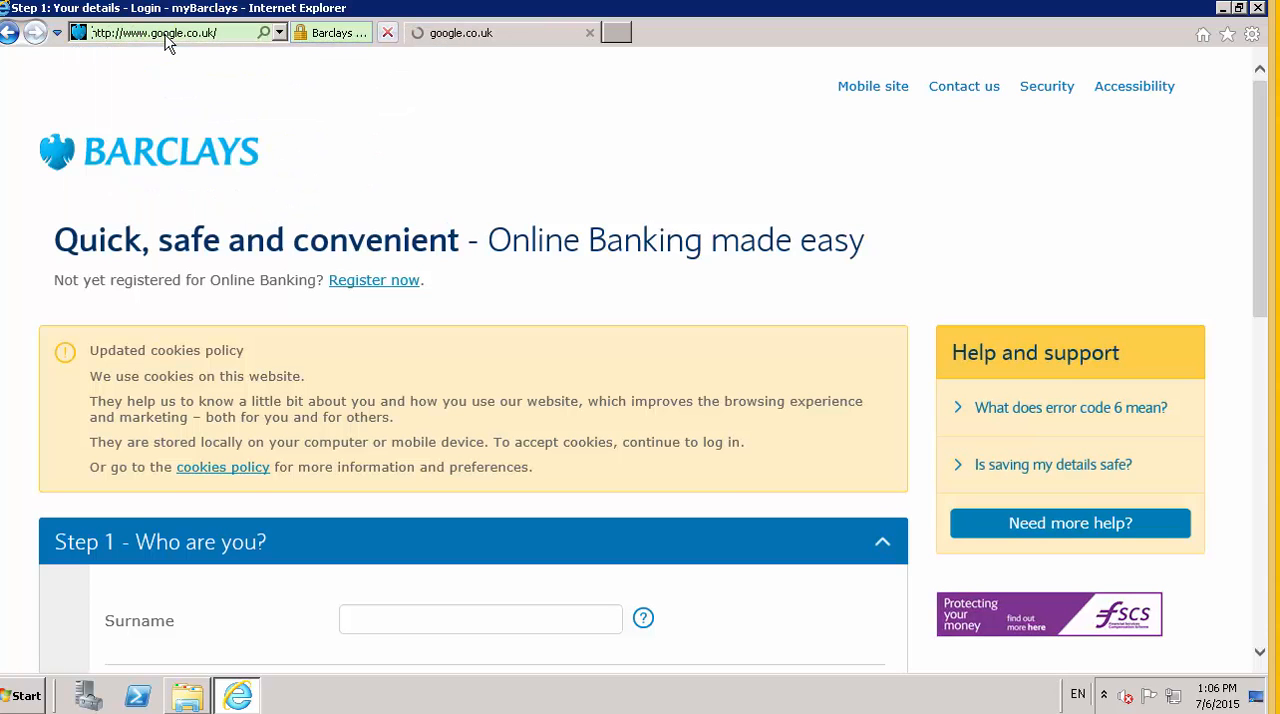
pyautogui.click(461, 33)
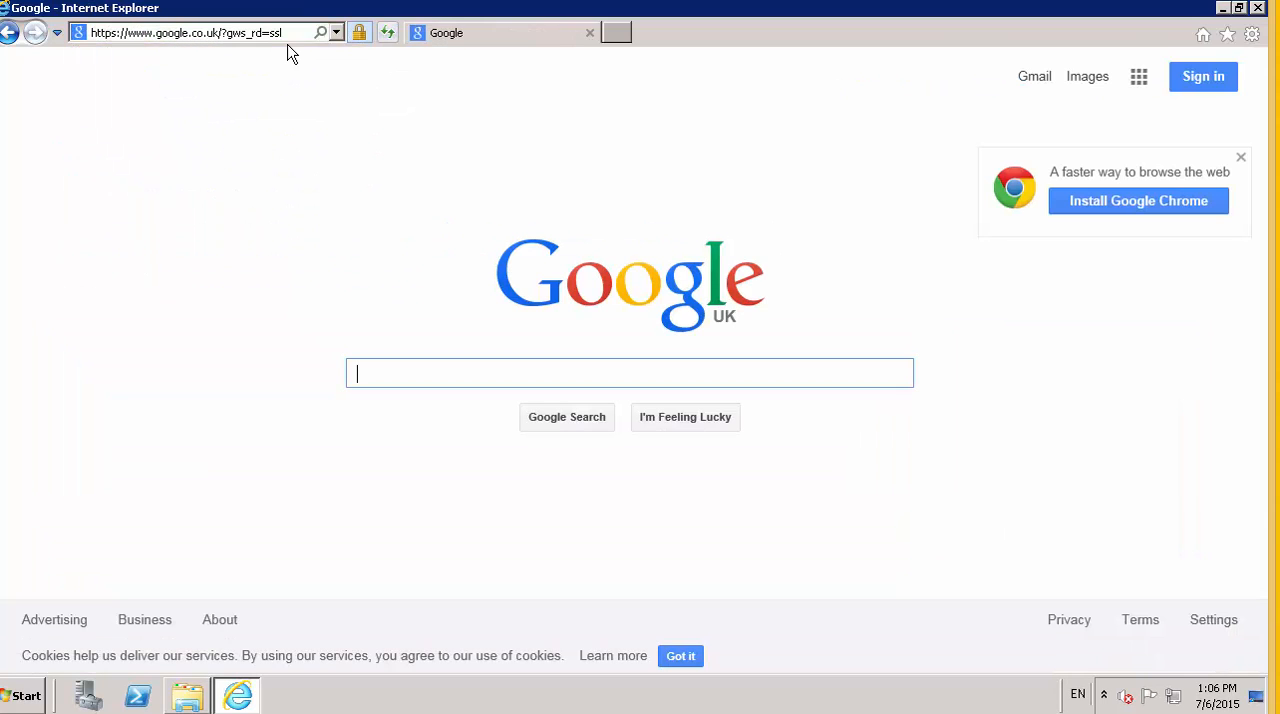
pyautogui.click(359, 32)
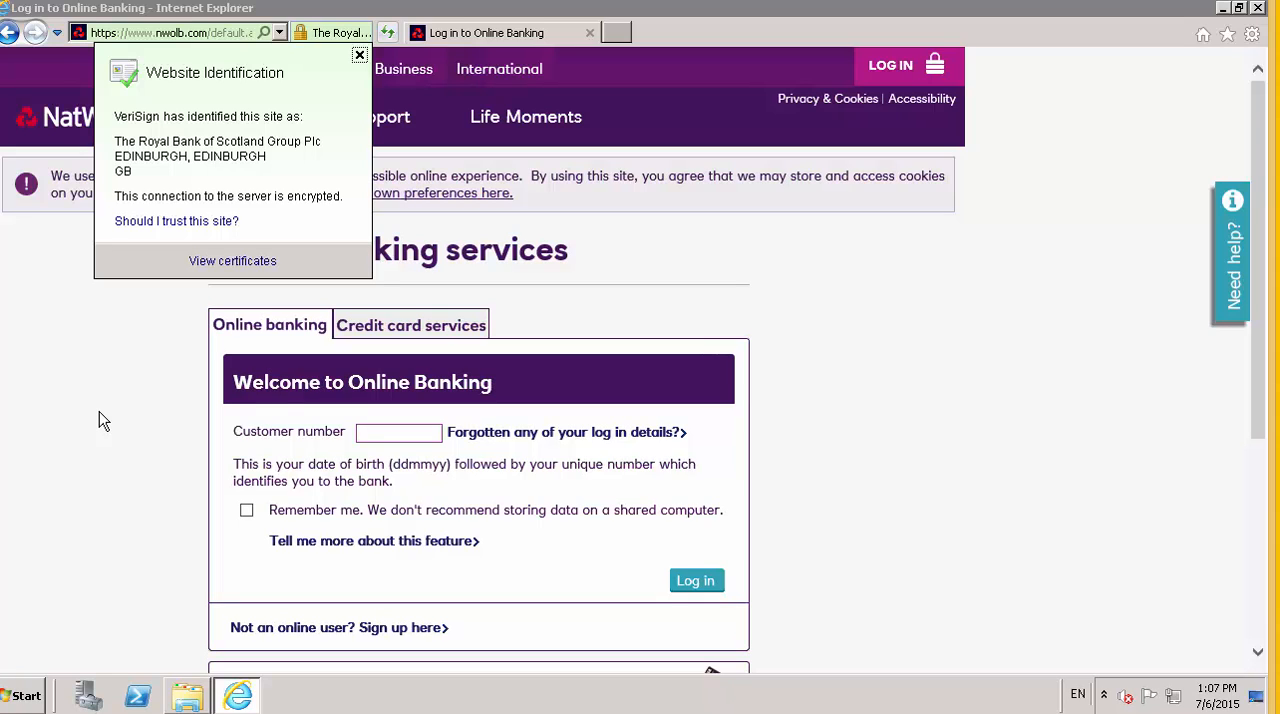
pyautogui.moveTo(678, 108)
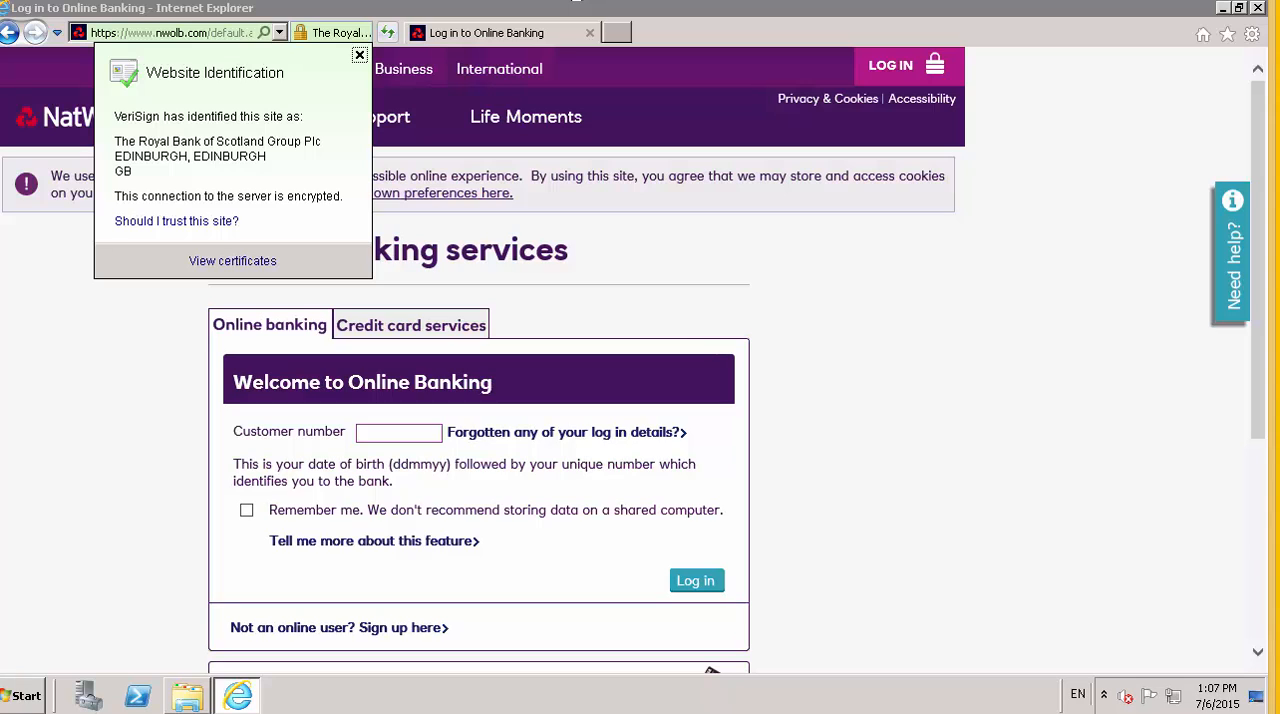
pyautogui.click(359, 55)
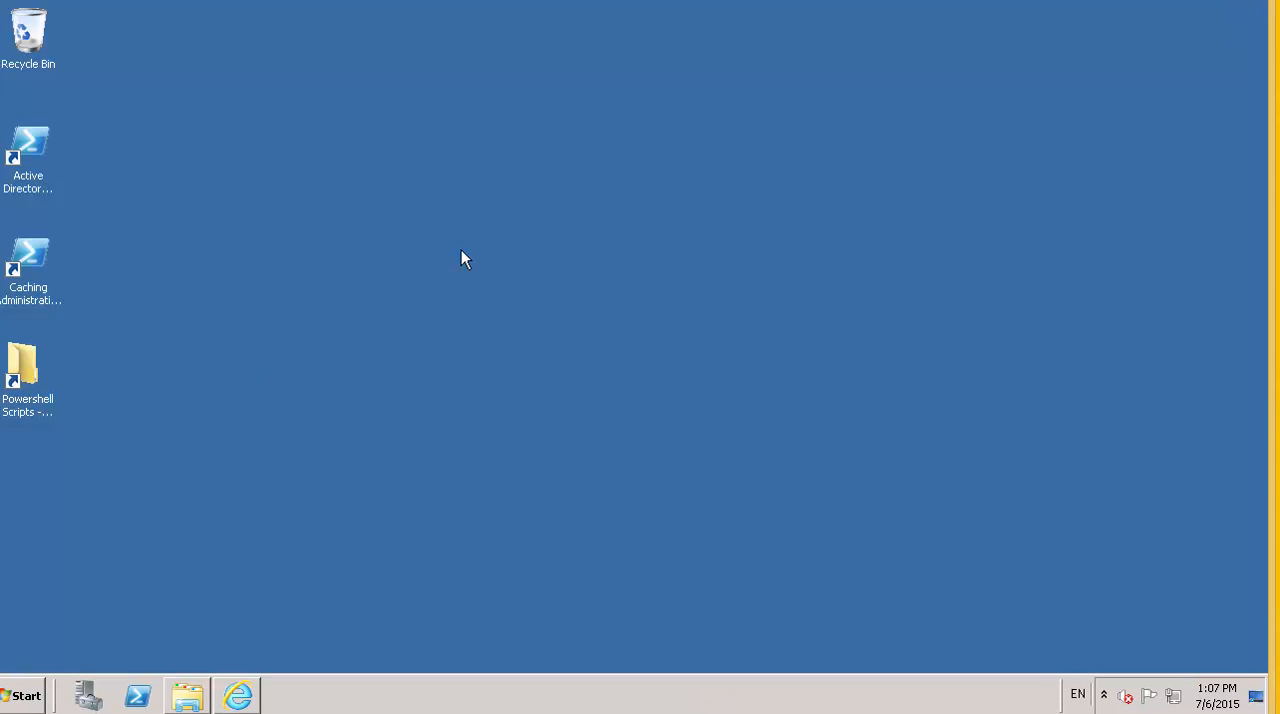
# Edit the Default Domain Policy and expand down to the computer Public Key Policies.
pyautogui.click(22, 695)
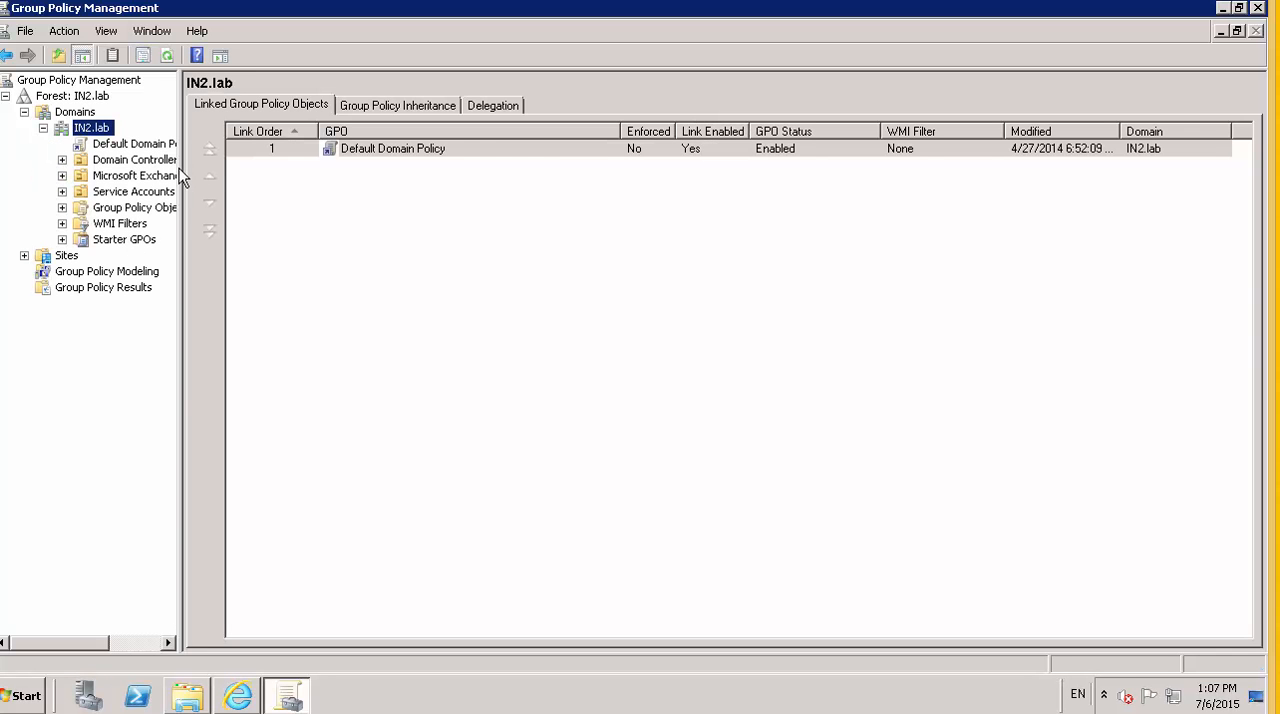
pyautogui.click(134, 207)
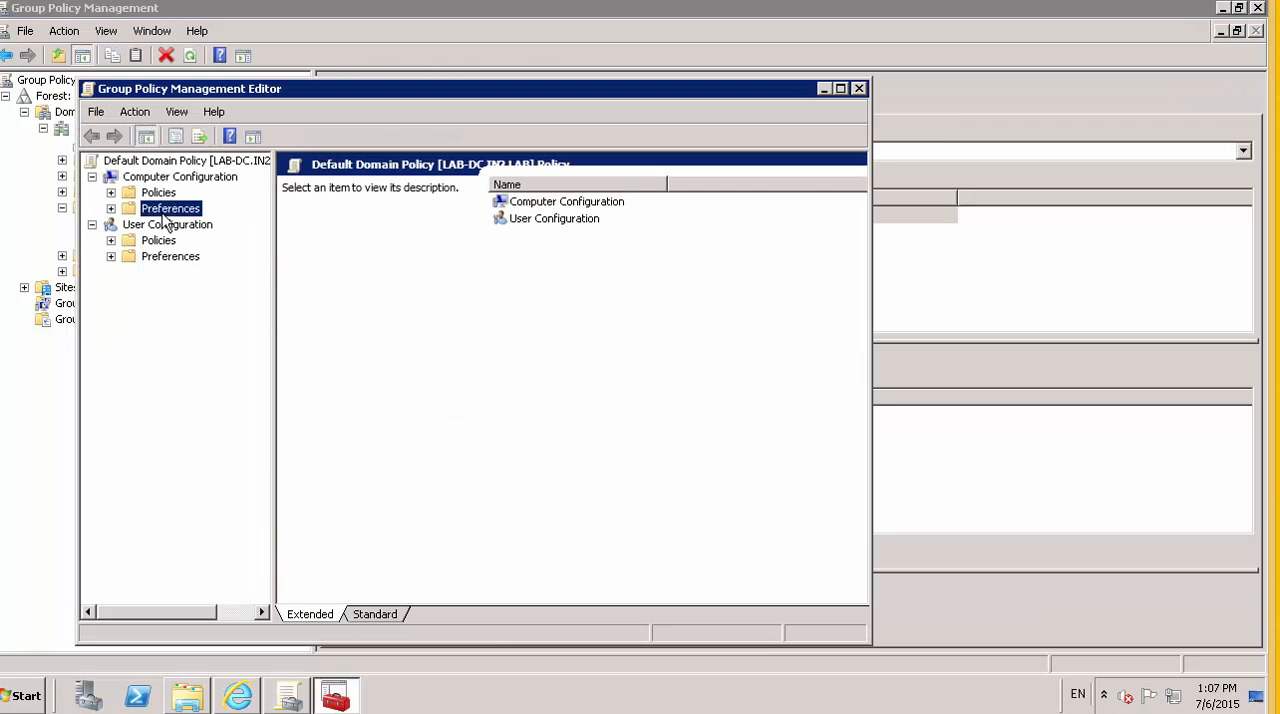
pyautogui.click(111, 208)
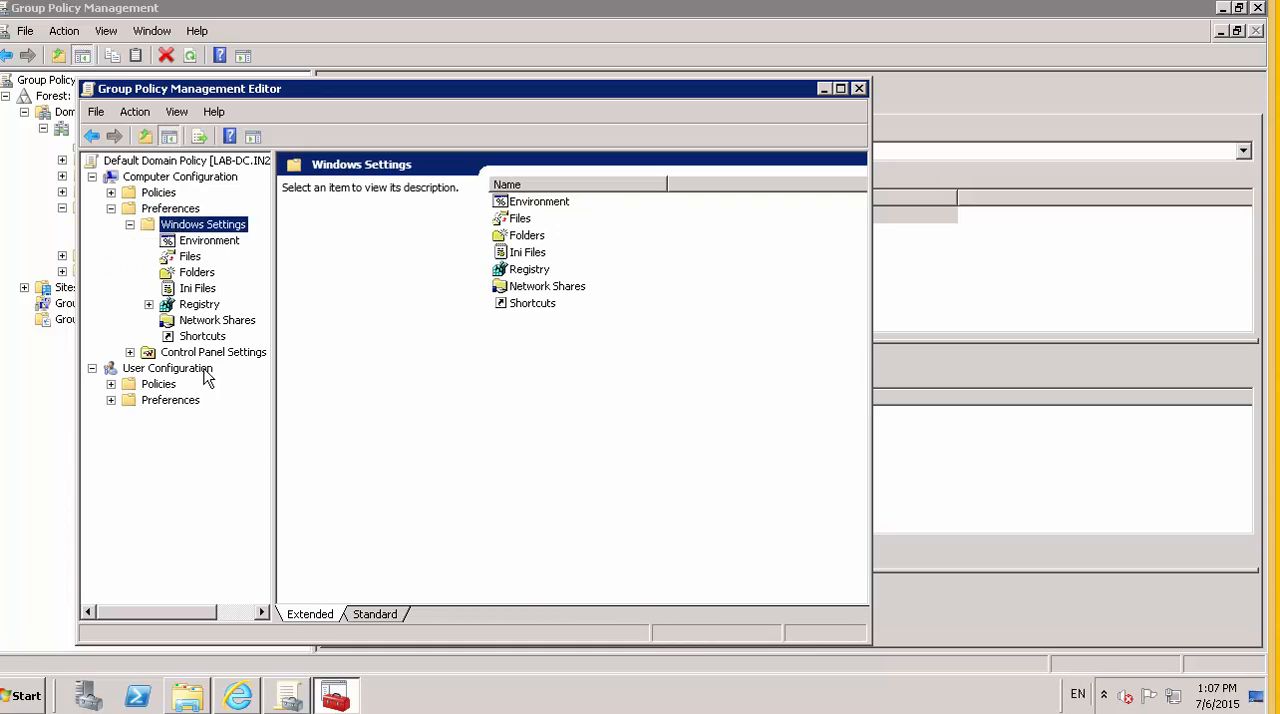
pyautogui.click(158, 192)
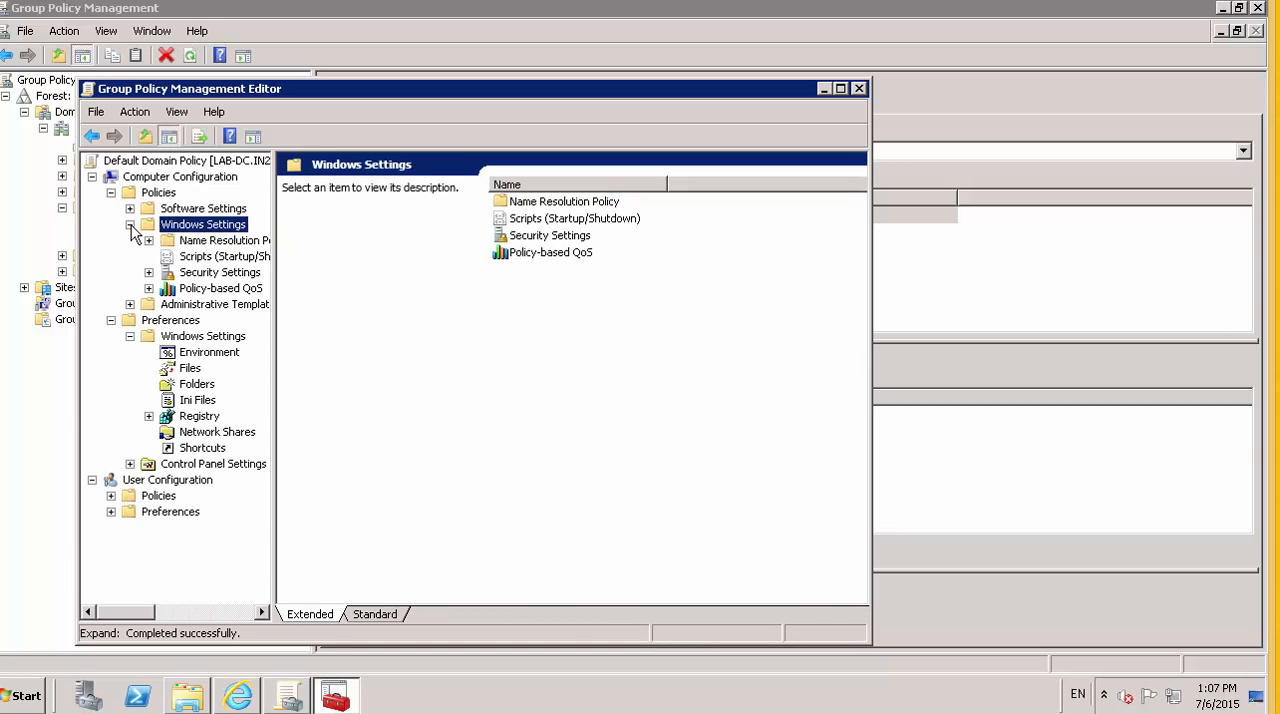
pyautogui.click(220, 272)
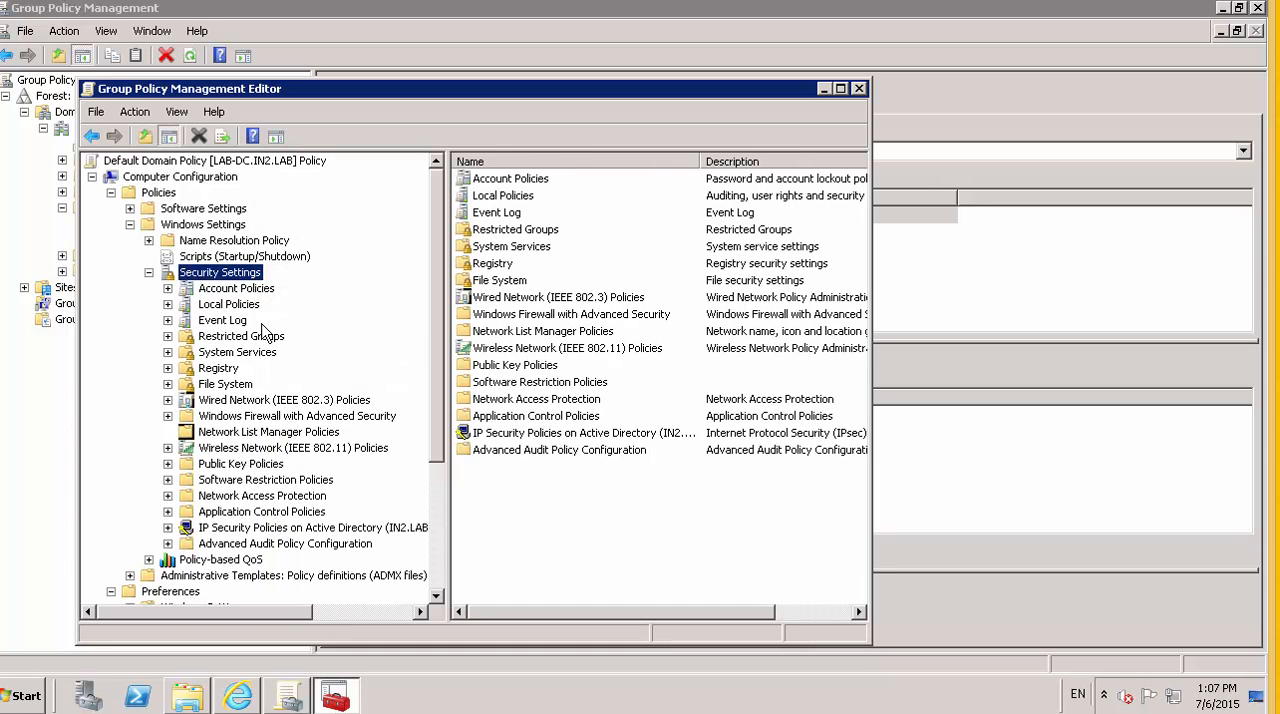
pyautogui.click(240, 463)
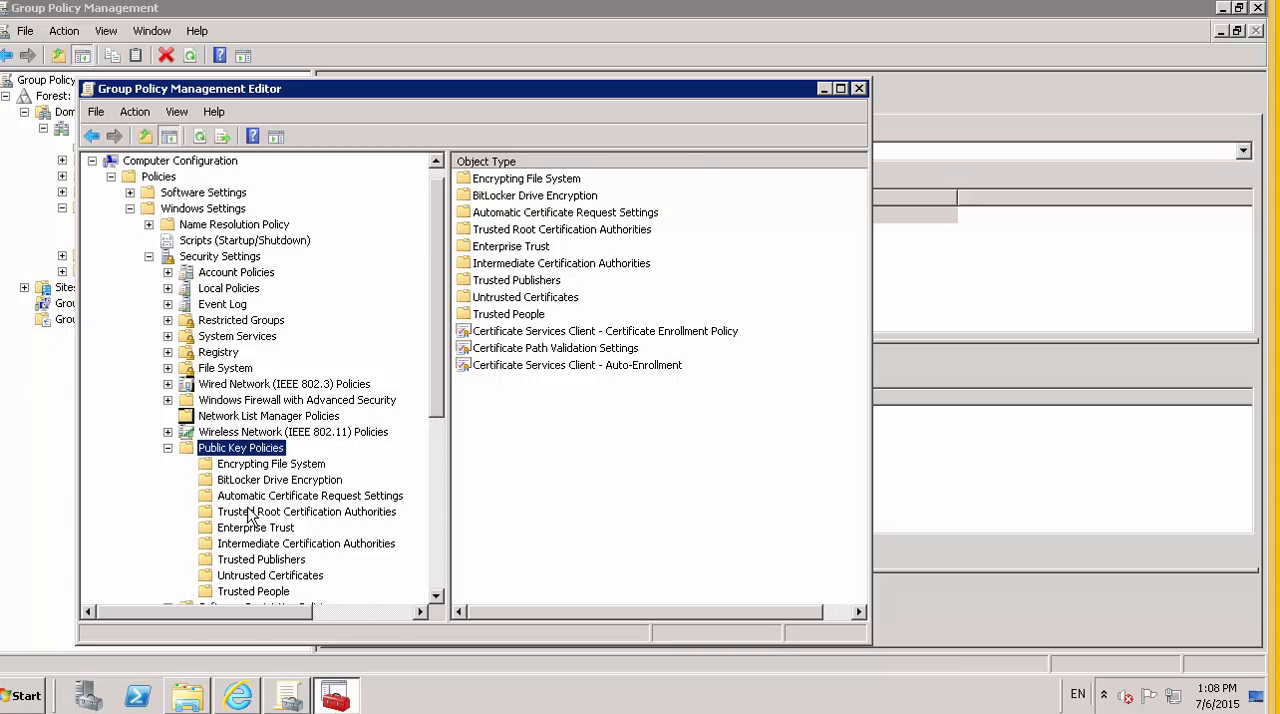
pyautogui.click(307, 511)
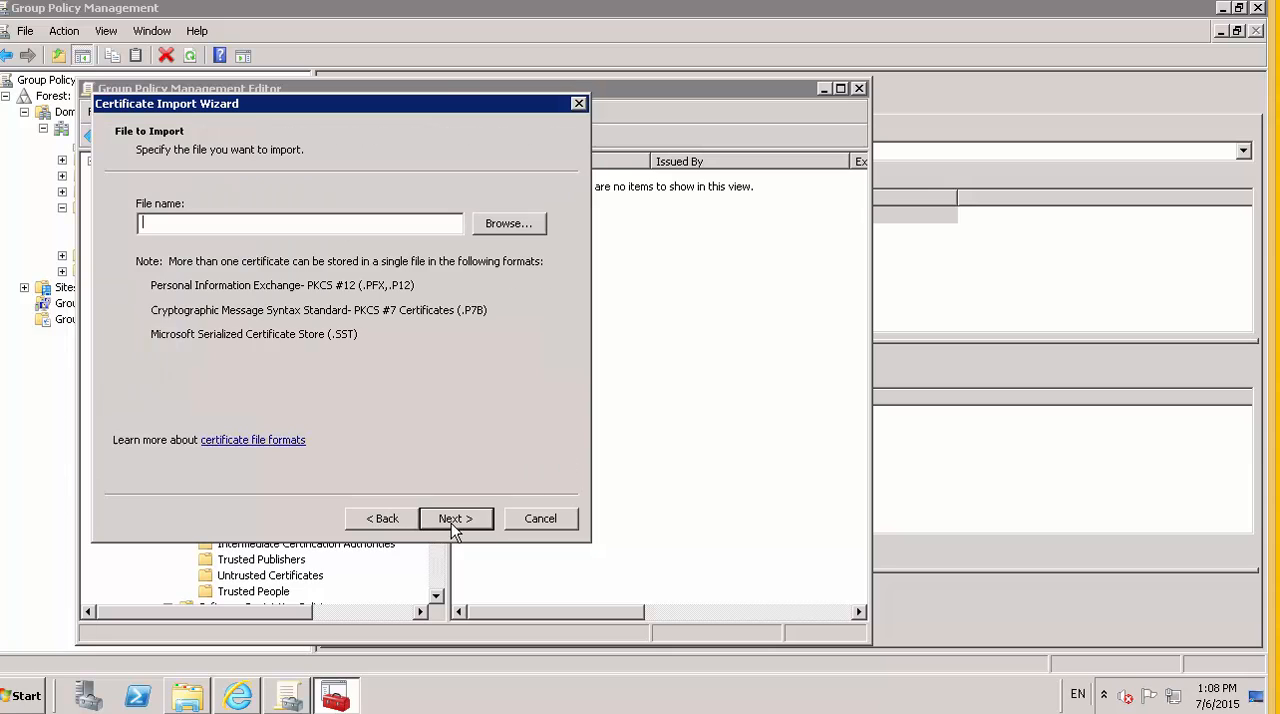
# Import C:\gatewayCert.cer into Trusted Root Certification Authorities and select the IN2 Lab certificate.
pyautogui.click(508, 223)
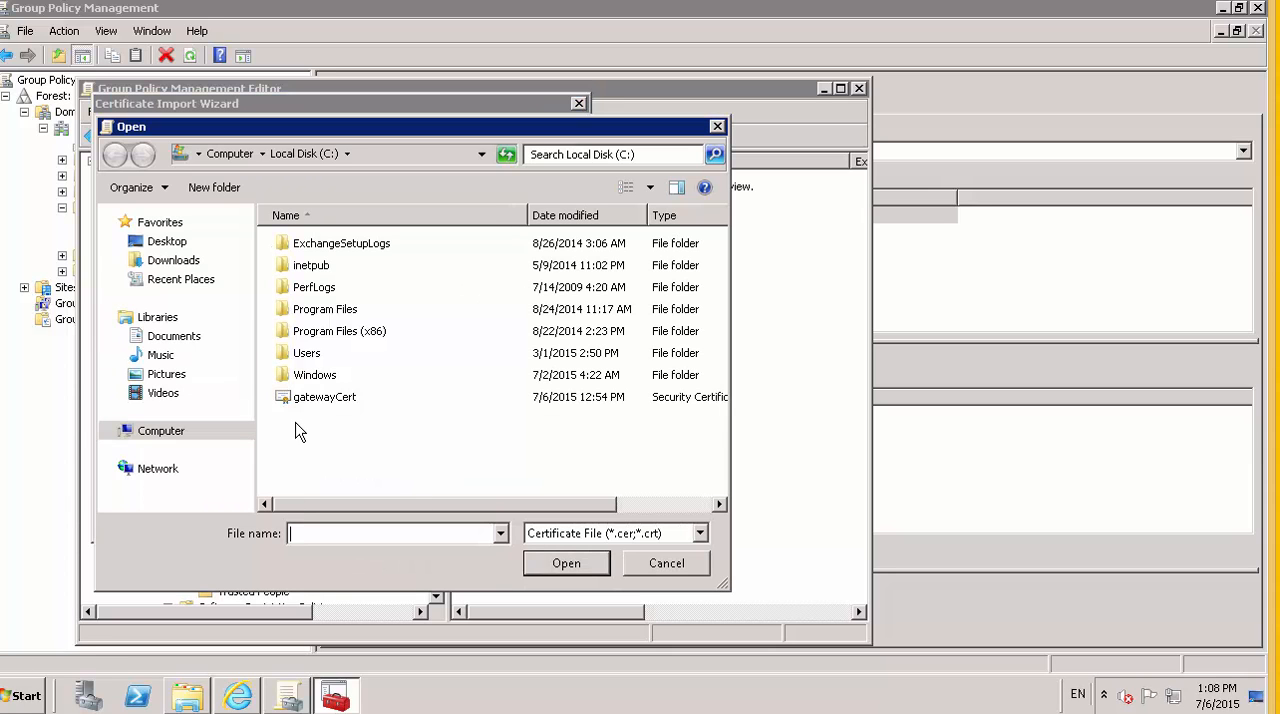
pyautogui.click(324, 397)
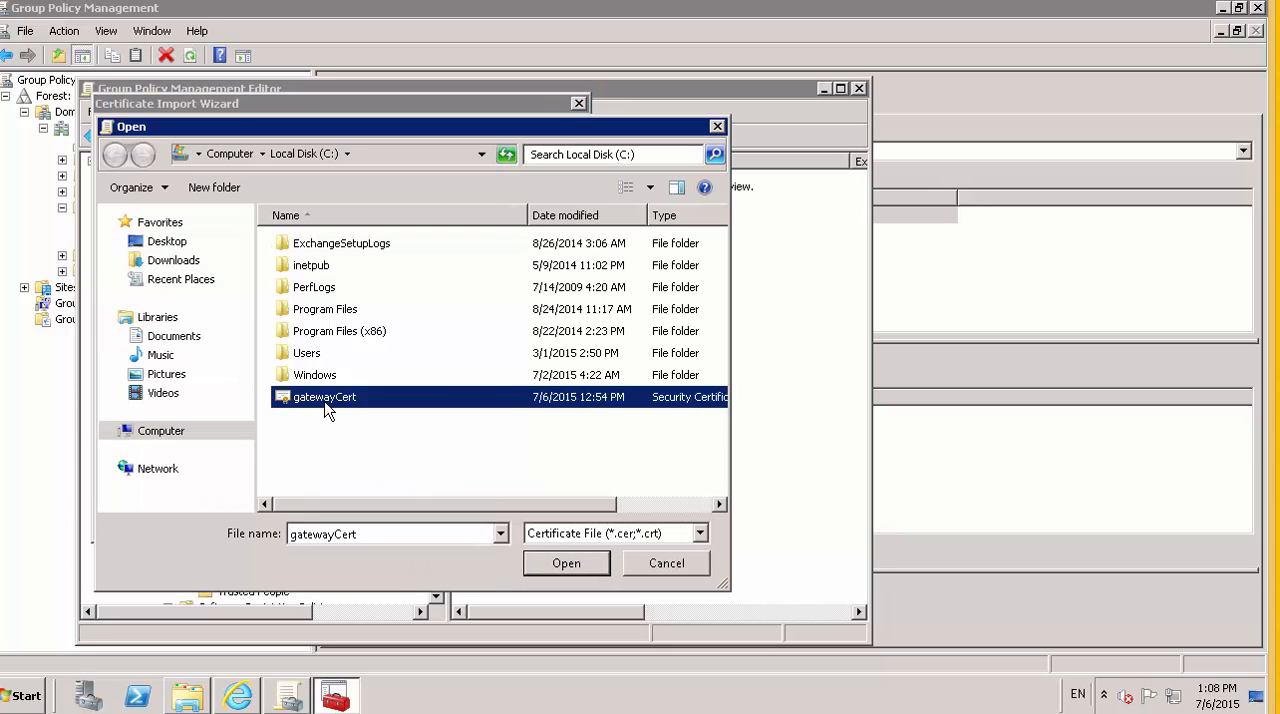
pyautogui.click(566, 563)
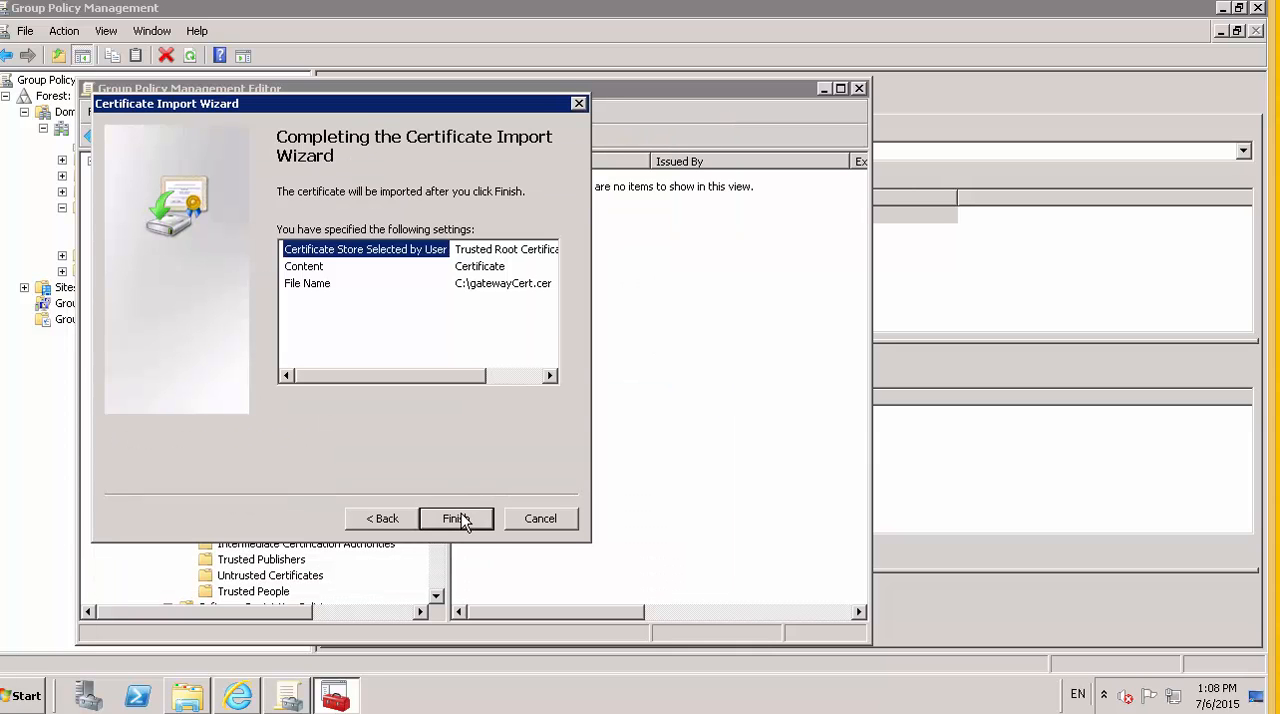
pyautogui.click(455, 518)
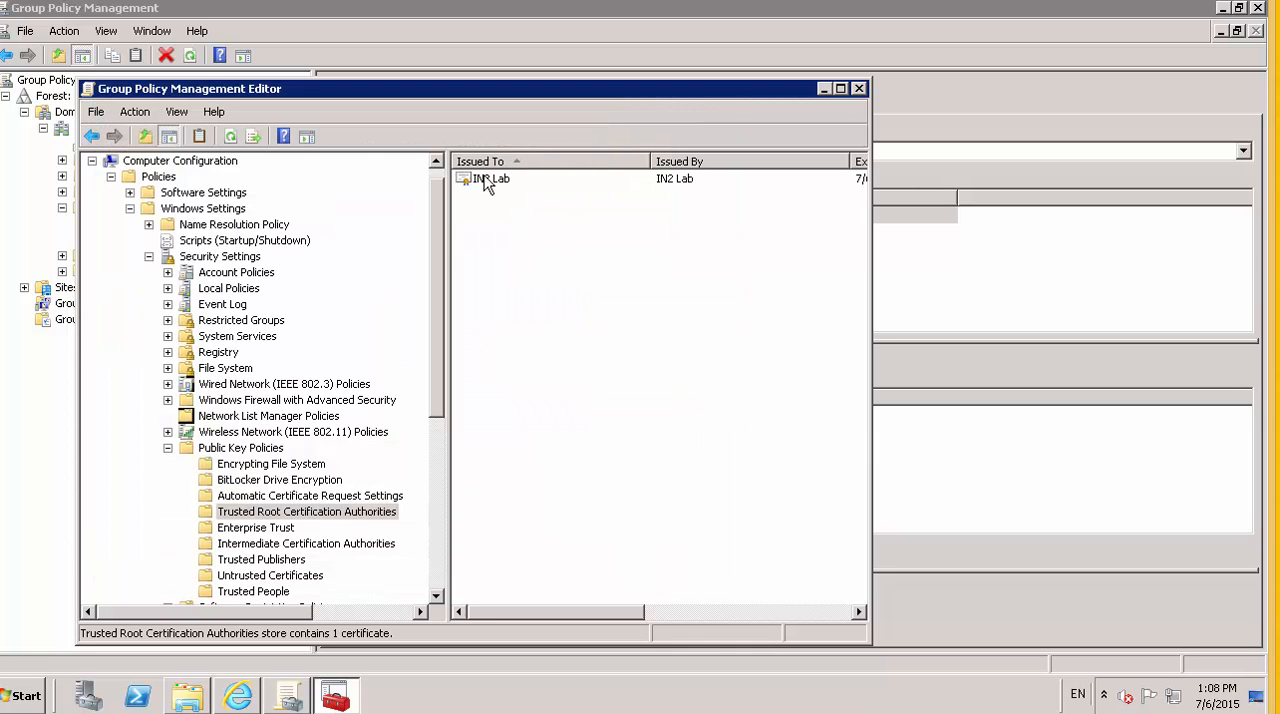
pyautogui.click(490, 178)
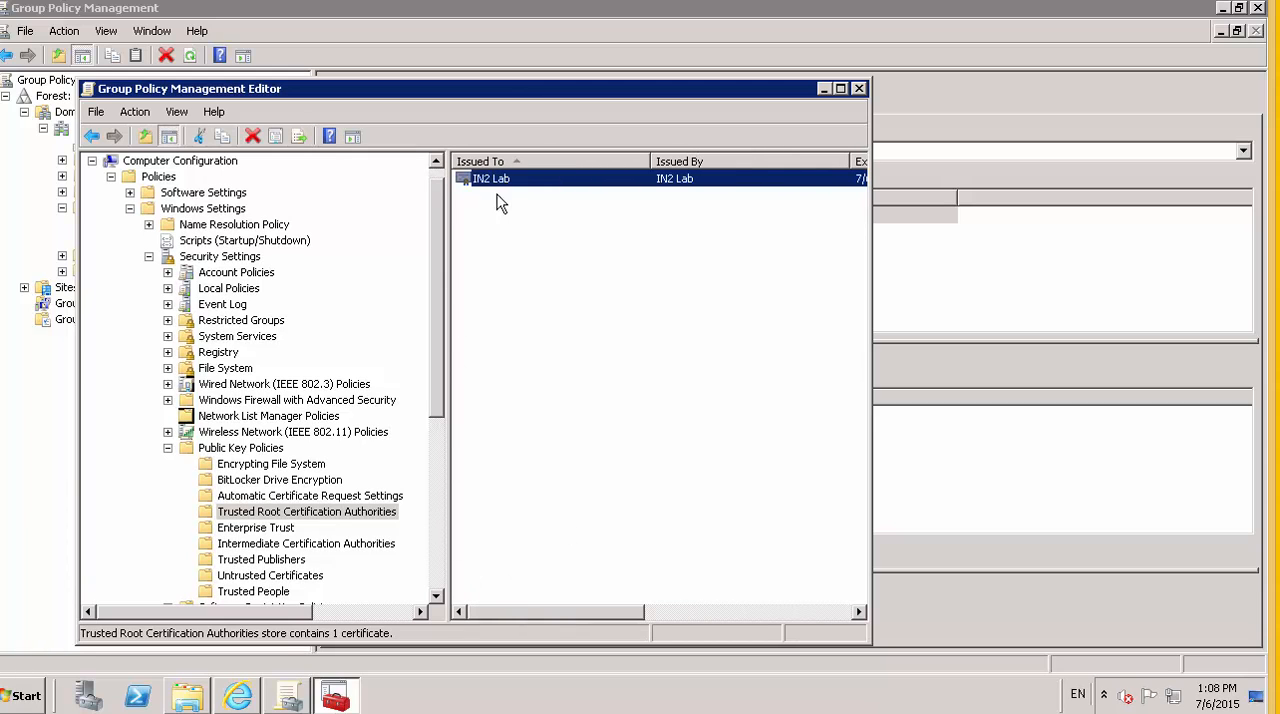
pyautogui.moveTo(108, 553)
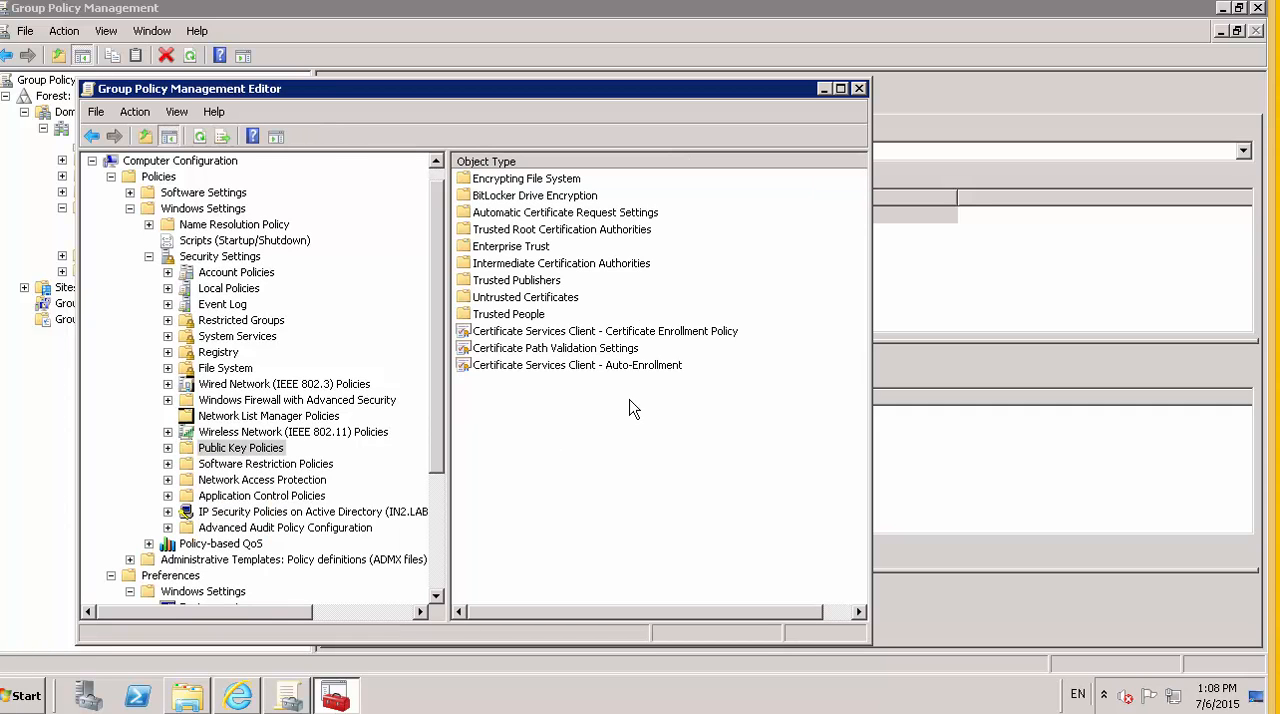
pyautogui.moveTo(451, 283)
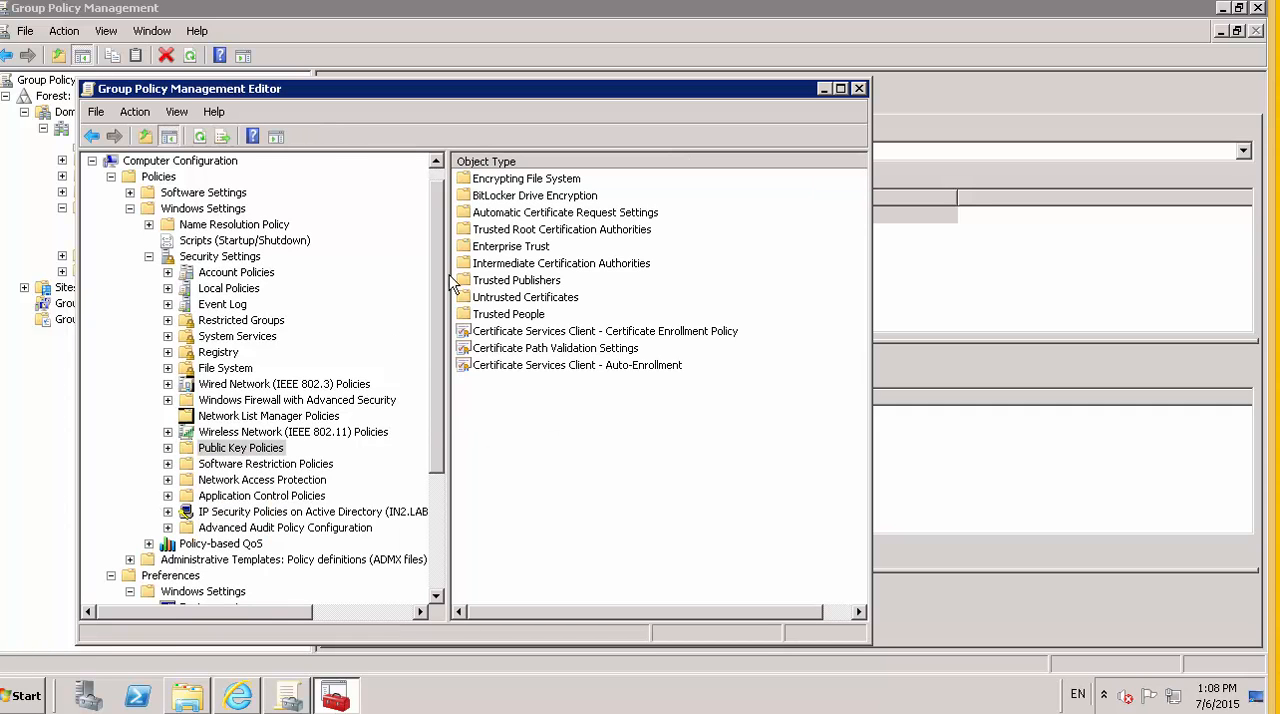
pyautogui.moveTo(510, 543)
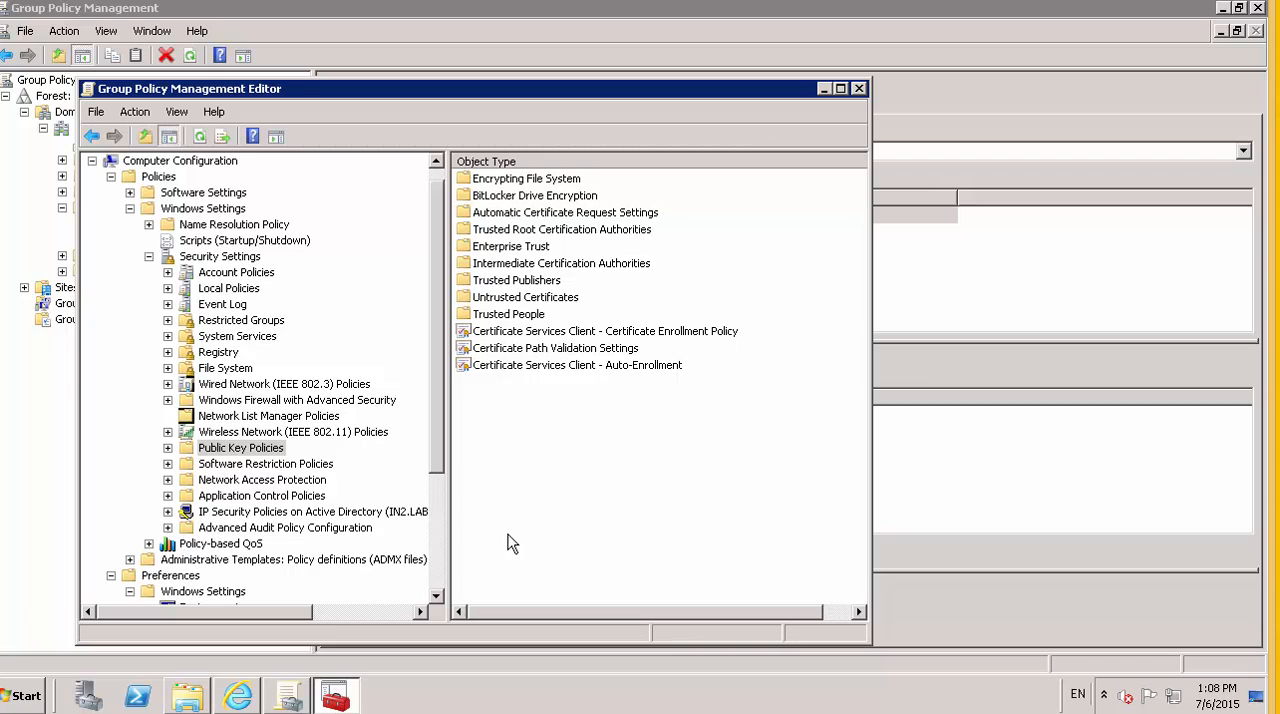
pyautogui.moveTo(527, 560)
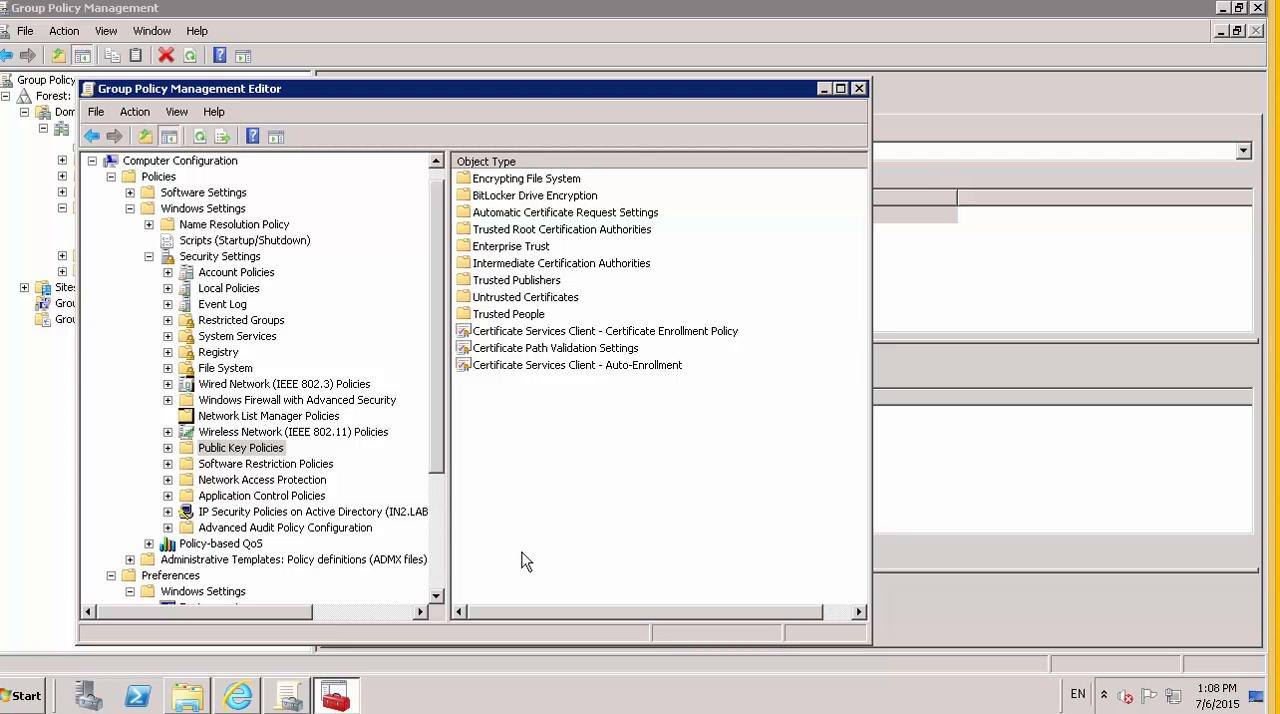
pyautogui.moveTo(697, 128)
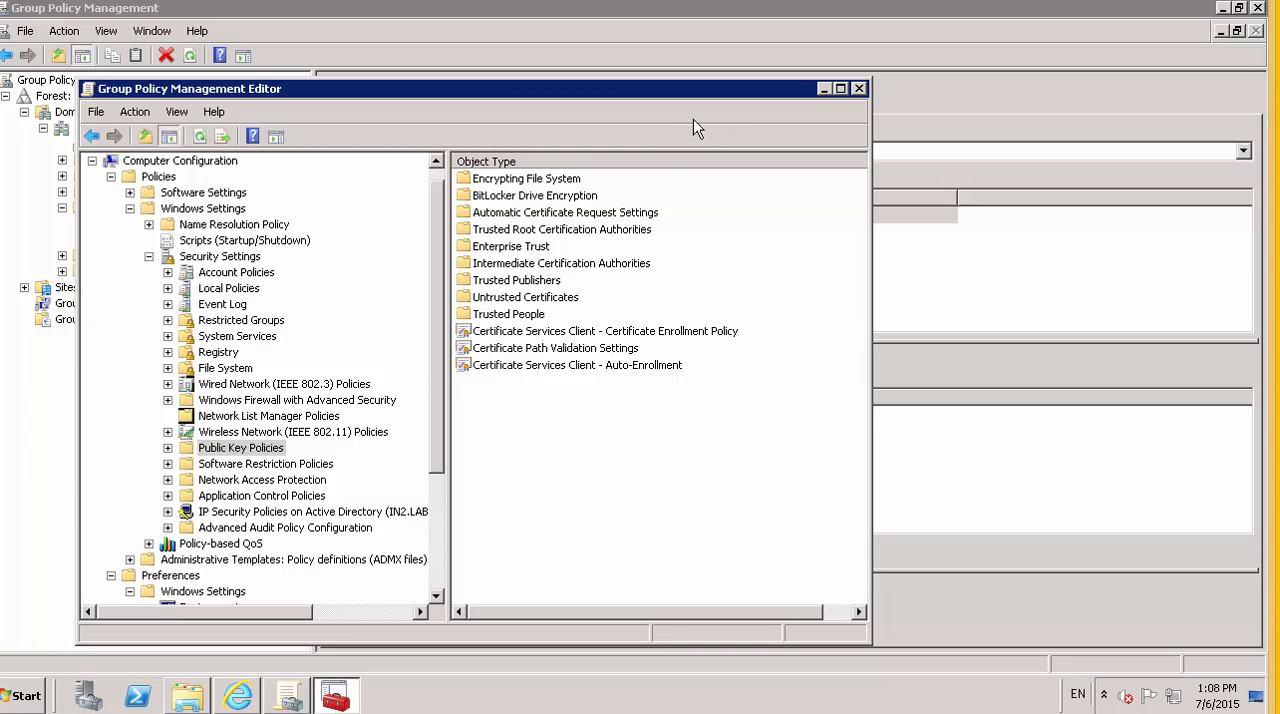
pyautogui.moveTo(820, 100)
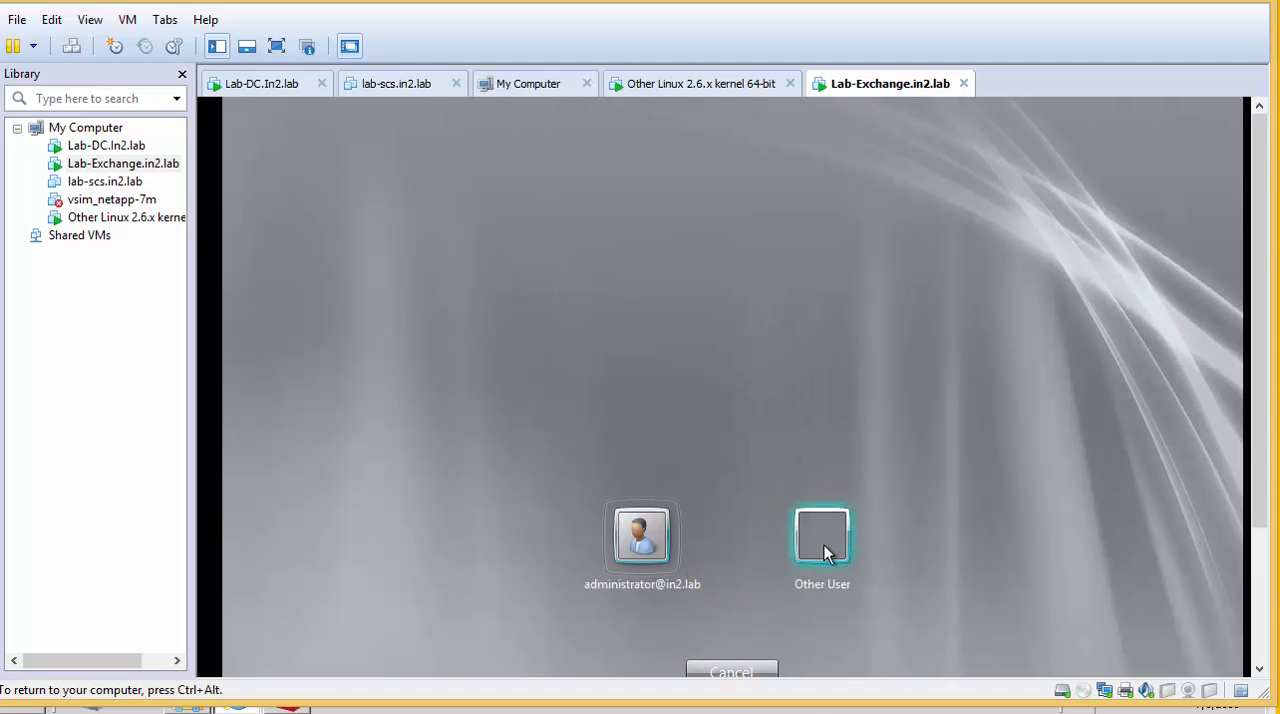
# Sign in to Lab-Exchange as Other User with the domain username and password.
pyautogui.click(822, 535)
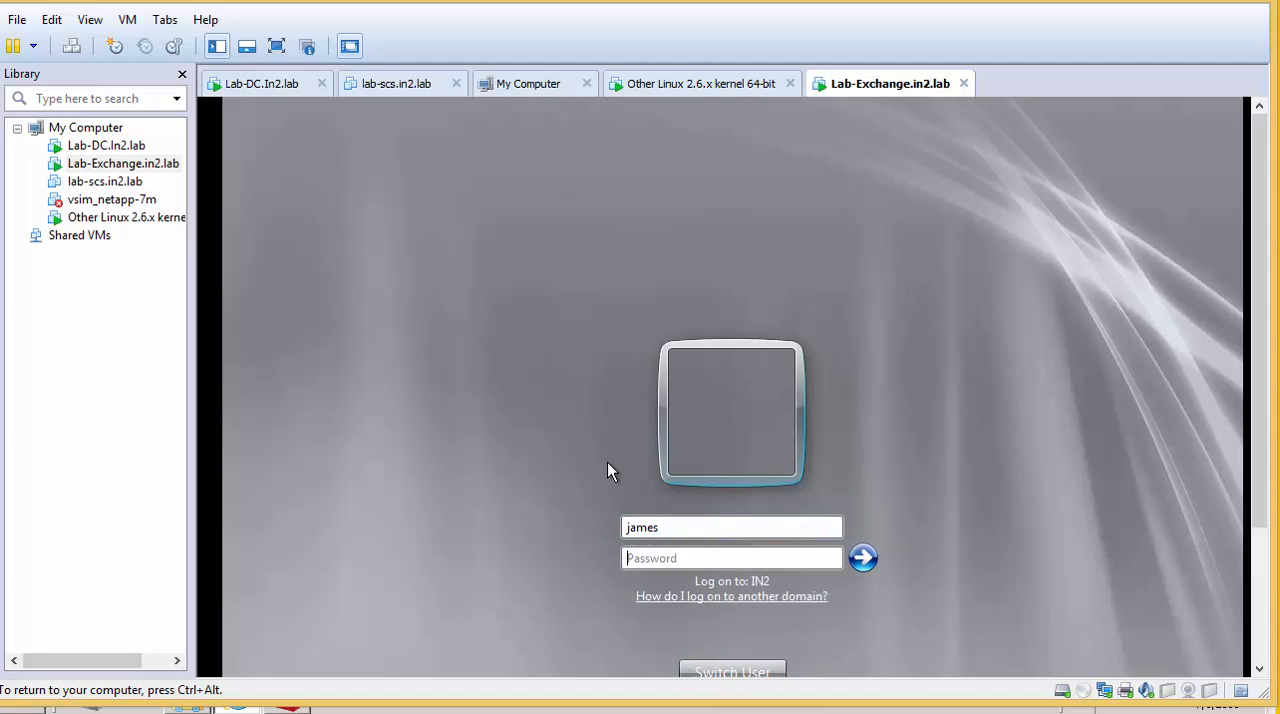
pyautogui.write('password')
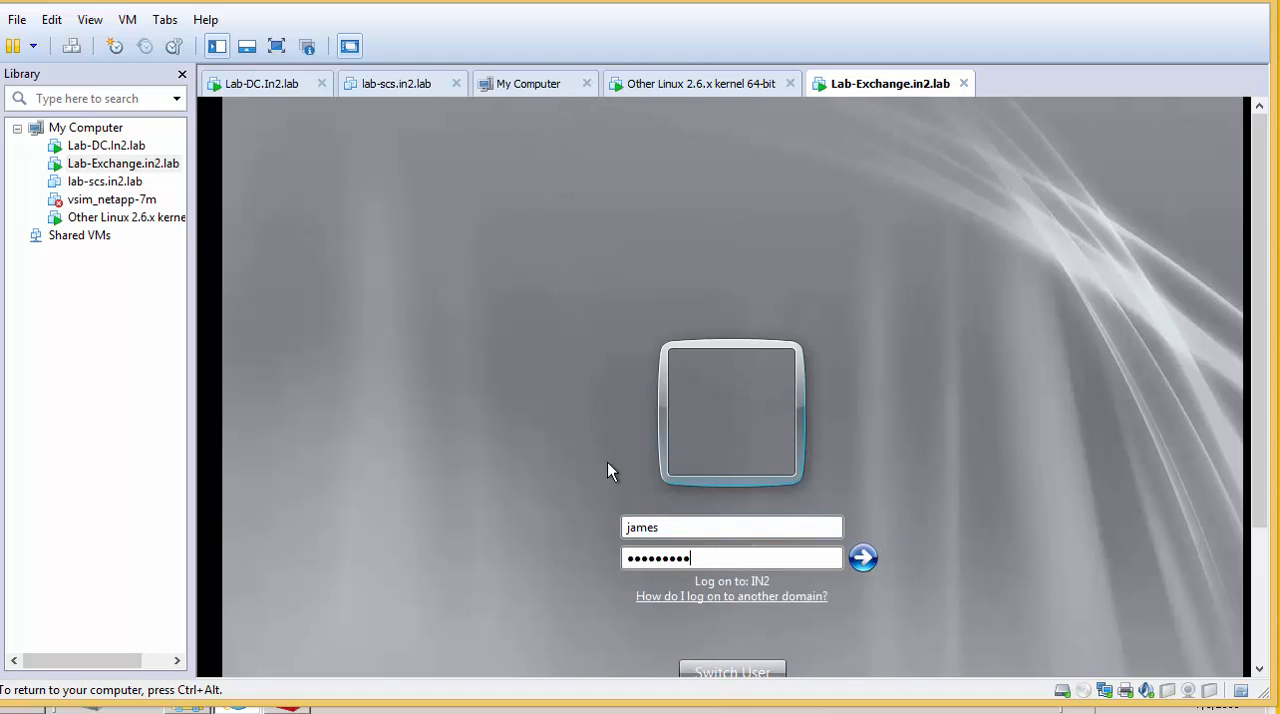
pyautogui.click(862, 558)
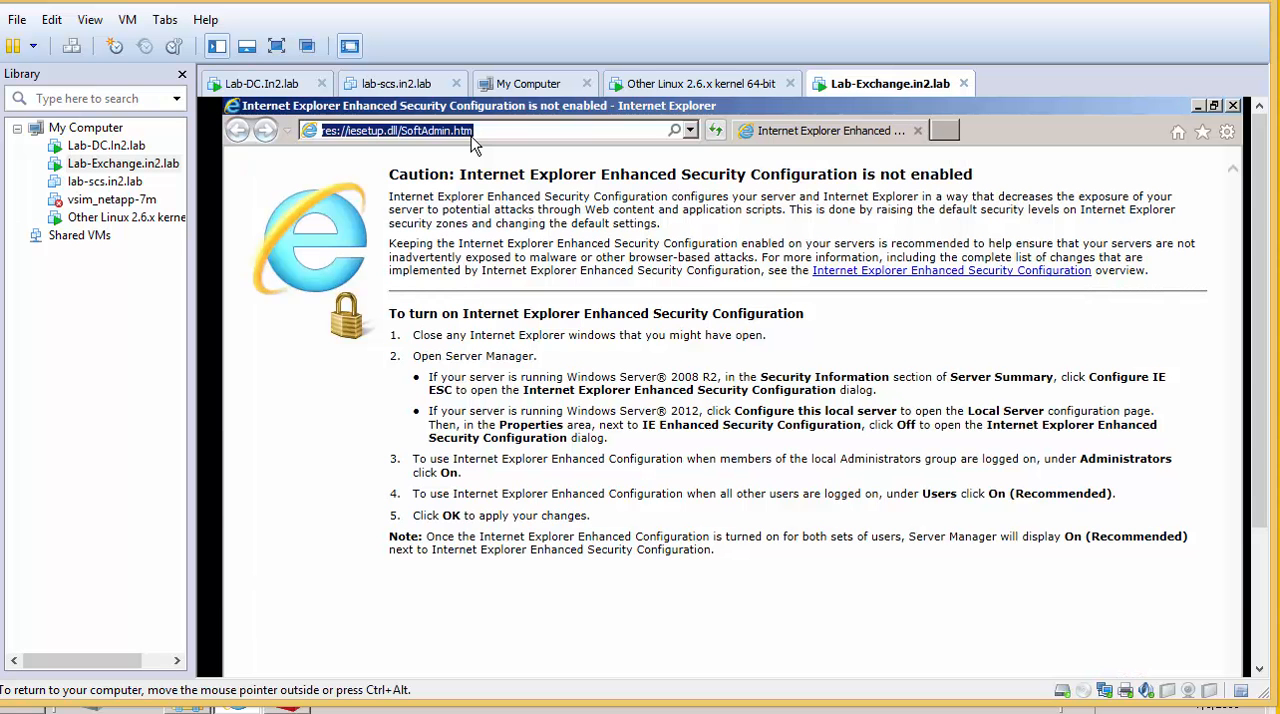
pyautogui.write('www.facebook.com/')
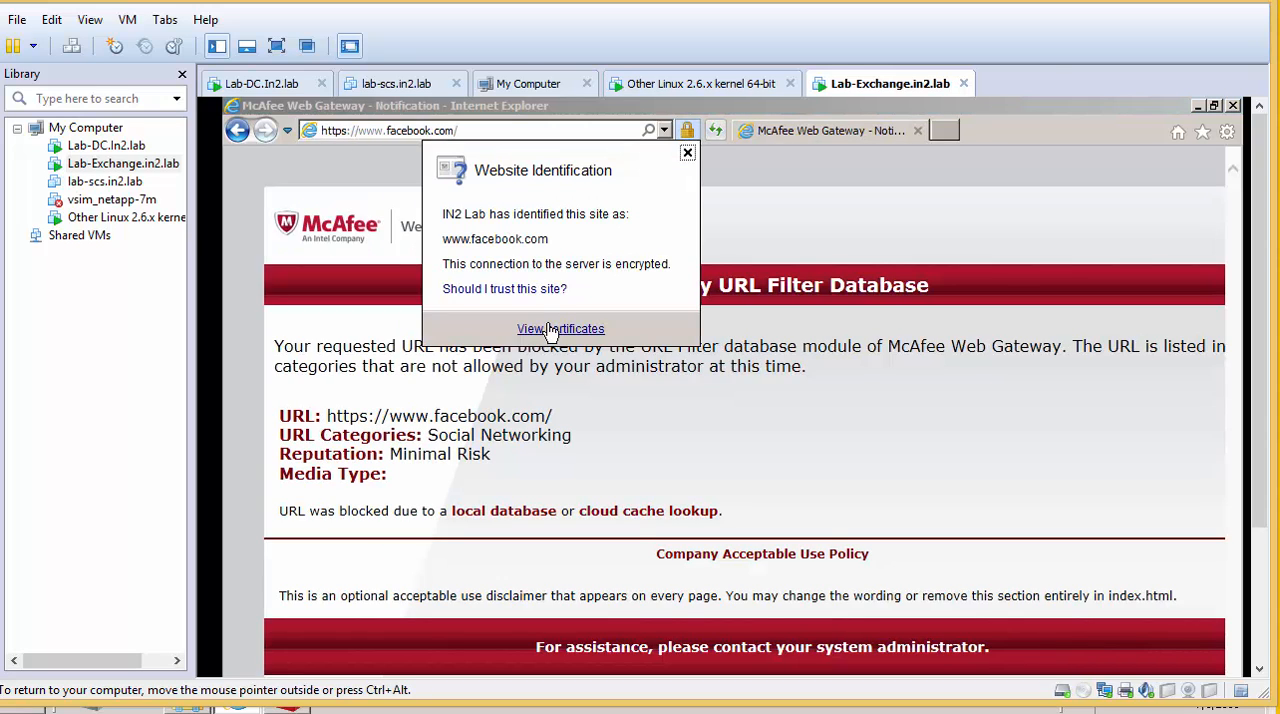
pyautogui.click(560, 328)
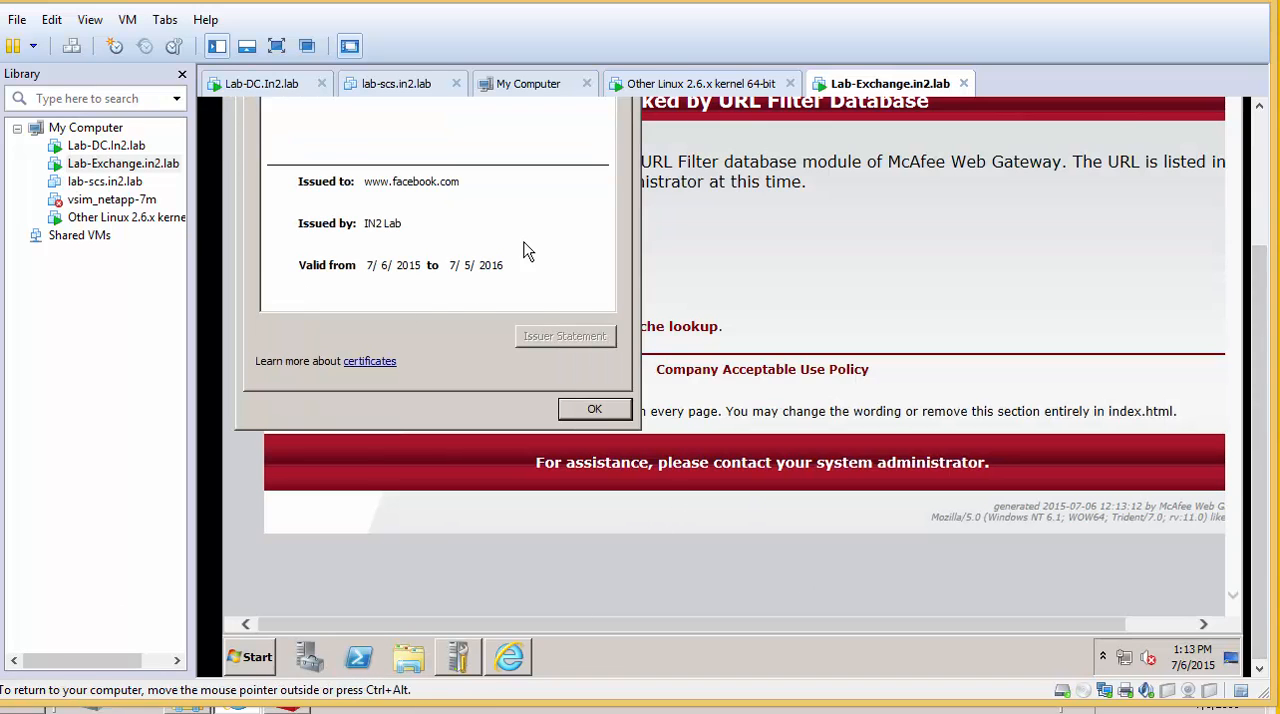
pyautogui.moveTo(1104, 260)
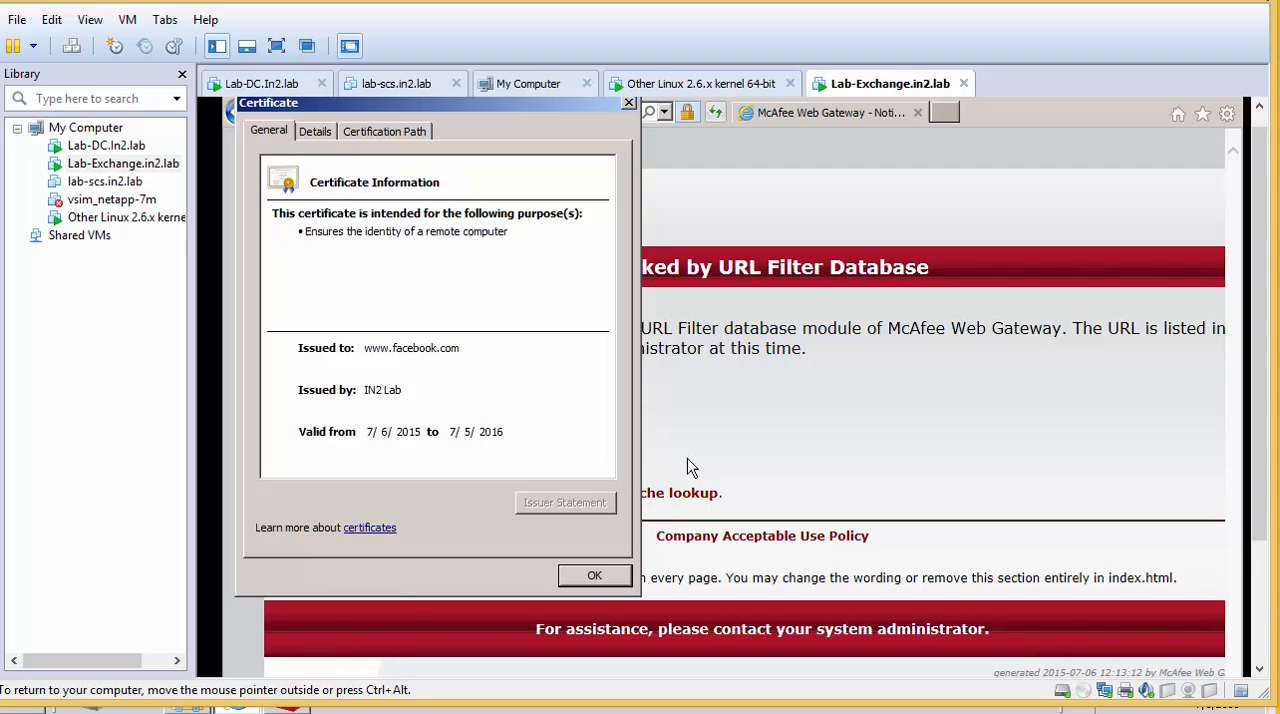
pyautogui.moveTo(267, 33)
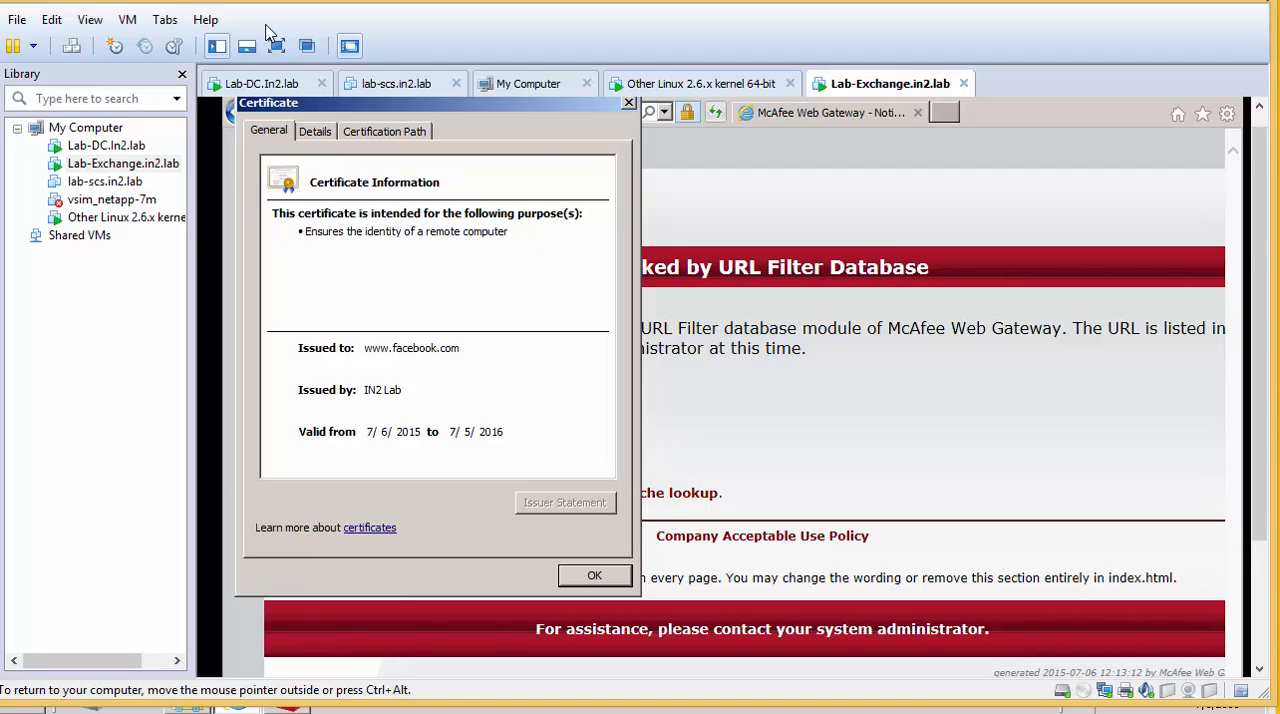